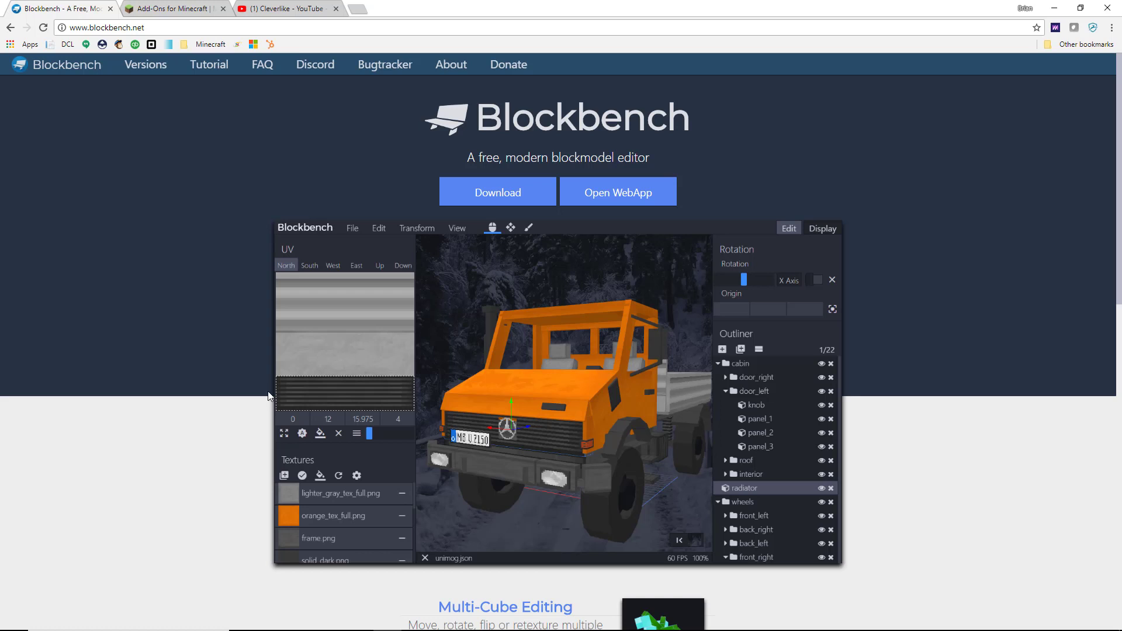
pyautogui.moveTo(199, 44)
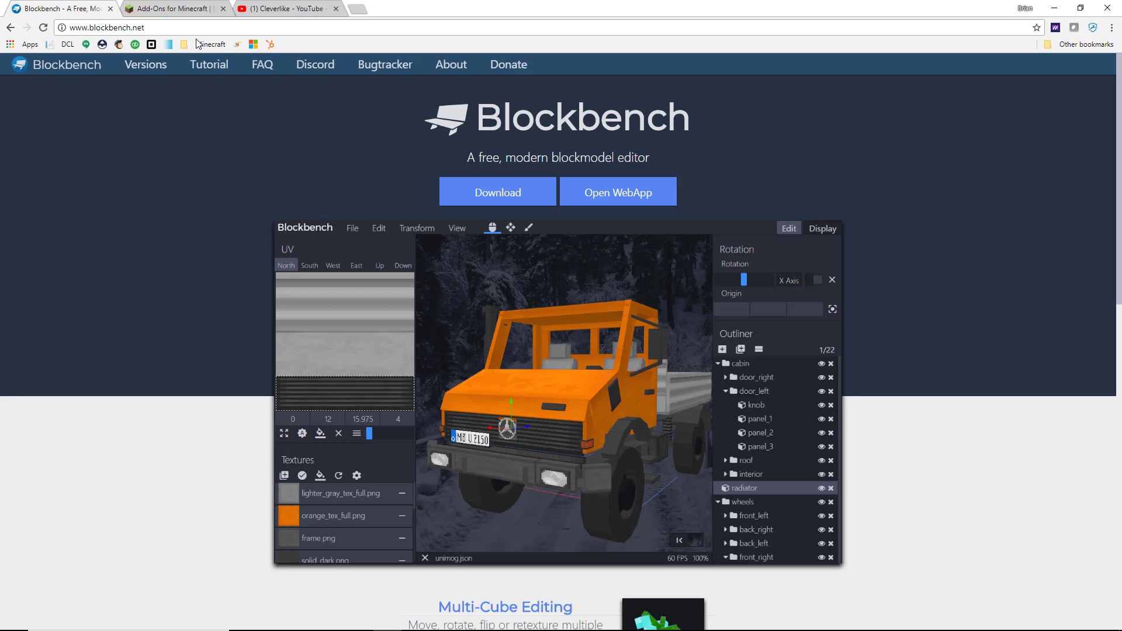
# - Browse the Minecraft add-ons page and the Cleverlike YouTube videos, then switch to Blockbench
pyautogui.click(172, 8)
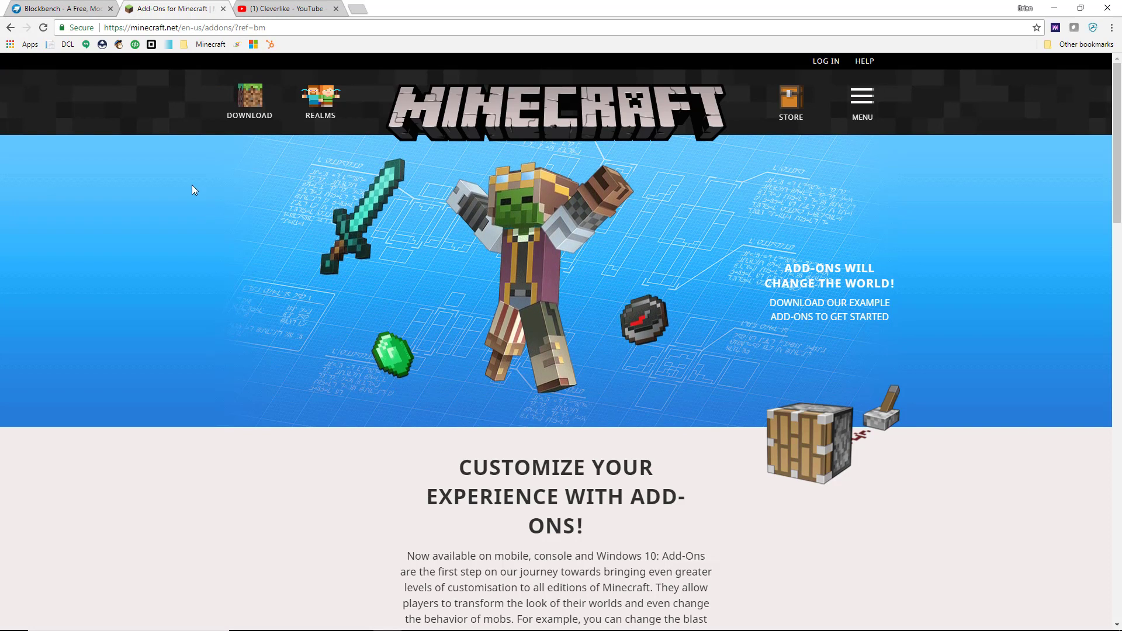
pyautogui.click(286, 7)
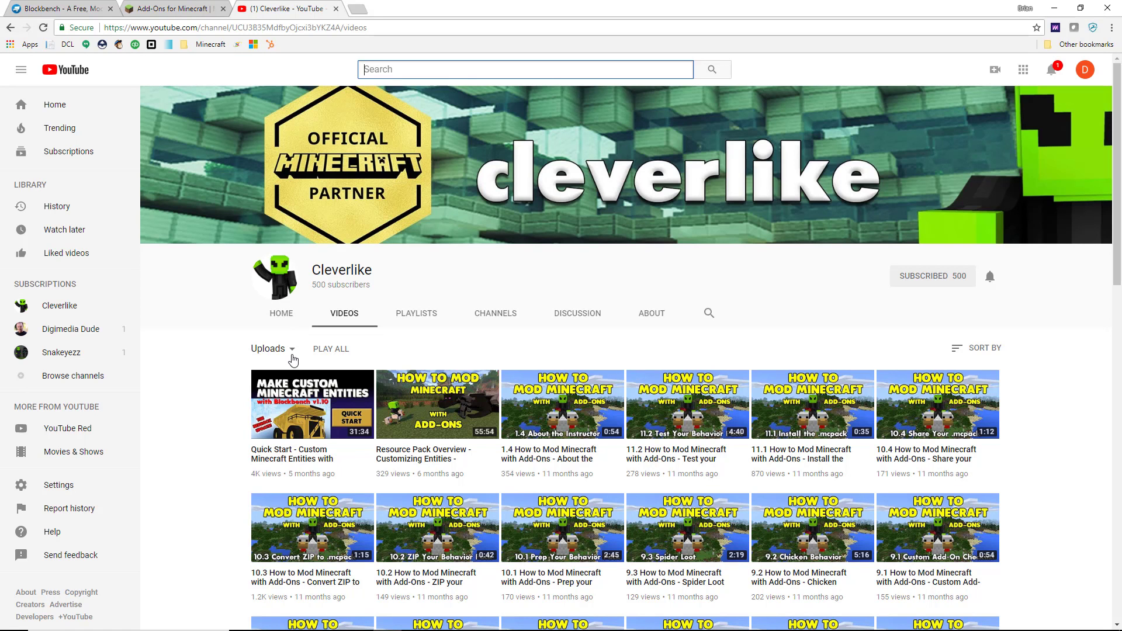
pyautogui.moveTo(231, 297)
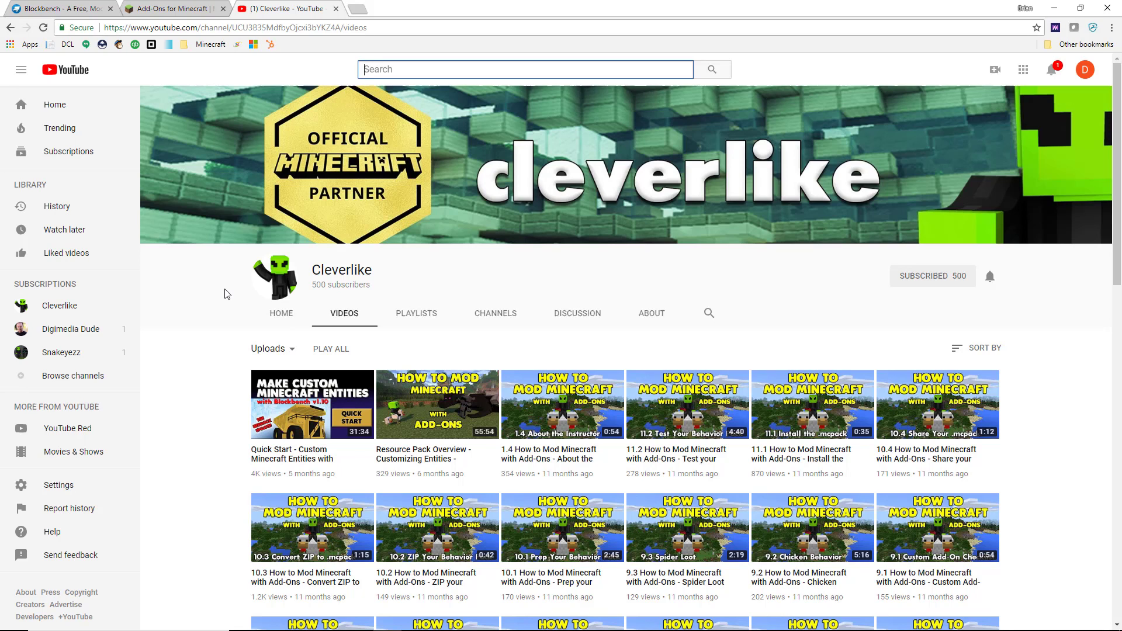
pyautogui.click(57, 7)
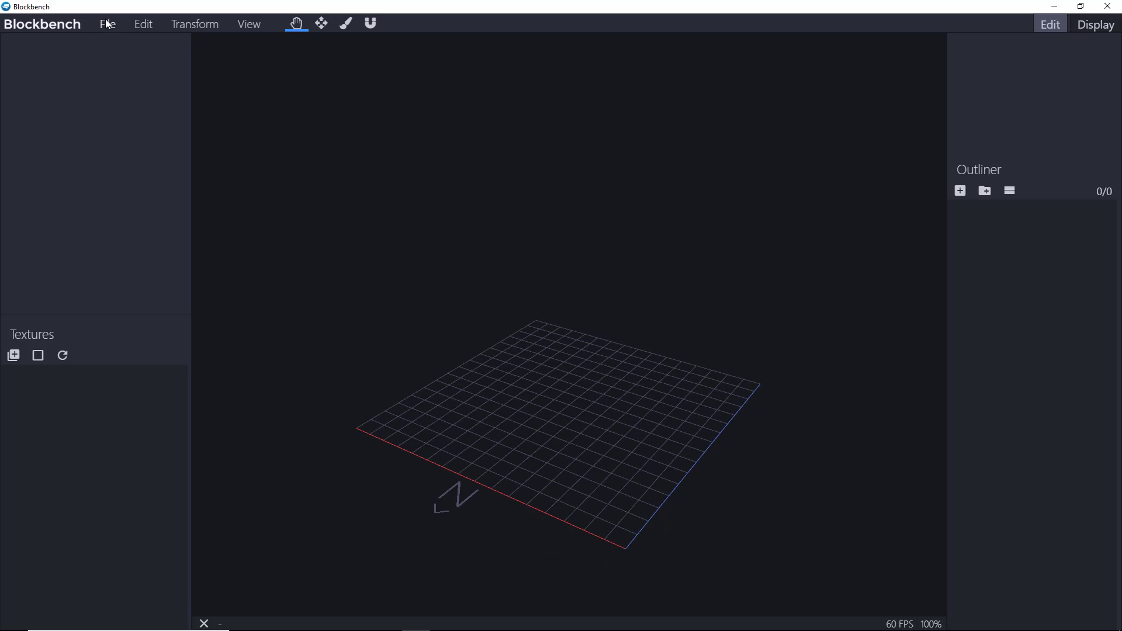
# - Open mobs.json as a model and select geometry.irongolem in the entity import list
pyautogui.click(106, 23)
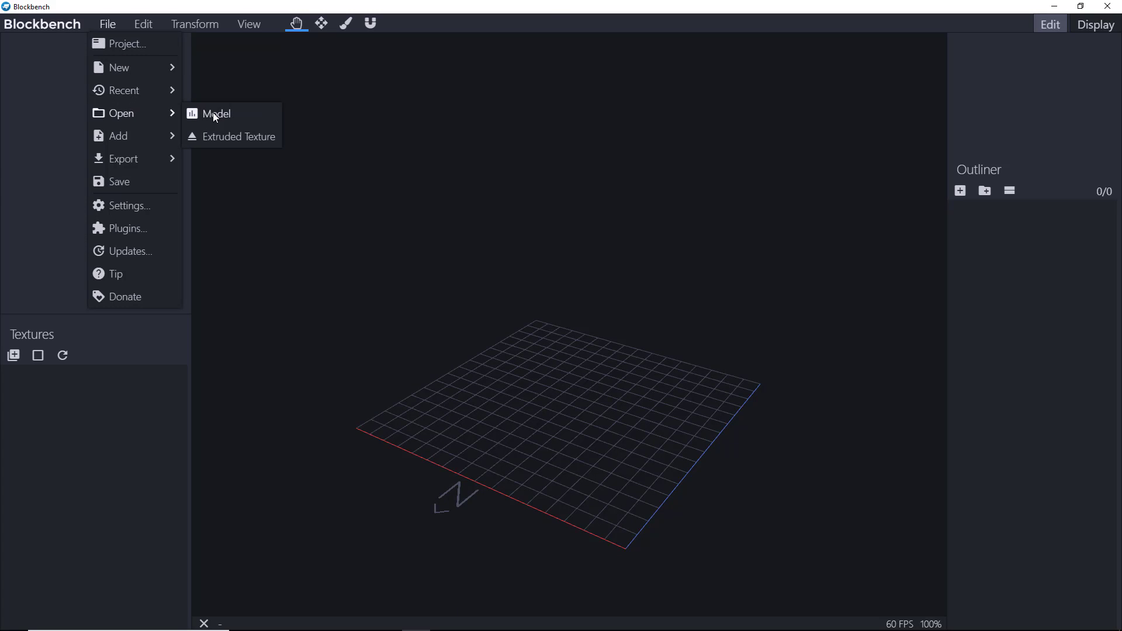
pyautogui.click(216, 114)
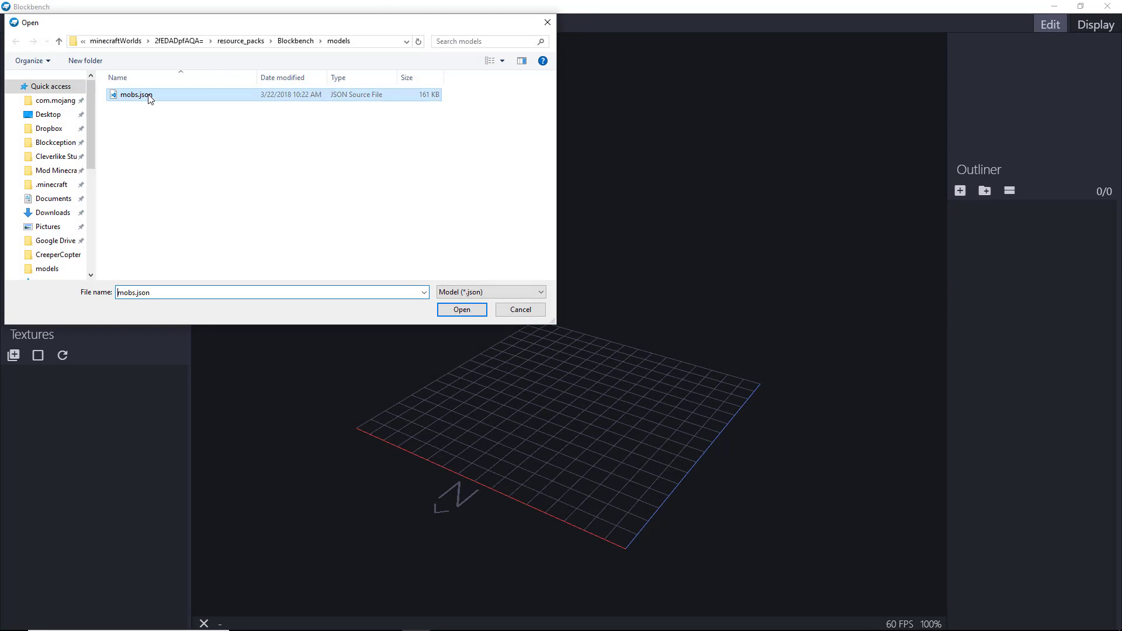
pyautogui.click(461, 309)
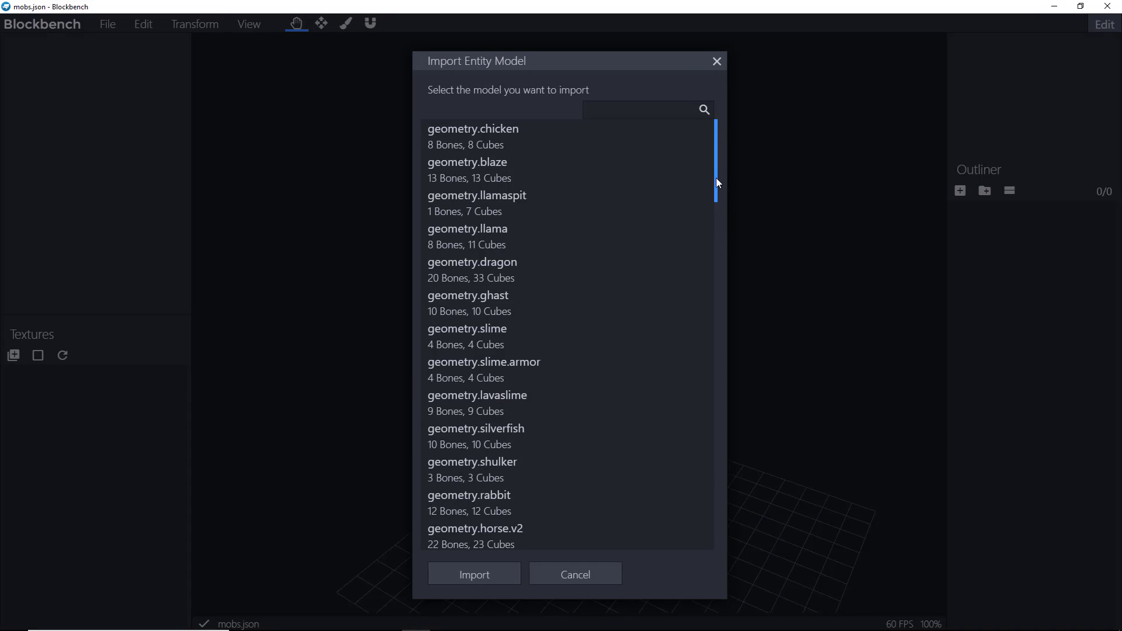
pyautogui.click(641, 109)
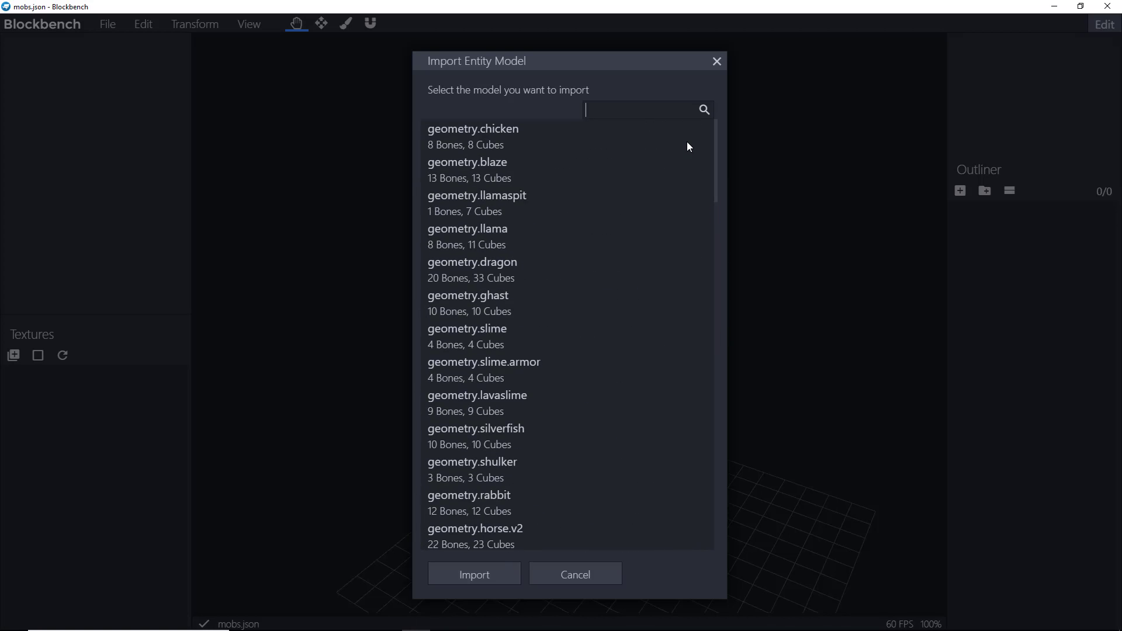
pyautogui.moveTo(715, 149)
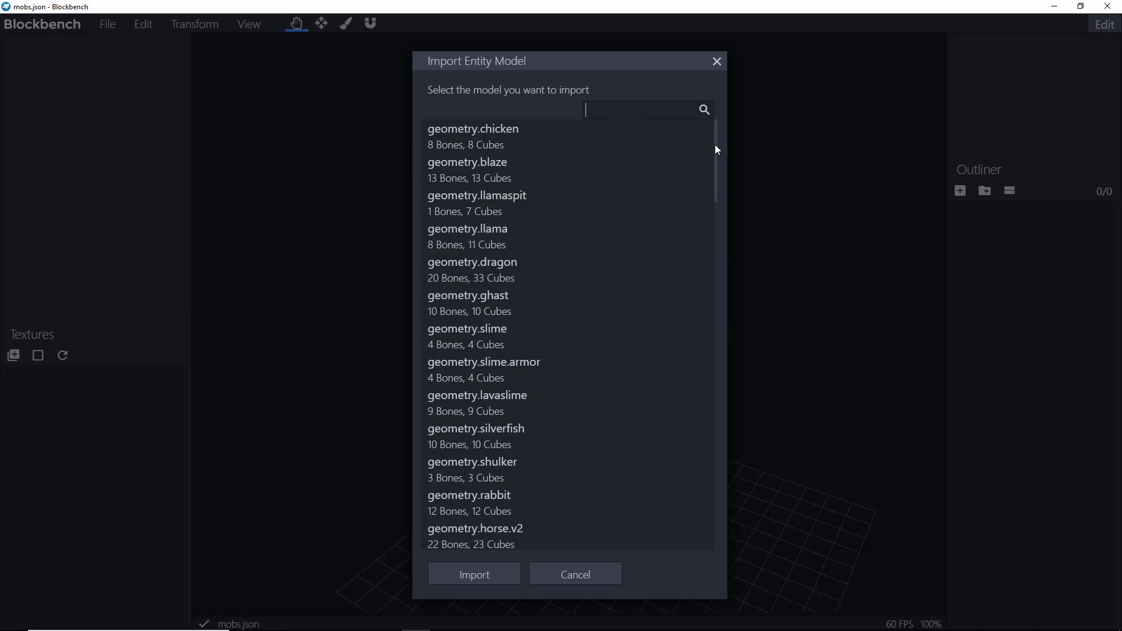
pyautogui.scroll(-3)
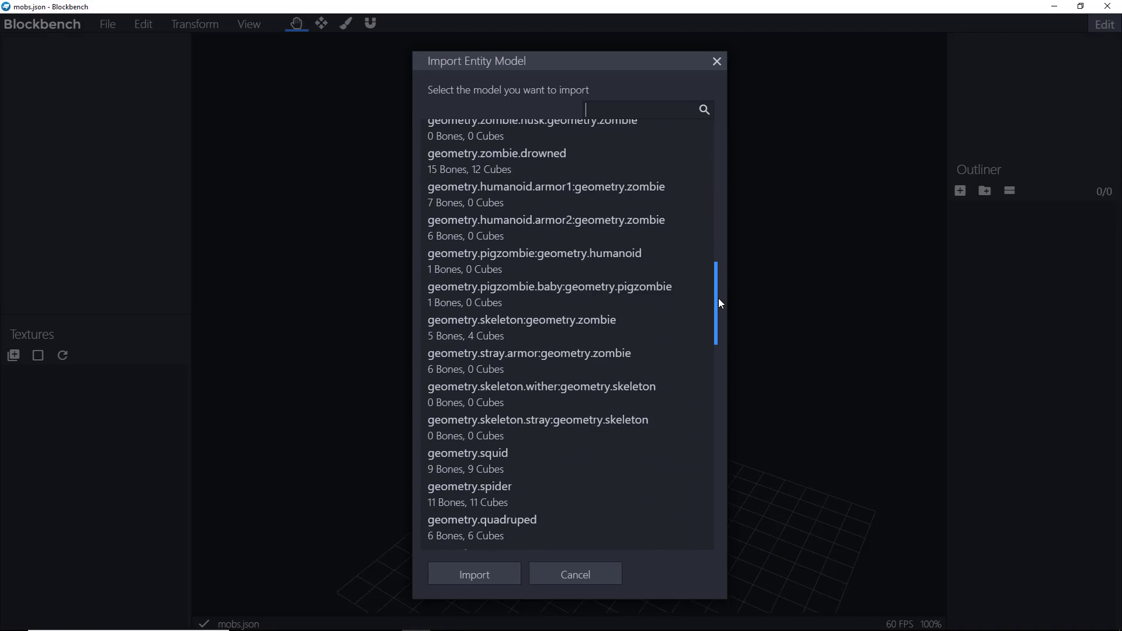
pyautogui.scroll(-3)
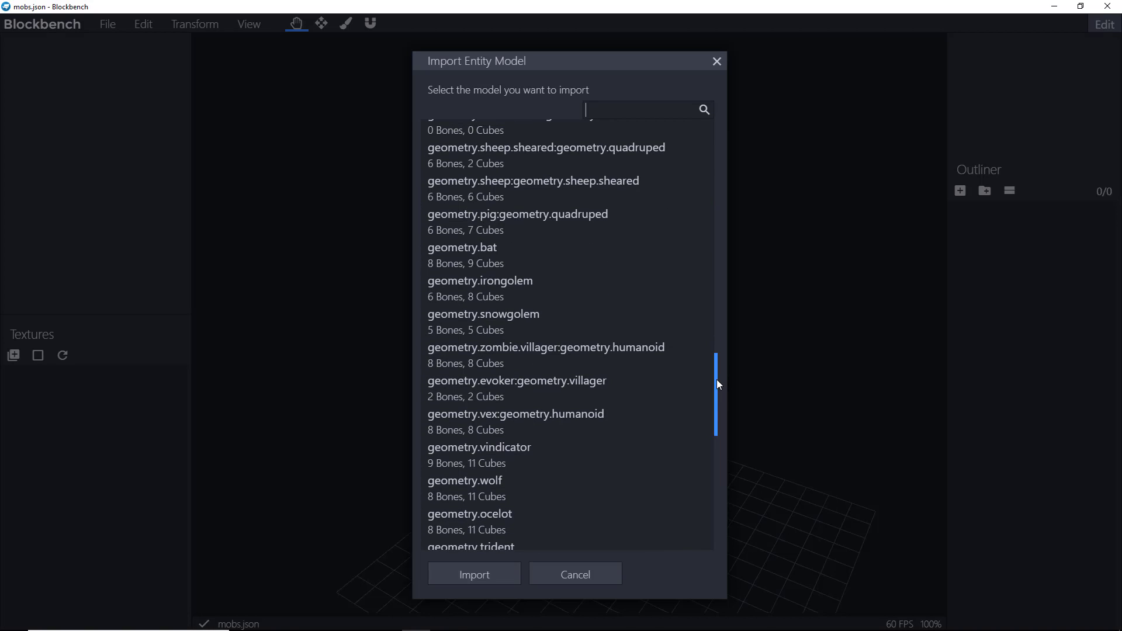
pyautogui.click(479, 286)
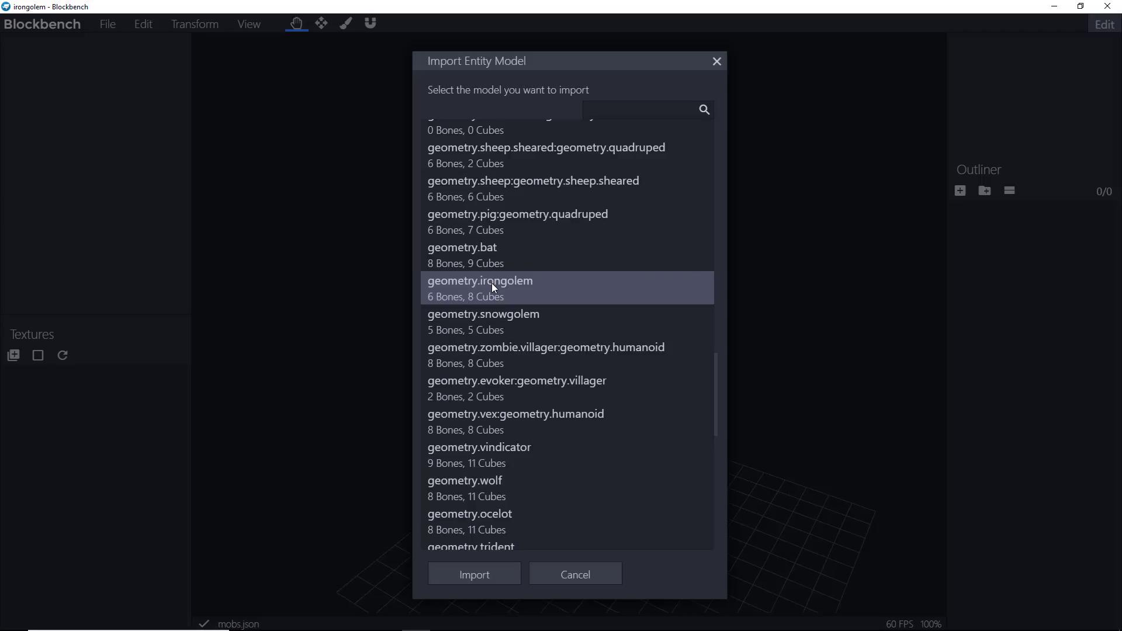
# - Import the iron golem and expand its body and head groups in the Outliner
pyautogui.click(473, 574)
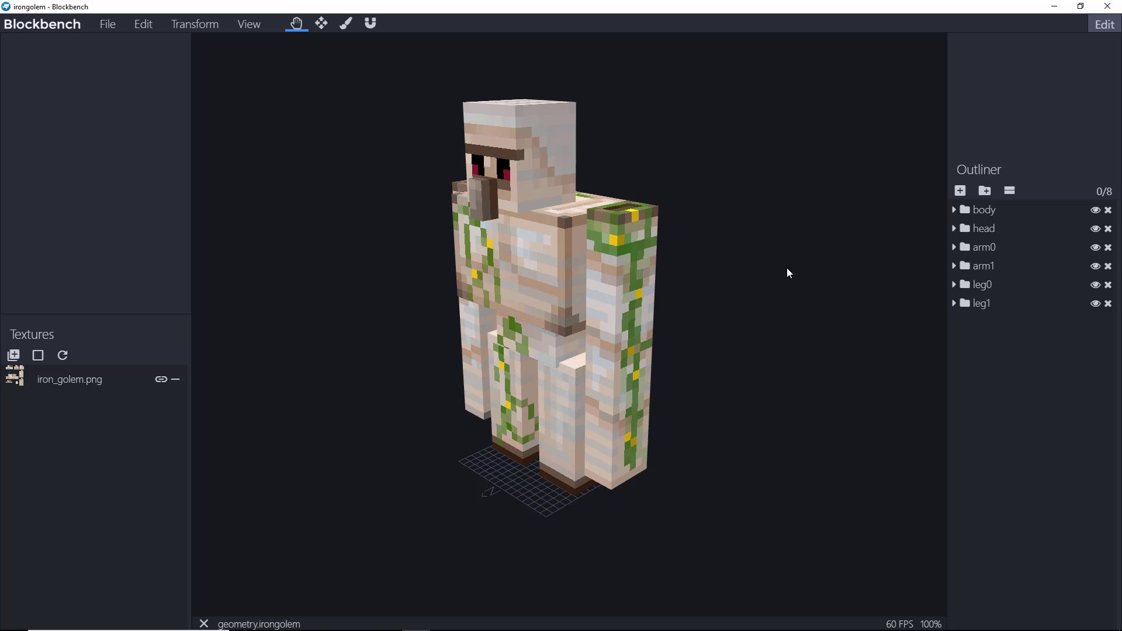
pyautogui.moveTo(523, 237)
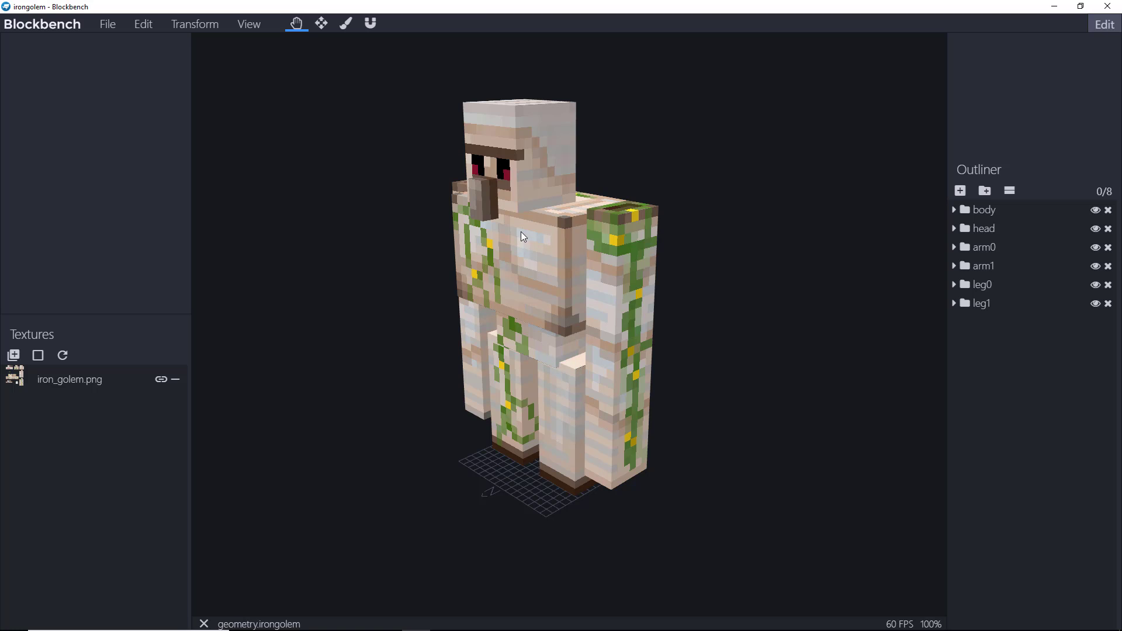
pyautogui.moveTo(963, 224)
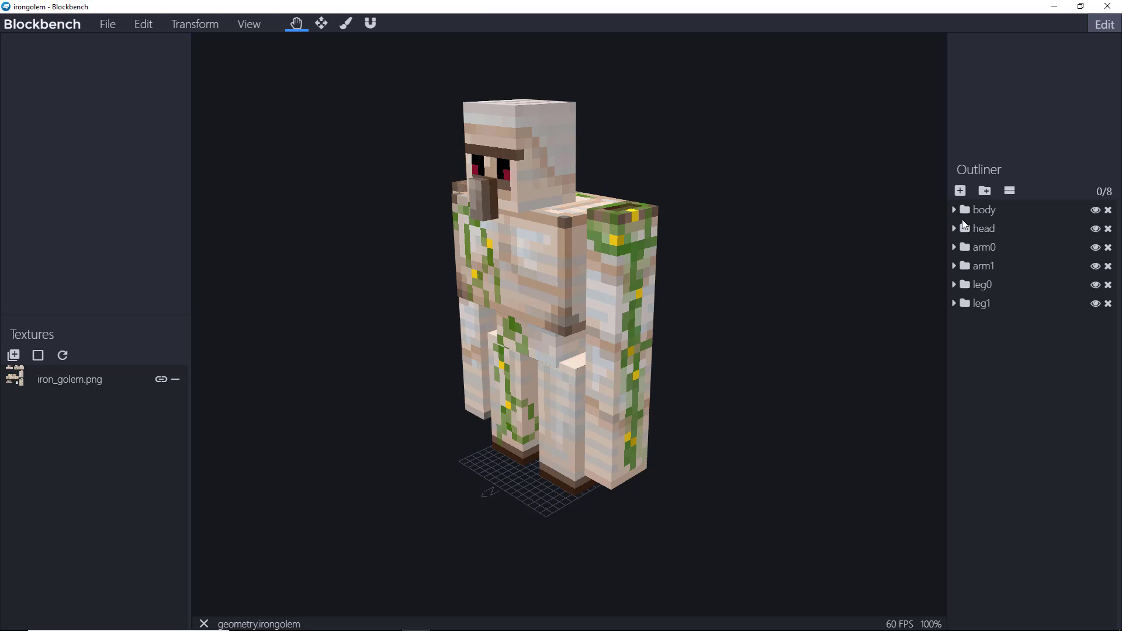
pyautogui.moveTo(955, 213)
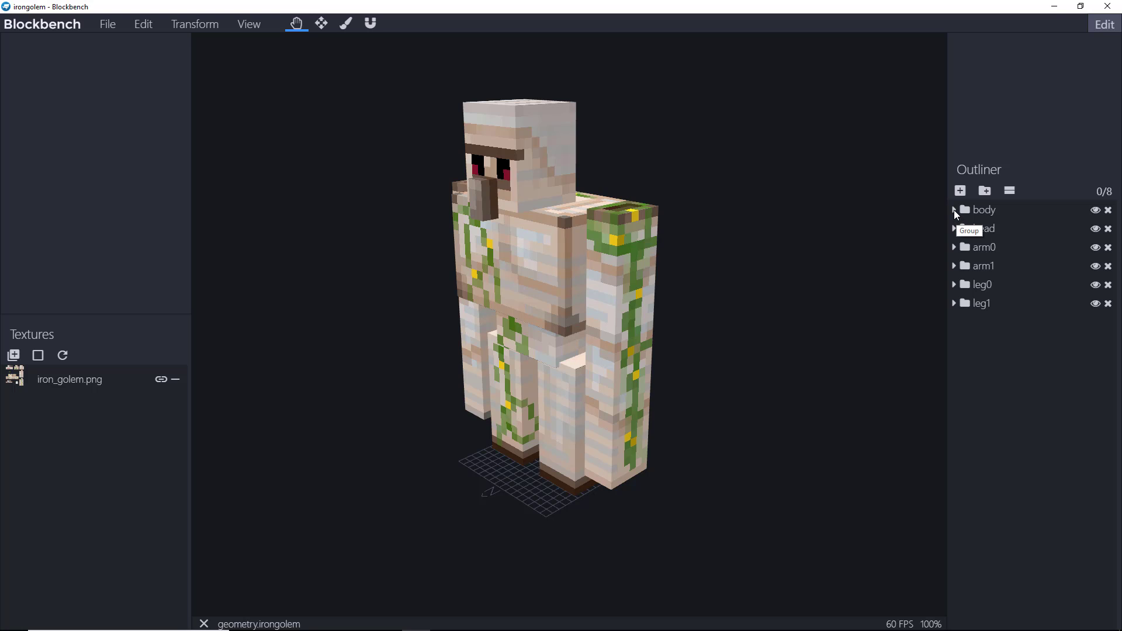
pyautogui.click(955, 210)
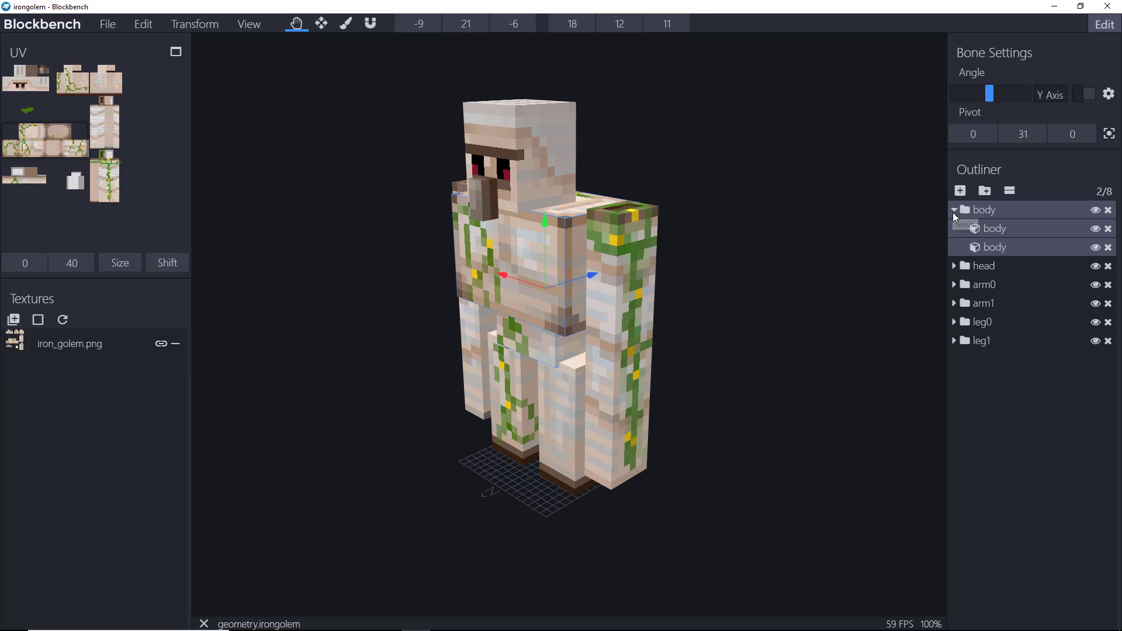
pyautogui.moveTo(986, 246)
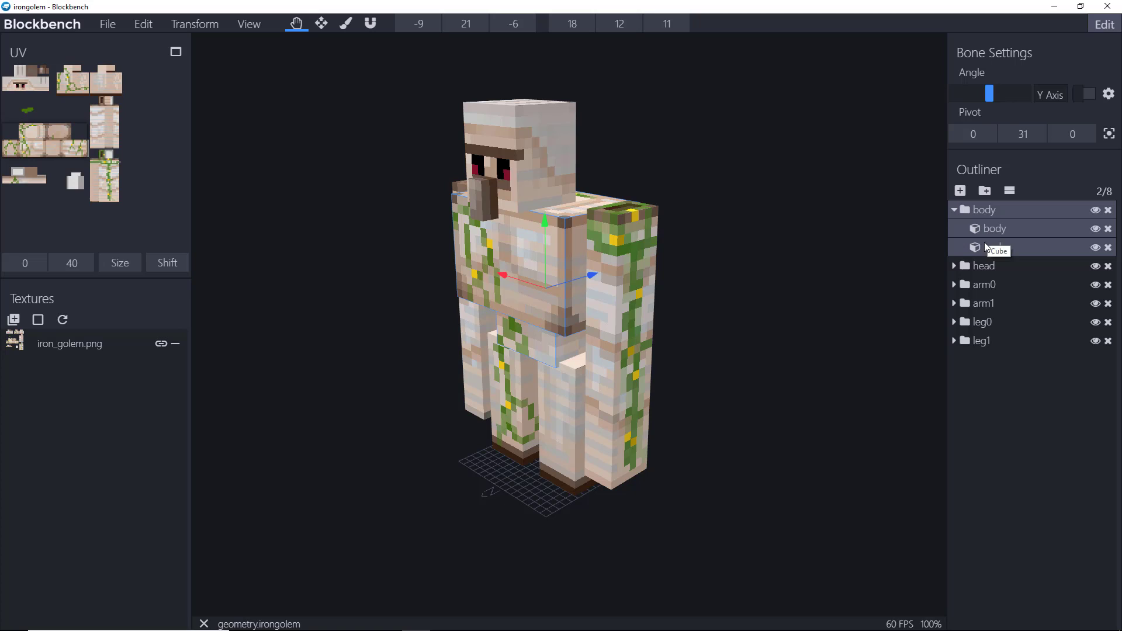
pyautogui.click(1095, 228)
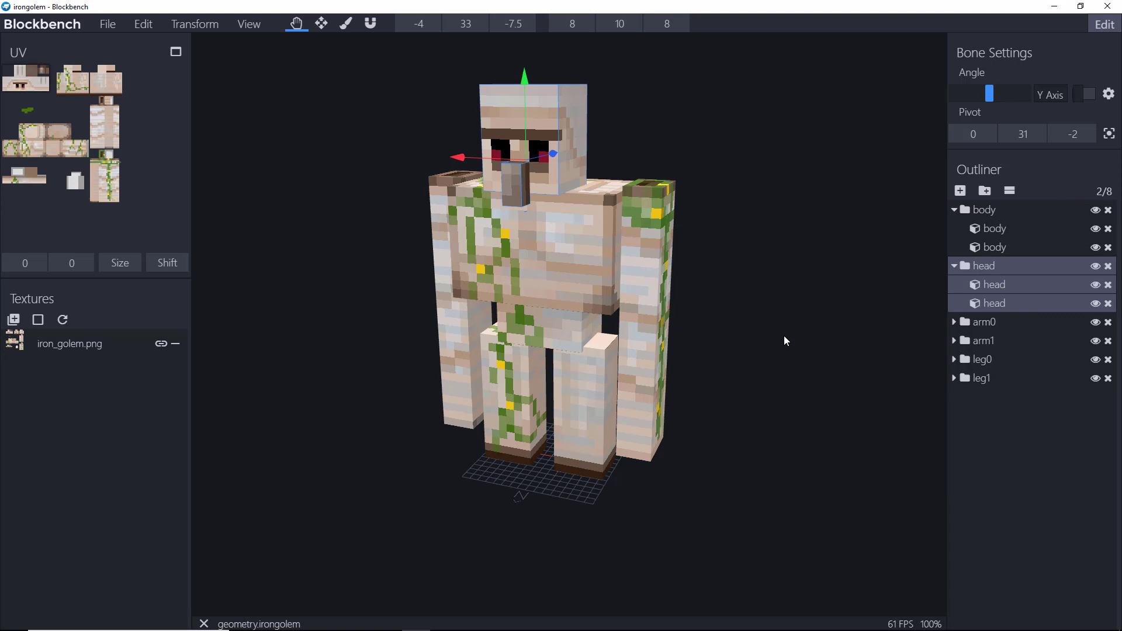
pyautogui.moveTo(871, 310)
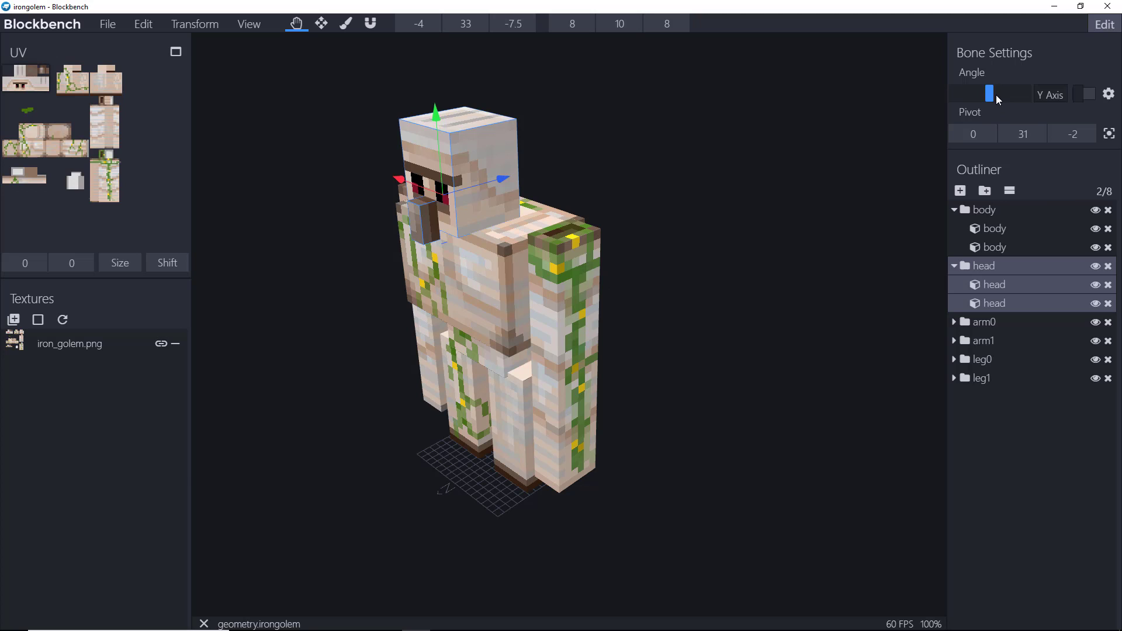
# - Adjust the head's rotation angle and orbit the view around the golem
pyautogui.moveTo(990, 93); pyautogui.dragTo(998, 94)
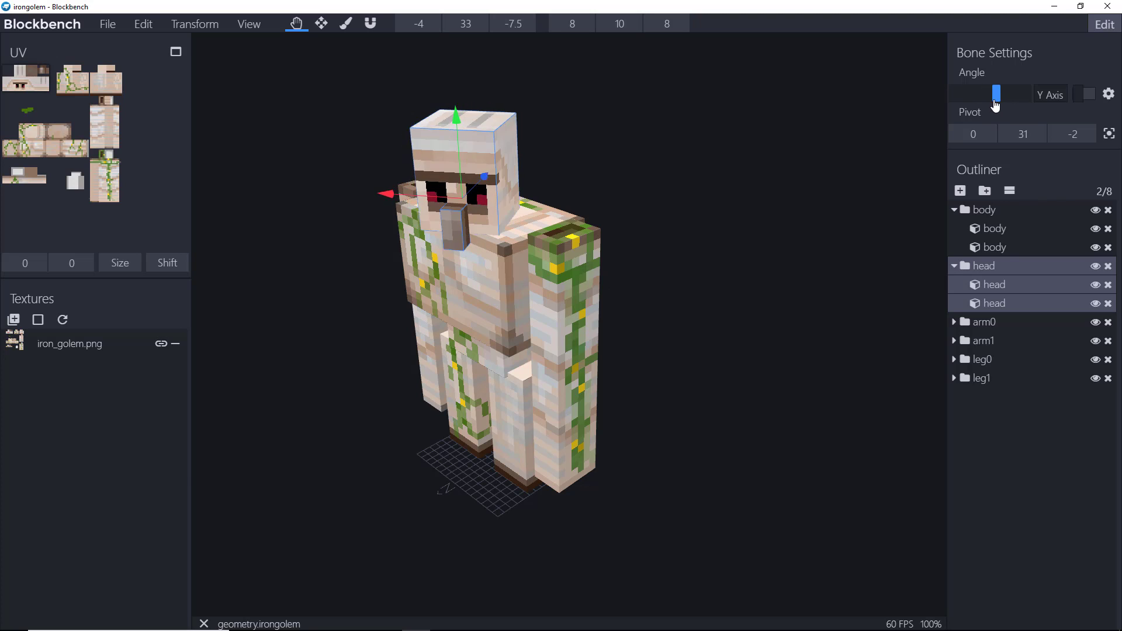
pyautogui.moveTo(998, 93); pyautogui.dragTo(991, 94)
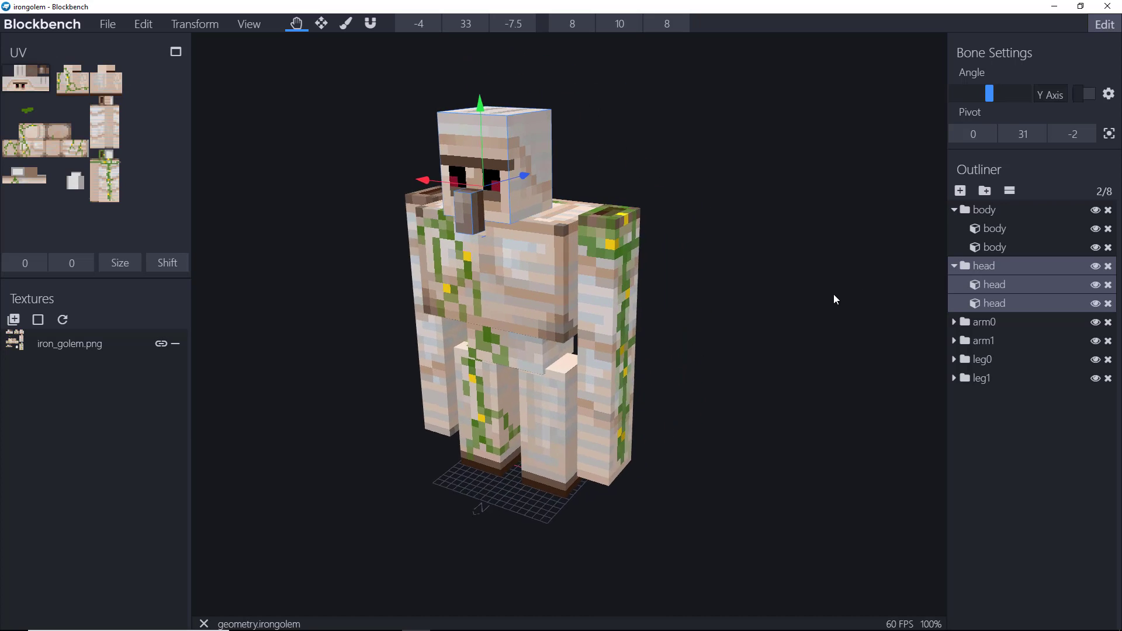
pyautogui.moveTo(834, 299); pyautogui.dragTo(732, 317)
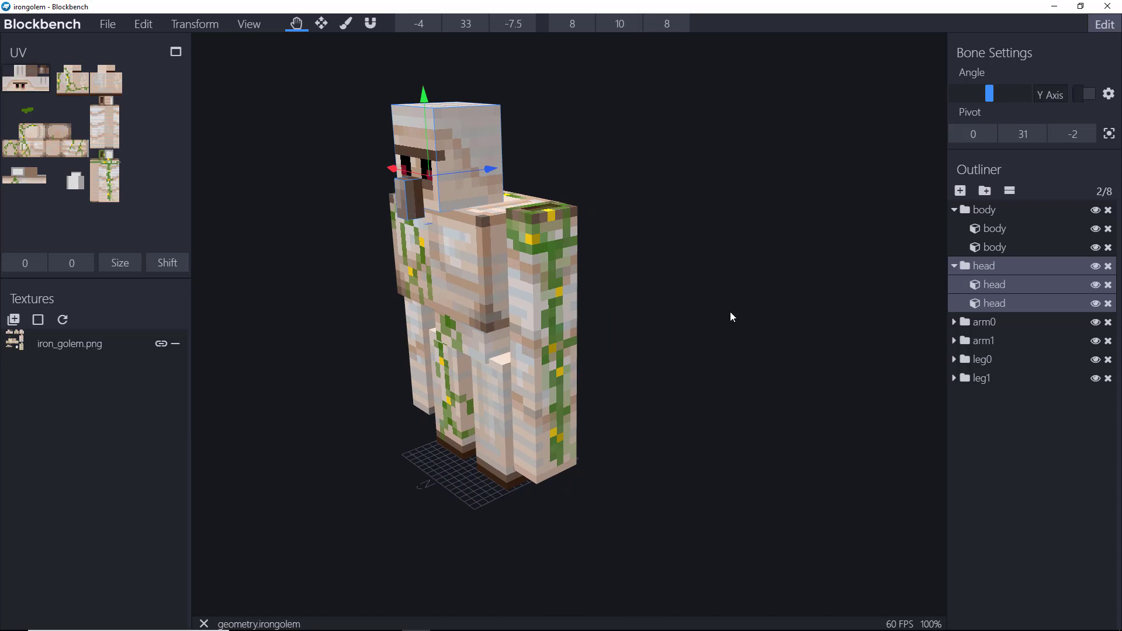
pyautogui.click(994, 359)
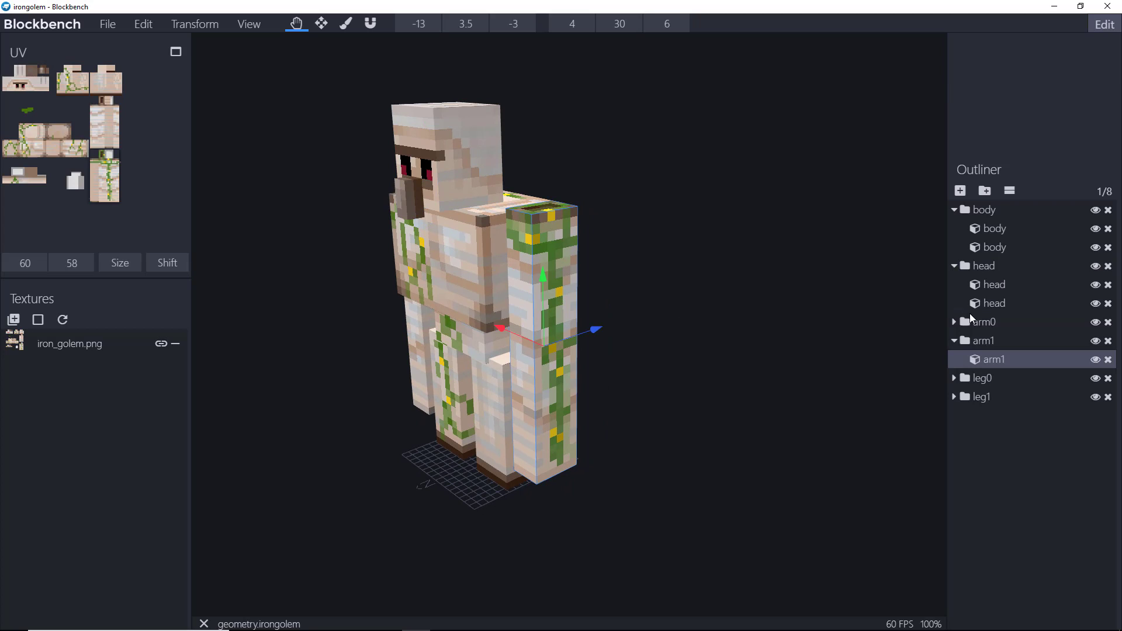
pyautogui.click(1050, 94)
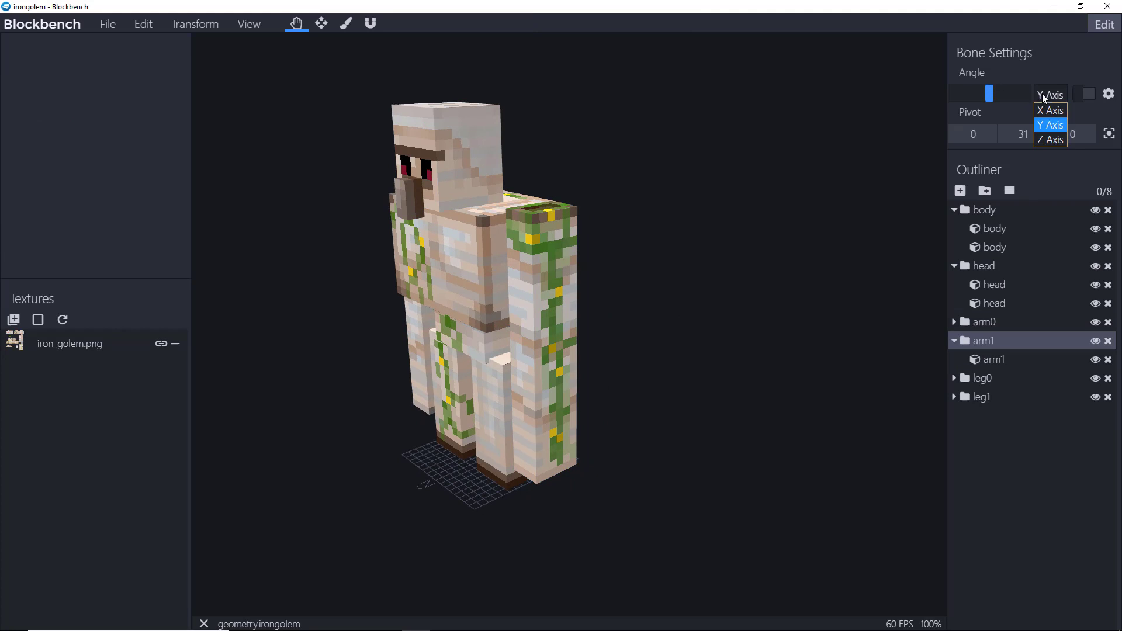
pyautogui.click(1051, 111)
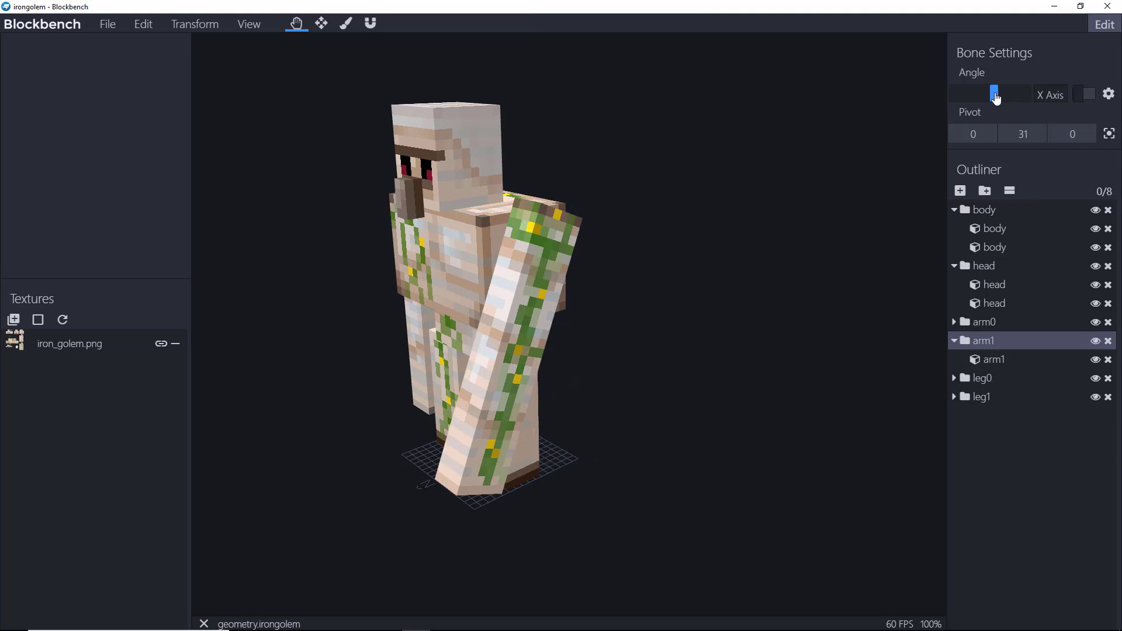
pyautogui.moveTo(994, 94); pyautogui.dragTo(988, 94)
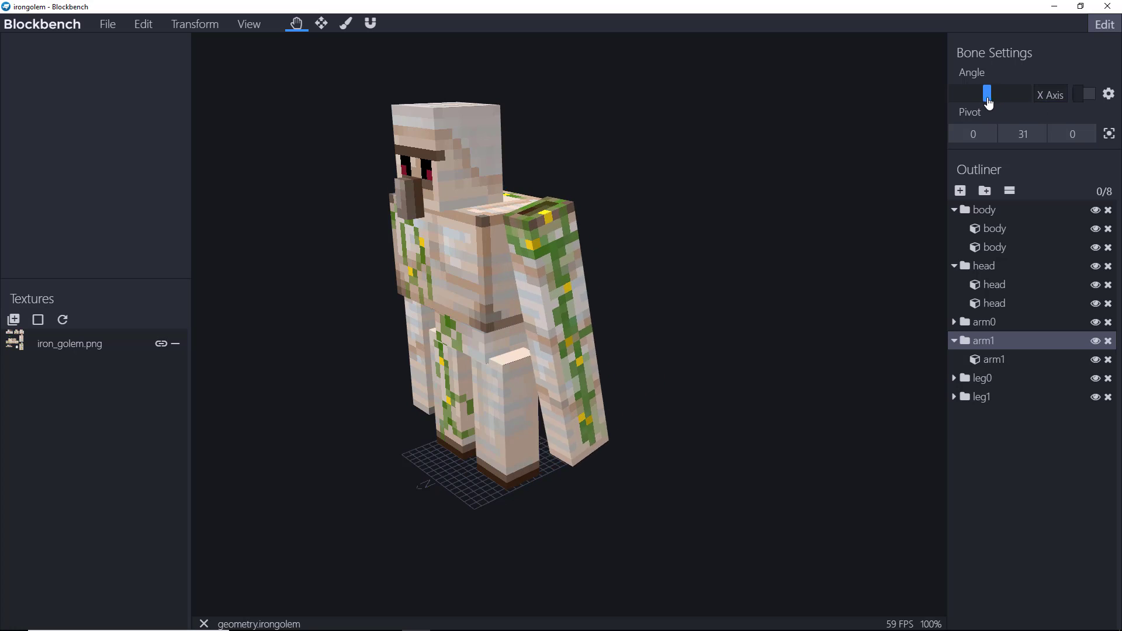
pyautogui.moveTo(988, 94); pyautogui.dragTo(992, 94)
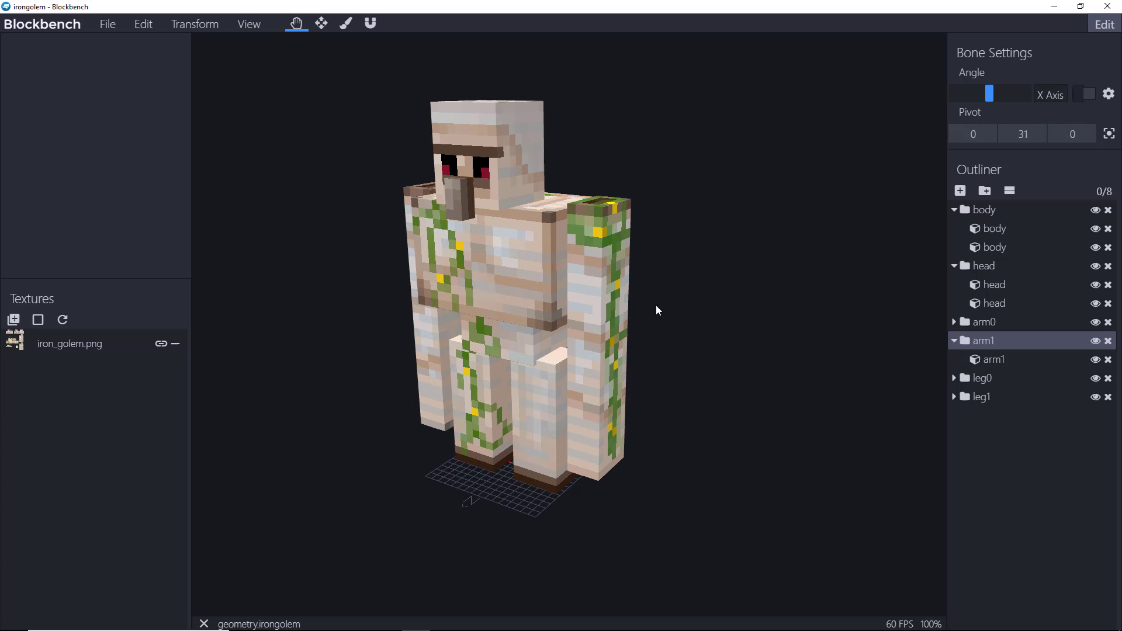
pyautogui.moveTo(592, 312)
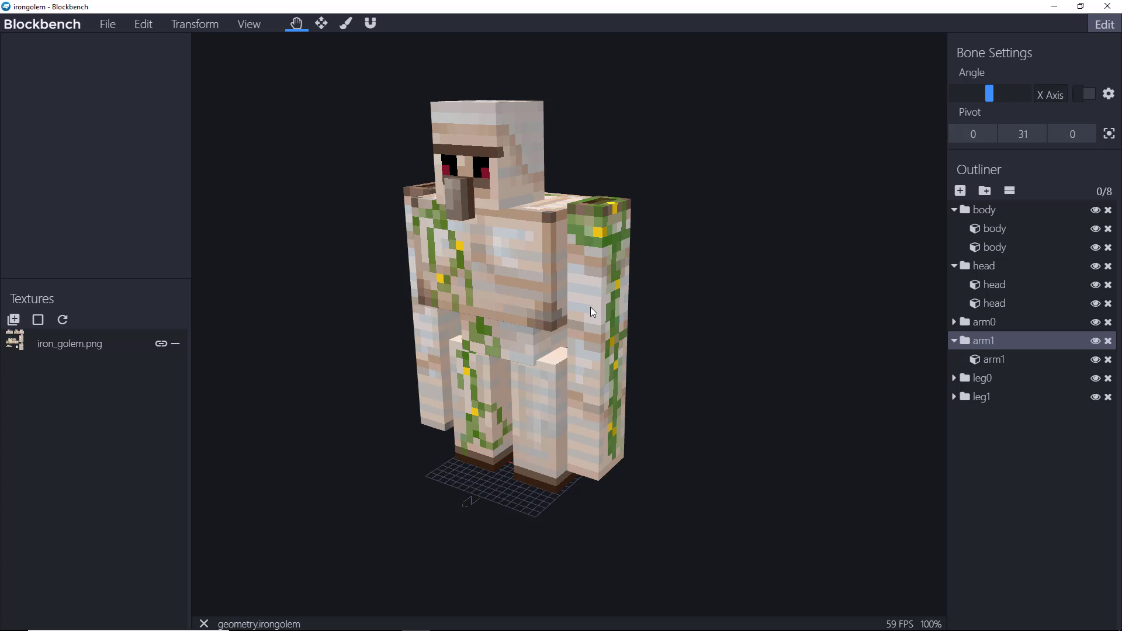
pyautogui.moveTo(602, 265)
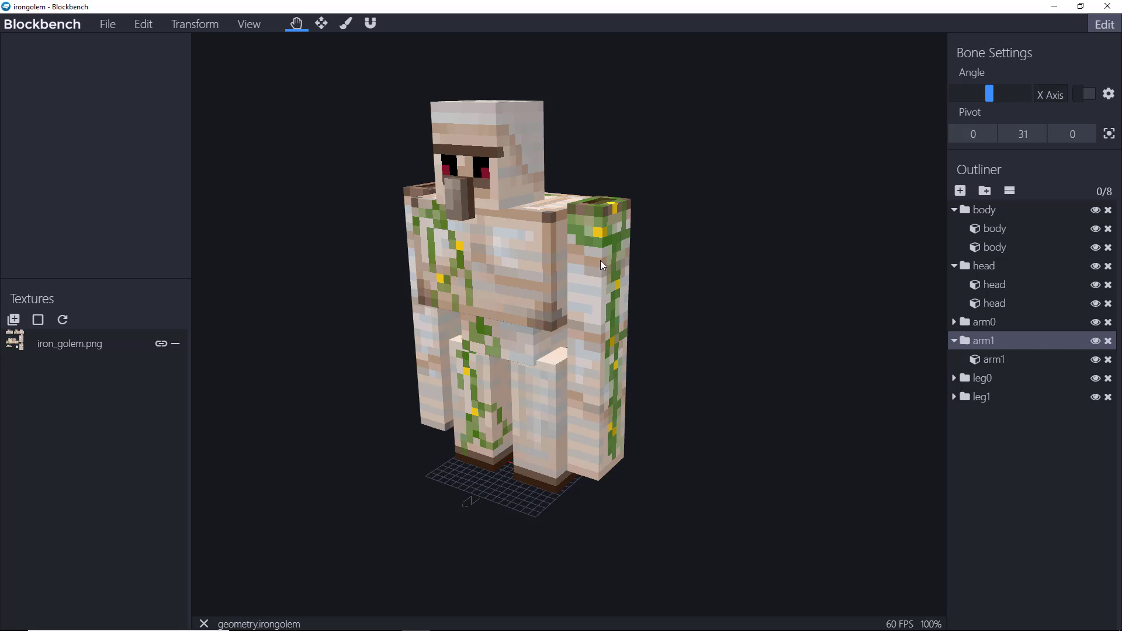
pyautogui.moveTo(379, 443)
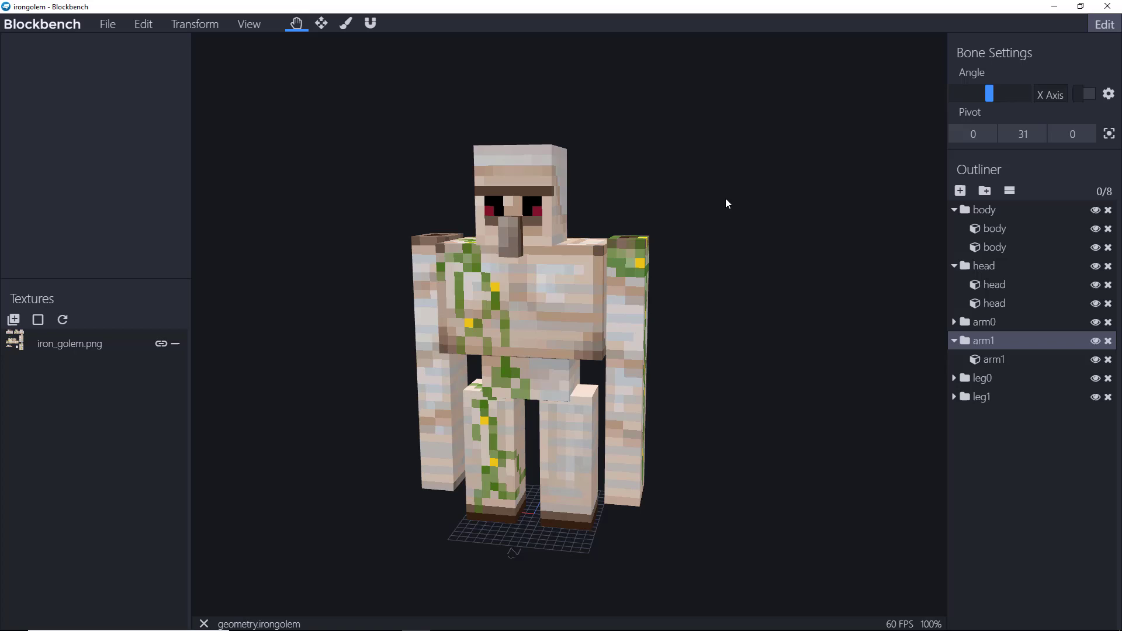
pyautogui.moveTo(132, 37)
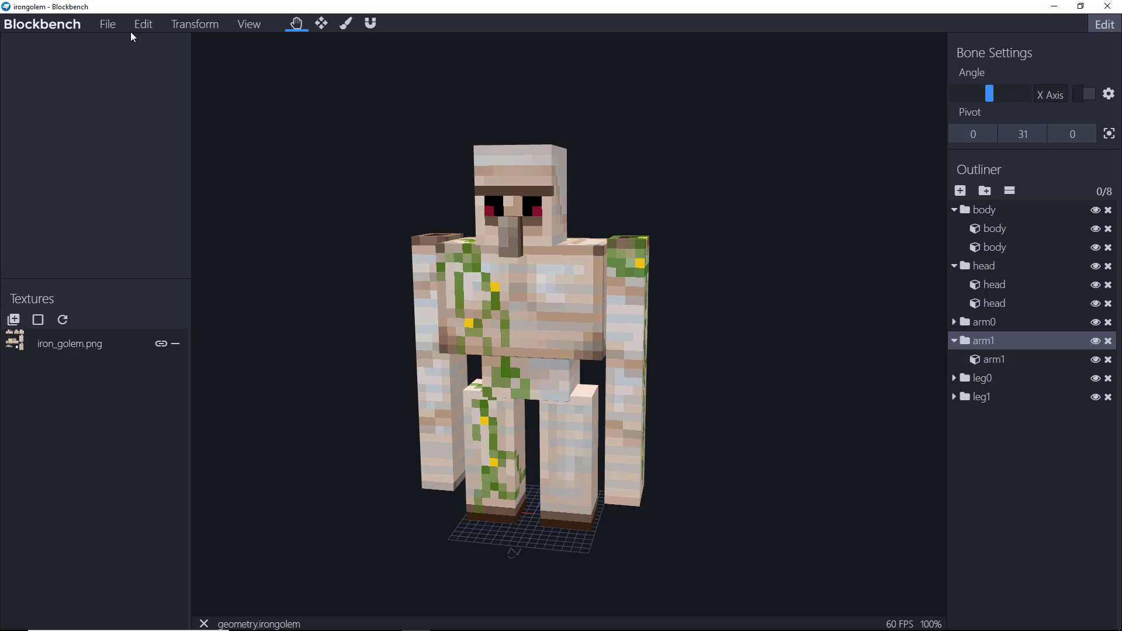
# - Reopen mobs.json, discard the golem's unsaved changes, and import geometry.rabbit
pyautogui.click(106, 24)
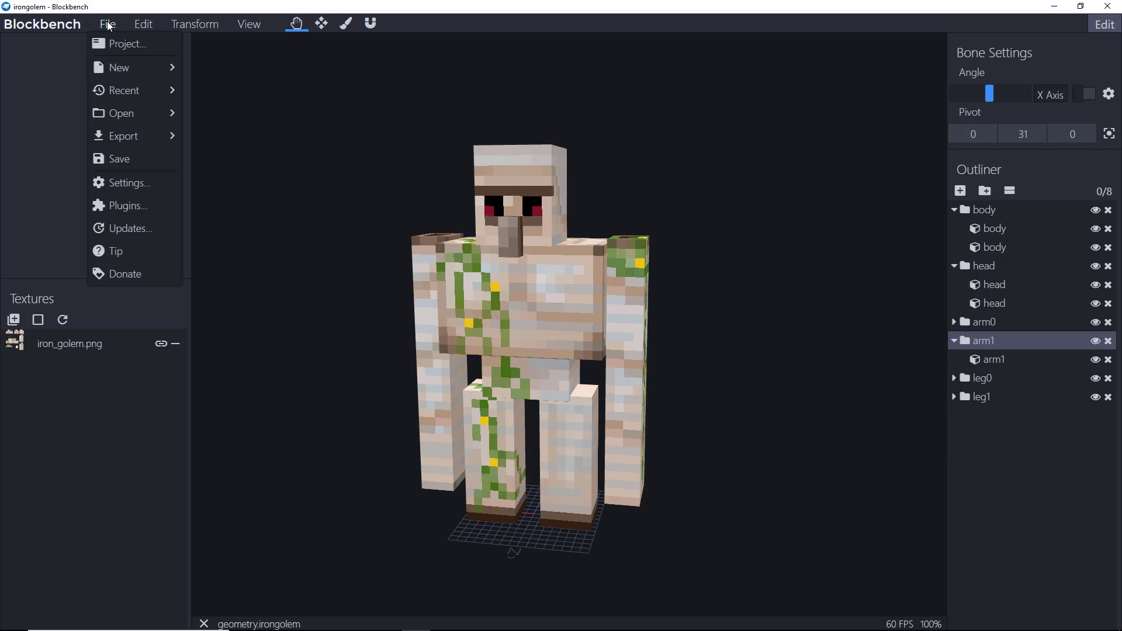
pyautogui.moveTo(118, 113)
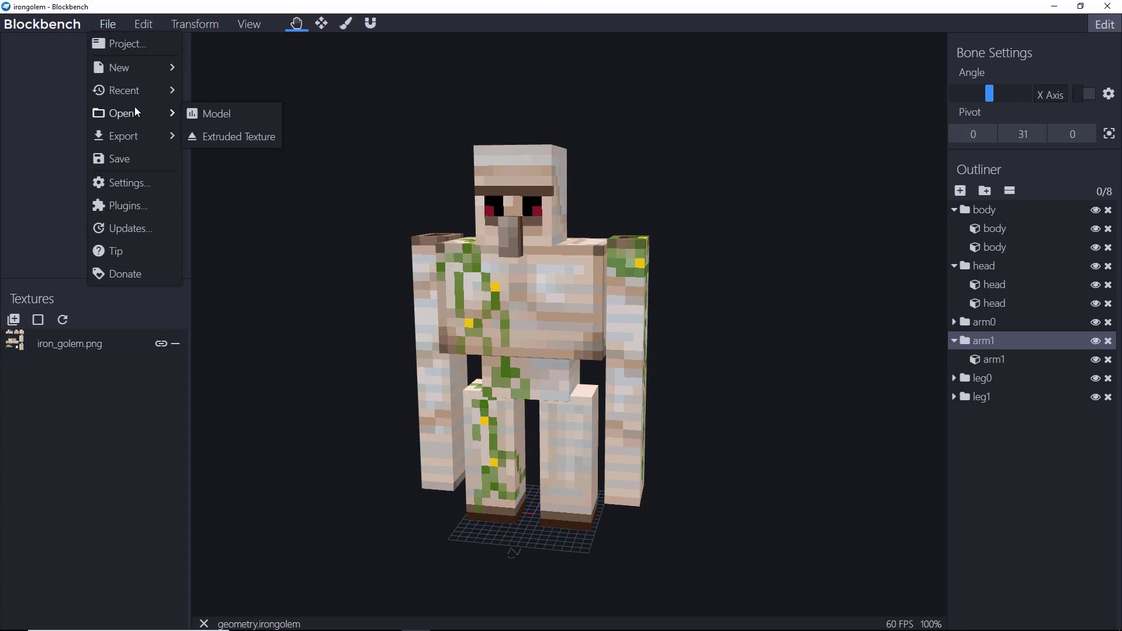
pyautogui.click(217, 113)
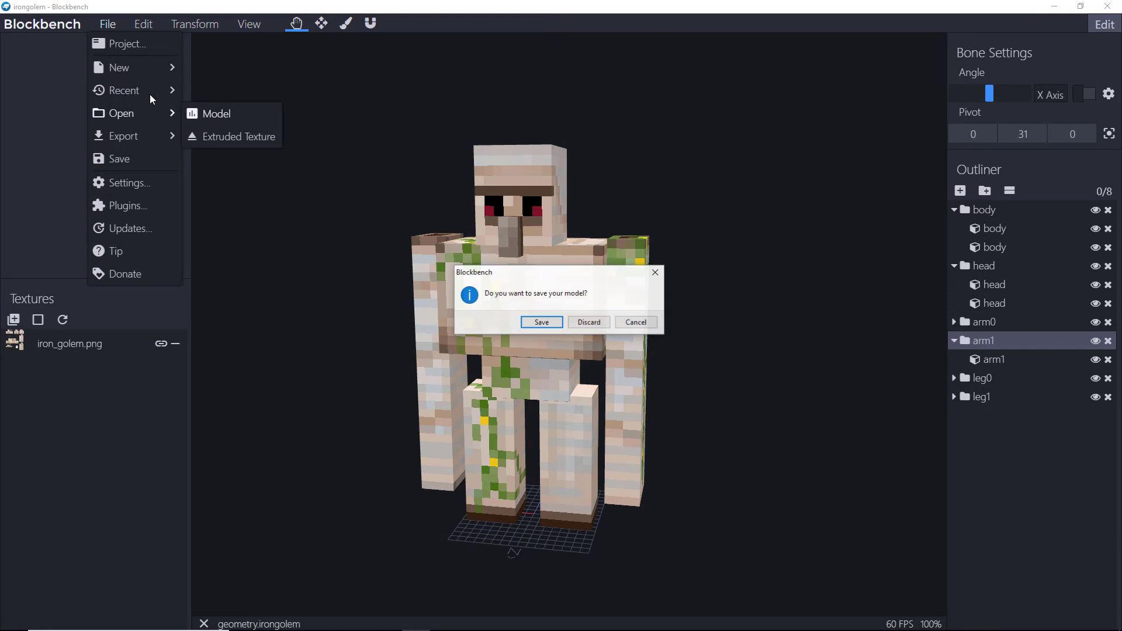
pyautogui.click(589, 322)
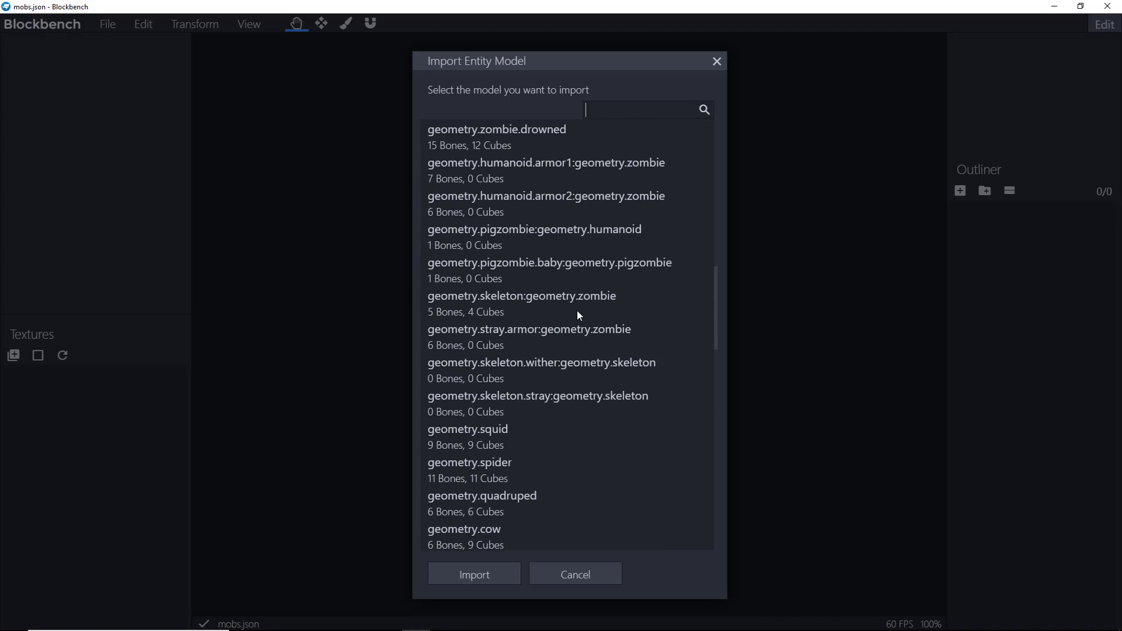
pyautogui.scroll(-3)
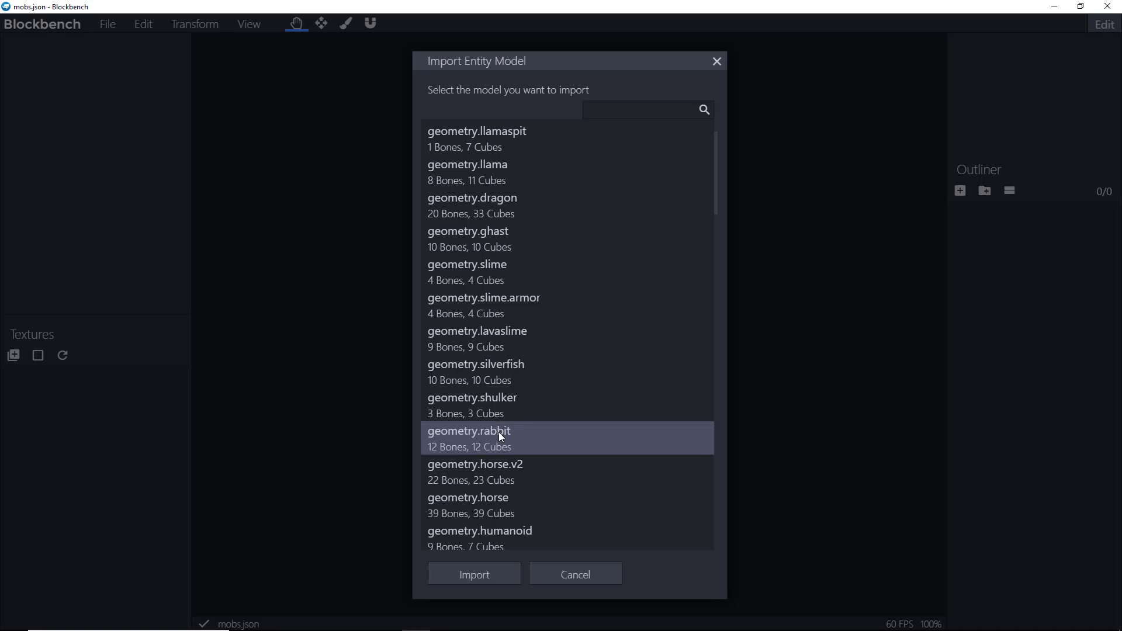
pyautogui.click(474, 573)
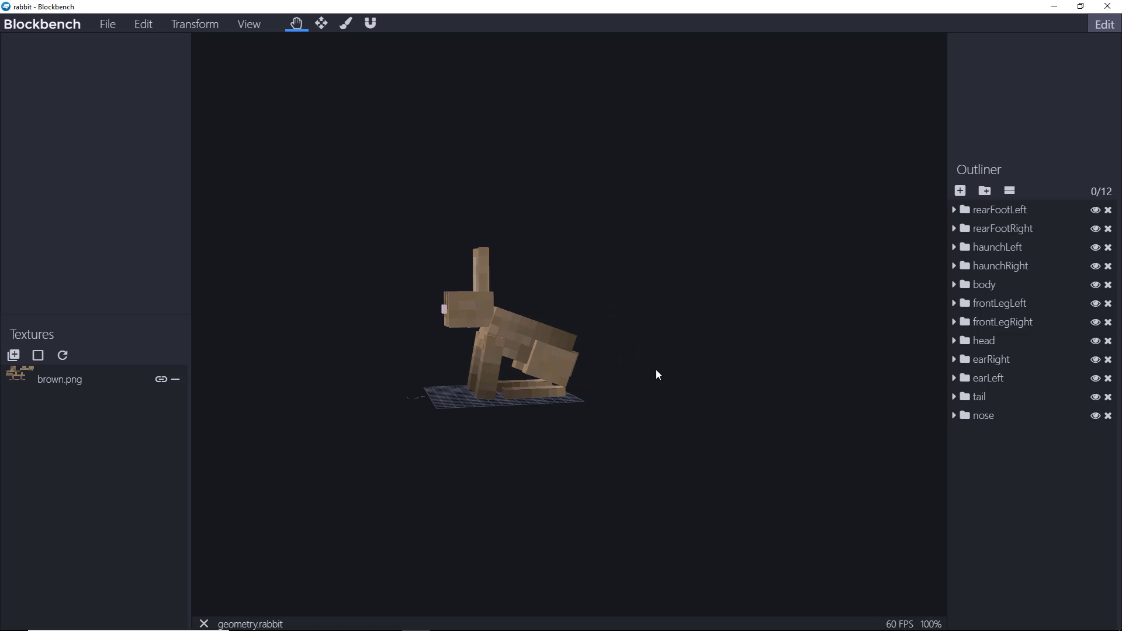
pyautogui.moveTo(537, 351)
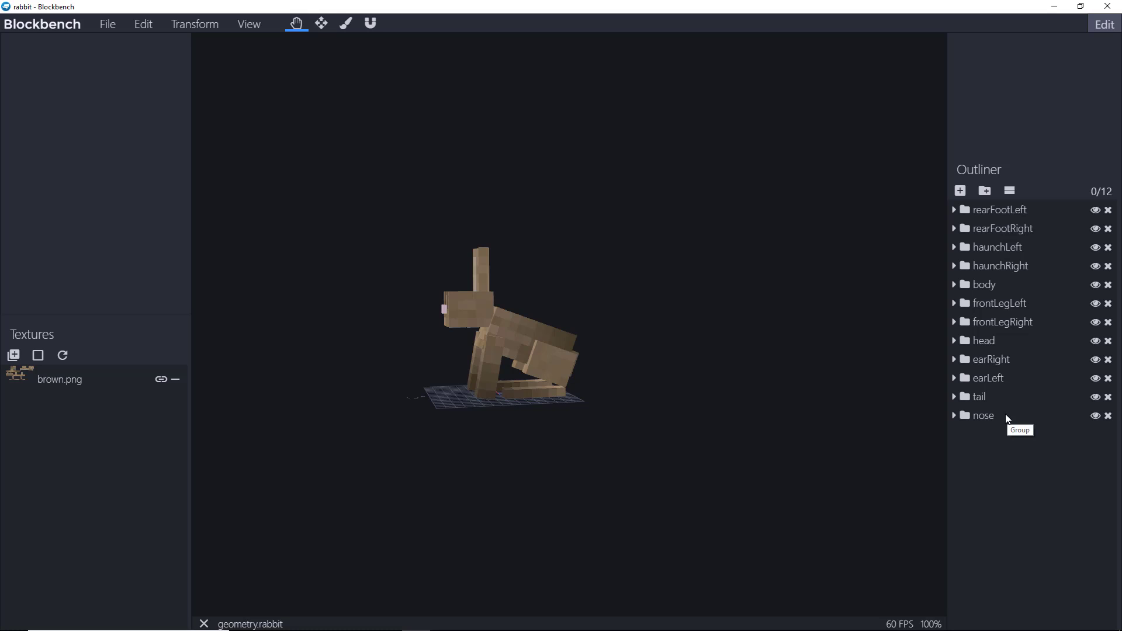
pyautogui.moveTo(559, 452)
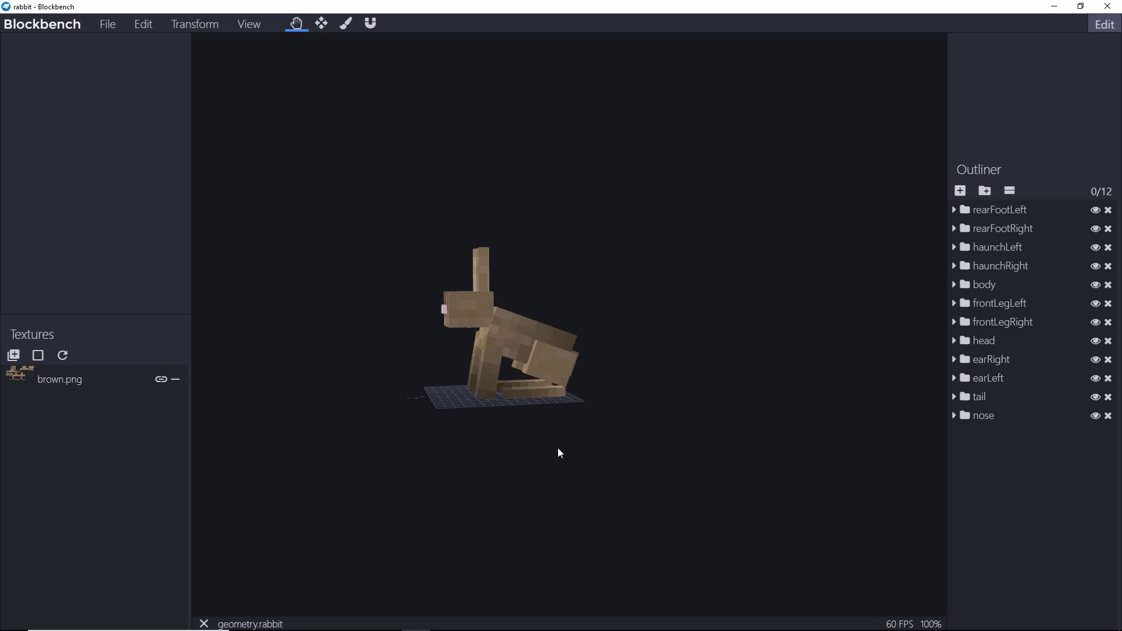
pyautogui.moveTo(557, 434)
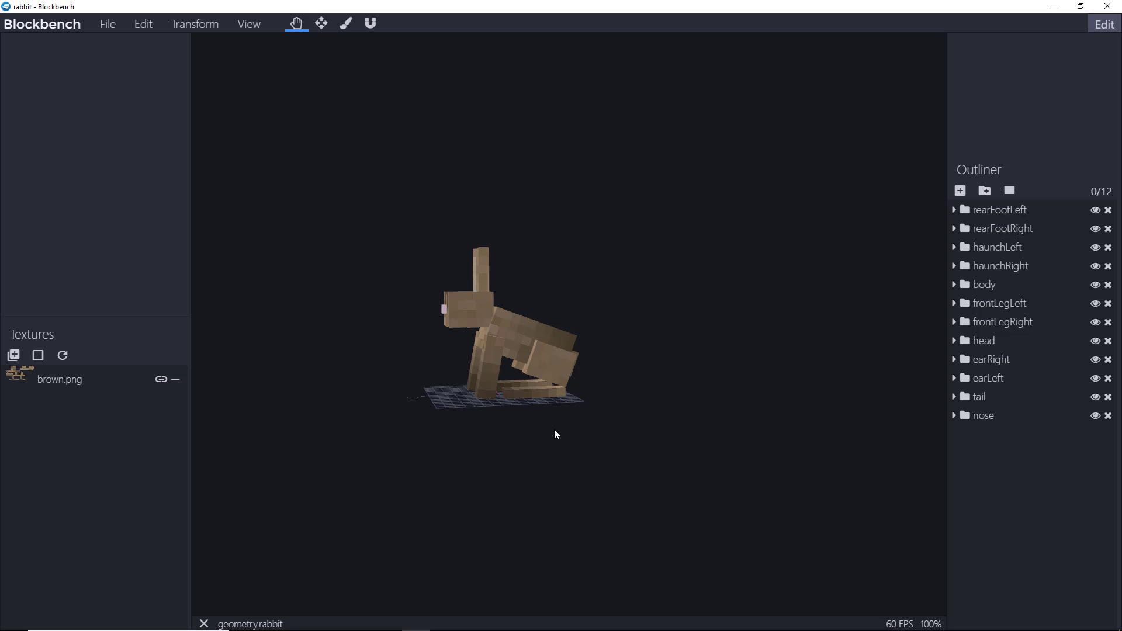
pyautogui.moveTo(565, 429)
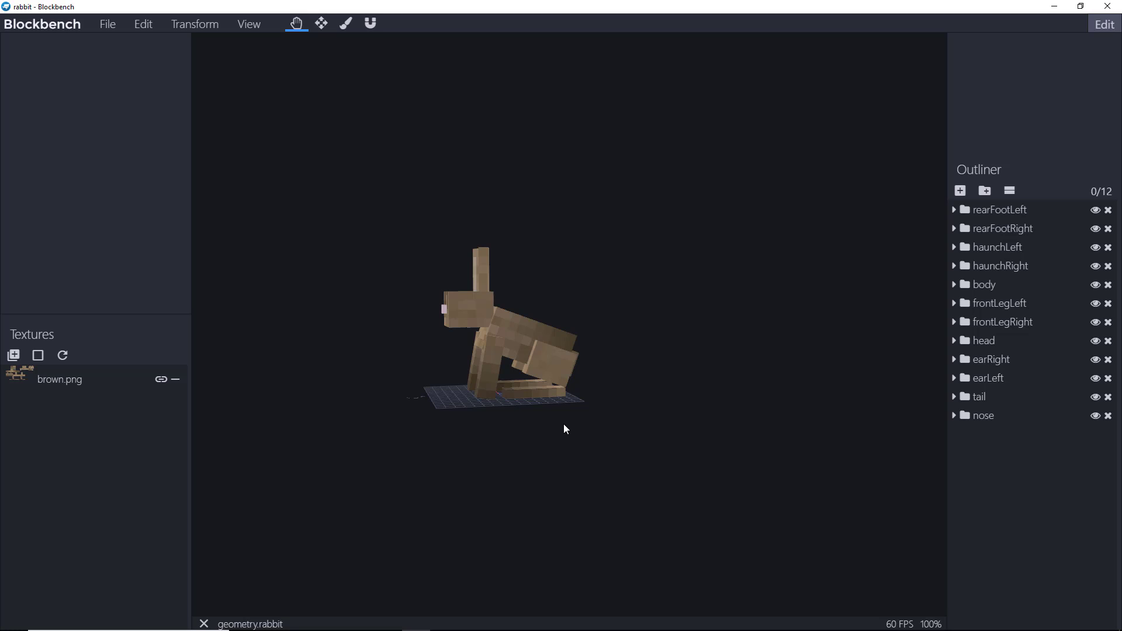
pyautogui.moveTo(564, 411)
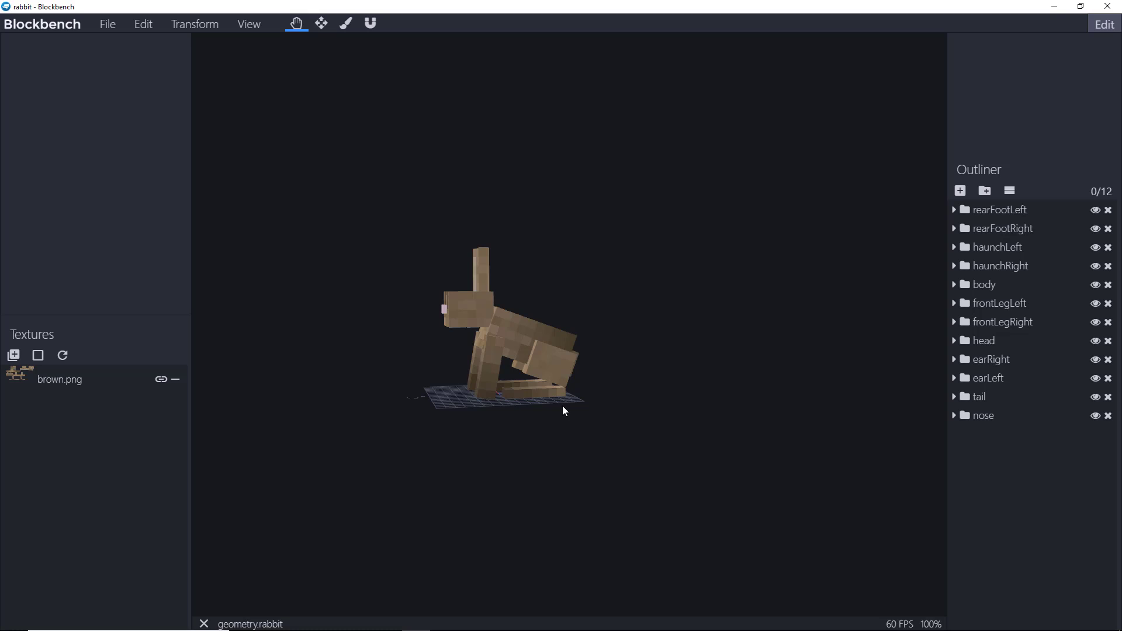
pyautogui.moveTo(992, 287)
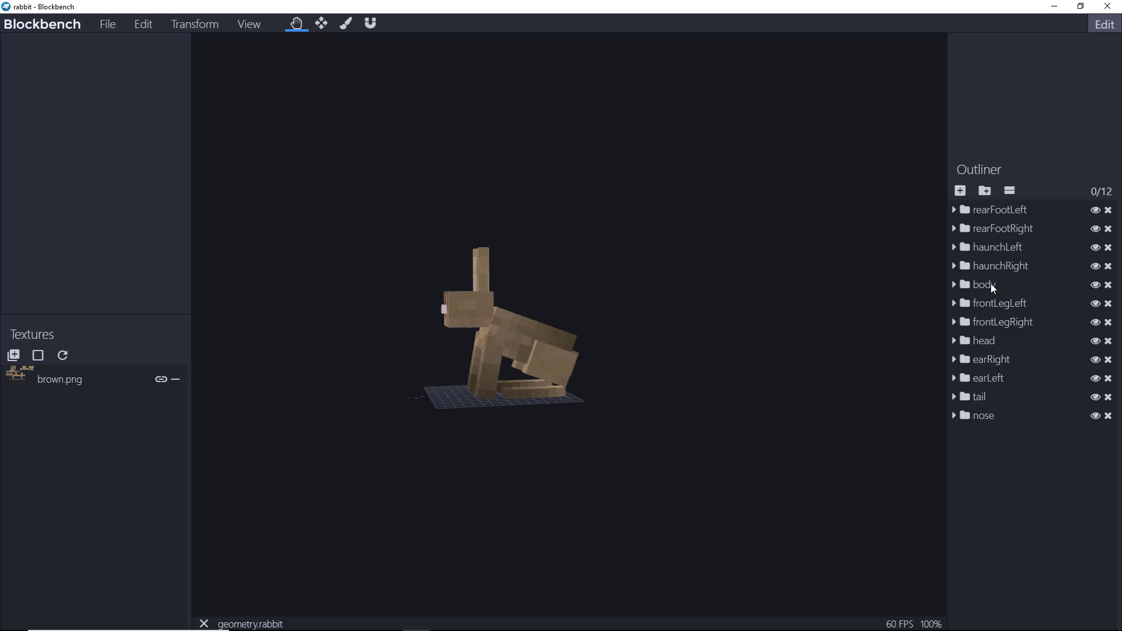
pyautogui.moveTo(989, 378)
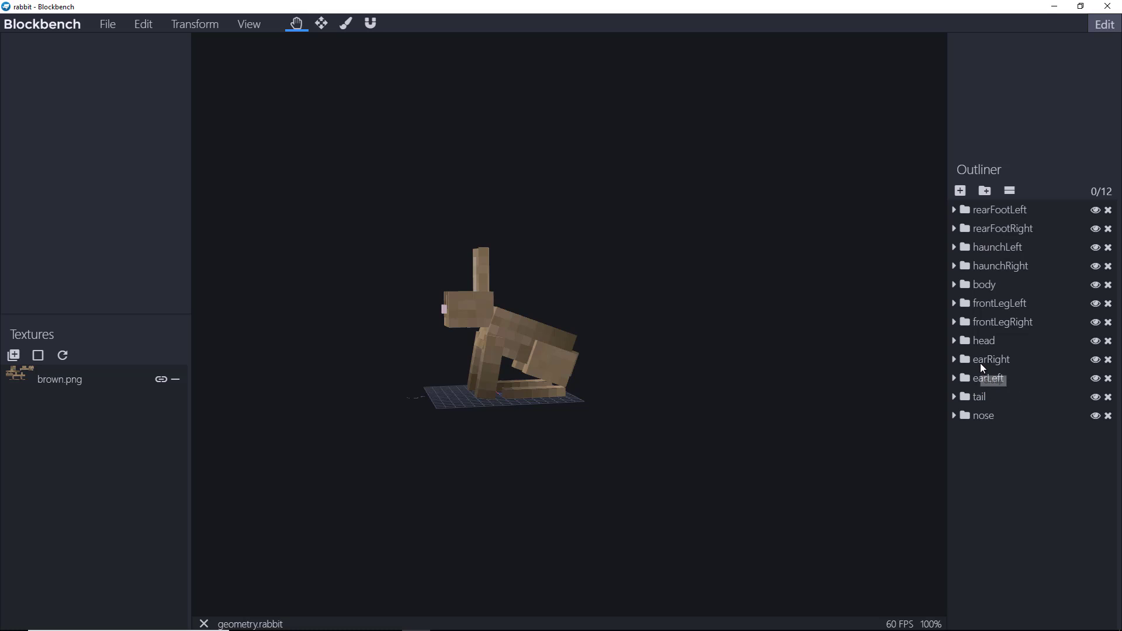
pyautogui.moveTo(982, 367)
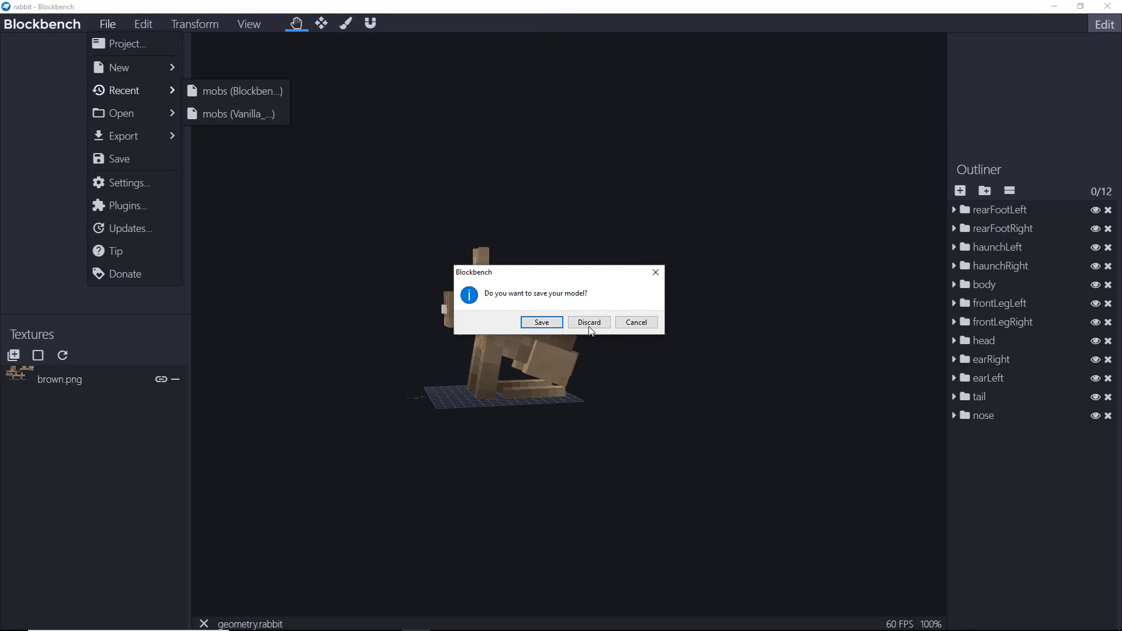
# - Discard the rabbit, import the humanoid, then reopen mobs.json and cancel the import
pyautogui.click(588, 322)
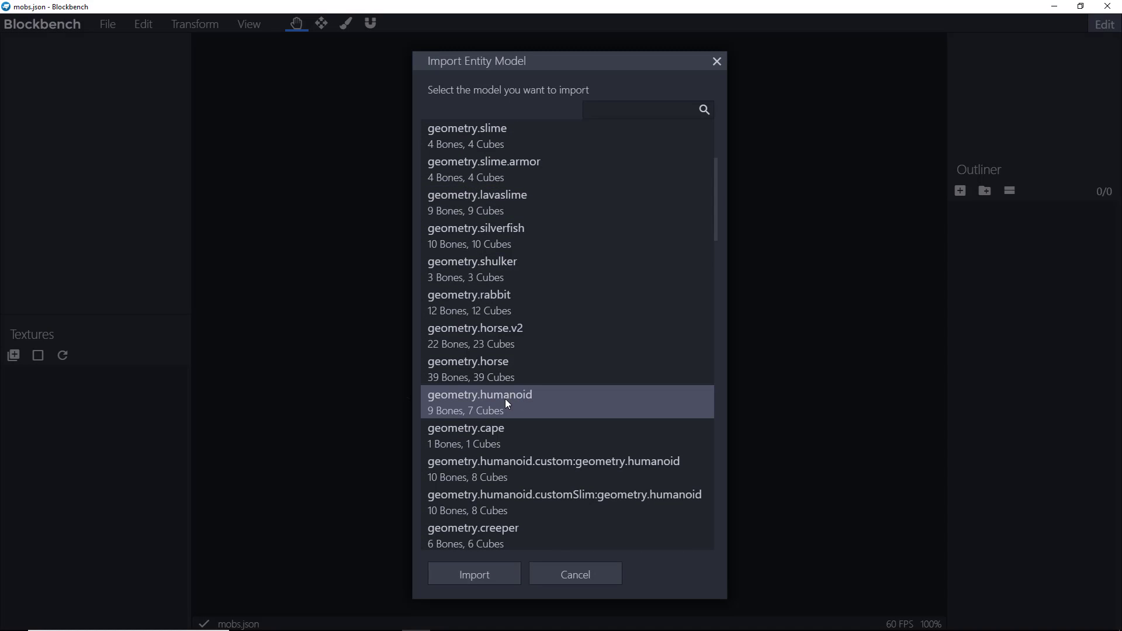
pyautogui.click(474, 574)
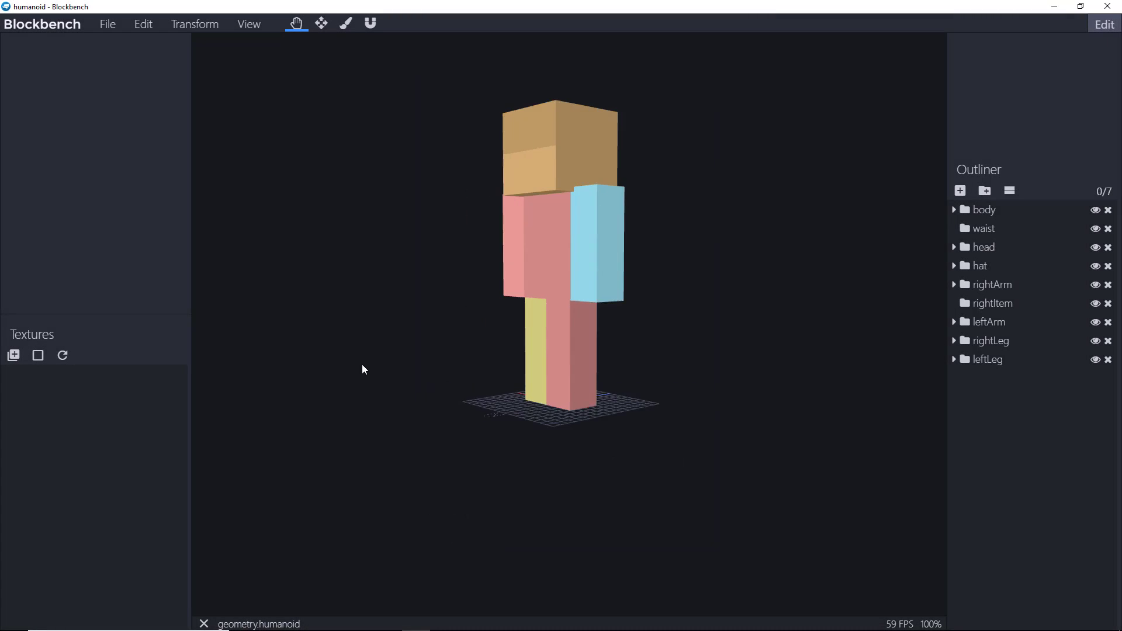
pyautogui.click(106, 24)
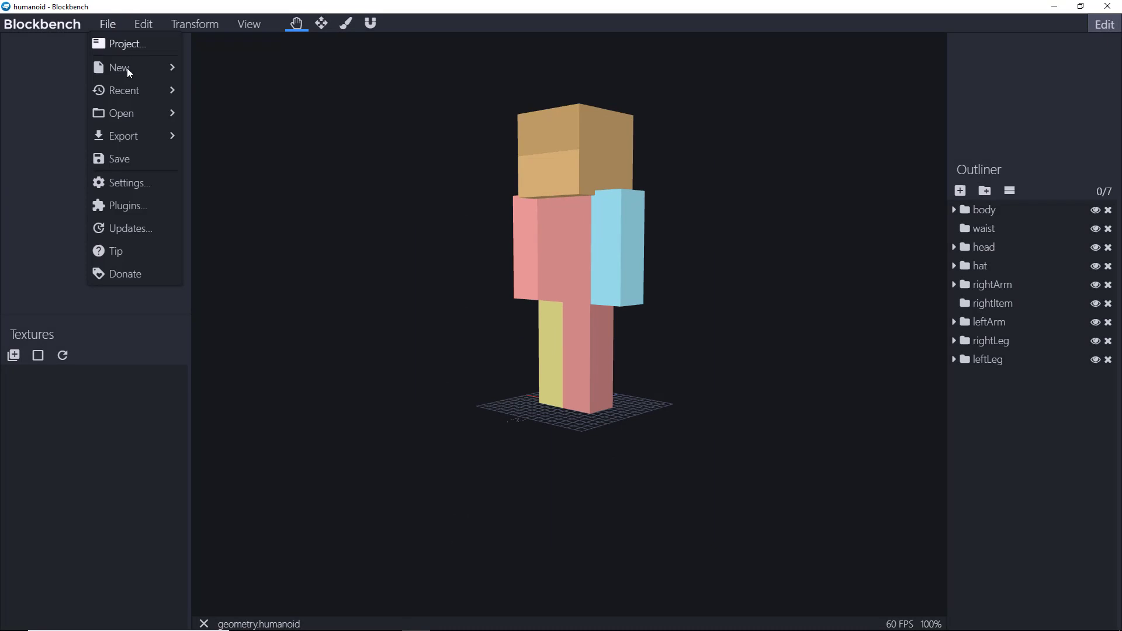
pyautogui.click(121, 113)
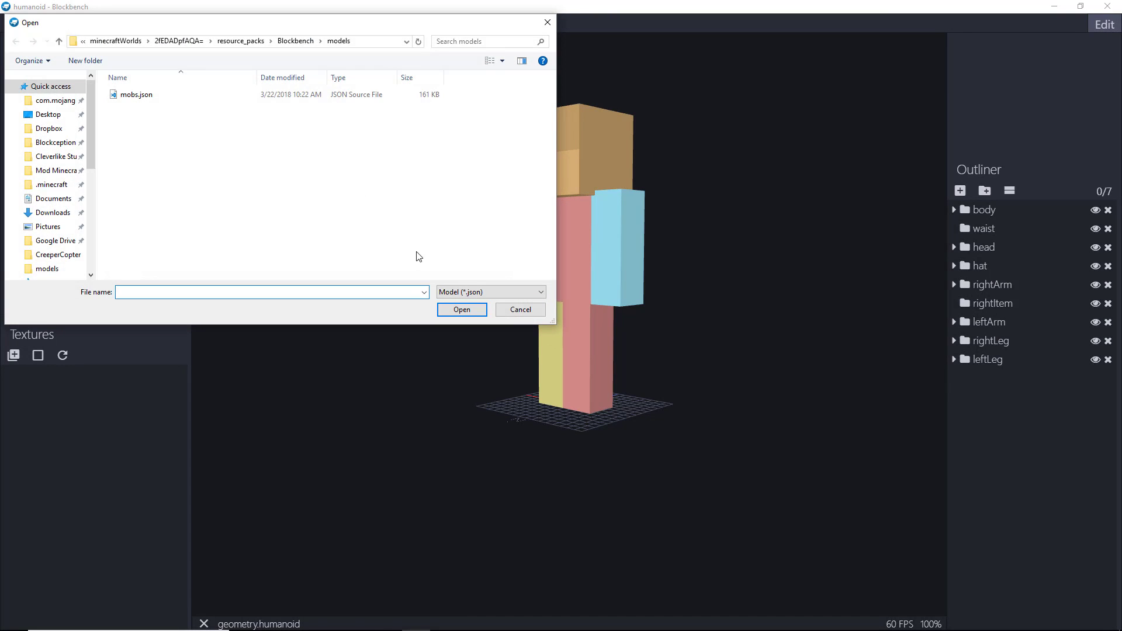
pyautogui.click(462, 309)
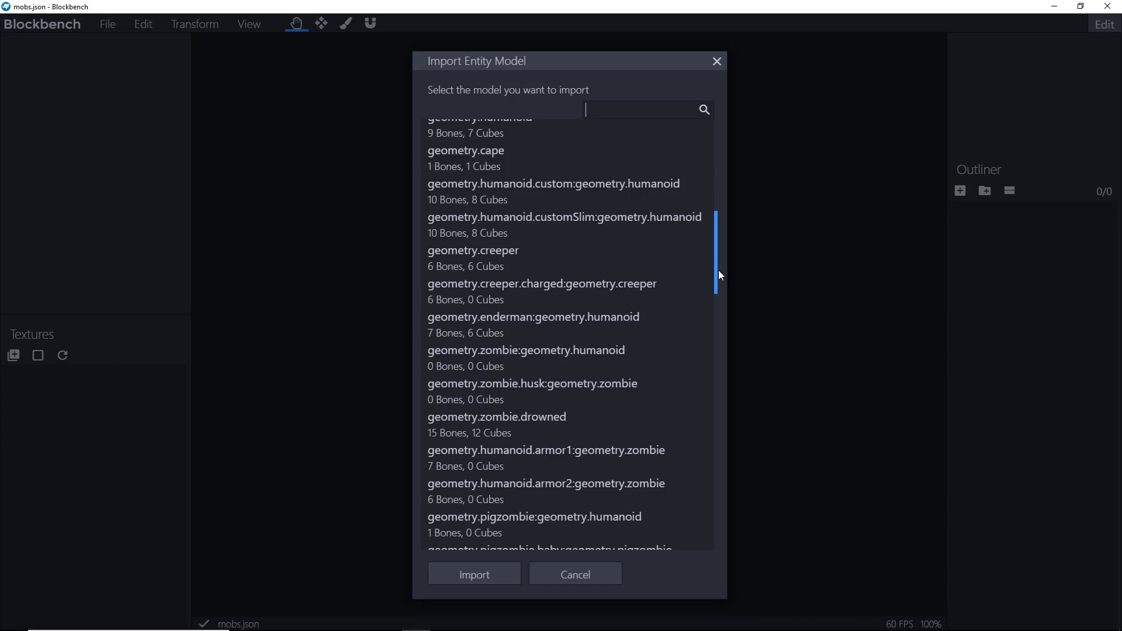
pyautogui.scroll(-3)
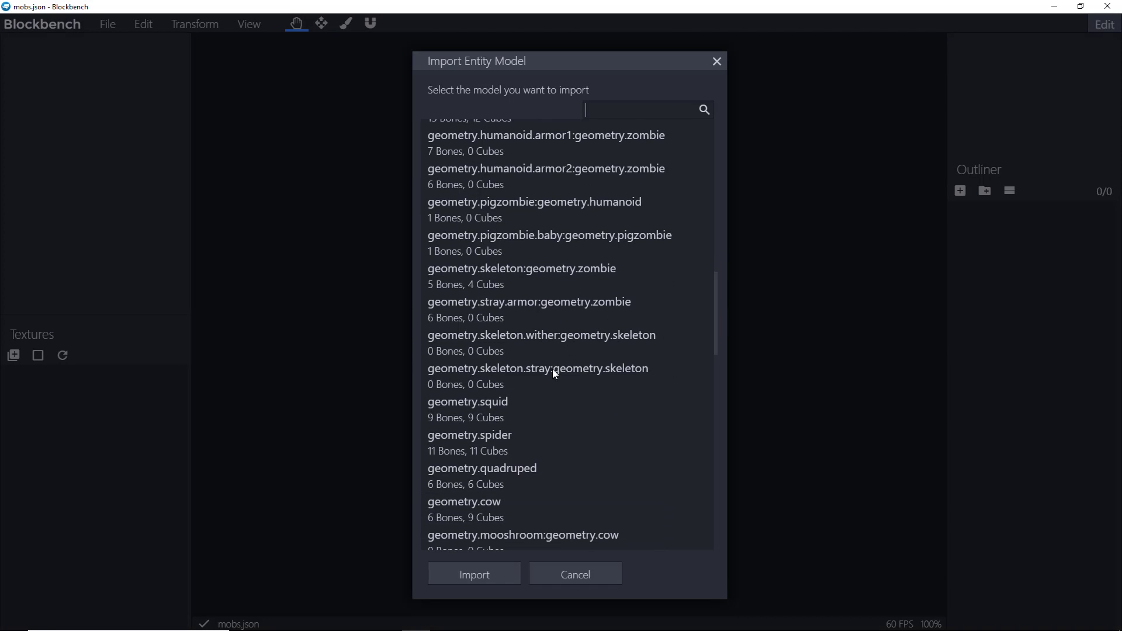
pyautogui.moveTo(545, 322)
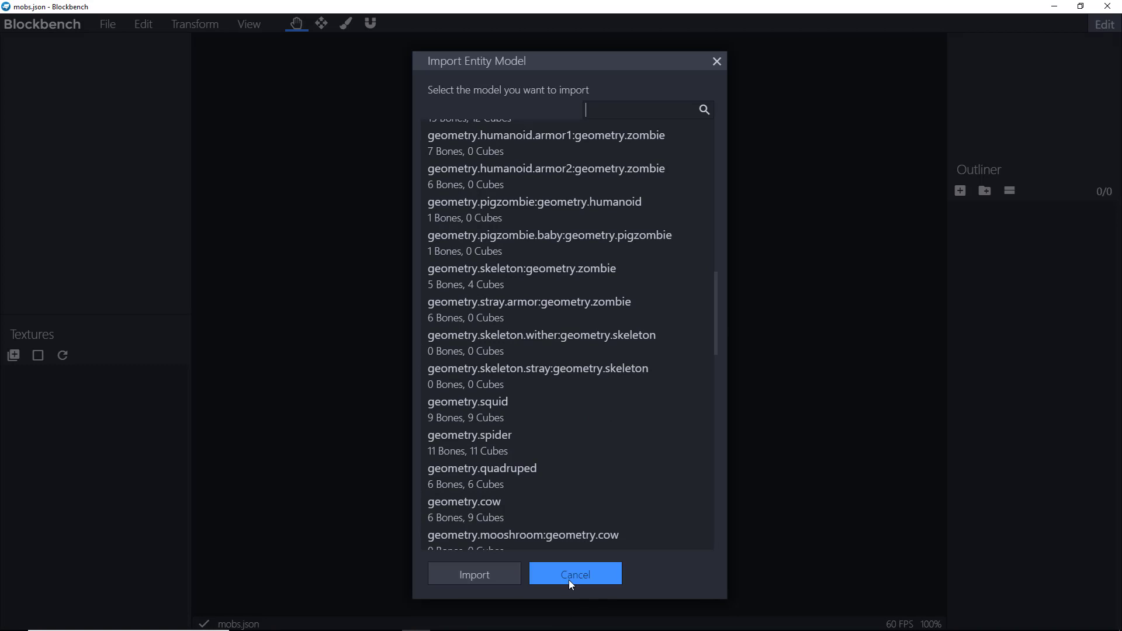
pyautogui.click(575, 574)
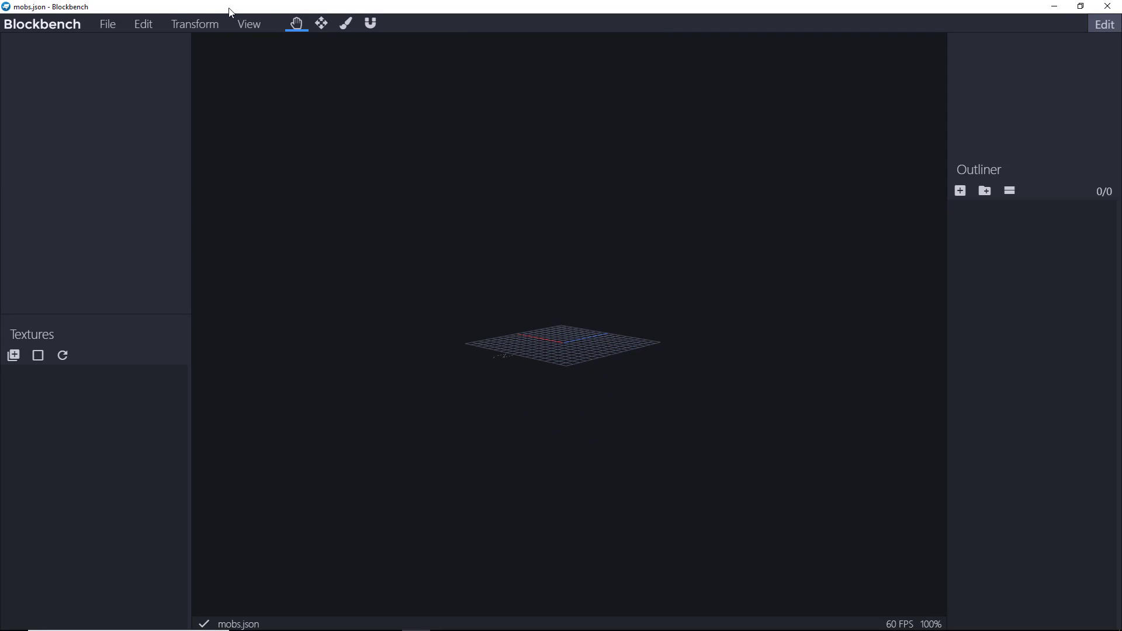
# - Import the creeper from mobs.json, orbit around it, and select its head
pyautogui.click(108, 23)
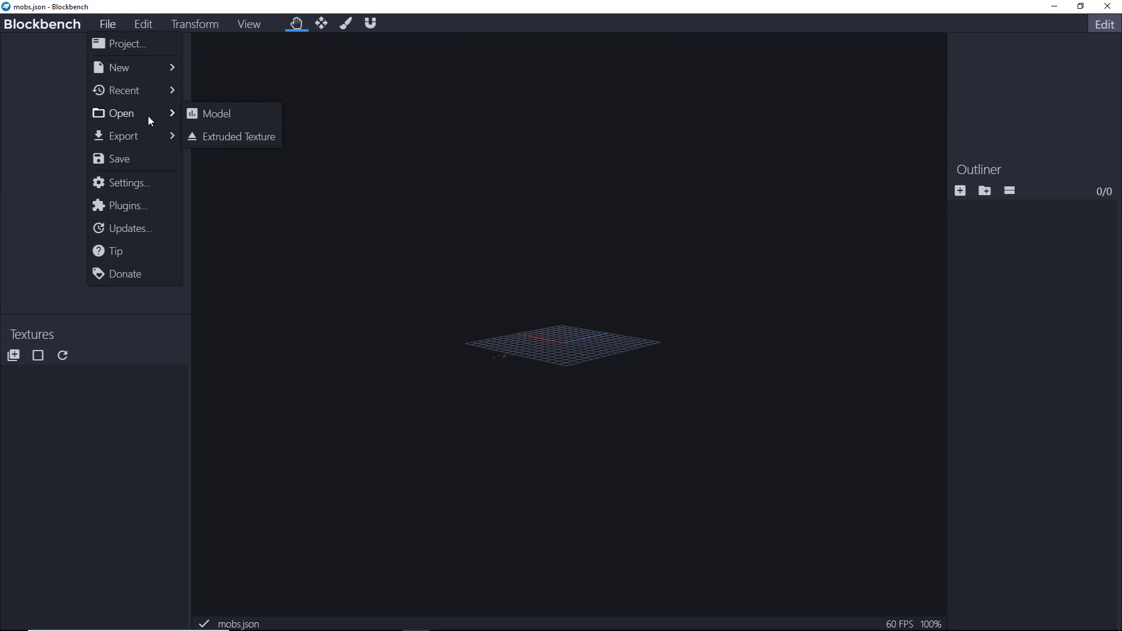
pyautogui.click(217, 113)
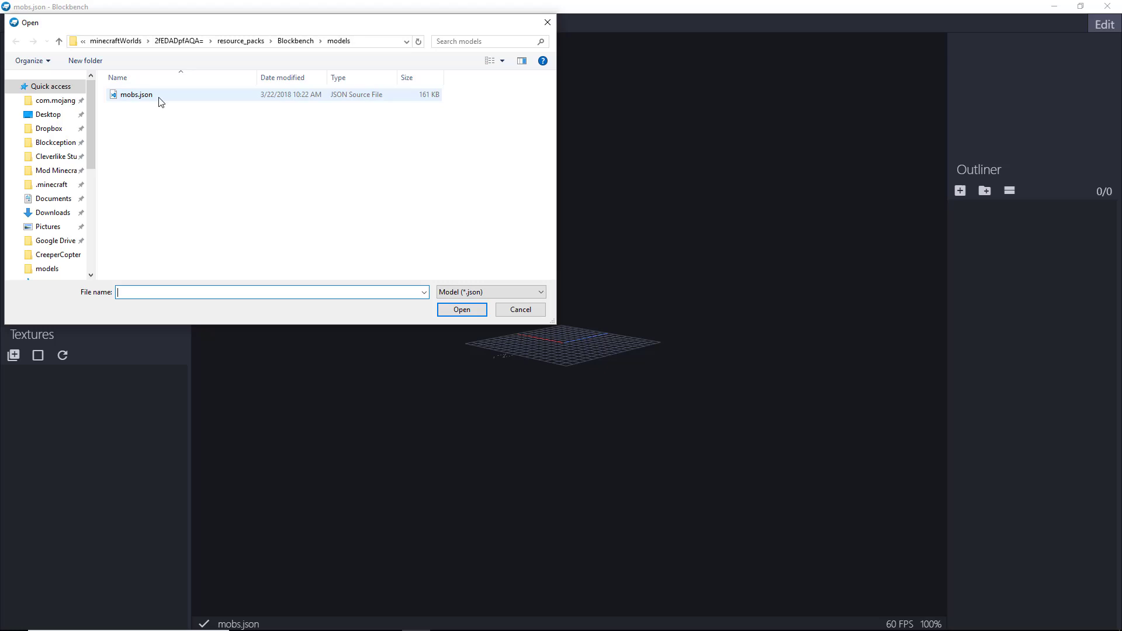
pyautogui.click(462, 309)
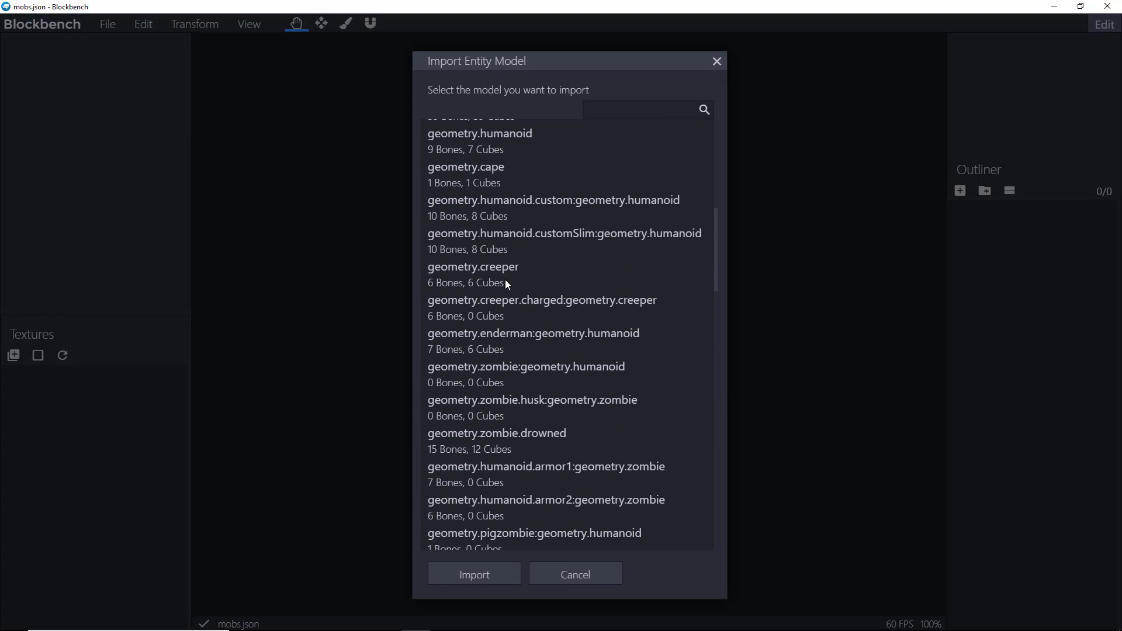
pyautogui.click(474, 573)
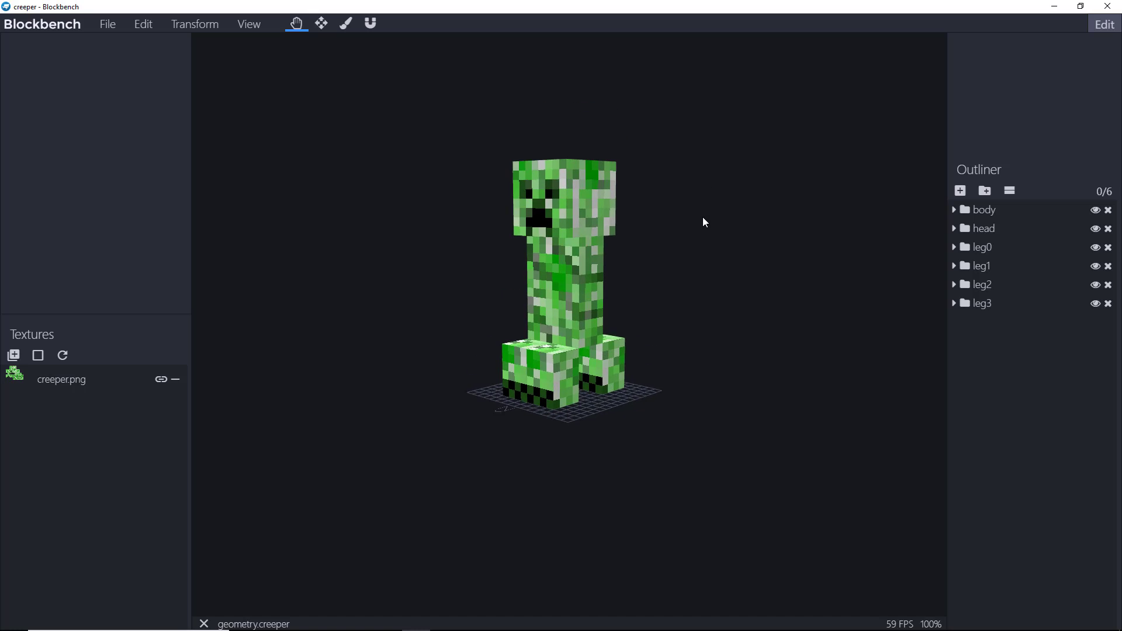
pyautogui.moveTo(704, 222); pyautogui.dragTo(517, 315)
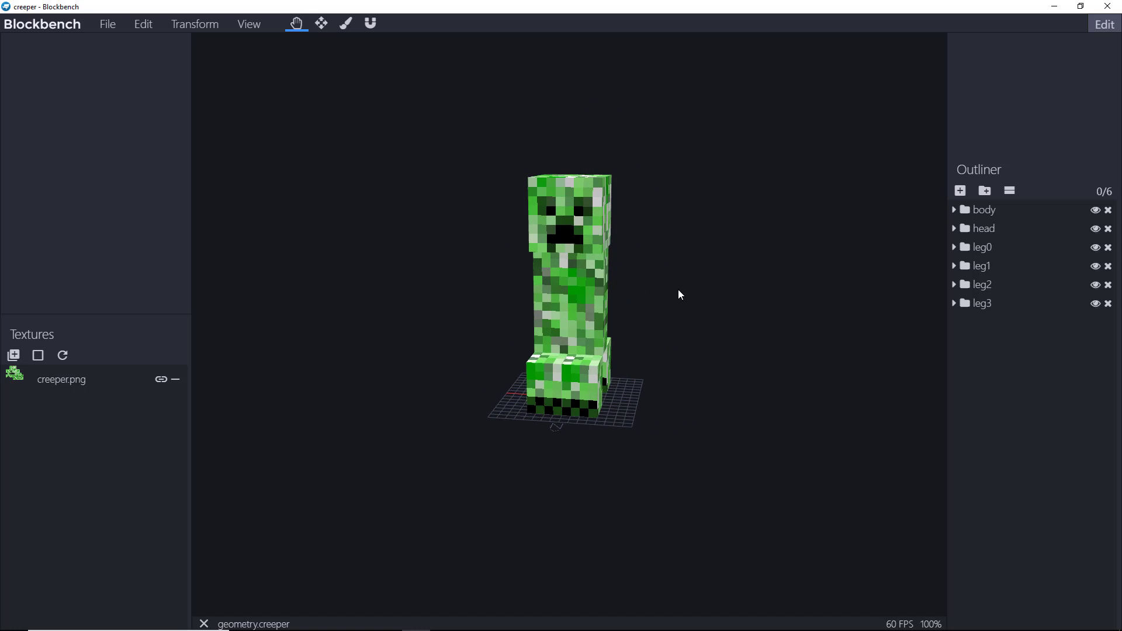
pyautogui.click(984, 210)
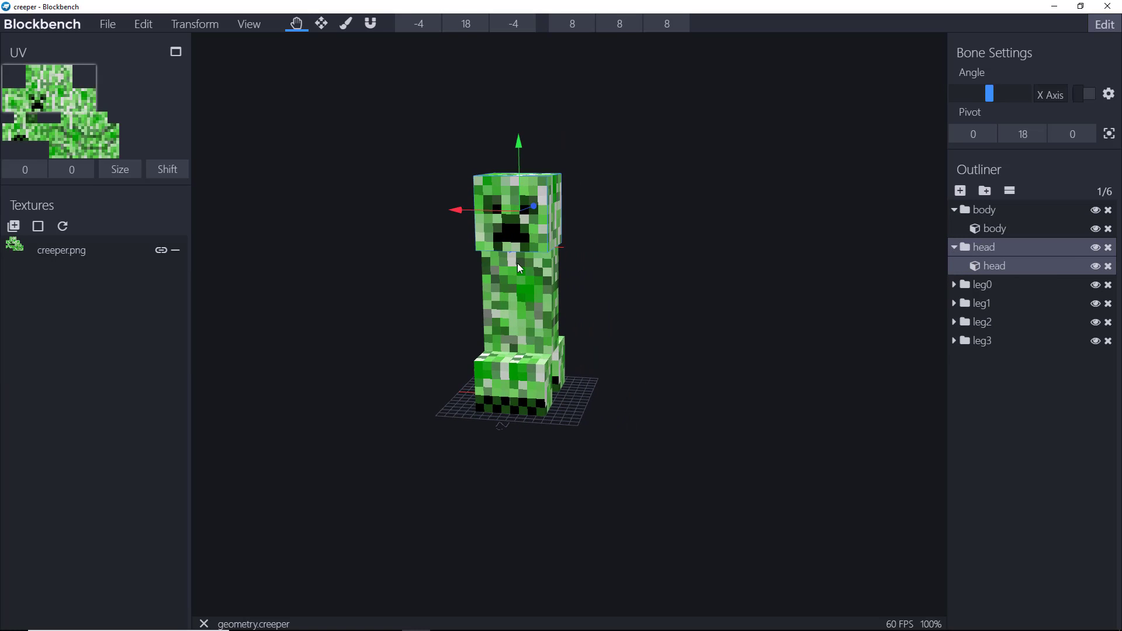
pyautogui.moveTo(635, 381)
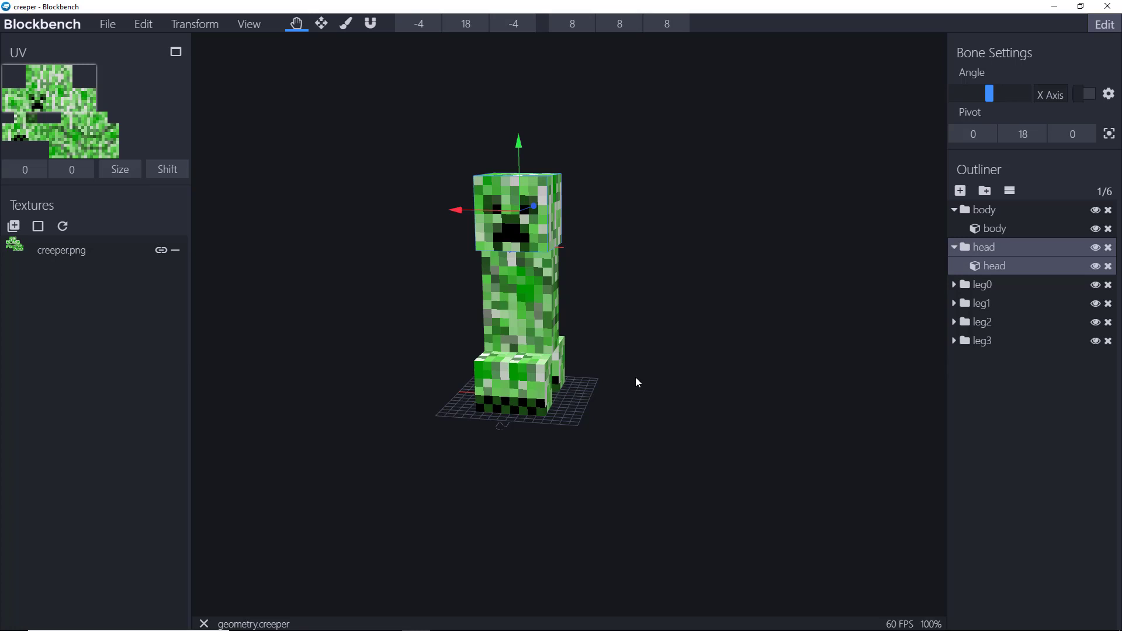
pyautogui.moveTo(635, 379)
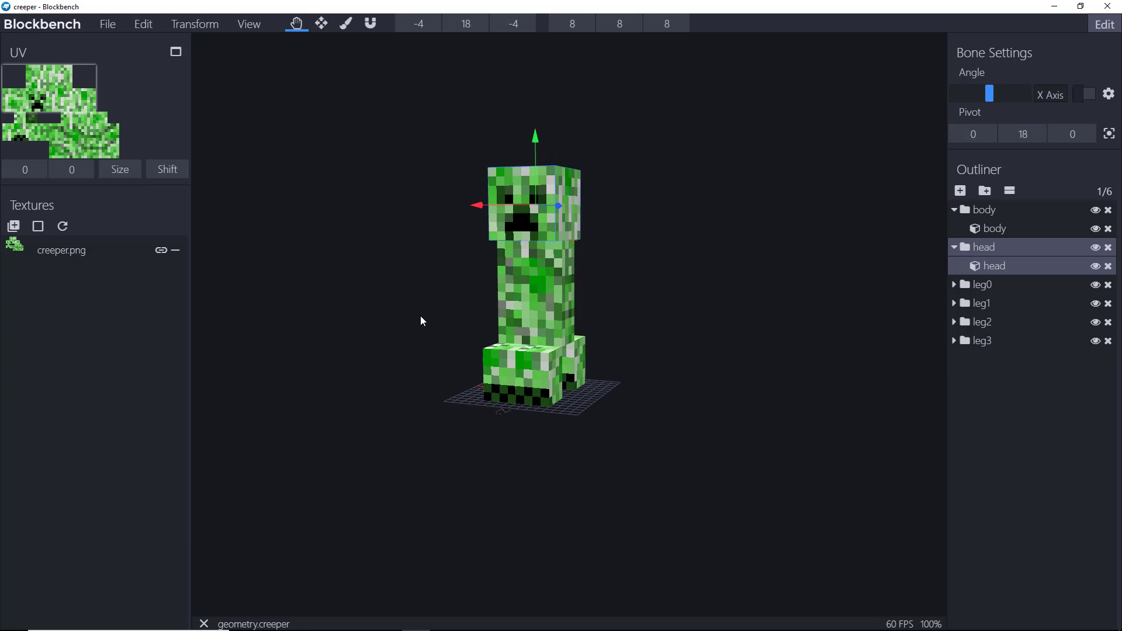
pyautogui.moveTo(672, 277)
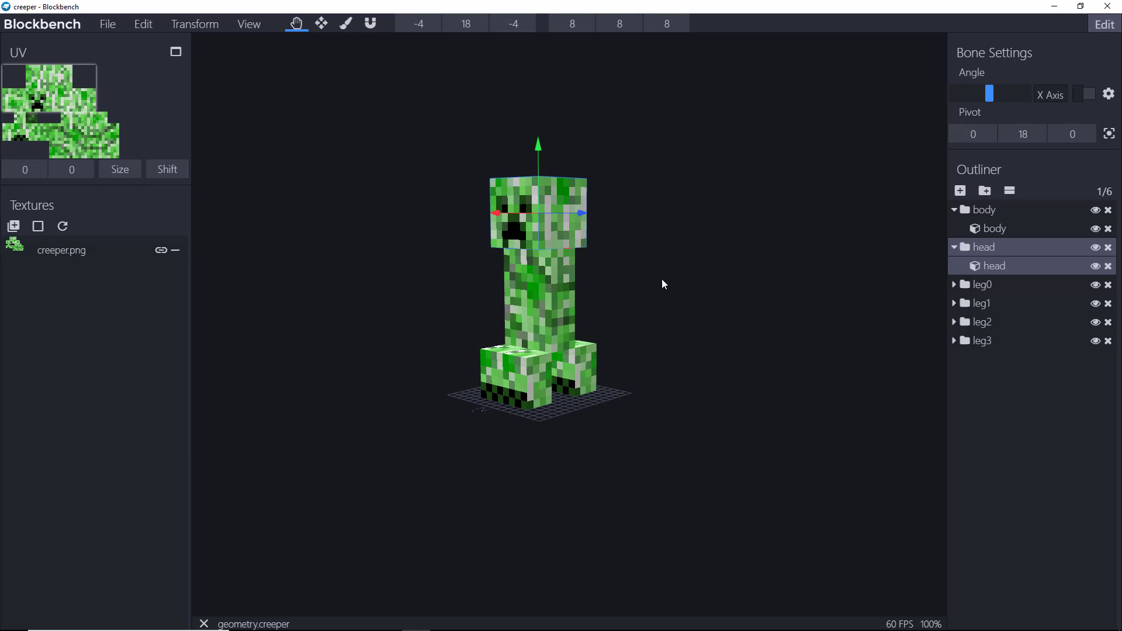
pyautogui.moveTo(660, 289)
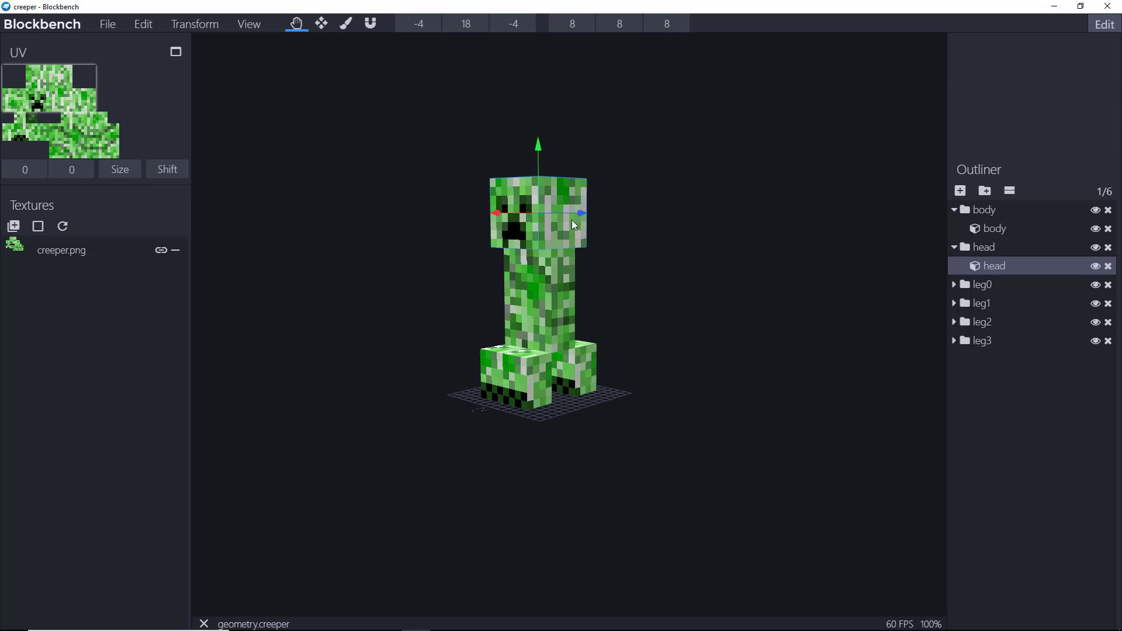
pyautogui.moveTo(538, 234)
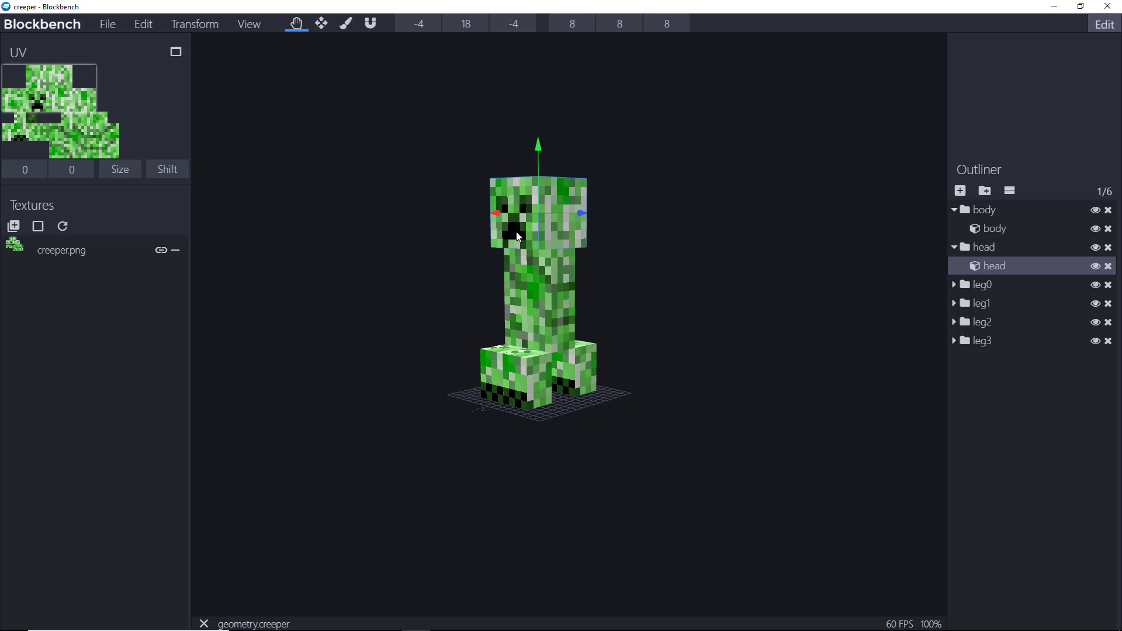
pyautogui.moveTo(911, 292)
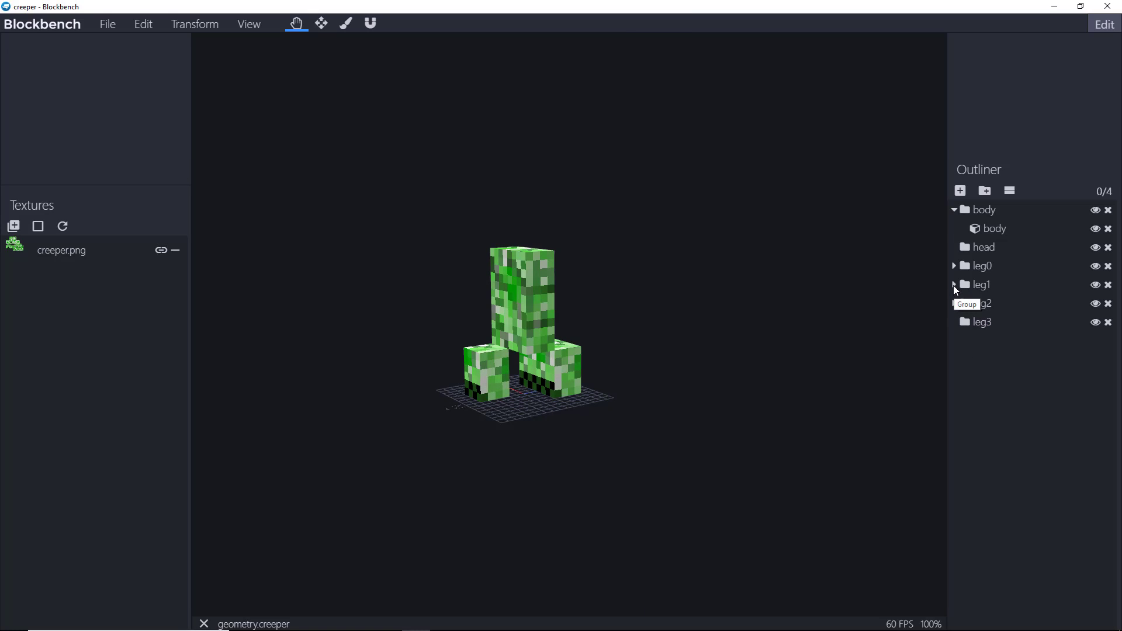
# - Select a second leg cube in the Outliner for removal
pyautogui.click(982, 284)
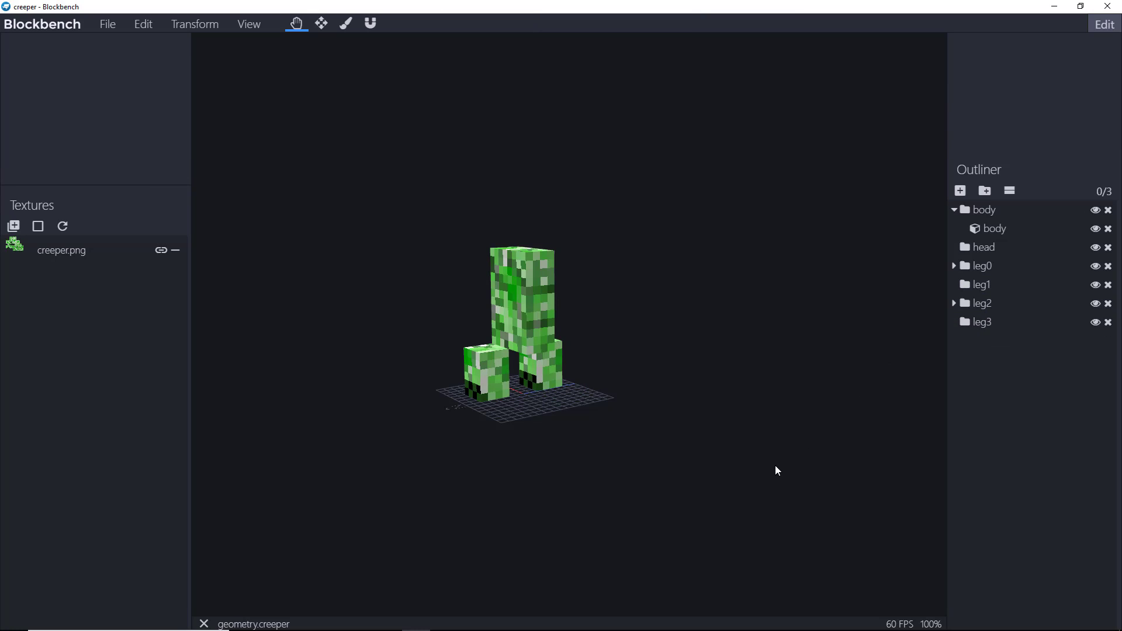
pyautogui.moveTo(724, 482)
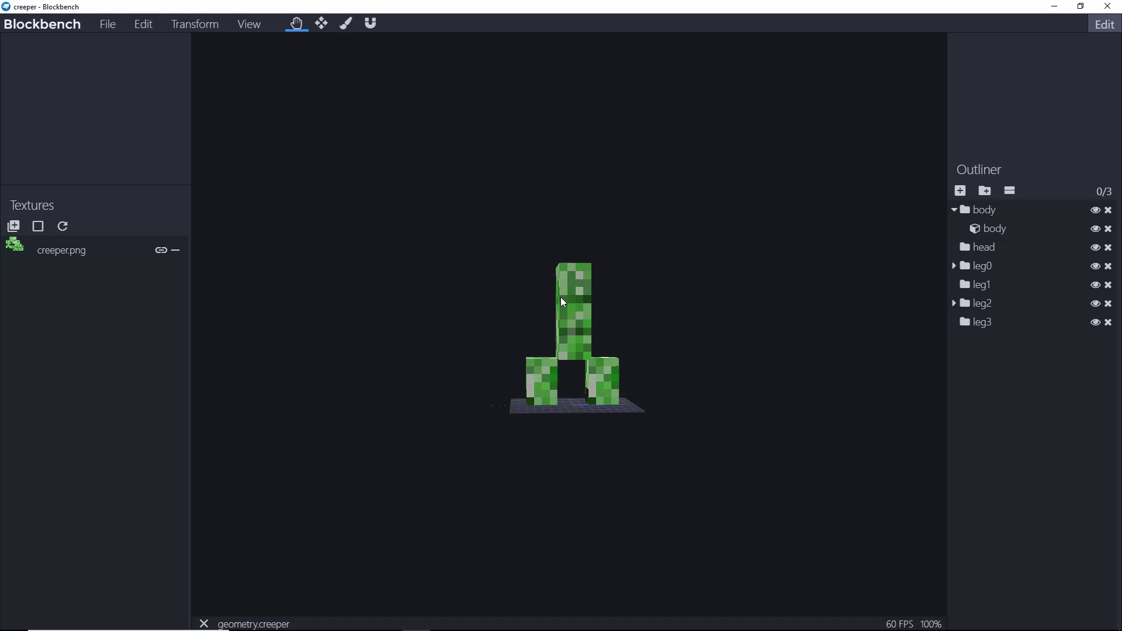
pyautogui.moveTo(704, 373)
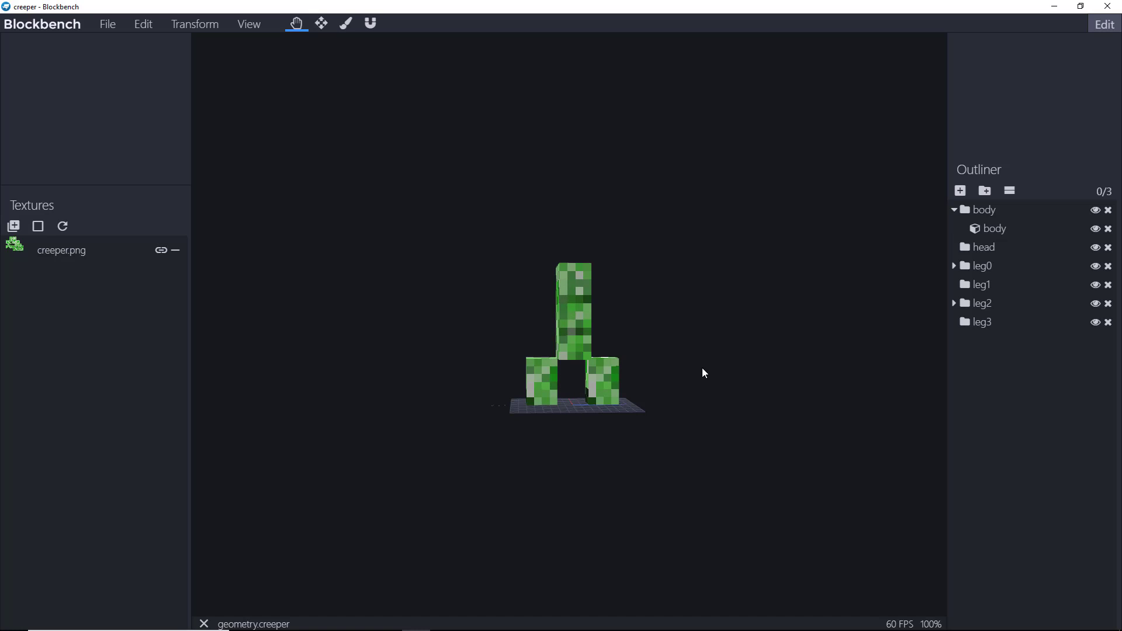
pyautogui.moveTo(643, 322)
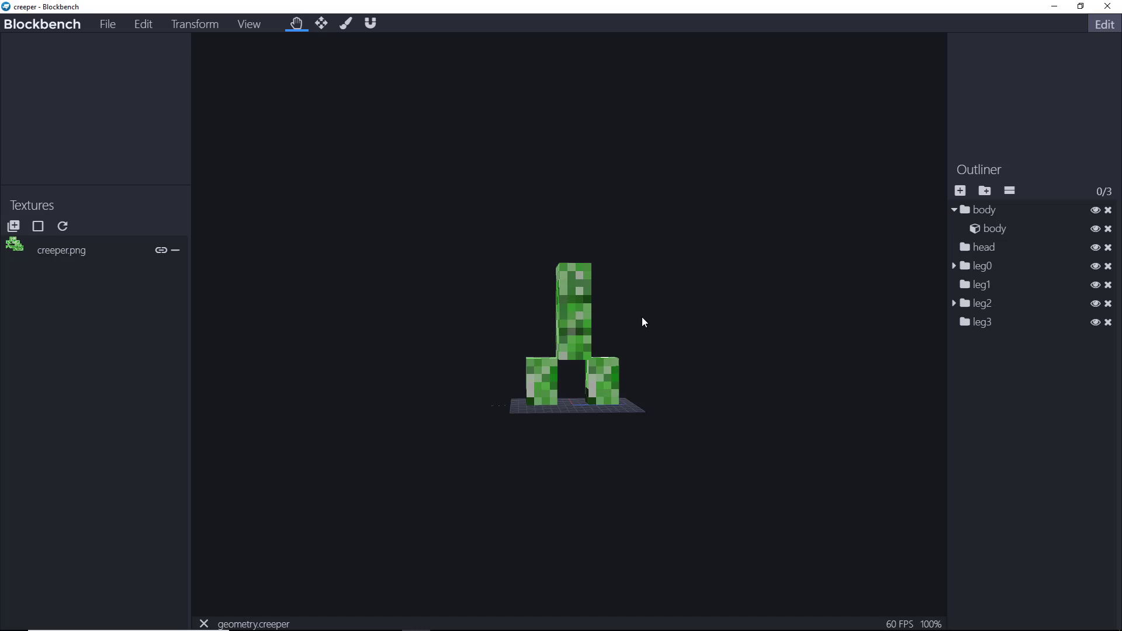
# - Delete the creeper.png texture and select the body cube for reshaping
pyautogui.rightClick(60, 250)
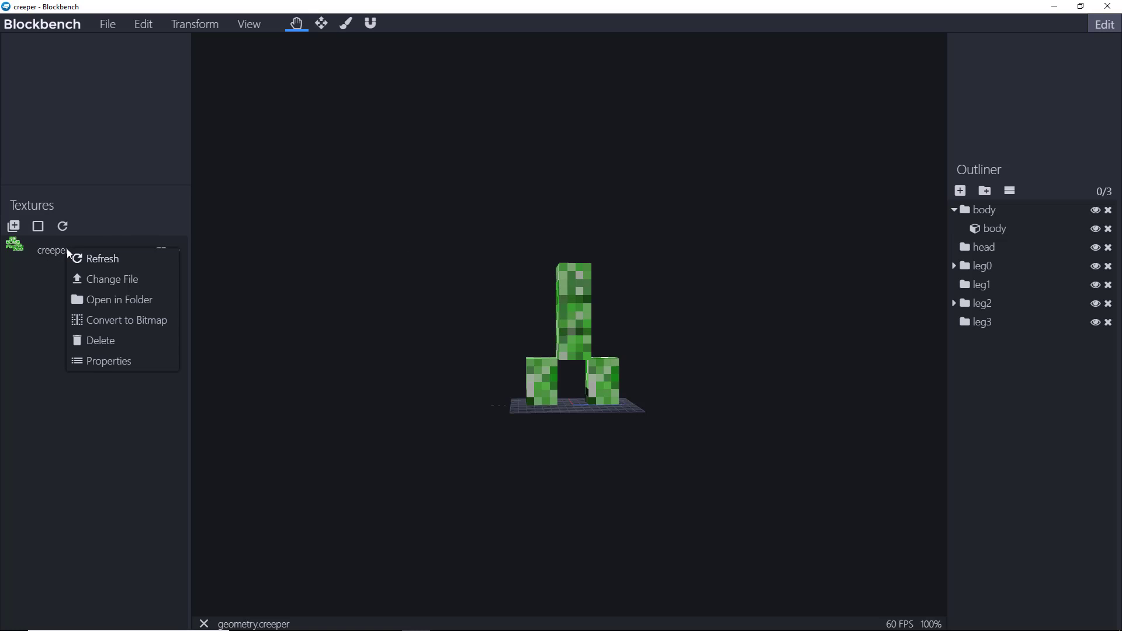
pyautogui.click(101, 340)
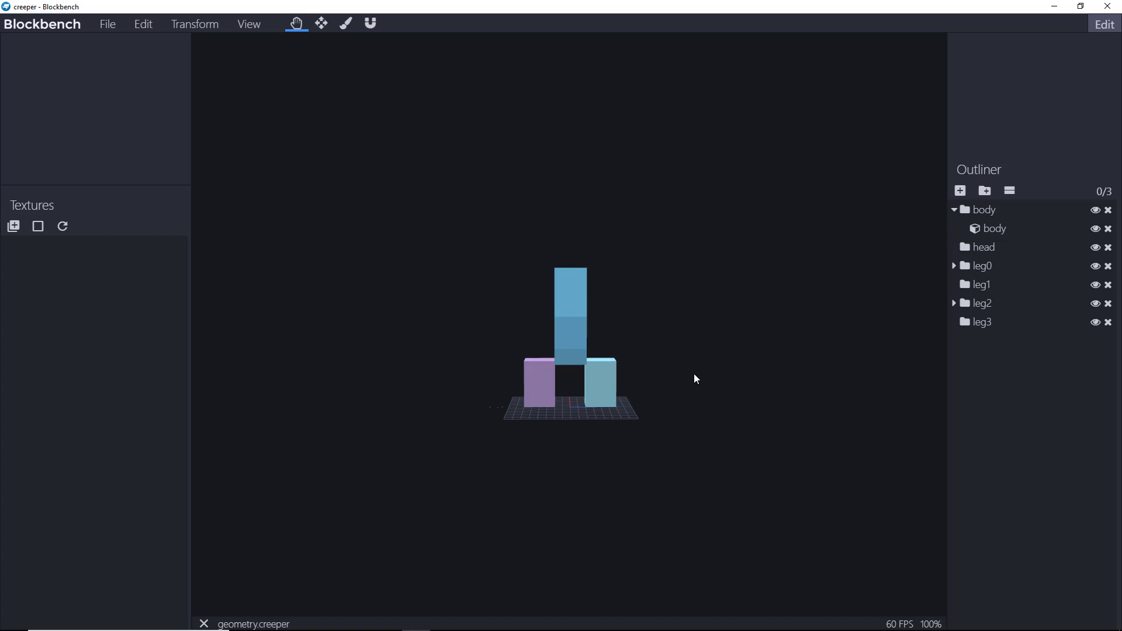
pyautogui.moveTo(651, 379)
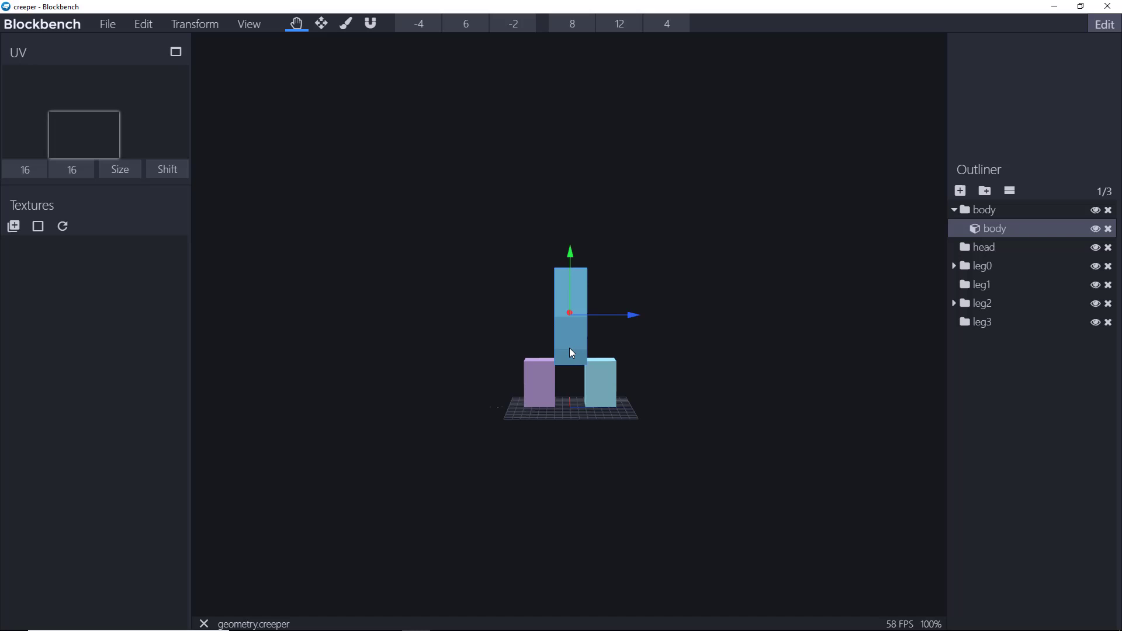
pyautogui.click(320, 23)
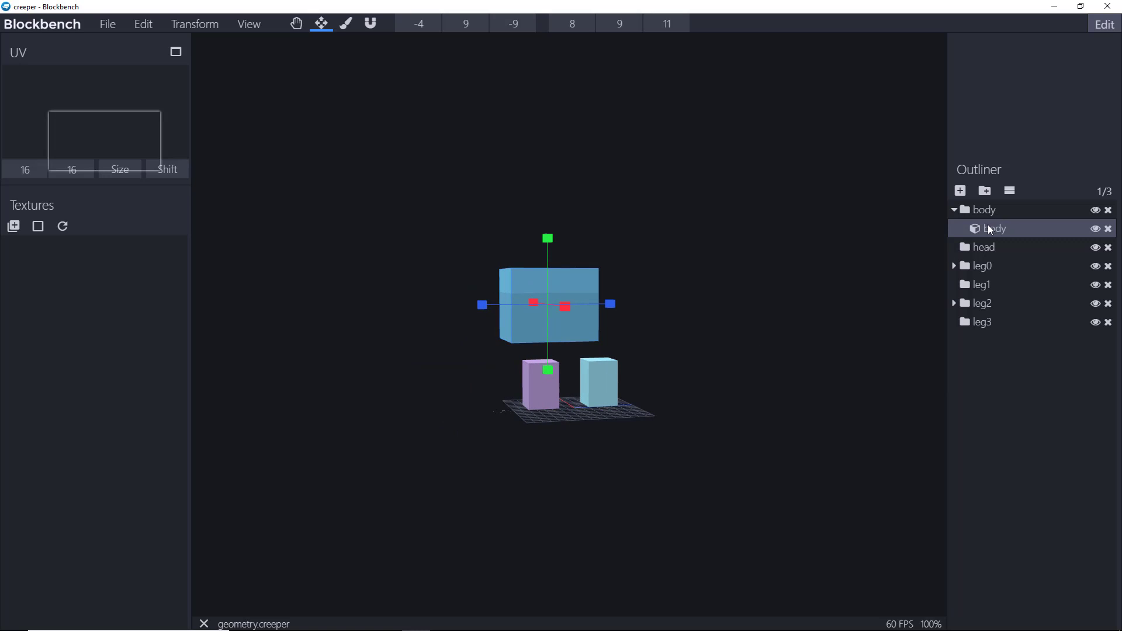
# - Duplicate the body cube and stretch the copy leftward into a tail boom
pyautogui.rightClick(996, 229)
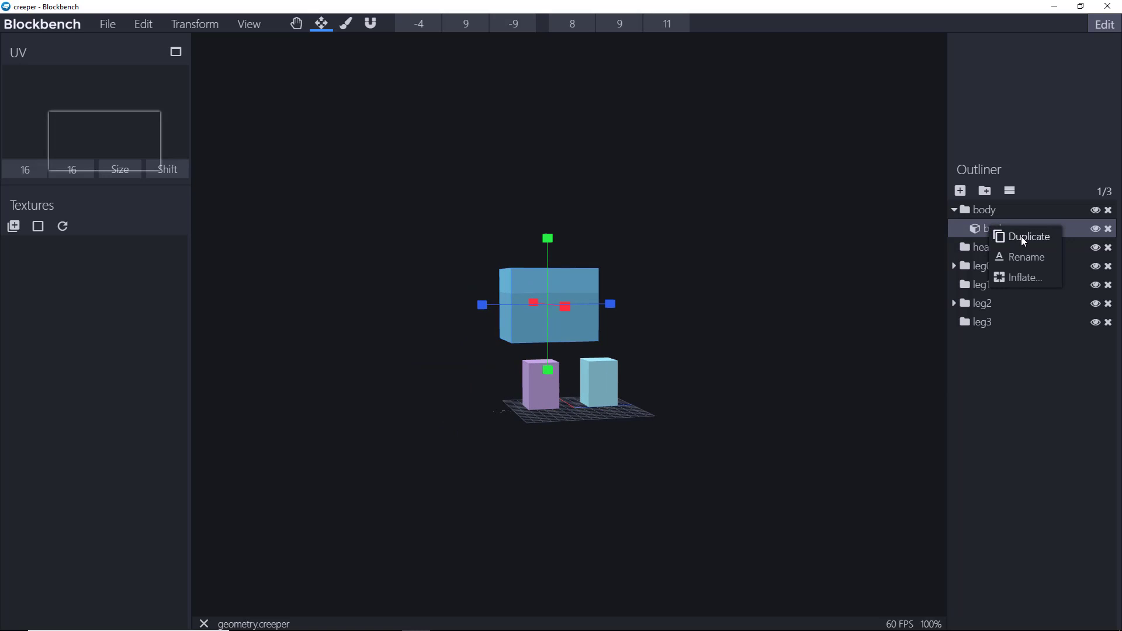
pyautogui.click(1030, 237)
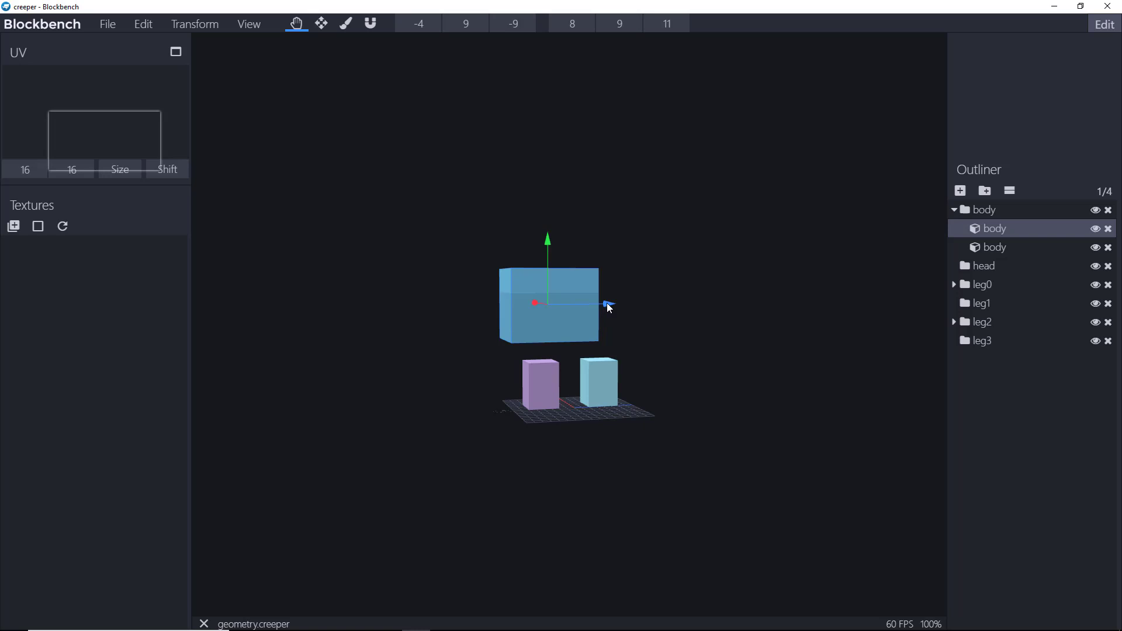
pyautogui.moveTo(609, 308); pyautogui.dragTo(522, 315)
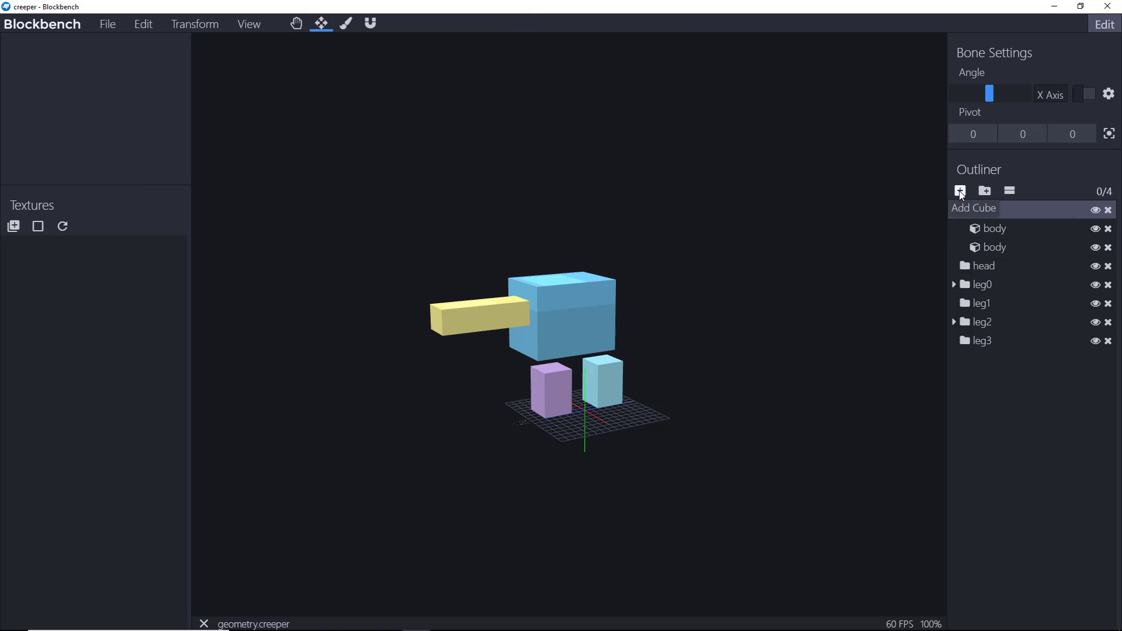
# - Add two small cubes, placing a rotor mast atop the body and a block on the tail
pyautogui.click(984, 209)
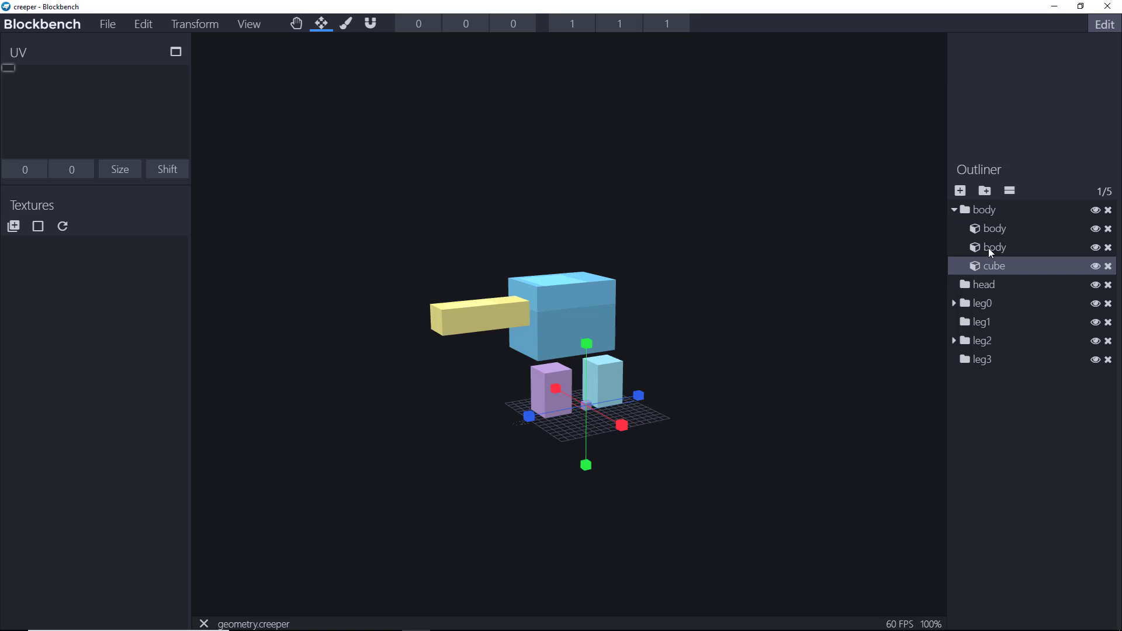
pyautogui.moveTo(986, 270)
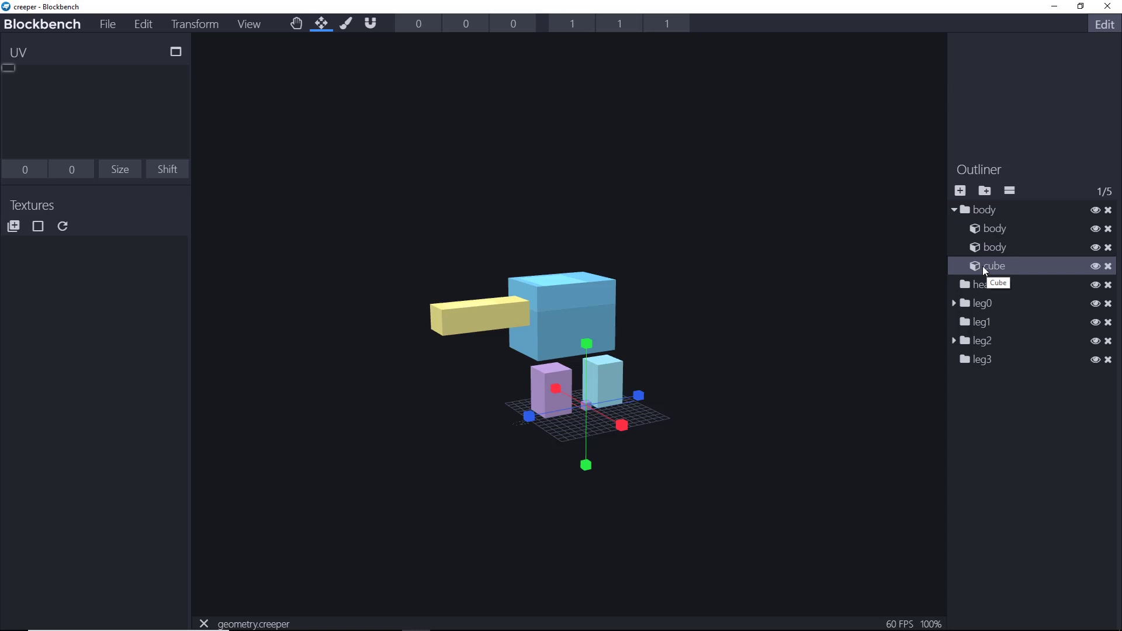
pyautogui.moveTo(992, 266); pyautogui.dragTo(978, 383)
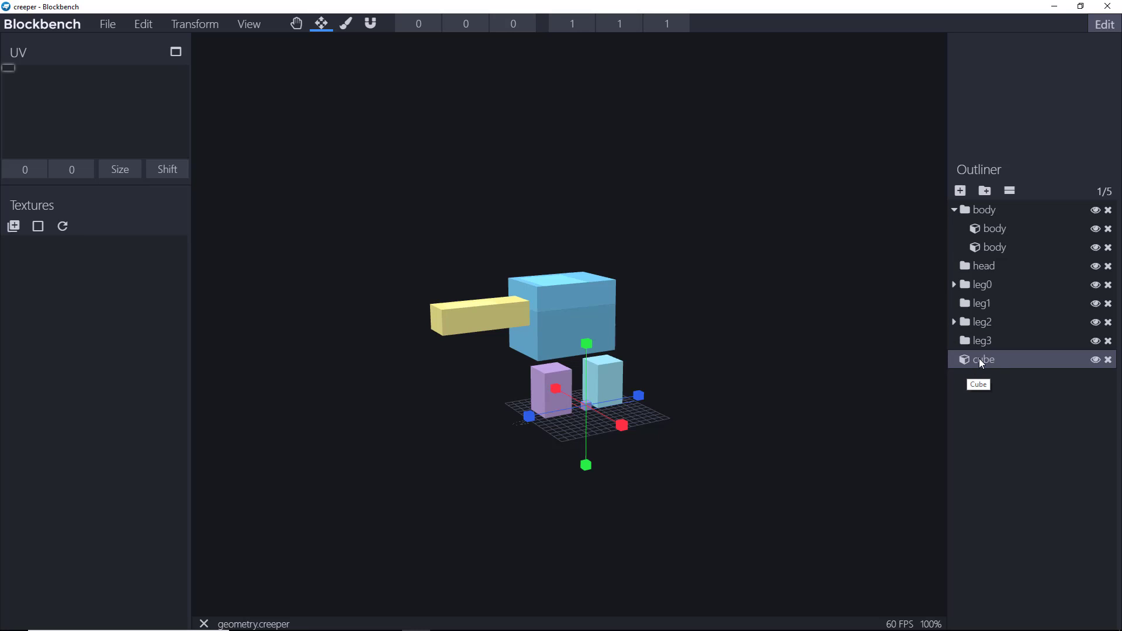
pyautogui.moveTo(982, 364)
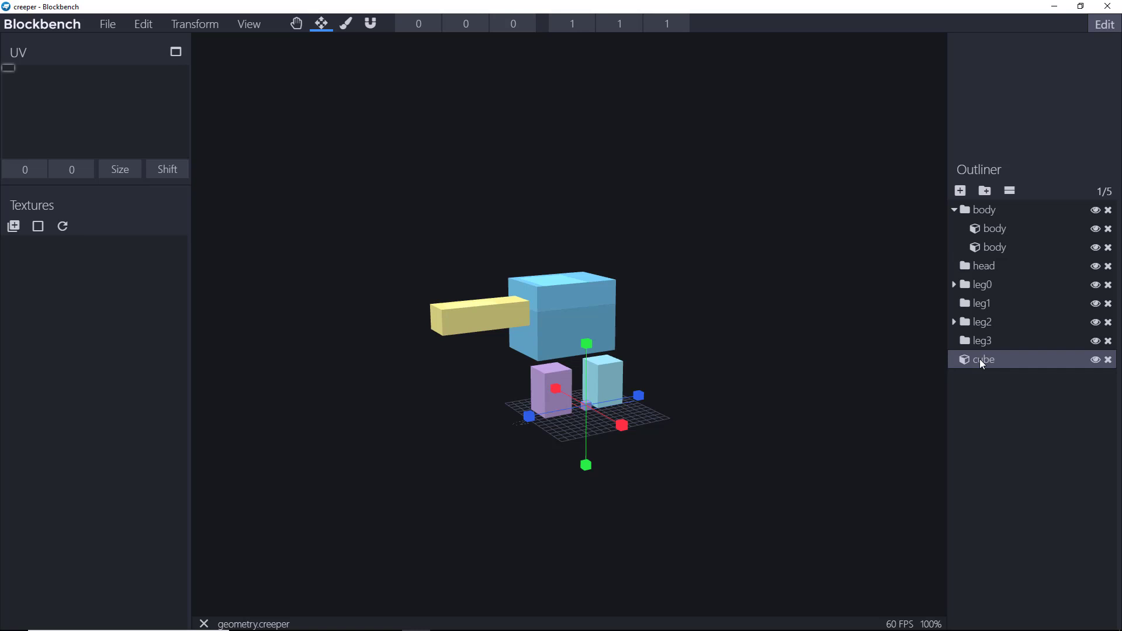
pyautogui.doubleClick(983, 360)
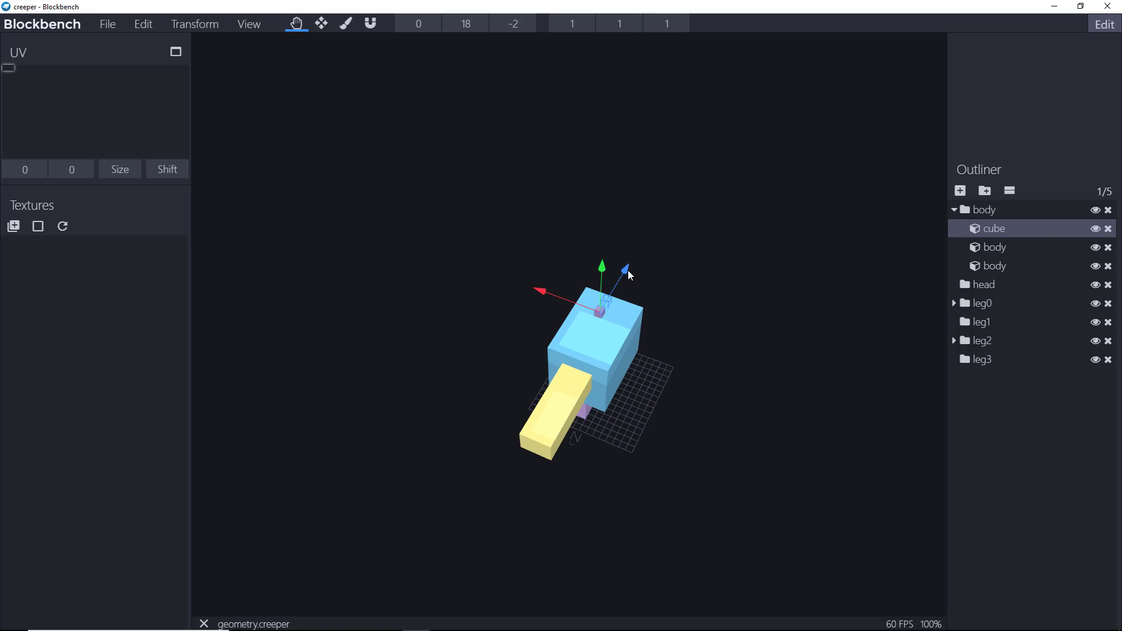
pyautogui.click(321, 23)
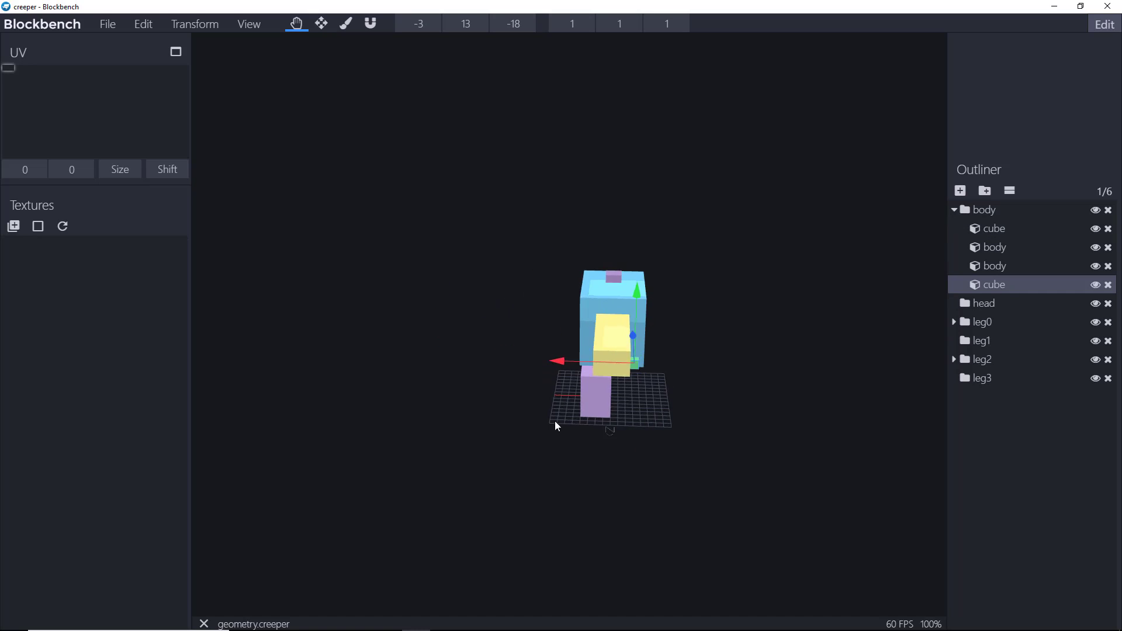
pyautogui.click(321, 24)
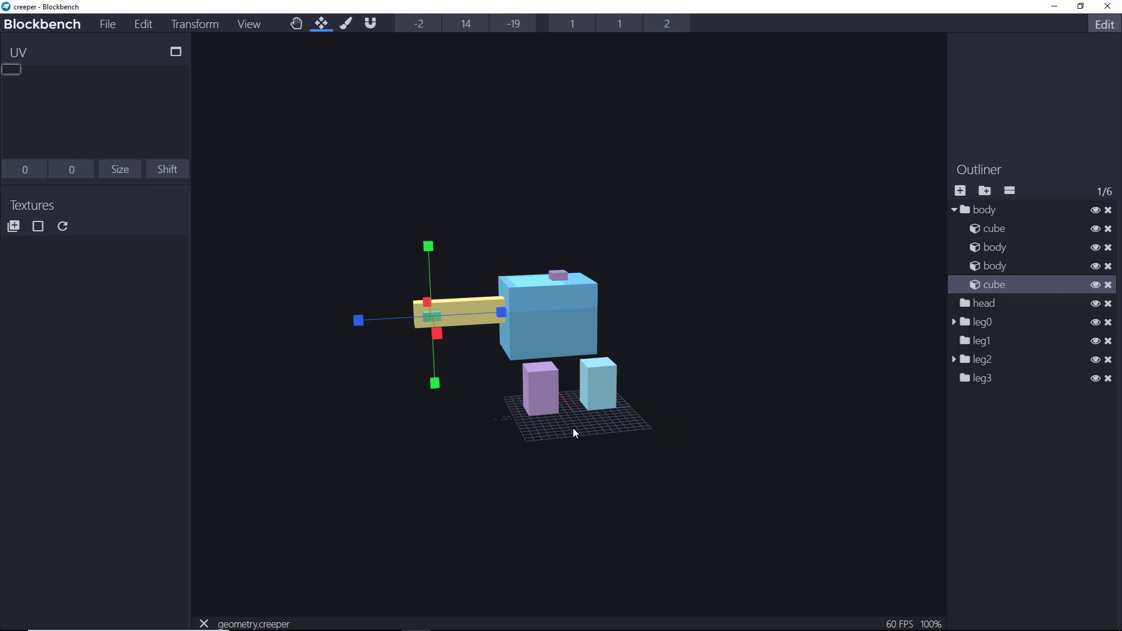
pyautogui.moveTo(565, 428)
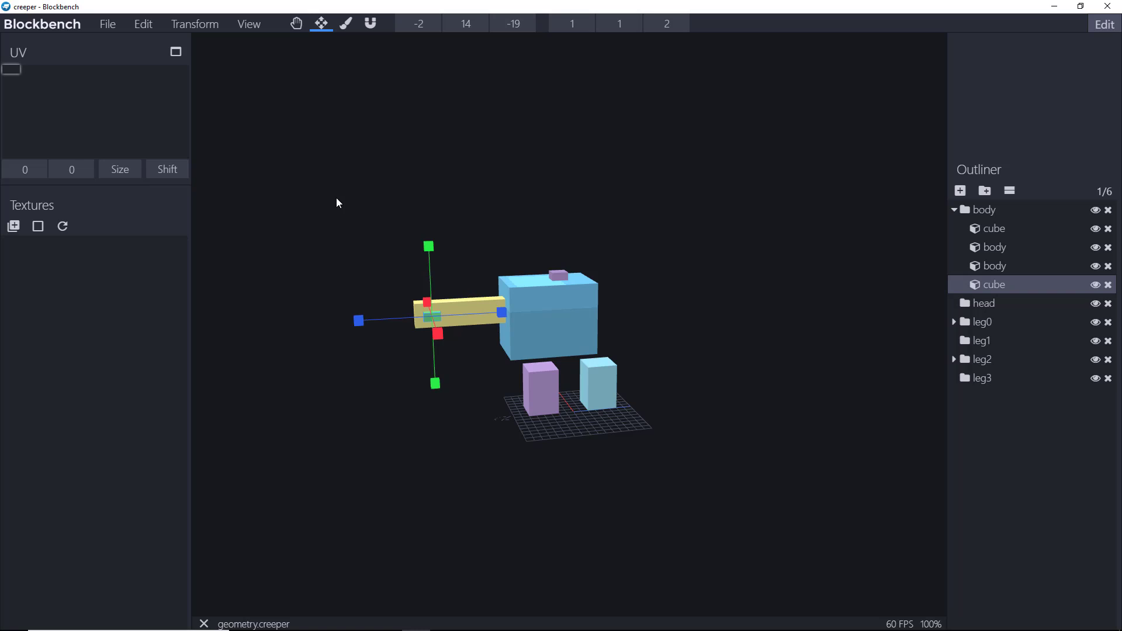
pyautogui.moveTo(433, 293)
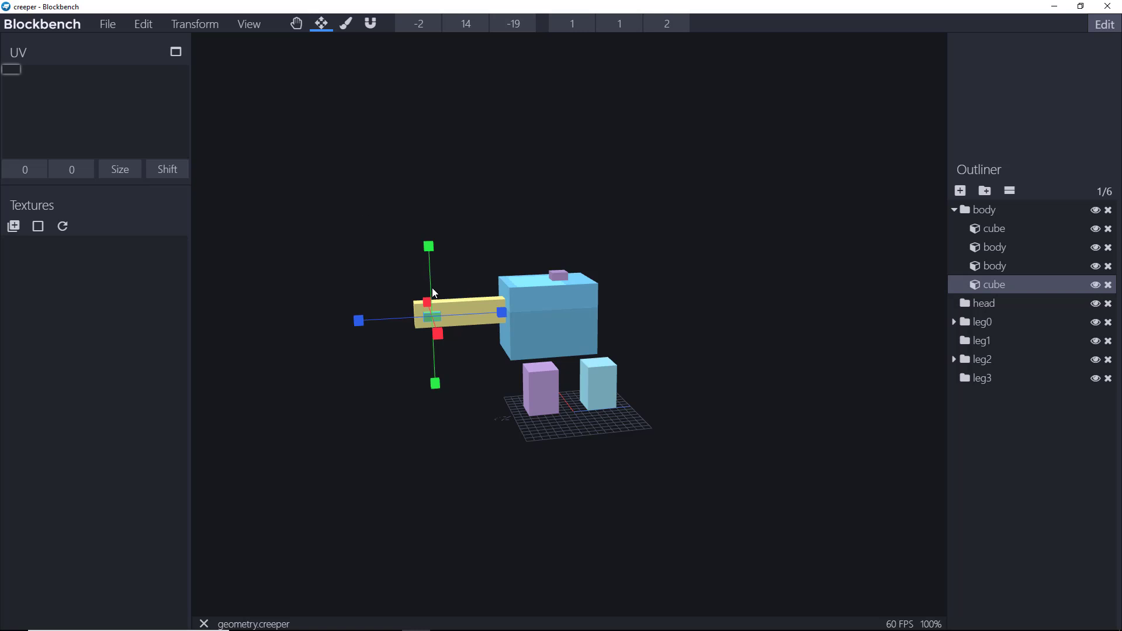
pyautogui.click(984, 378)
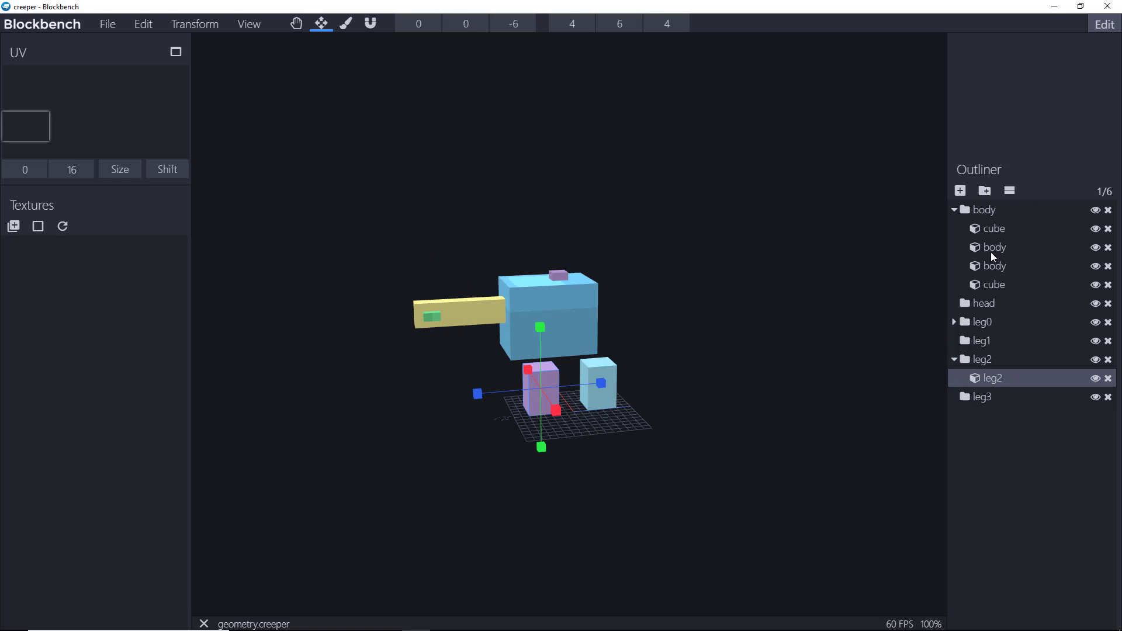
pyautogui.click(982, 358)
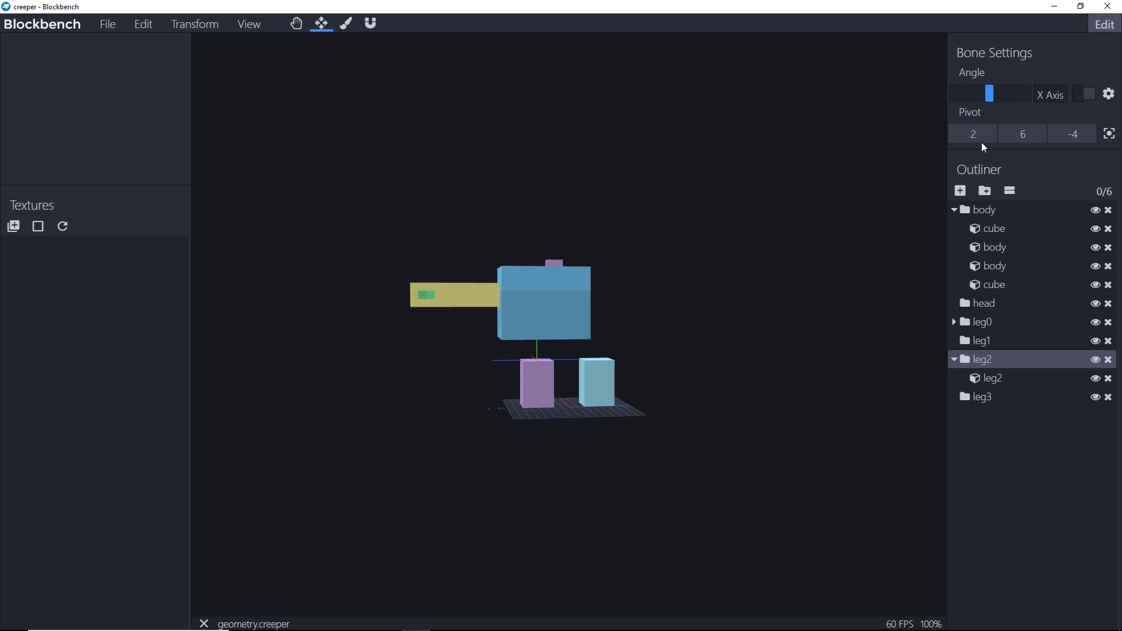
pyautogui.moveTo(982, 364)
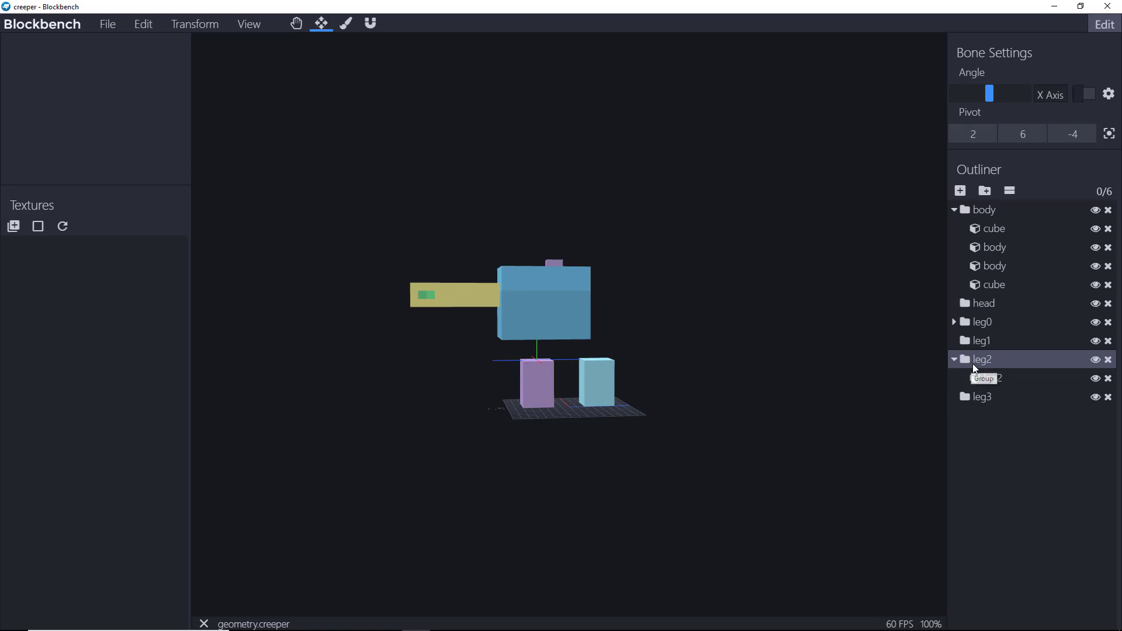
pyautogui.click(994, 378)
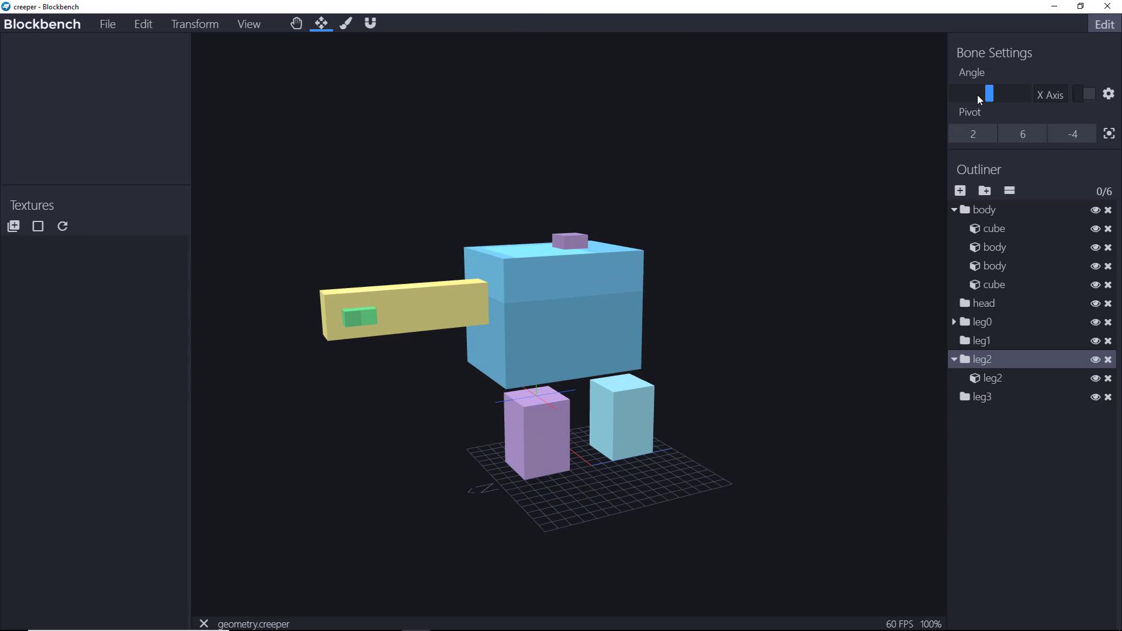
pyautogui.moveTo(979, 93); pyautogui.dragTo(987, 93)
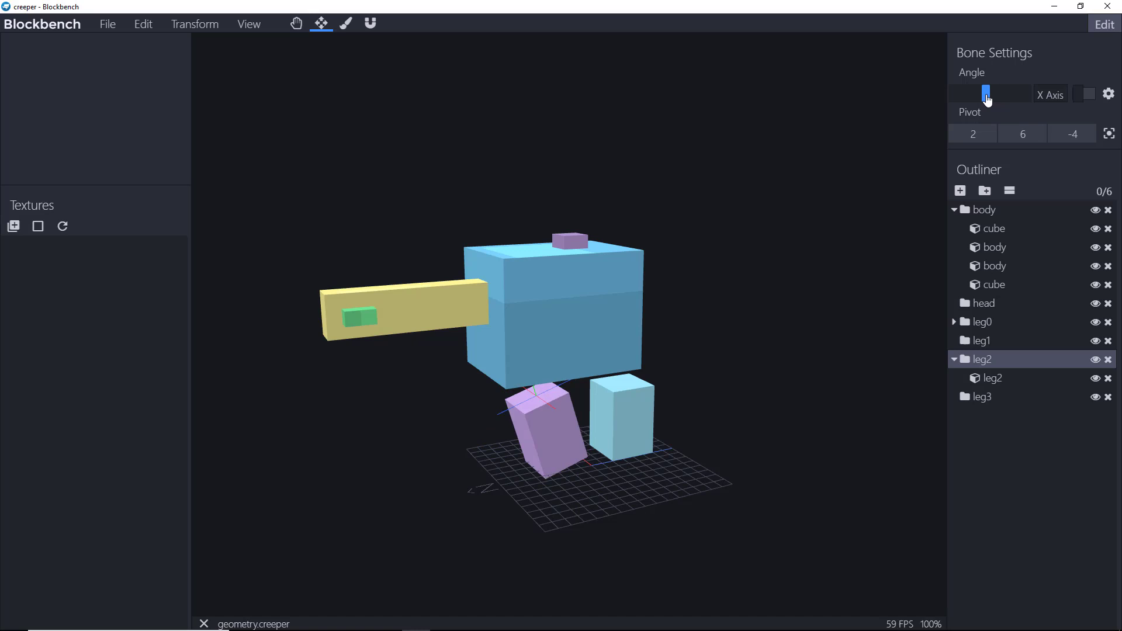
pyautogui.moveTo(986, 93); pyautogui.dragTo(990, 93)
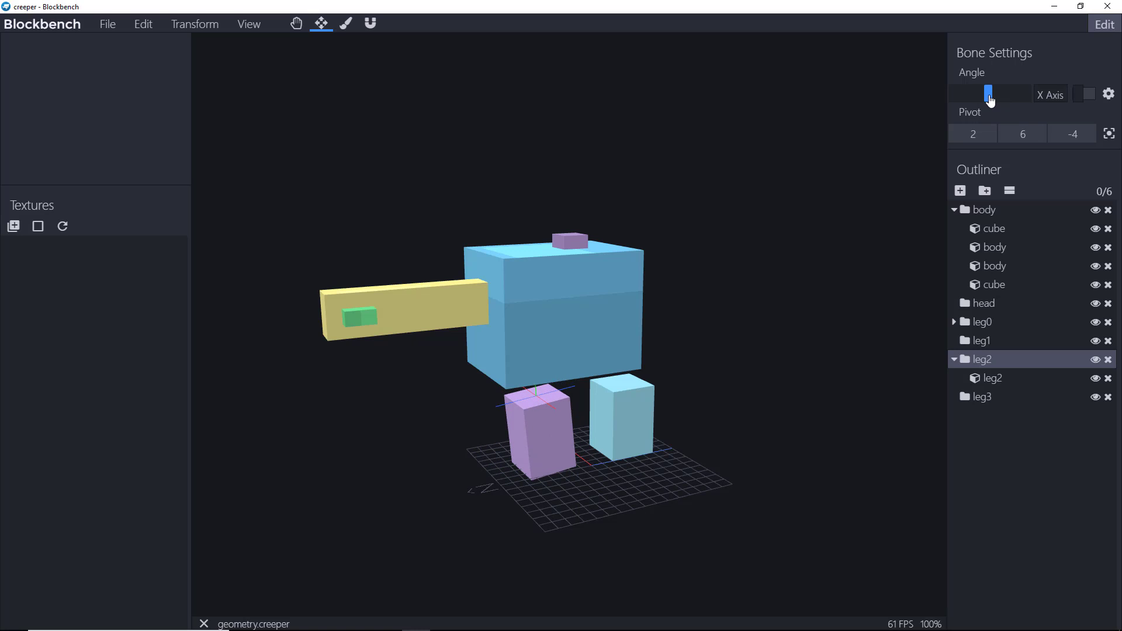
pyautogui.moveTo(989, 94); pyautogui.dragTo(962, 93)
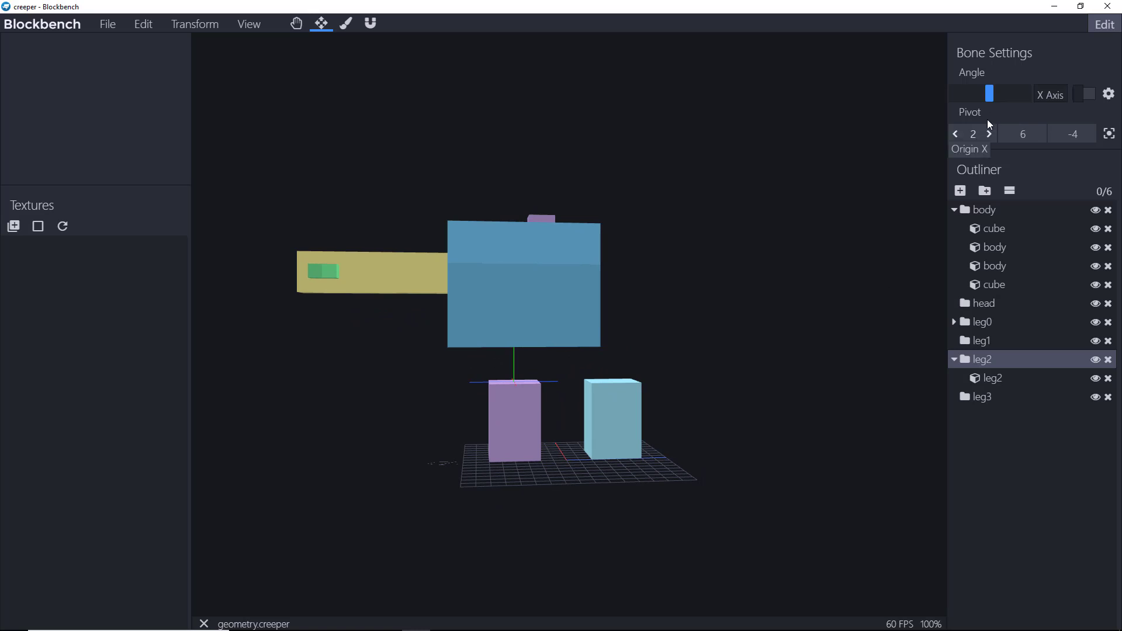
pyautogui.moveTo(992, 378)
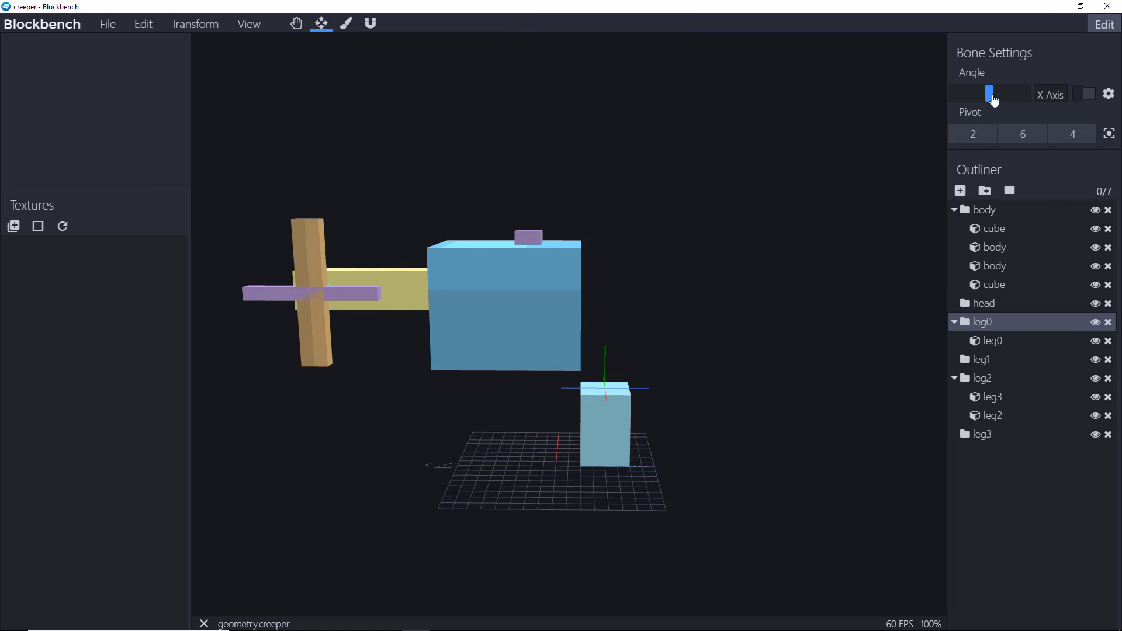
# - Test-tilt the light-blue leg0 block, then switch its rotation axis to Z
pyautogui.moveTo(992, 94); pyautogui.dragTo(985, 93)
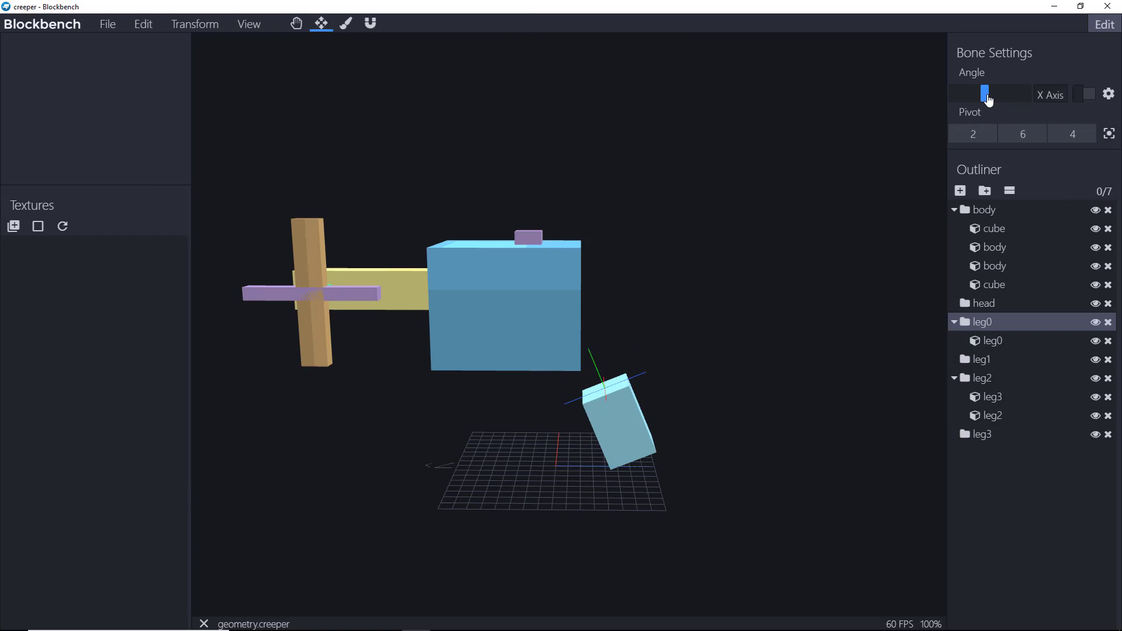
pyautogui.moveTo(986, 94); pyautogui.dragTo(991, 93)
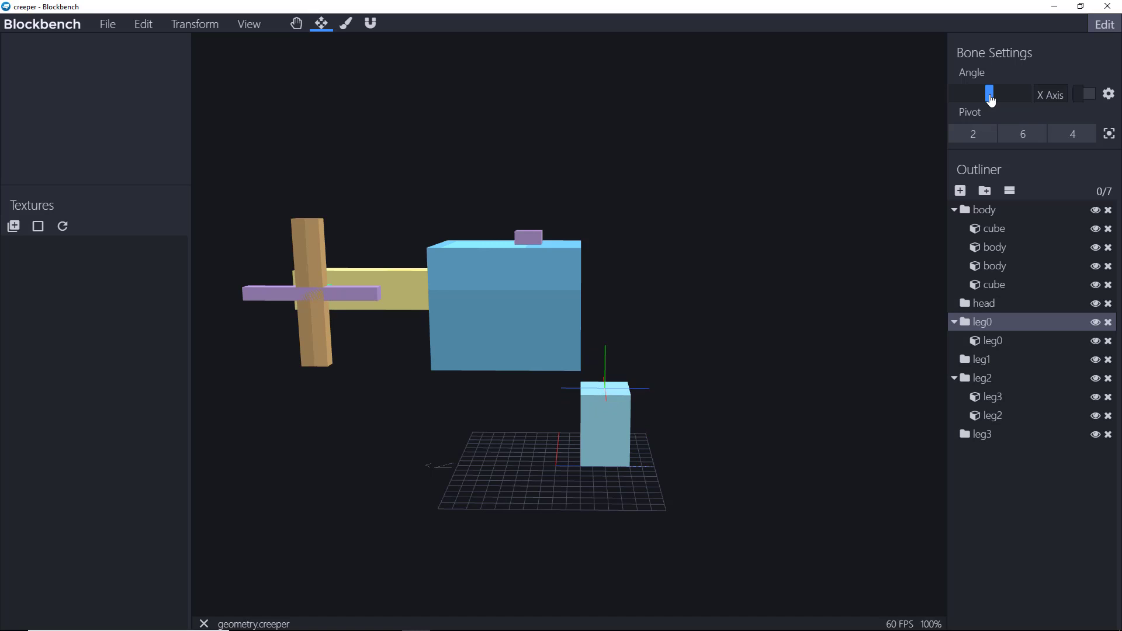
pyautogui.moveTo(772, 498)
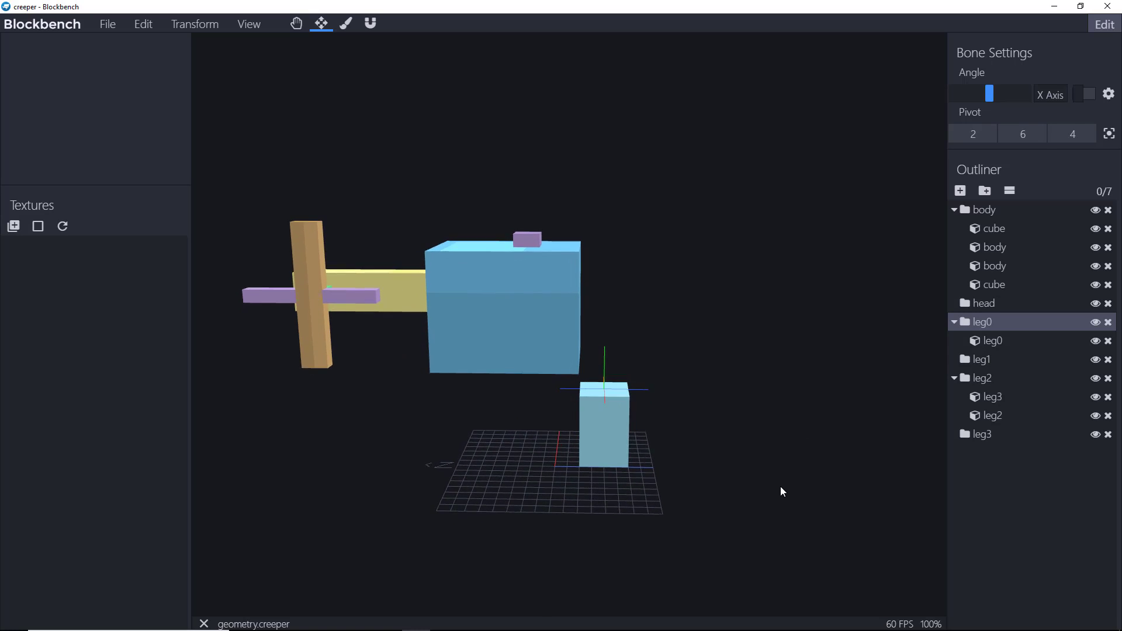
pyautogui.moveTo(994, 326)
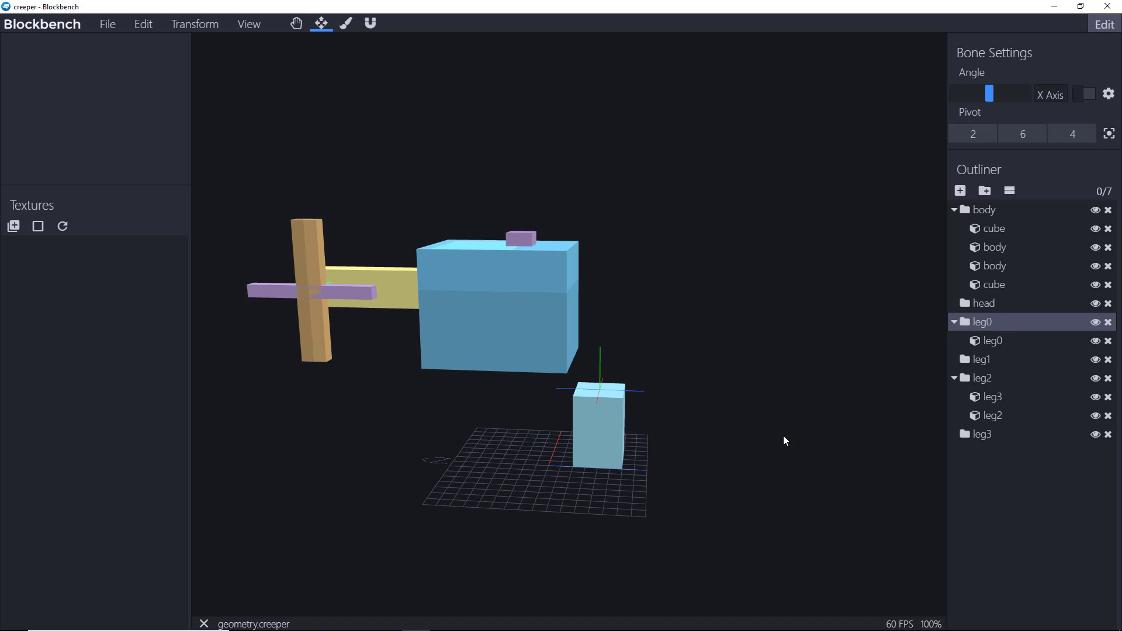
pyautogui.moveTo(989, 93); pyautogui.dragTo(998, 93)
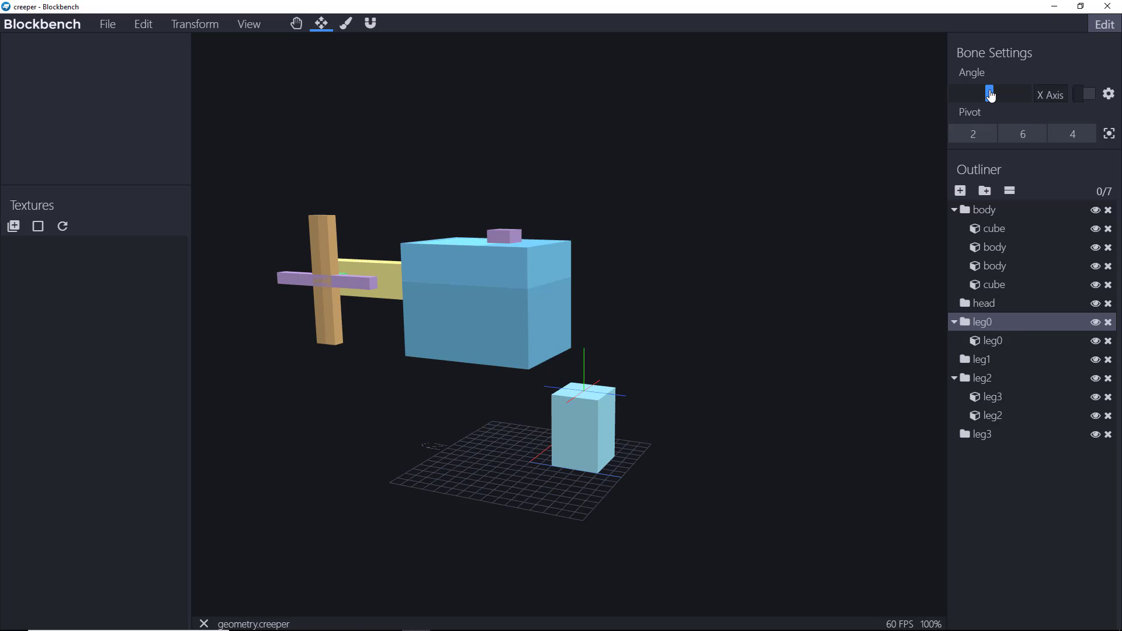
pyautogui.click(1049, 93)
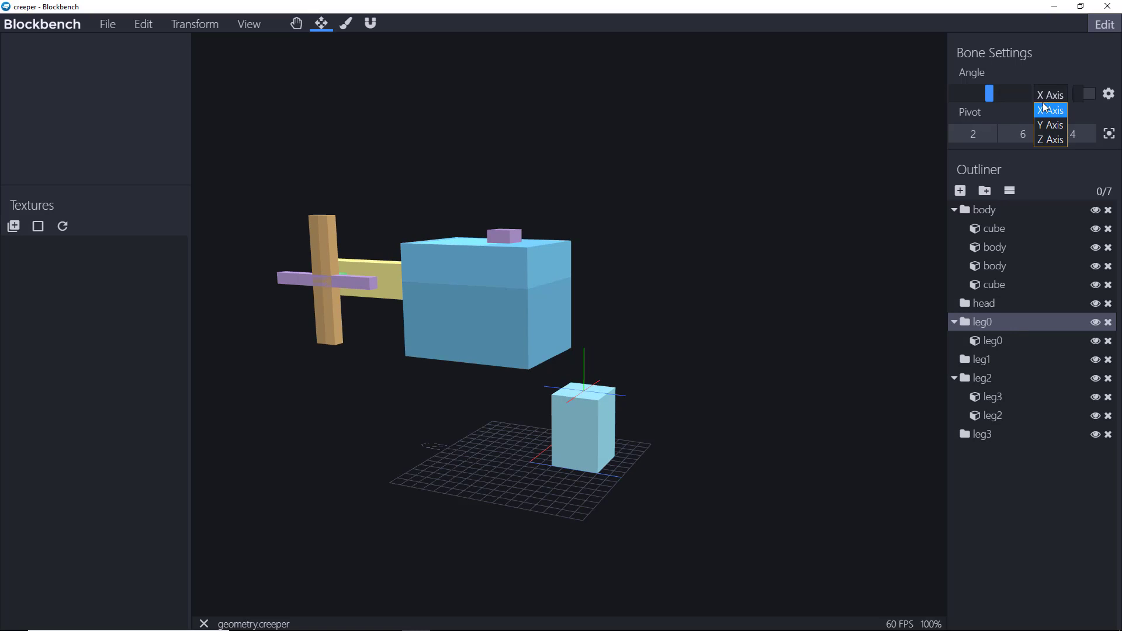
pyautogui.click(1050, 139)
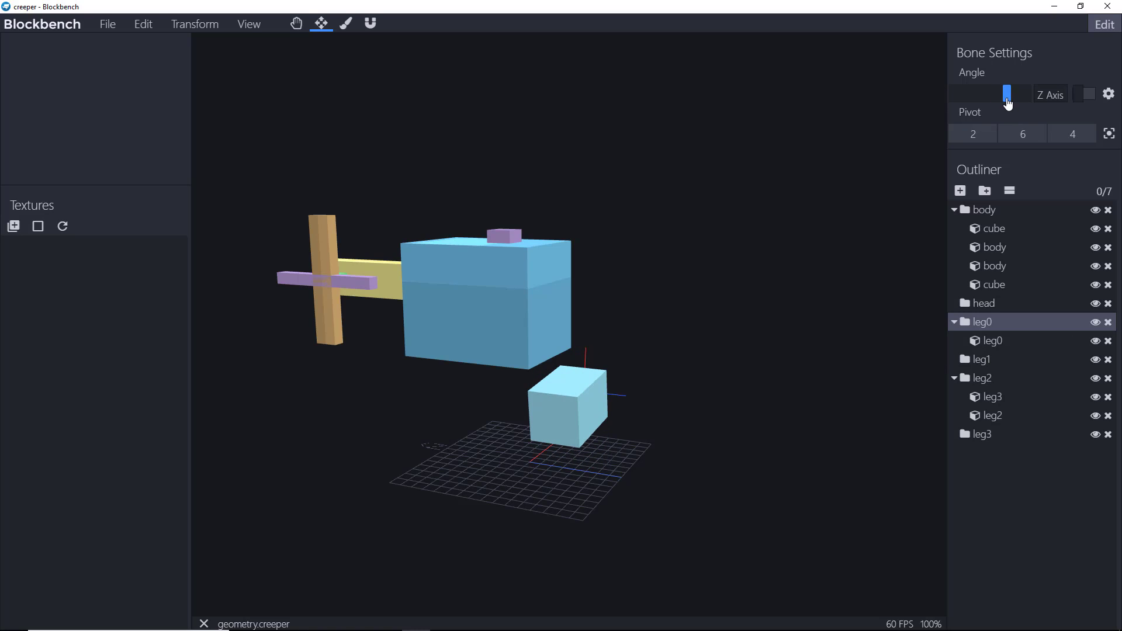
pyautogui.moveTo(548, 393)
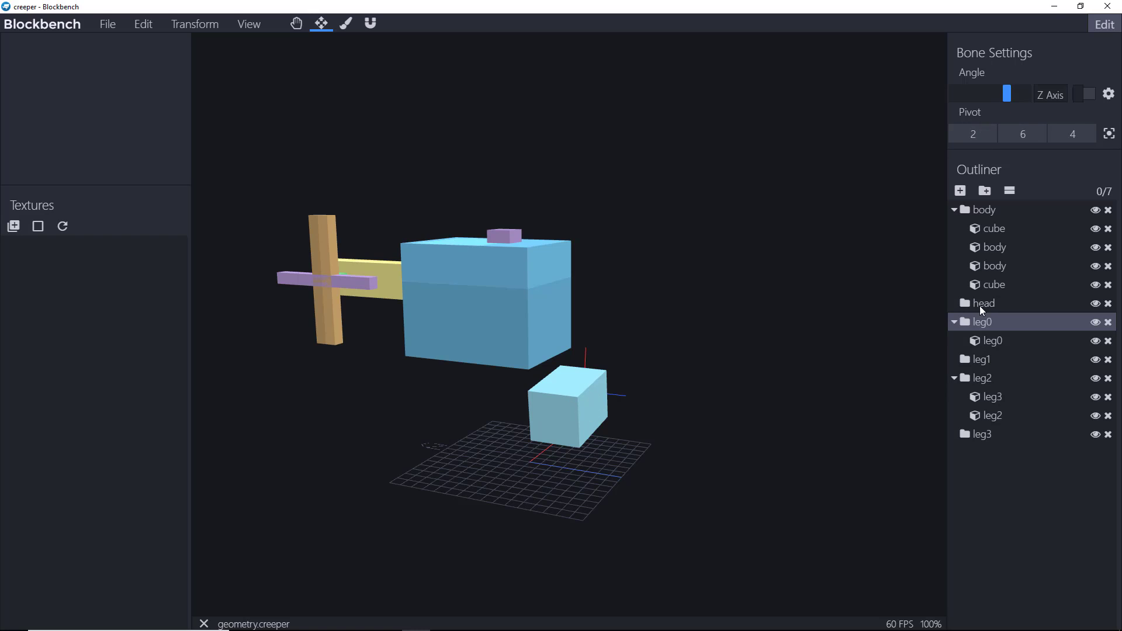
# - Check leg0's exact rotation values, close that window, and select the leg1 blade
pyautogui.rightClick(982, 323)
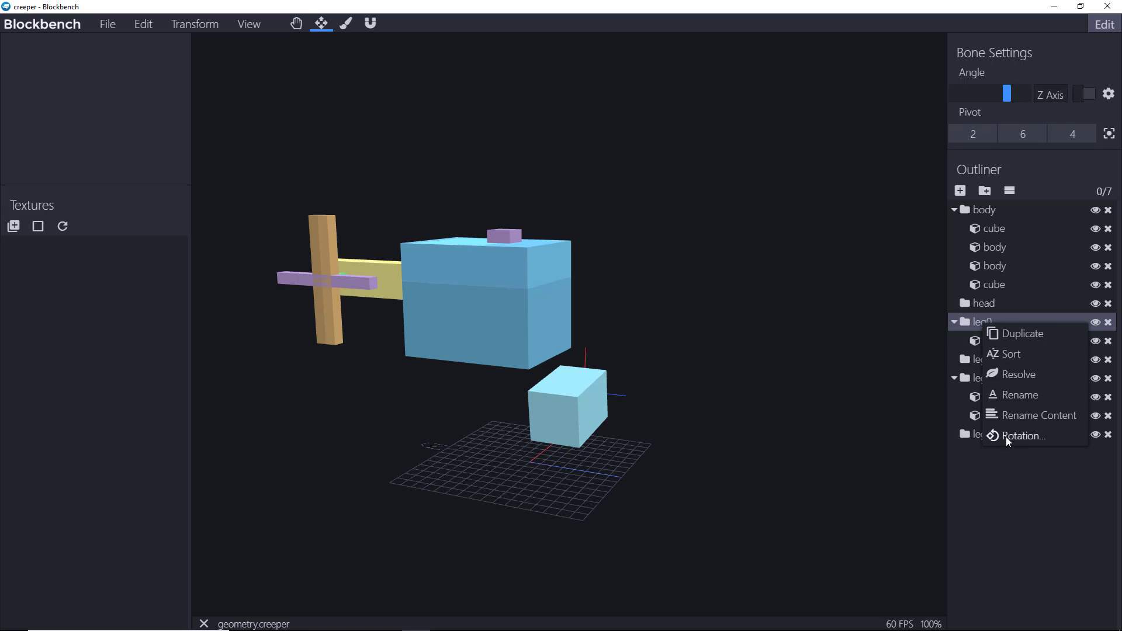
pyautogui.click(1024, 436)
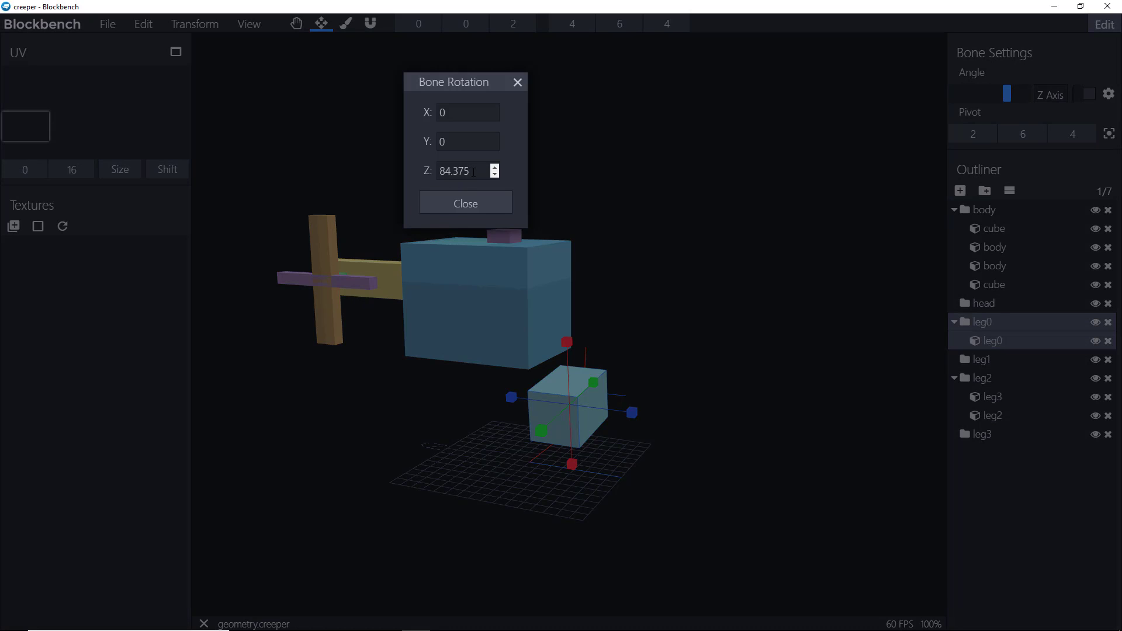
pyautogui.click(465, 203)
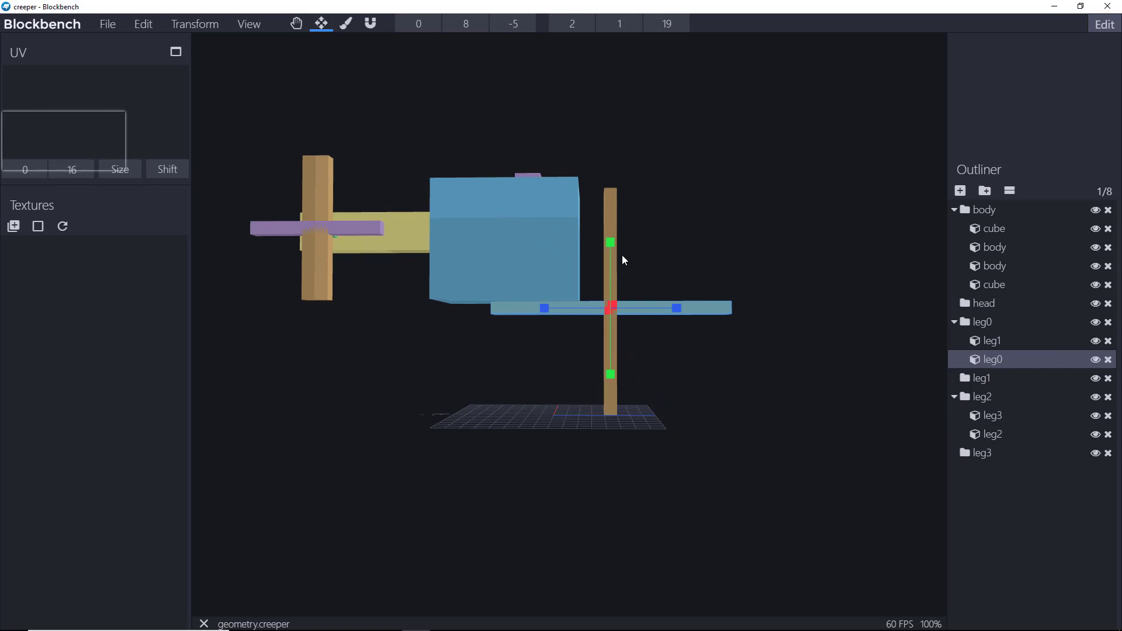
pyautogui.click(992, 340)
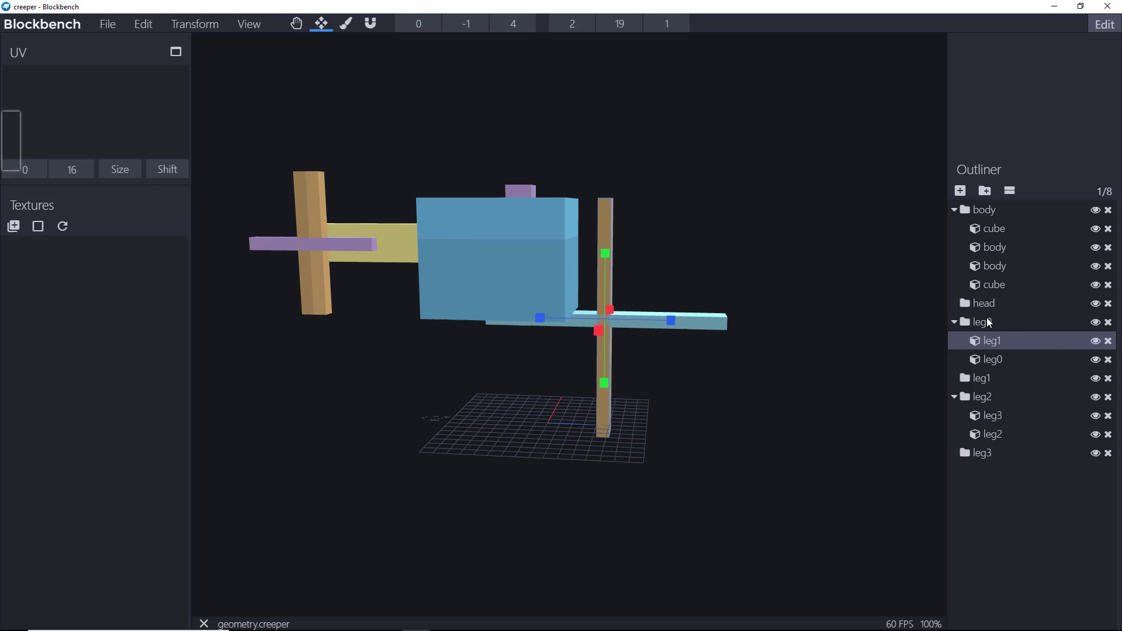
# - Move the leg0 group's pivot to X 0, Y 19, Z -2
pyautogui.click(983, 321)
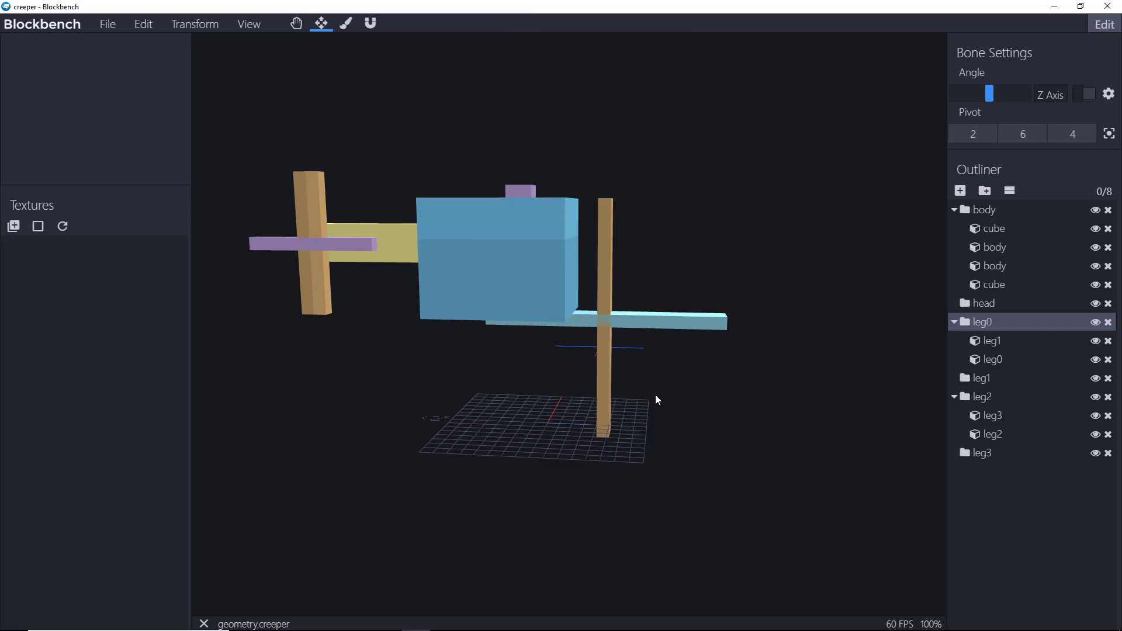
pyautogui.moveTo(657, 400); pyautogui.dragTo(605, 352)
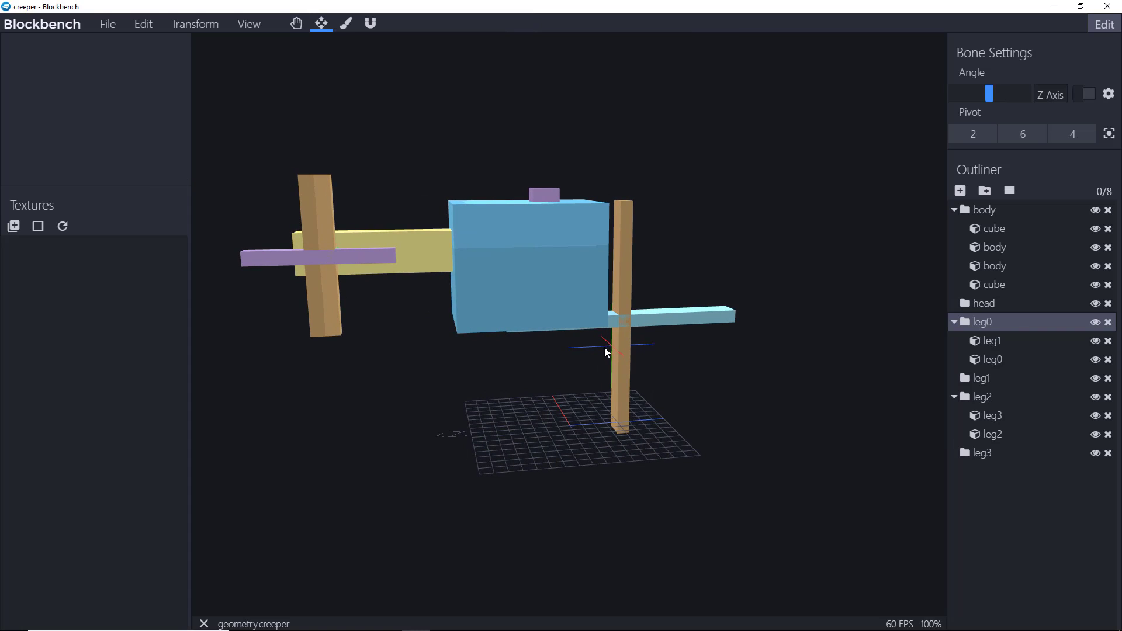
pyautogui.moveTo(596, 348)
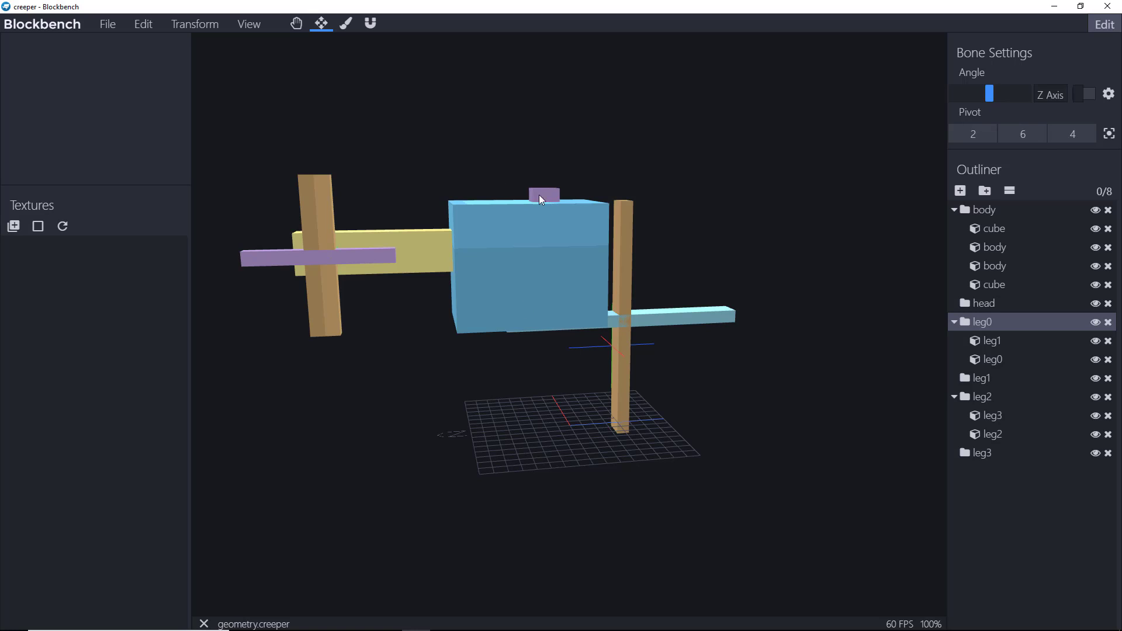
pyautogui.moveTo(1000, 130)
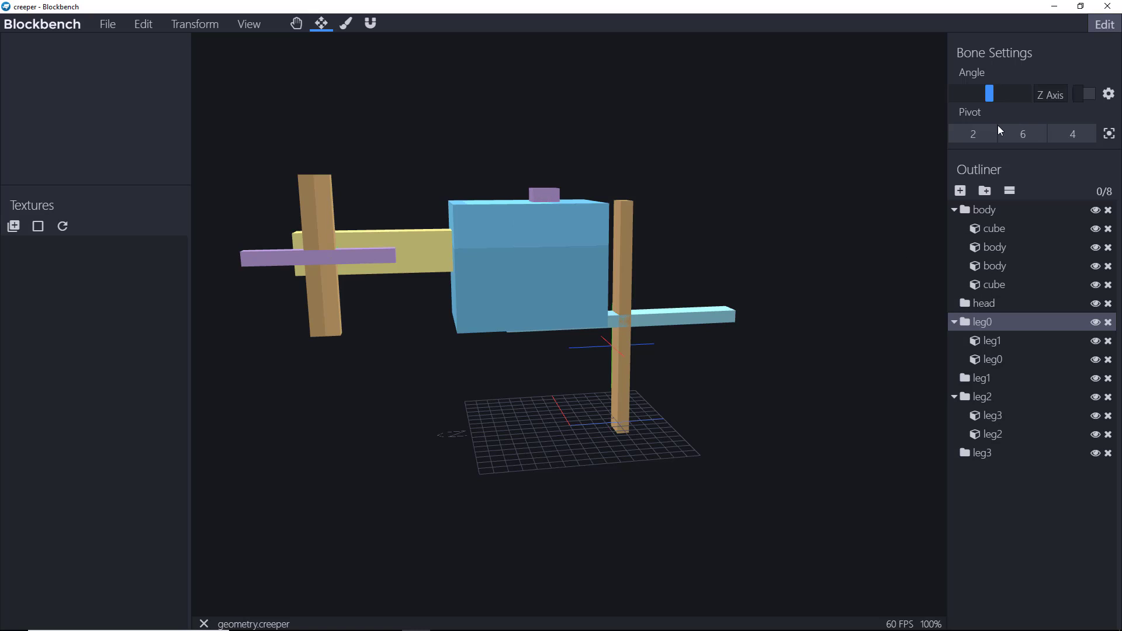
pyautogui.click(1023, 134)
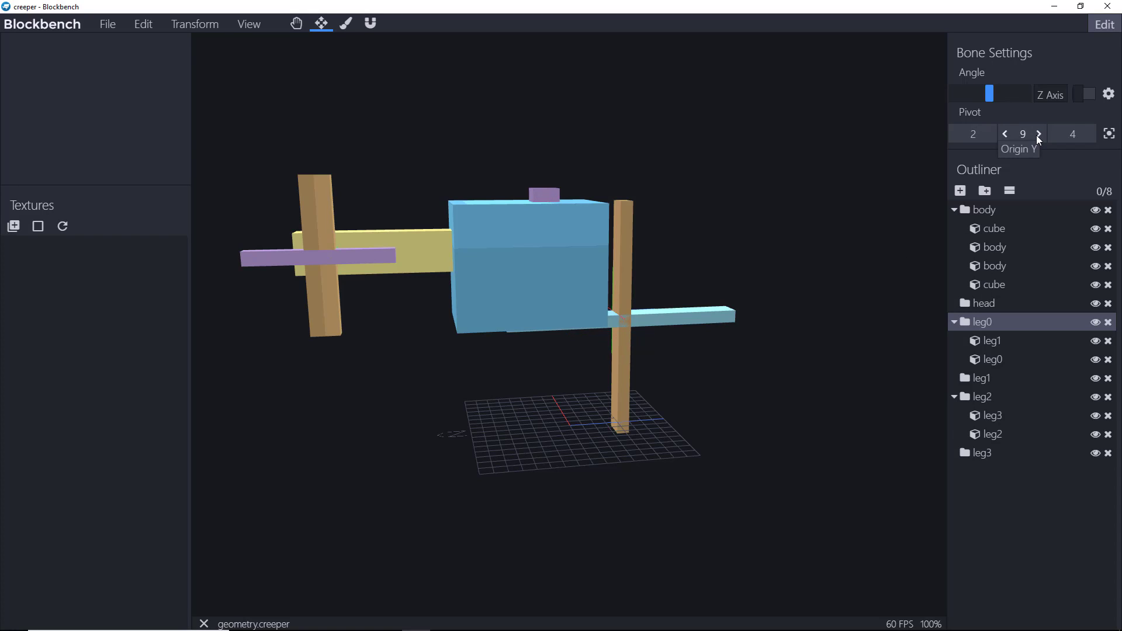
pyautogui.click(1039, 131)
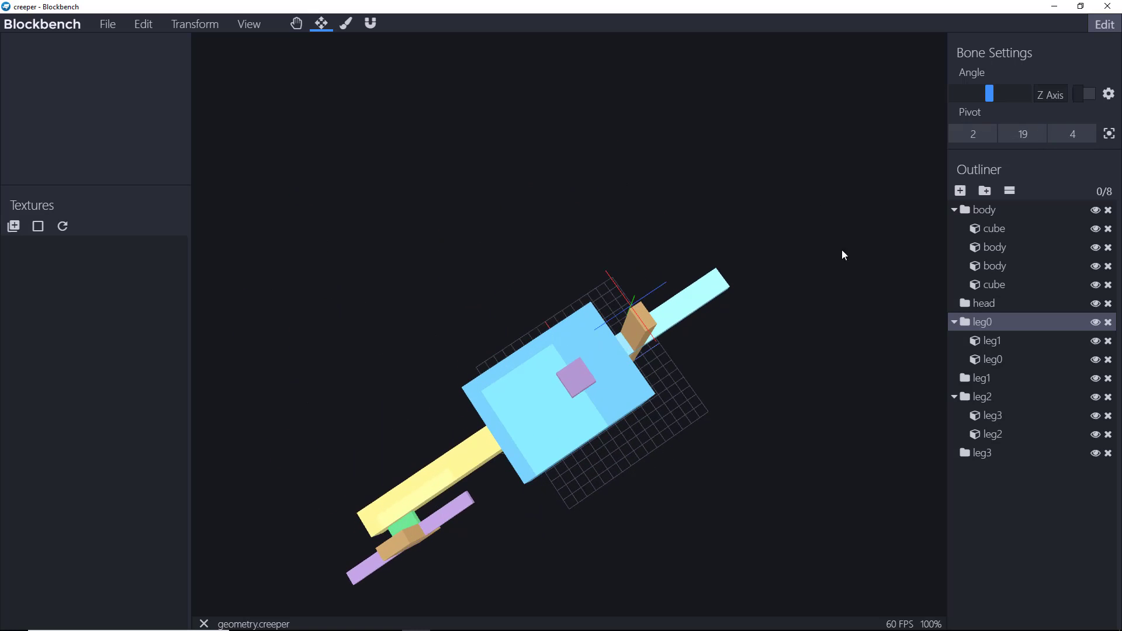
pyautogui.click(989, 134)
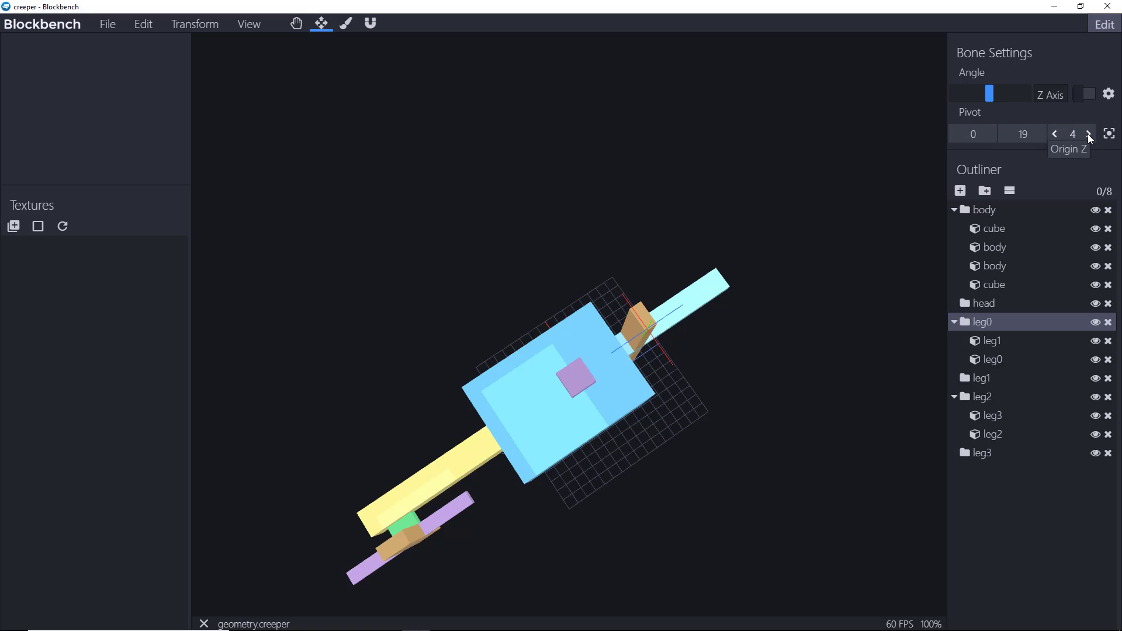
pyautogui.click(1055, 134)
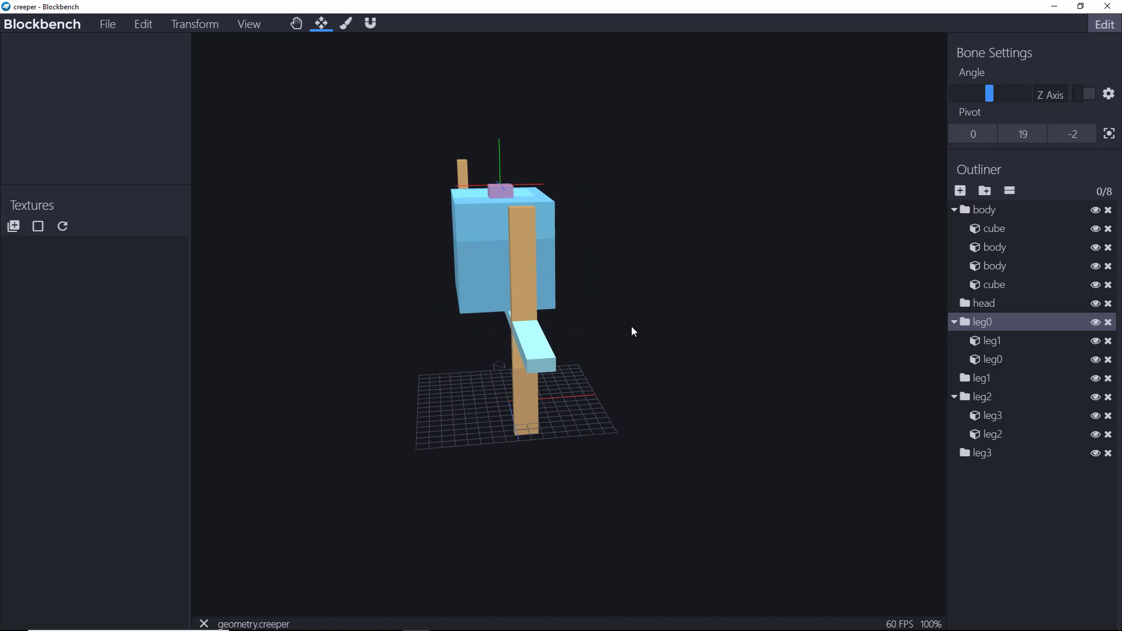
# - Reselect the leg0 group and swing the crossed blades over the body top
pyautogui.click(993, 359)
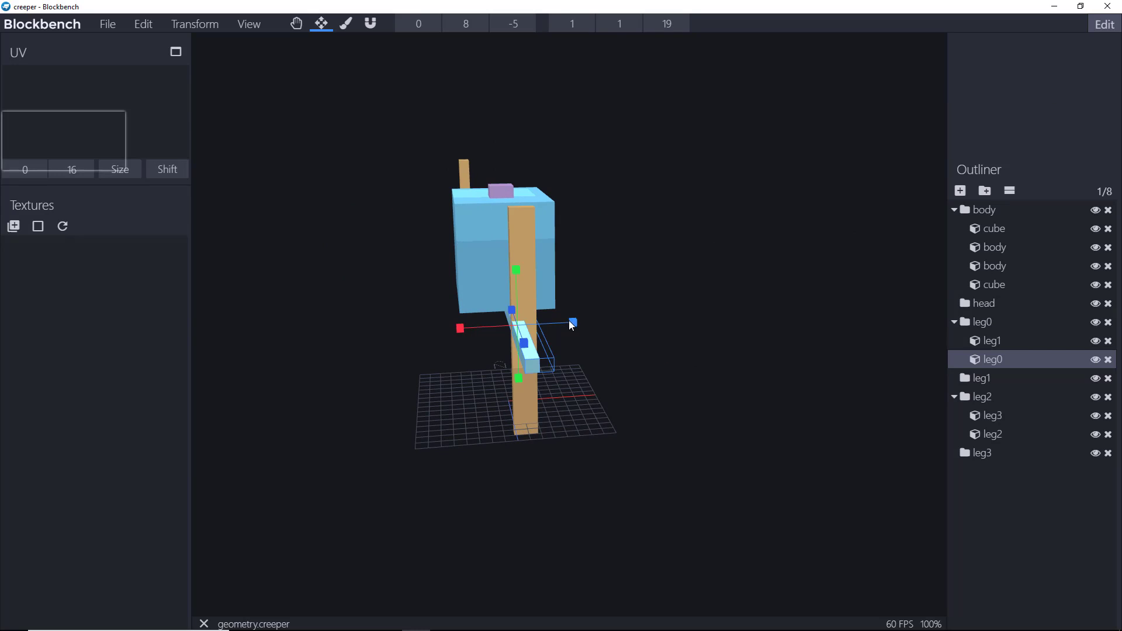
pyautogui.click(992, 340)
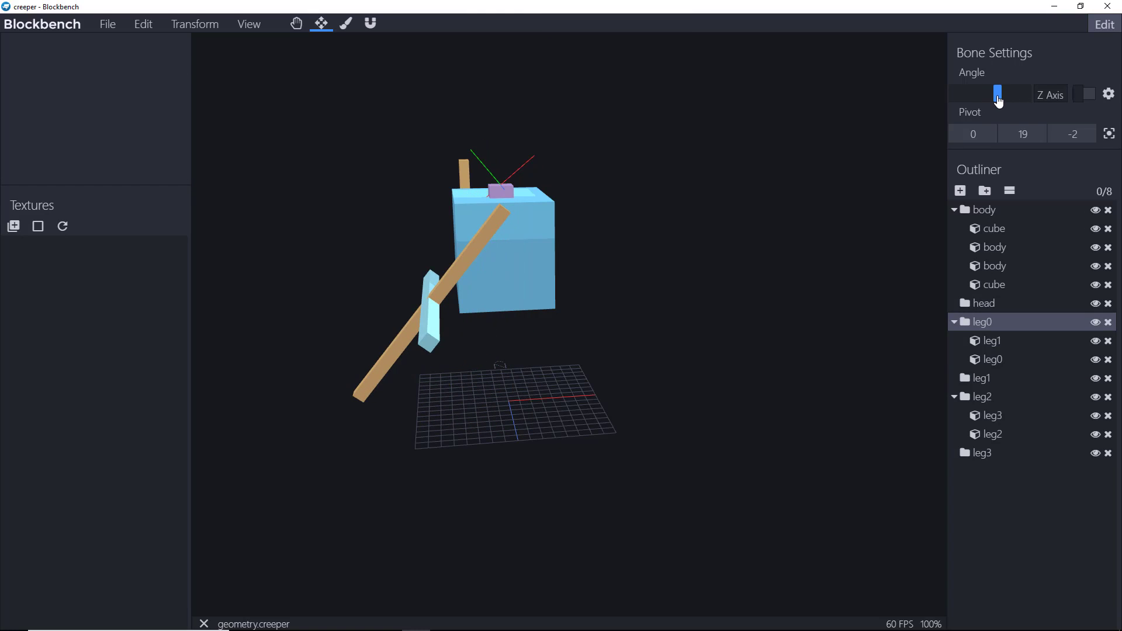
pyautogui.moveTo(998, 94); pyautogui.dragTo(1010, 94)
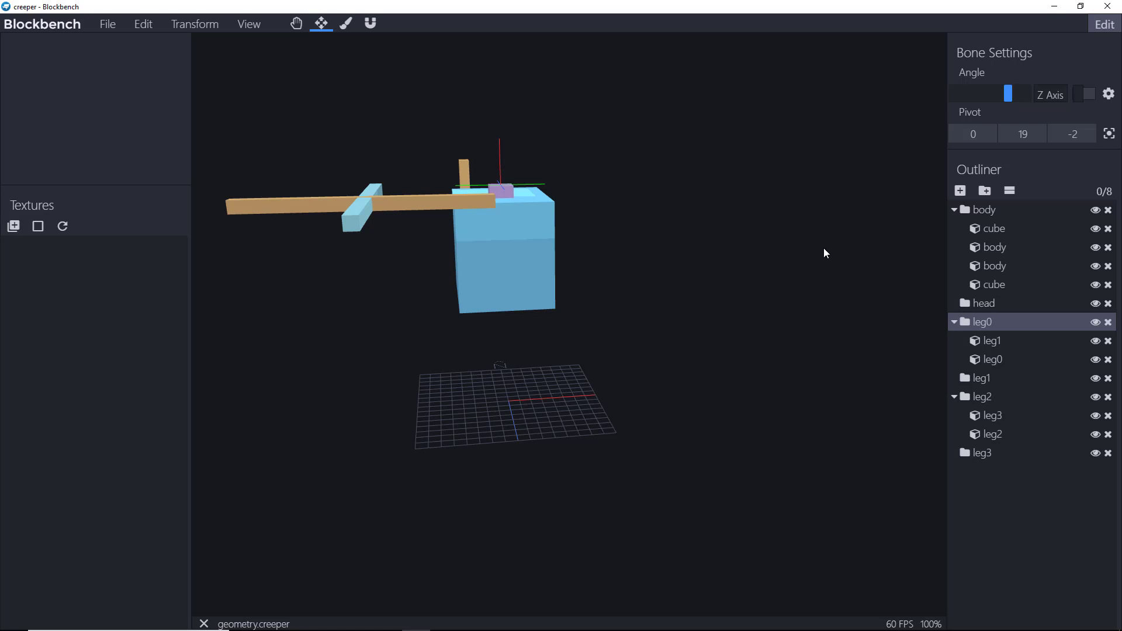
# - Rotate the rotor group 90 degrees and position it above the body
pyautogui.rightClick(981, 322)
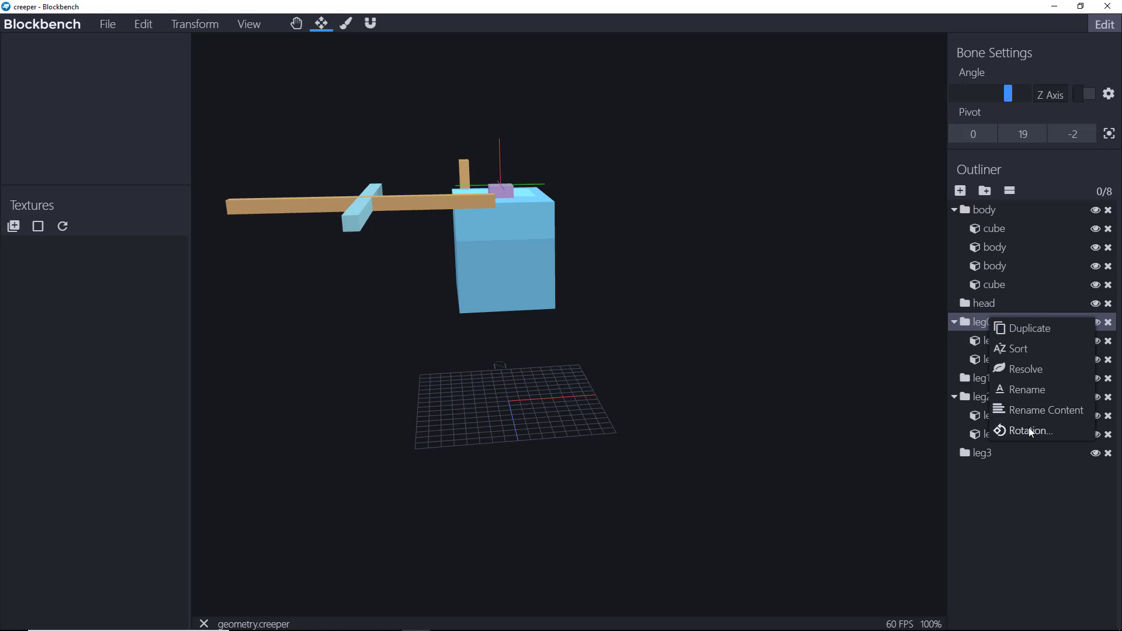
pyautogui.click(1031, 430)
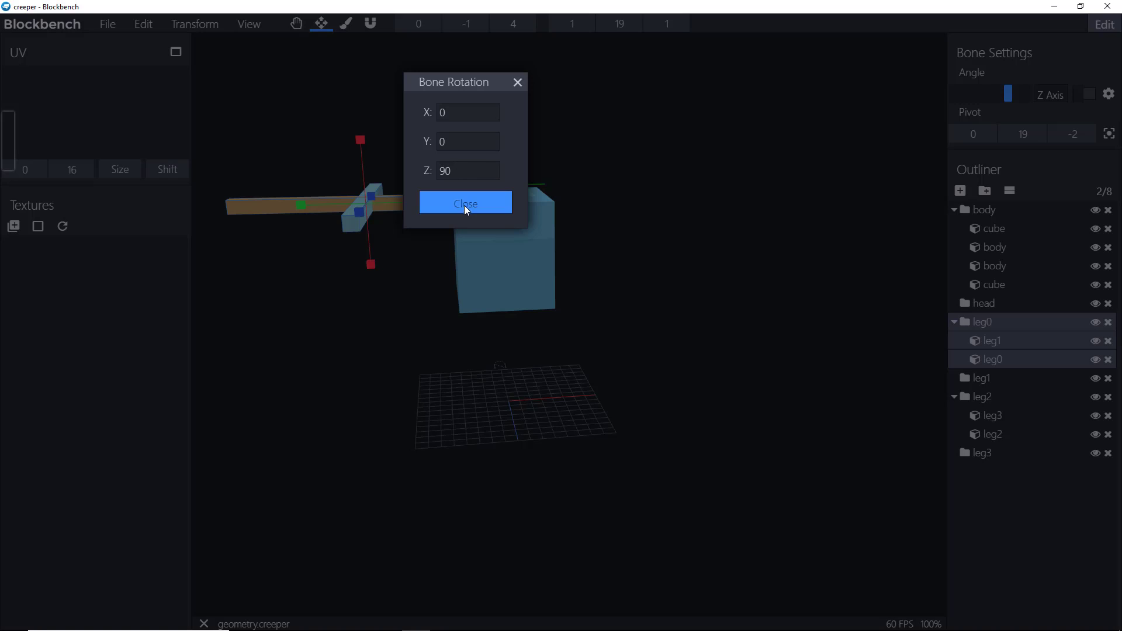
pyautogui.click(465, 203)
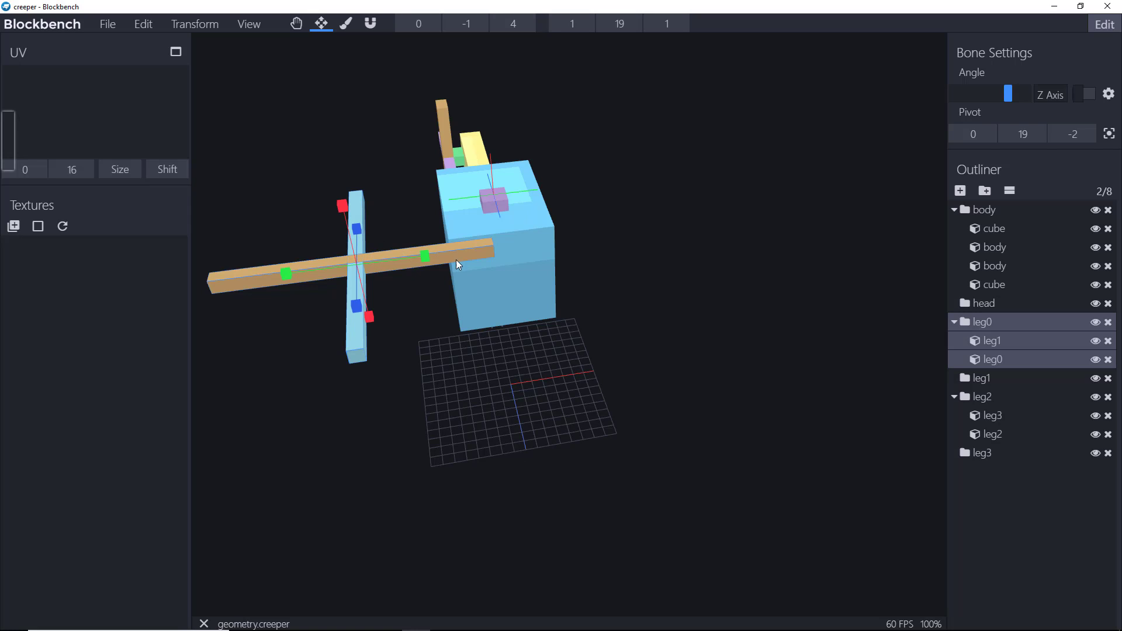
pyautogui.moveTo(433, 23)
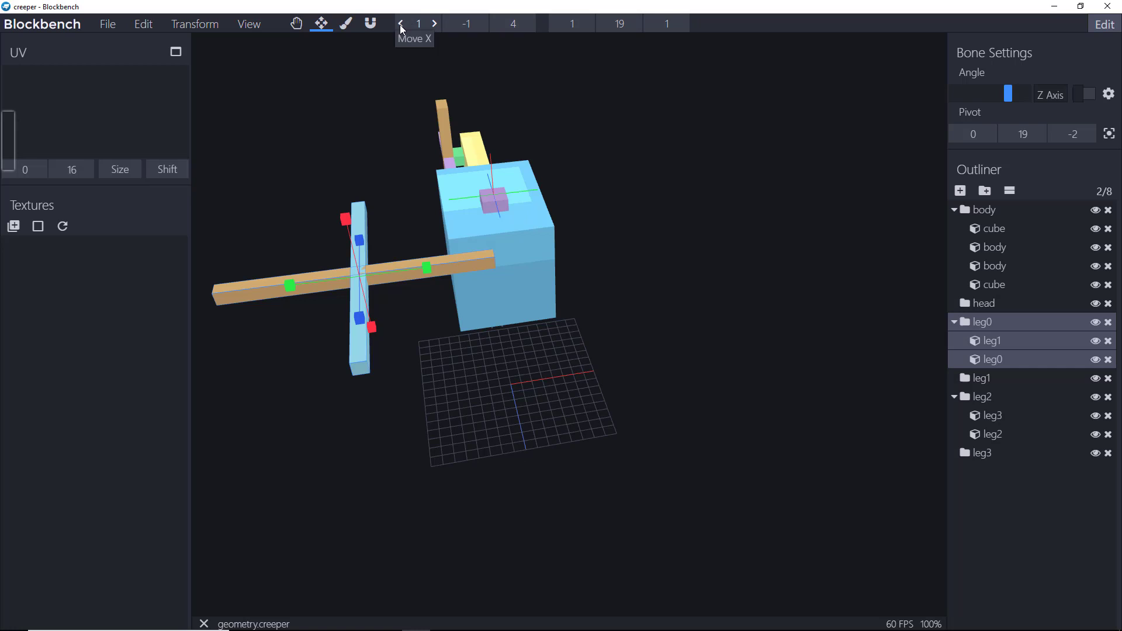
pyautogui.click(401, 22)
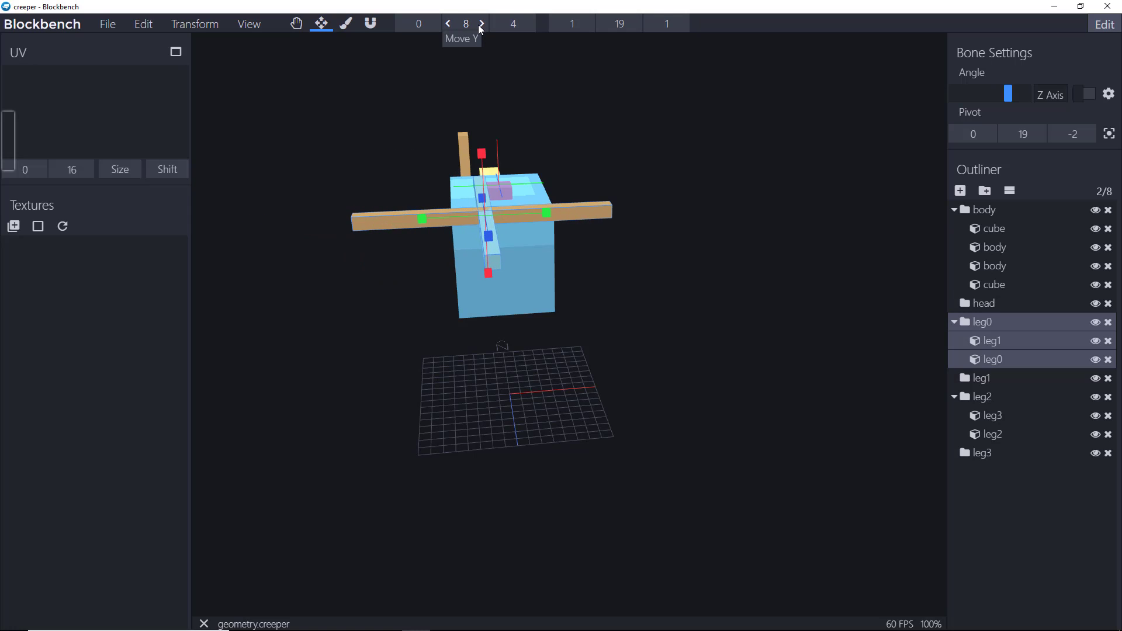
pyautogui.click(480, 24)
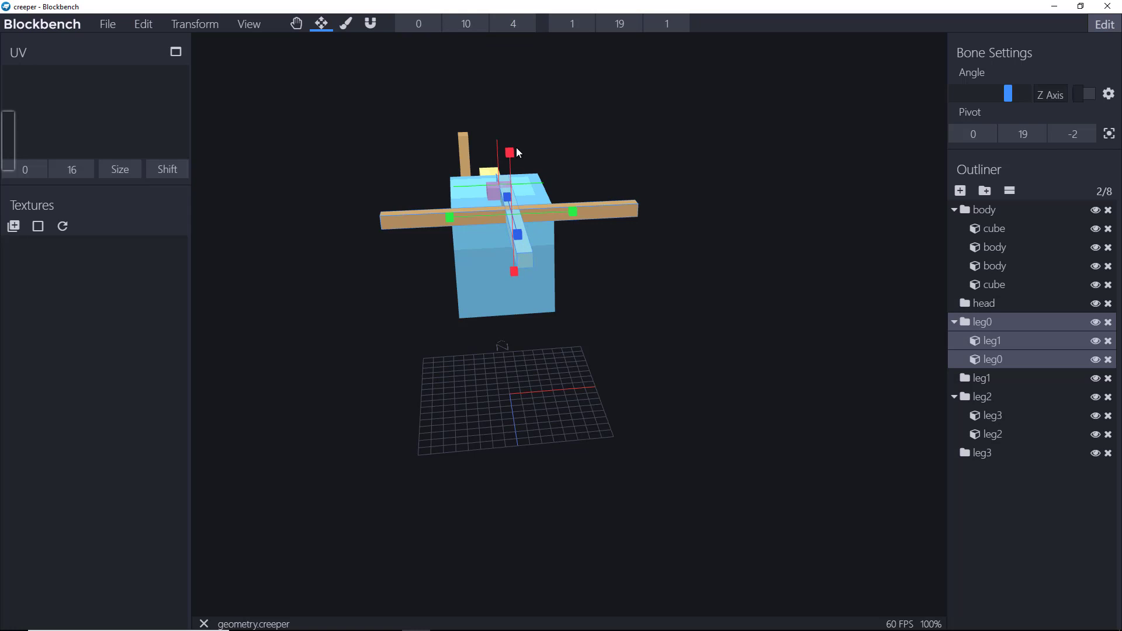
pyautogui.moveTo(543, 79)
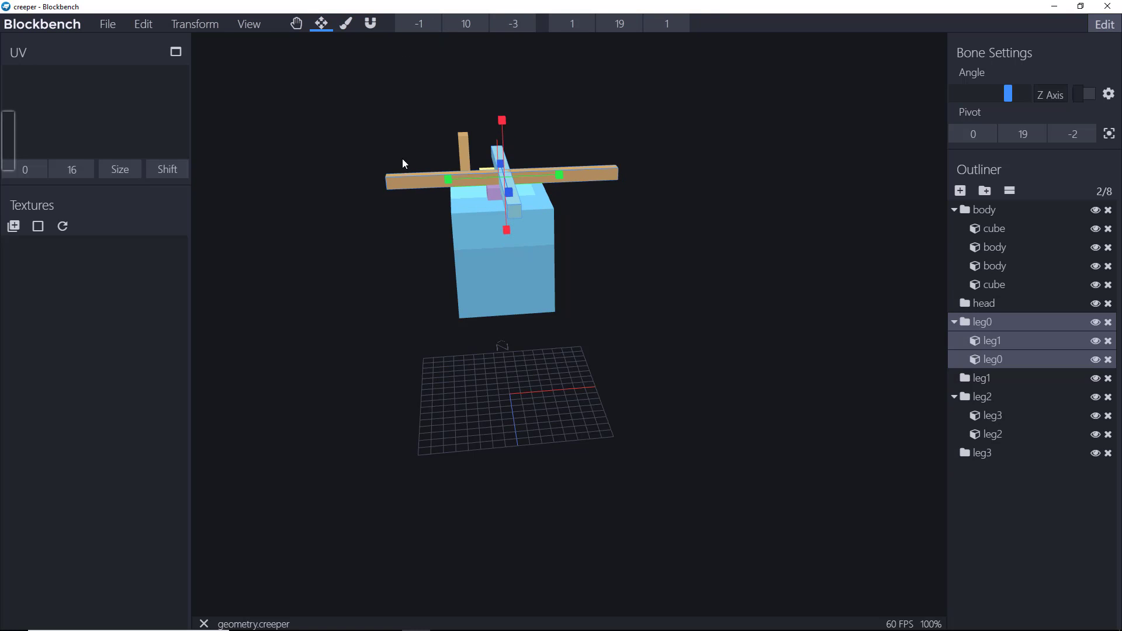
pyautogui.moveTo(403, 163); pyautogui.dragTo(636, 265)
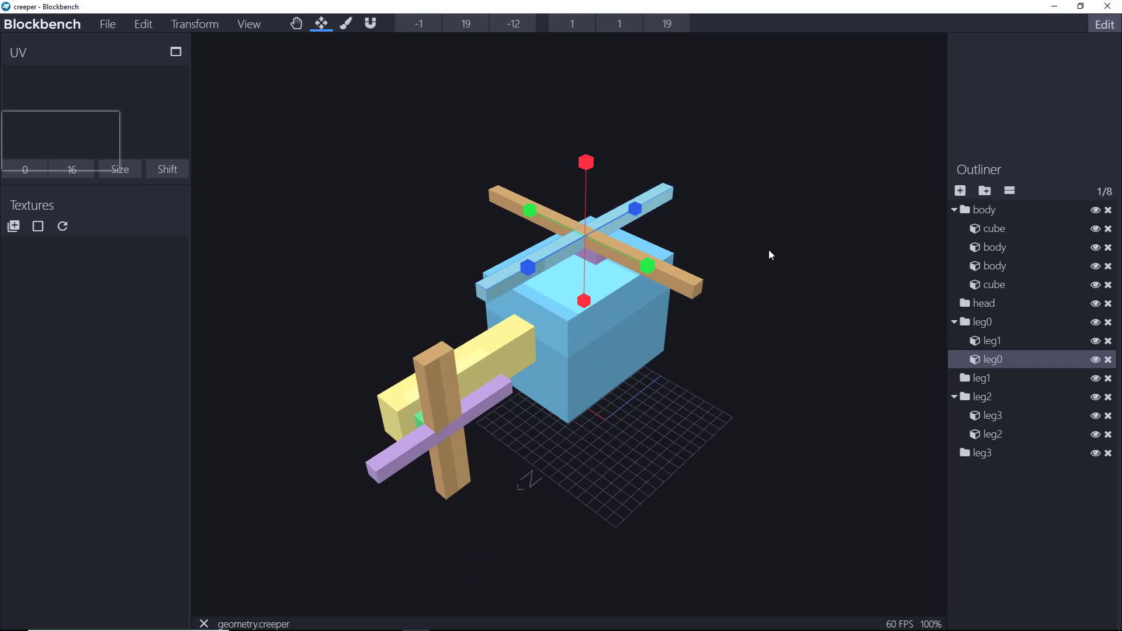
# - Widen the light-blue rotor blade and lower it by one unit
pyautogui.moveTo(771, 255); pyautogui.dragTo(643, 34)
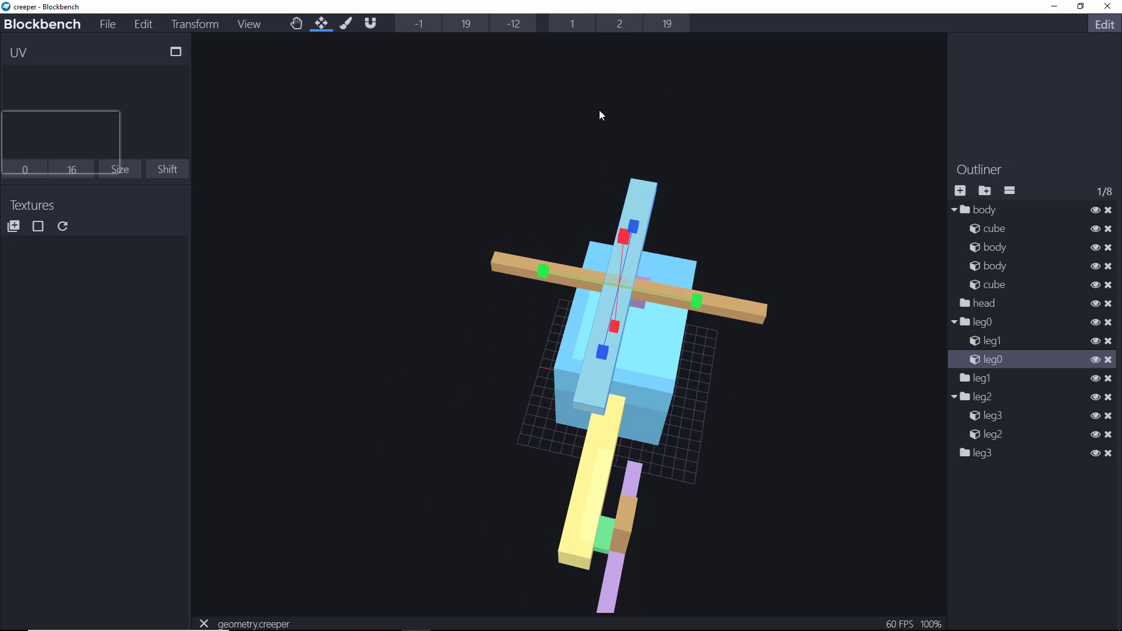
pyautogui.click(435, 23)
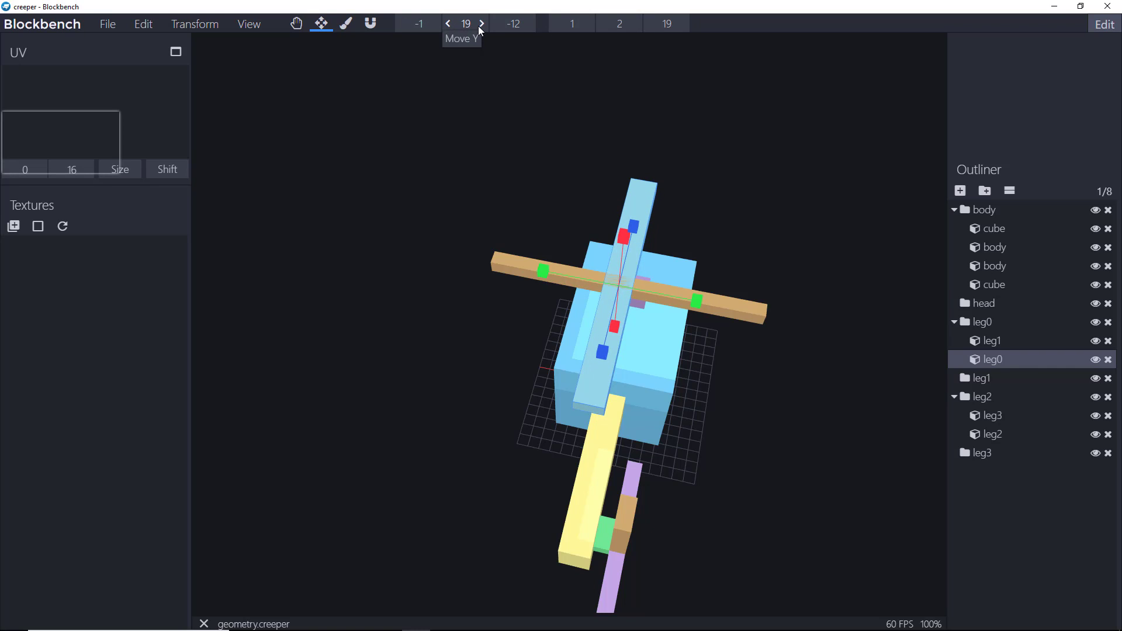
pyautogui.click(482, 24)
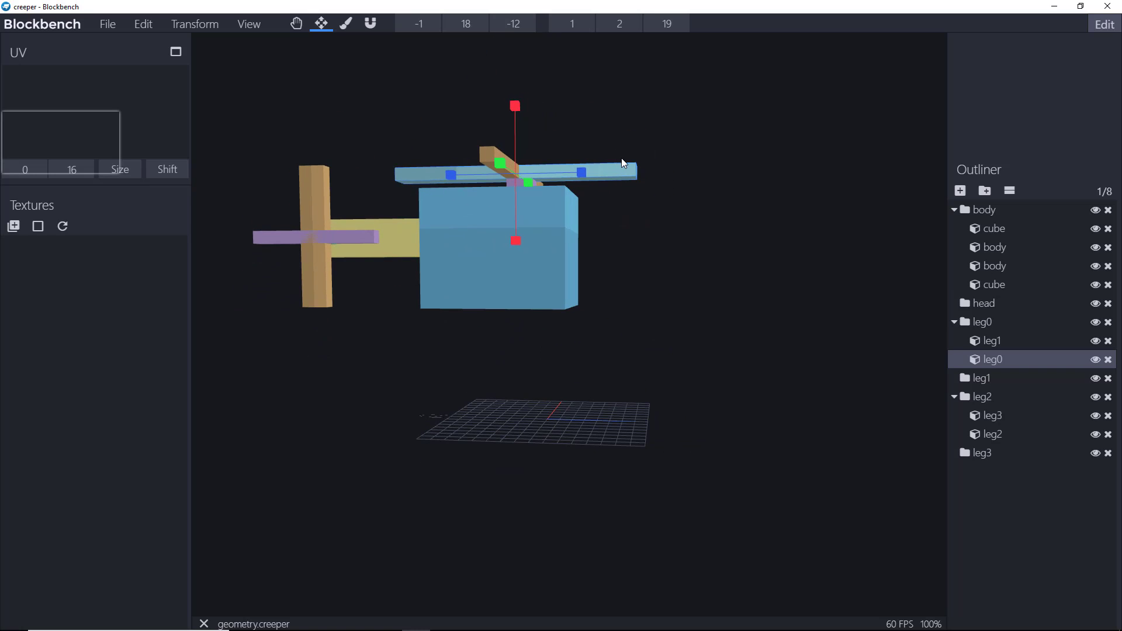
pyautogui.moveTo(622, 163); pyautogui.dragTo(397, 187)
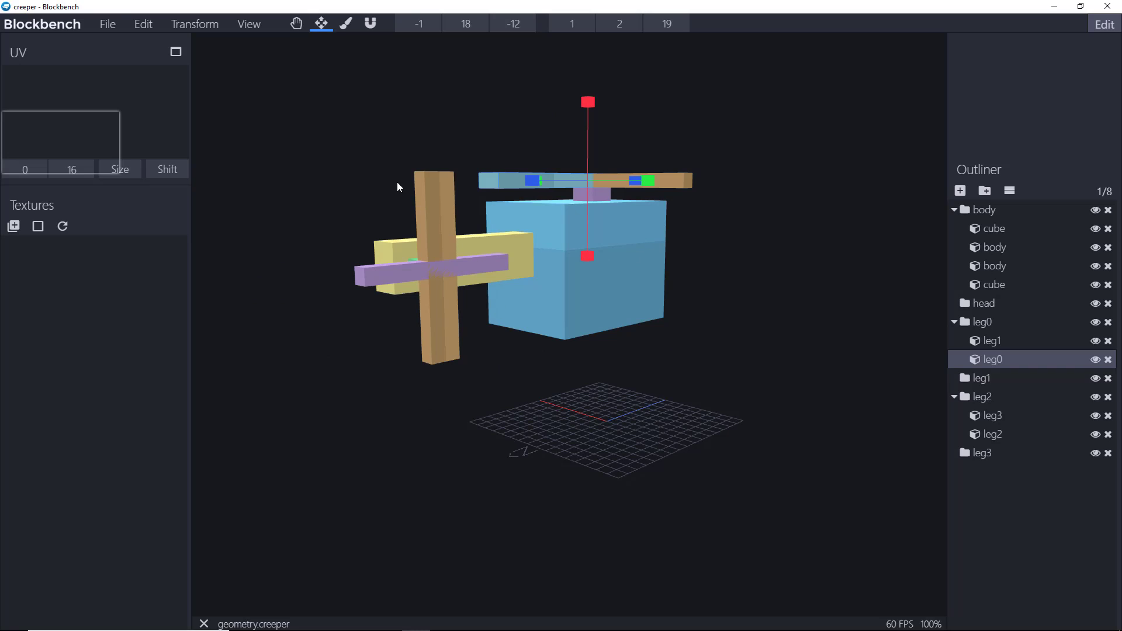
pyautogui.click(106, 23)
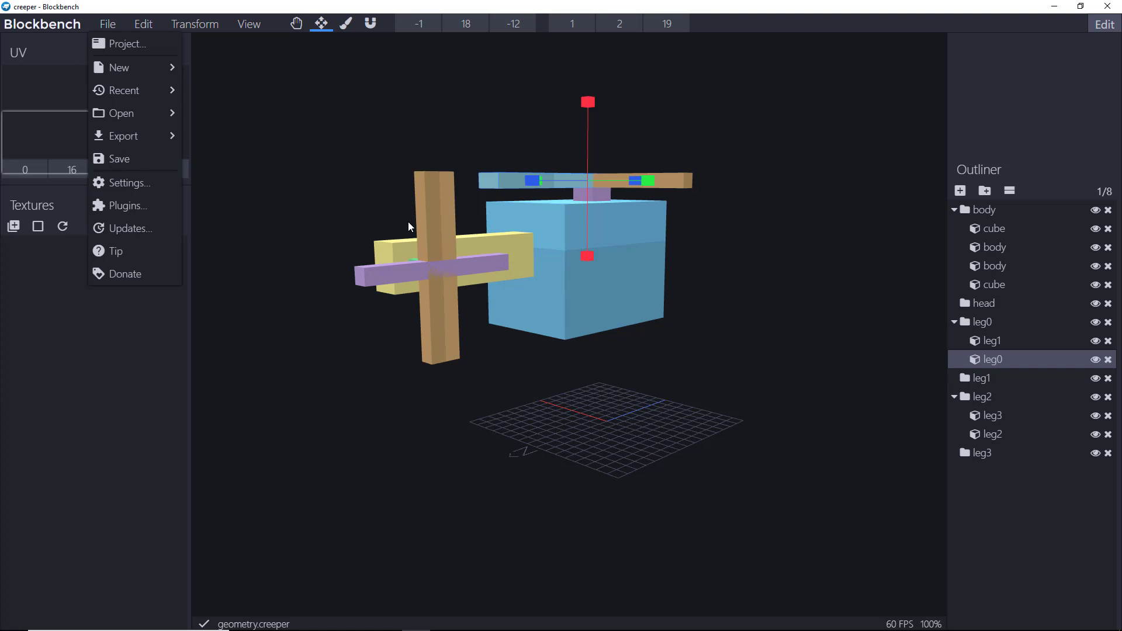
pyautogui.moveTo(431, 210)
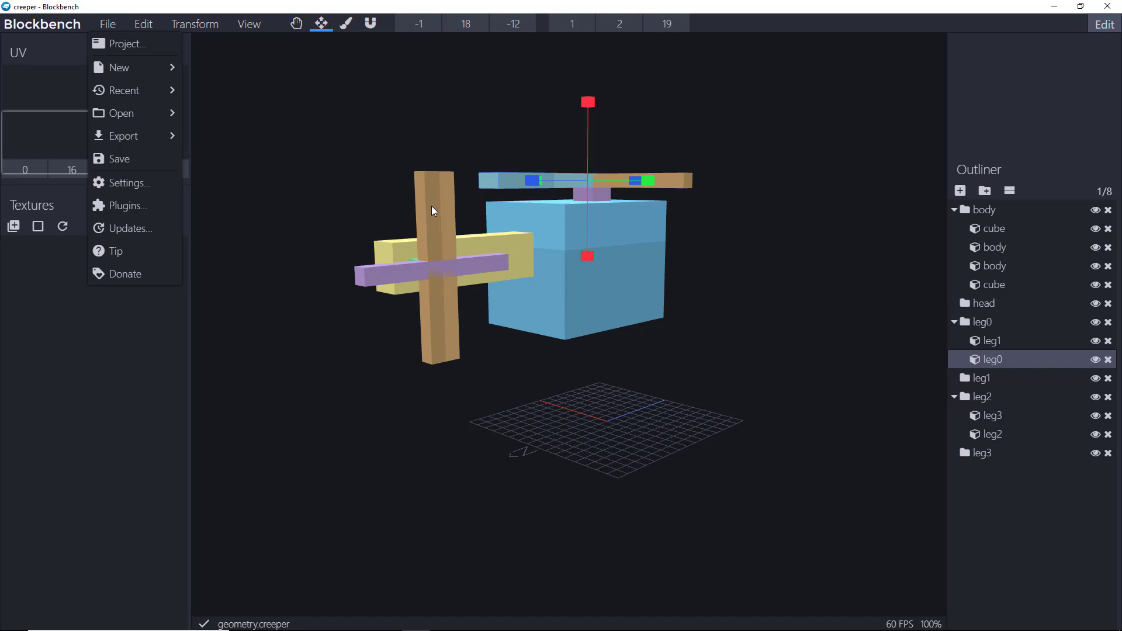
# - Dismiss the File menu and collapse the leg2 group's listing
pyautogui.press('alt+tab')
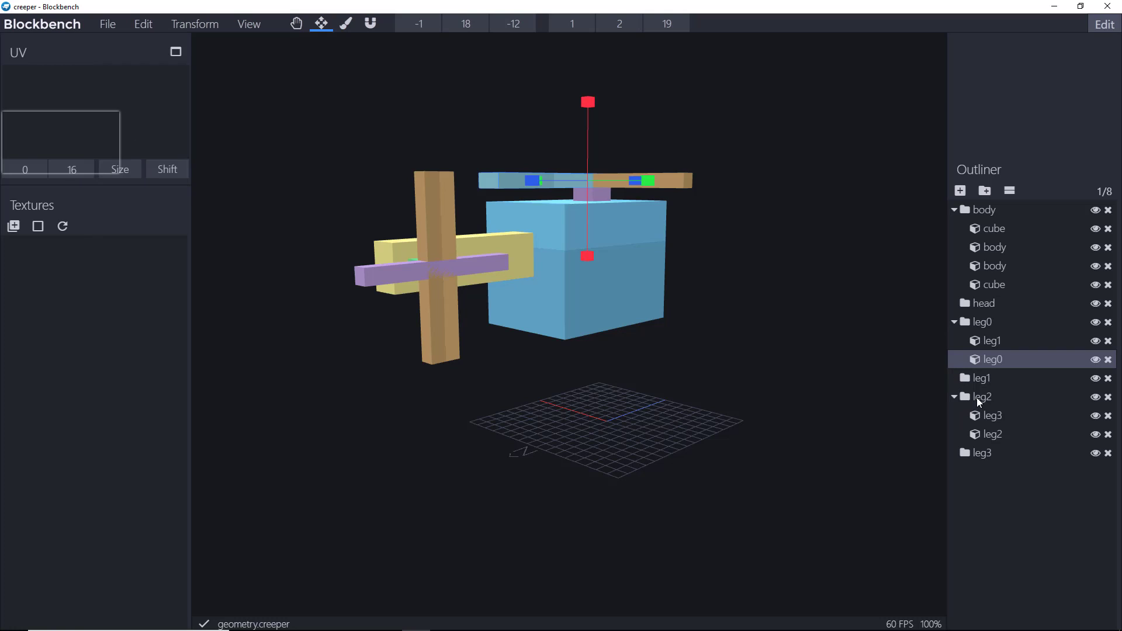
pyautogui.click(982, 396)
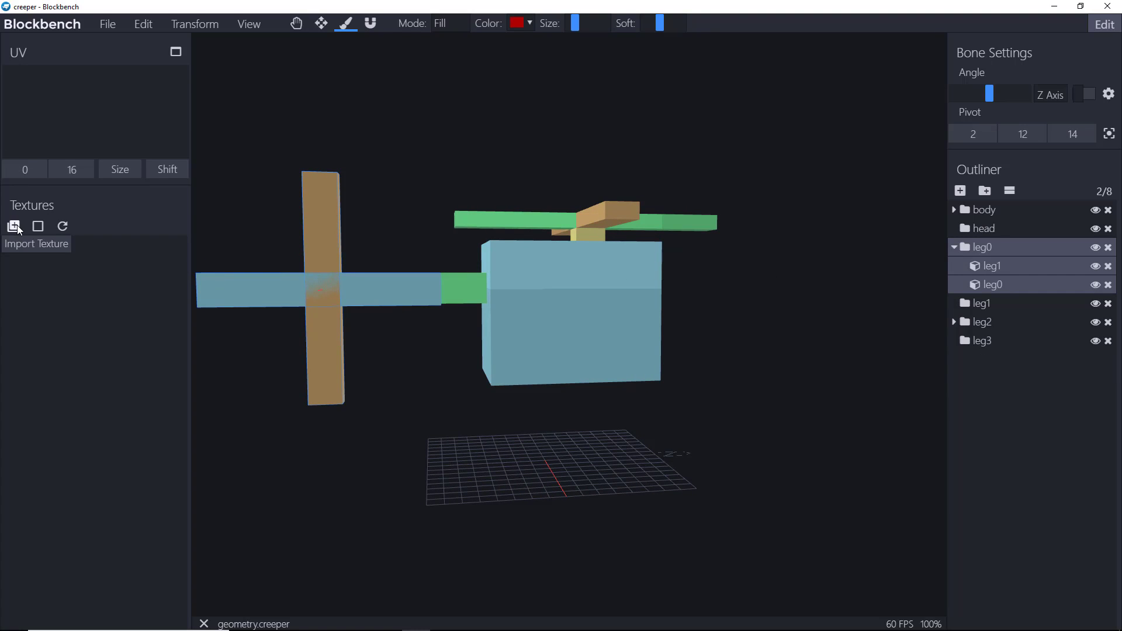
pyautogui.moveTo(38, 226)
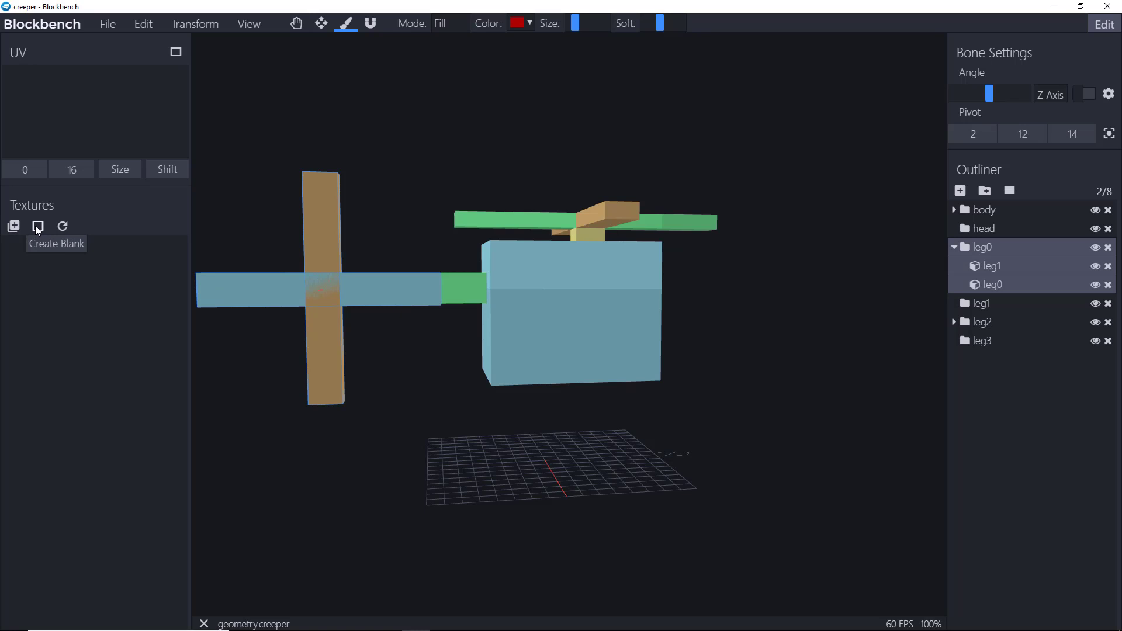
# - Start creating a blank texture from the Textures panel
pyautogui.click(38, 226)
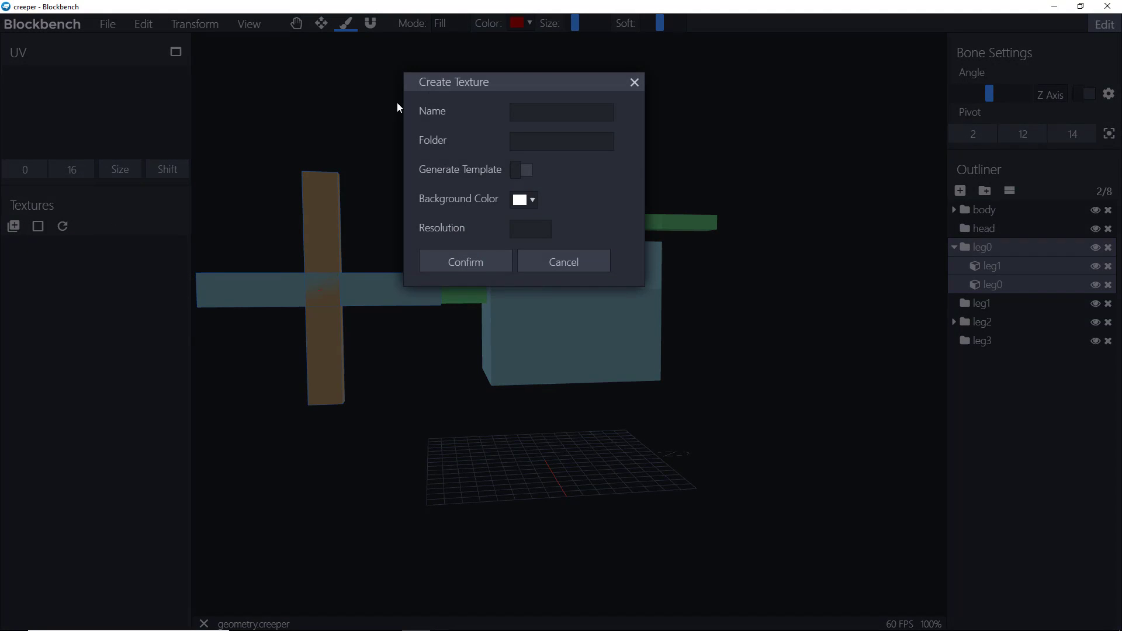
# - Create a 16-resolution 'creeper' texture with a generated template
pyautogui.write('creeper')
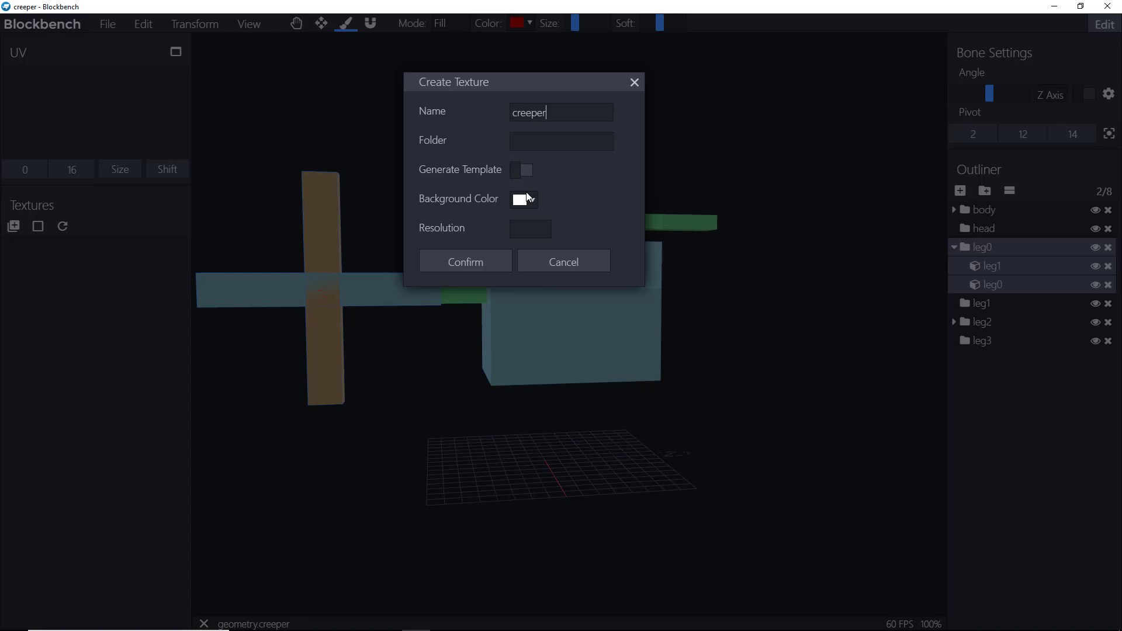
pyautogui.click(522, 169)
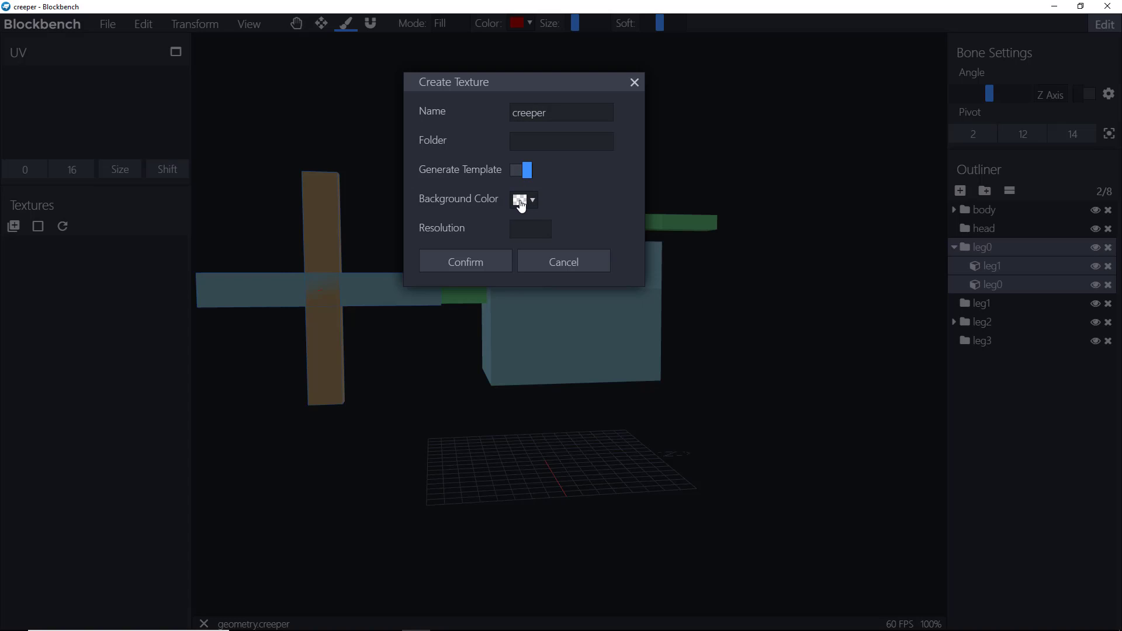
pyautogui.moveTo(520, 208)
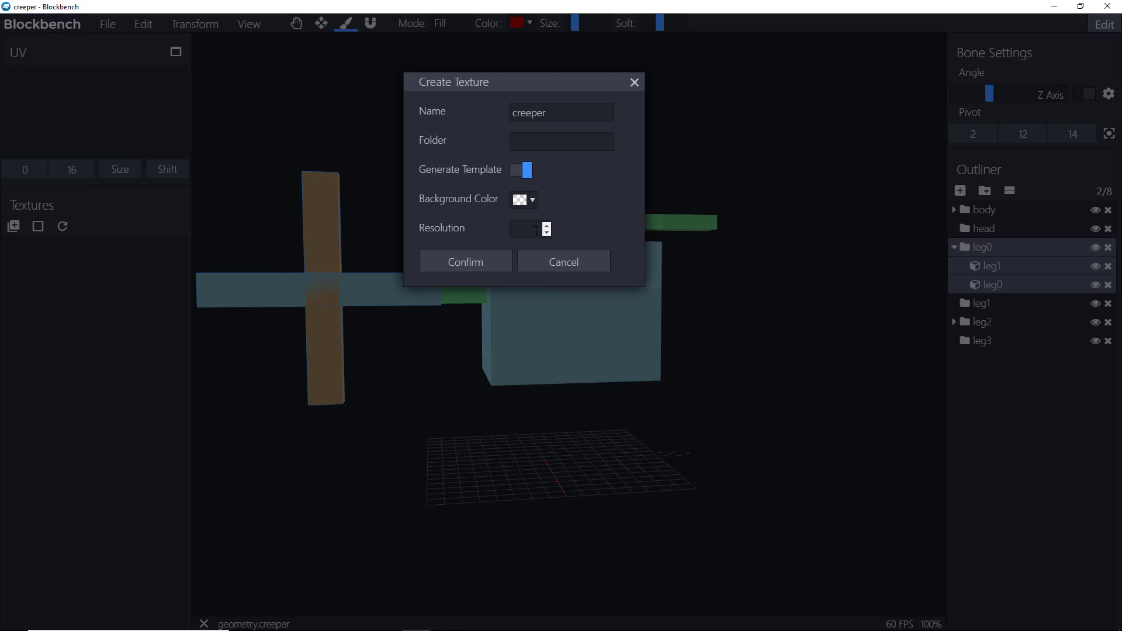
pyautogui.write('16')
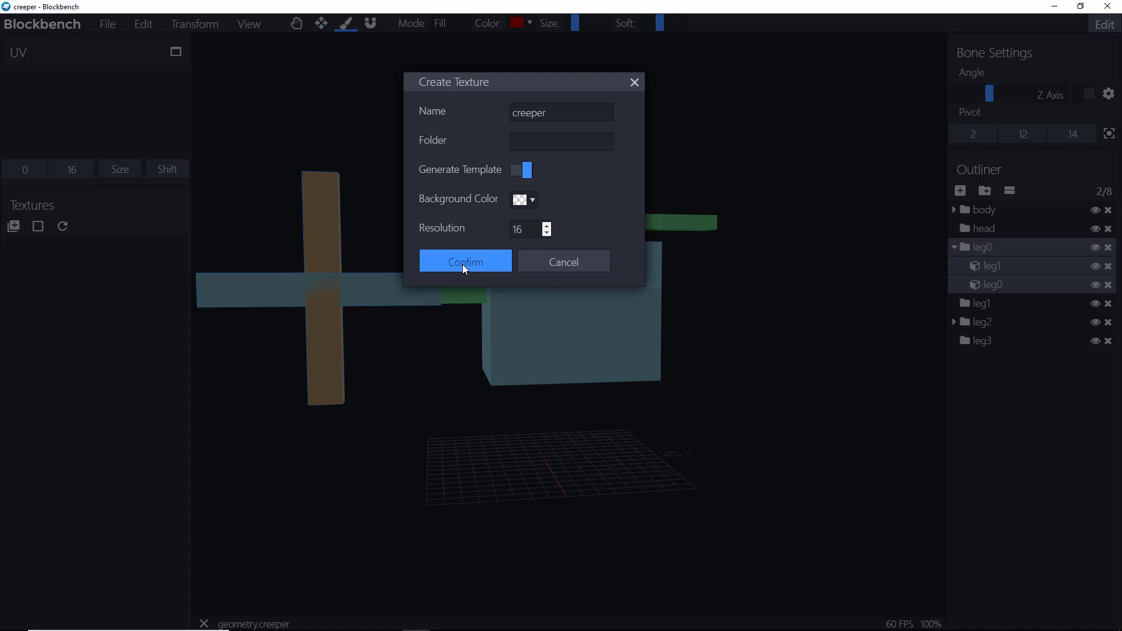
pyautogui.click(465, 262)
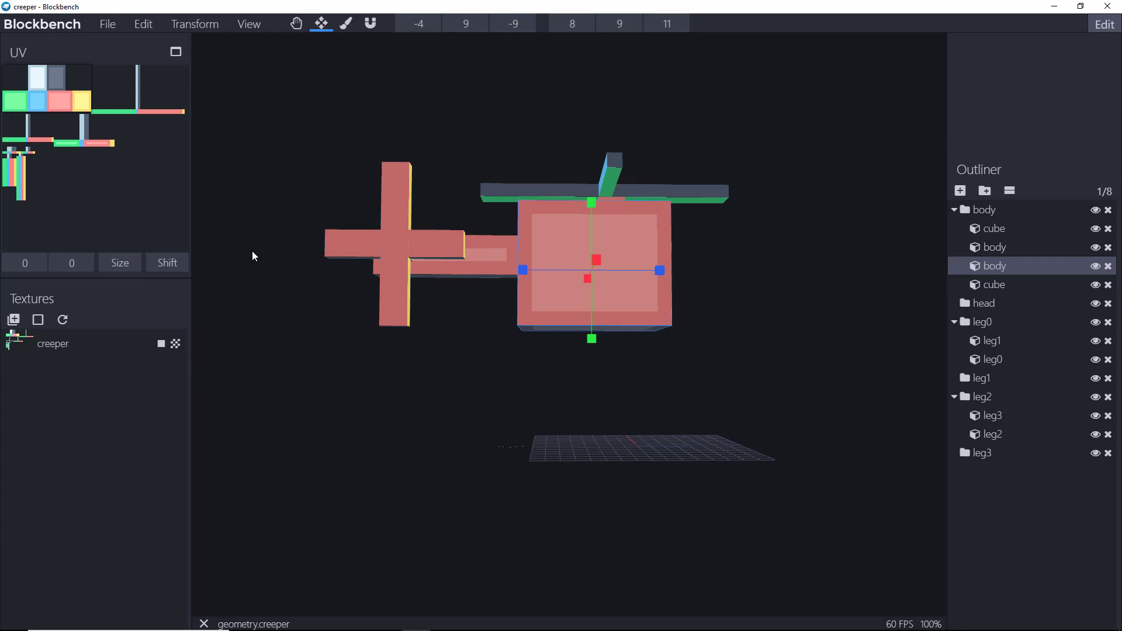
pyautogui.moveTo(551, 249)
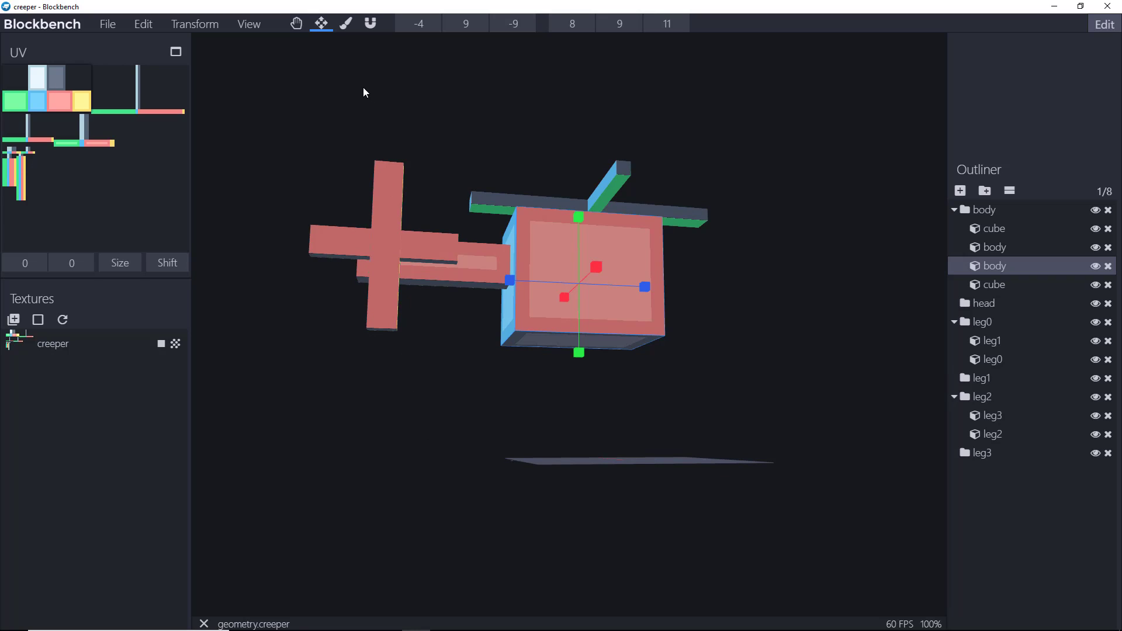
# - Switch to painting with the bucket-fill brush and fill the top block red
pyautogui.click(346, 23)
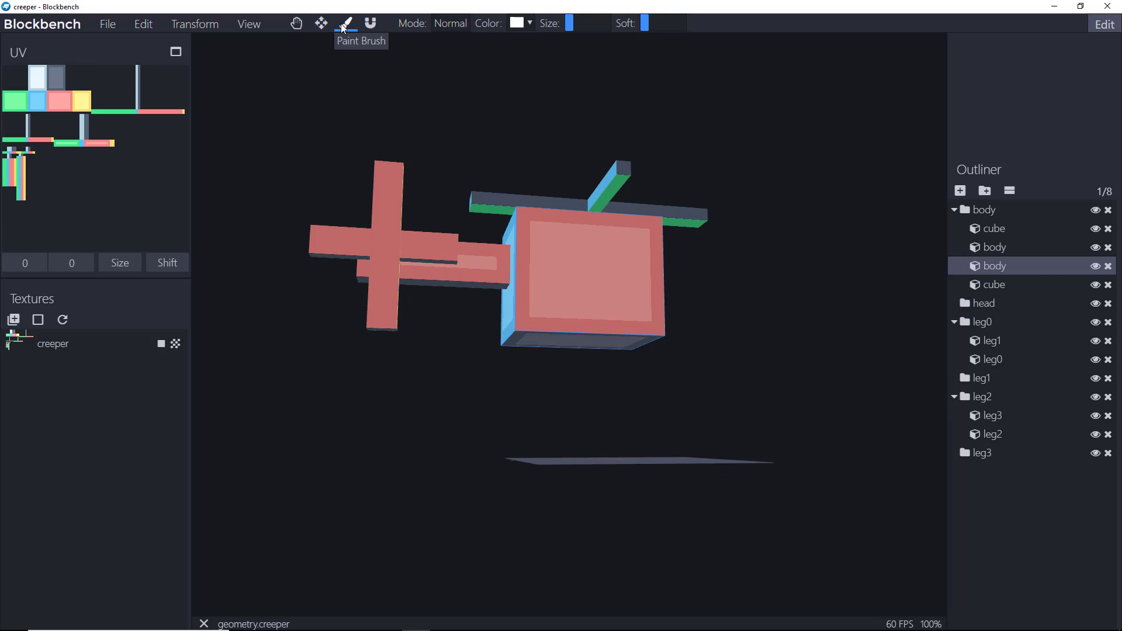
pyautogui.moveTo(459, 34)
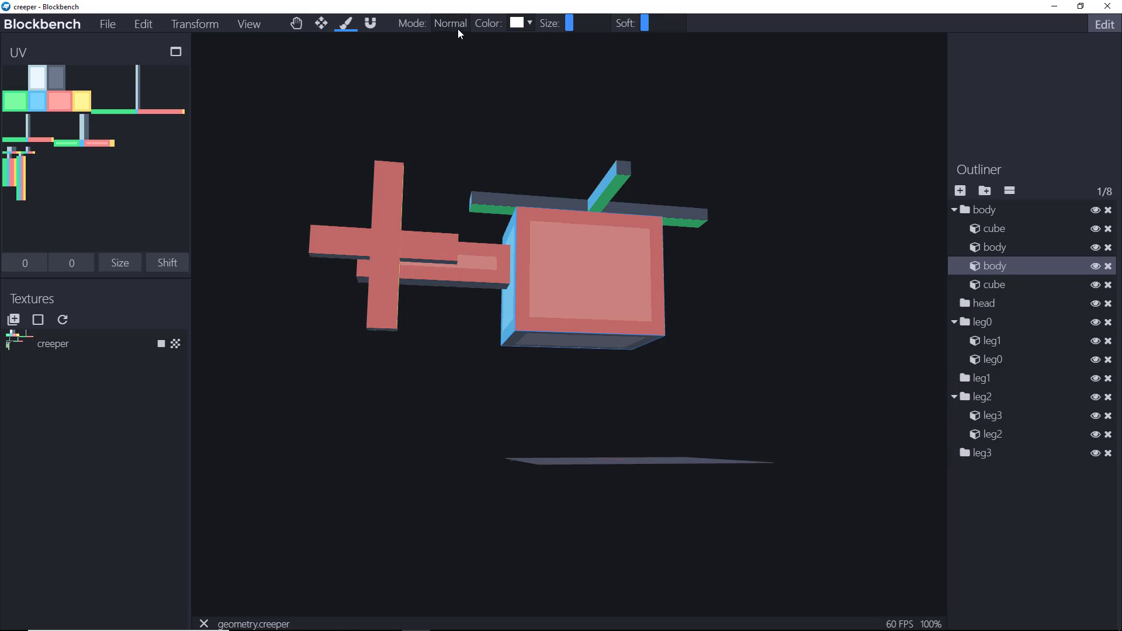
pyautogui.click(450, 23)
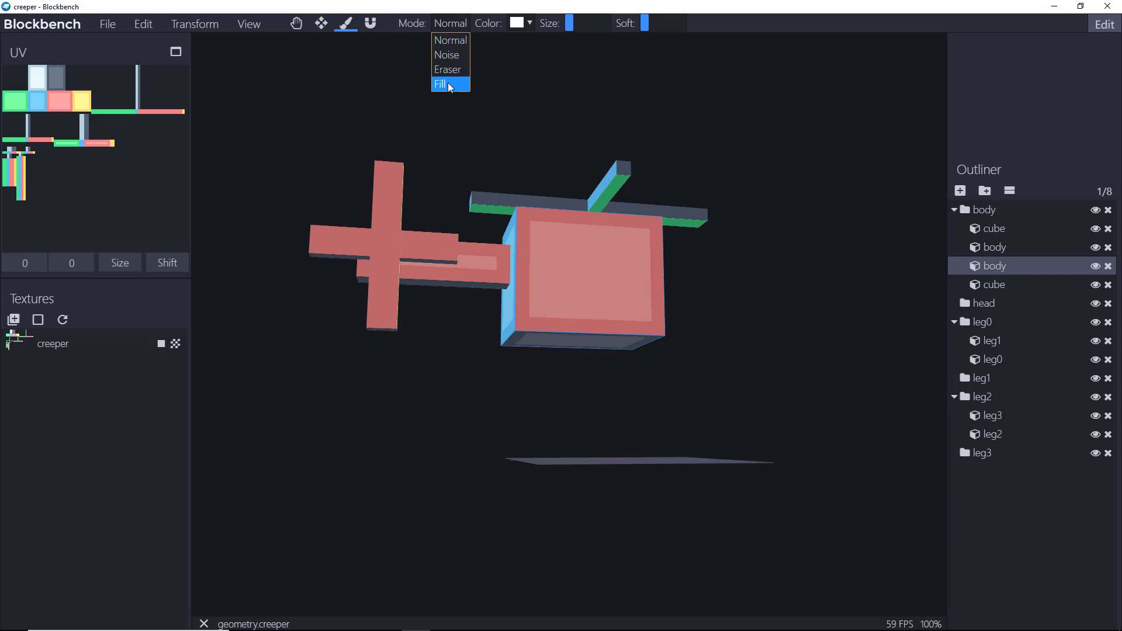
pyautogui.click(441, 84)
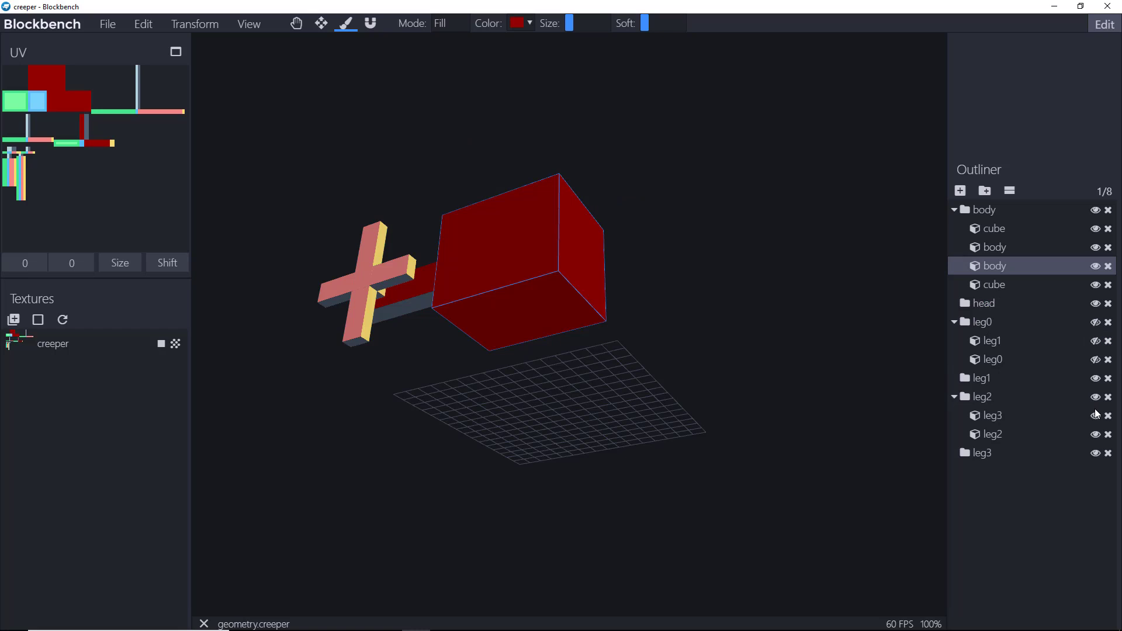
pyautogui.moveTo(1079, 401)
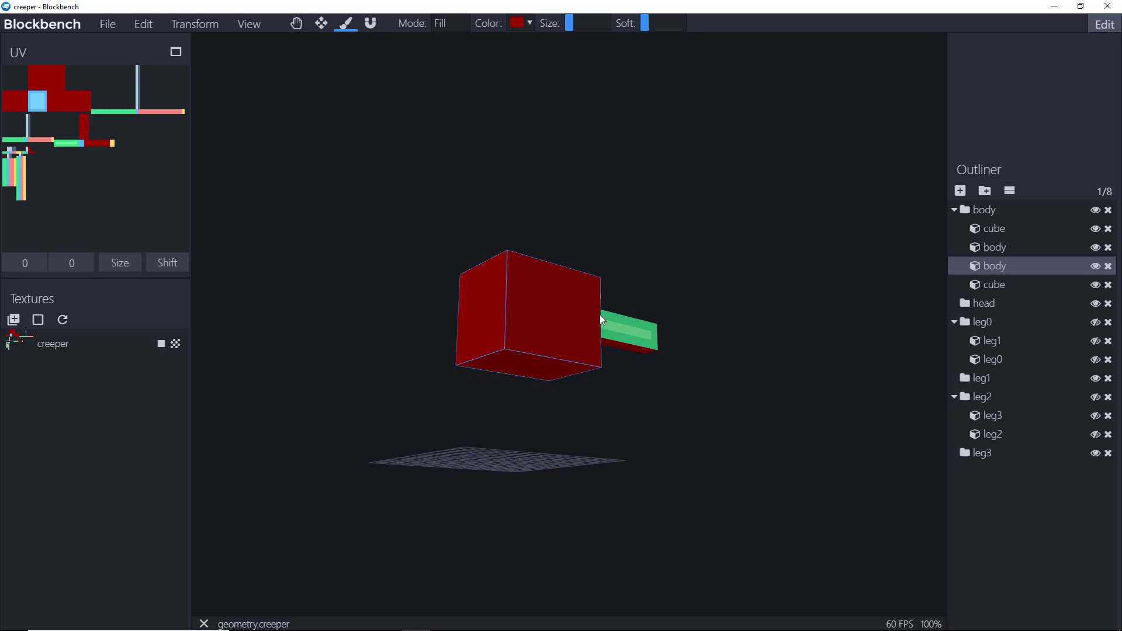
pyautogui.moveTo(601, 318); pyautogui.dragTo(562, 218)
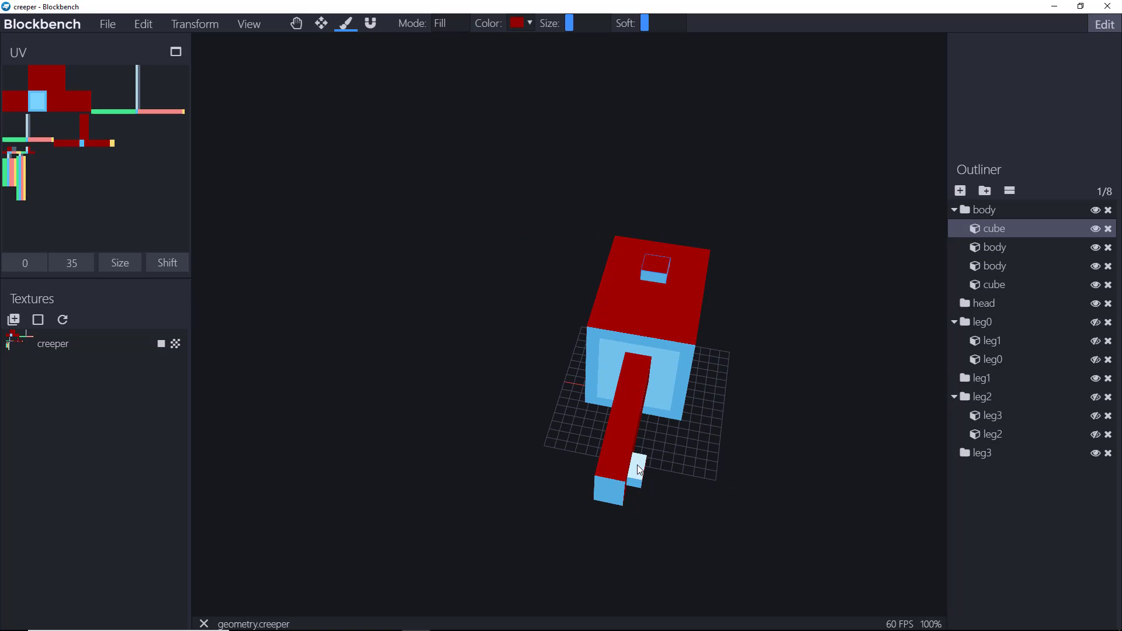
pyautogui.click(995, 266)
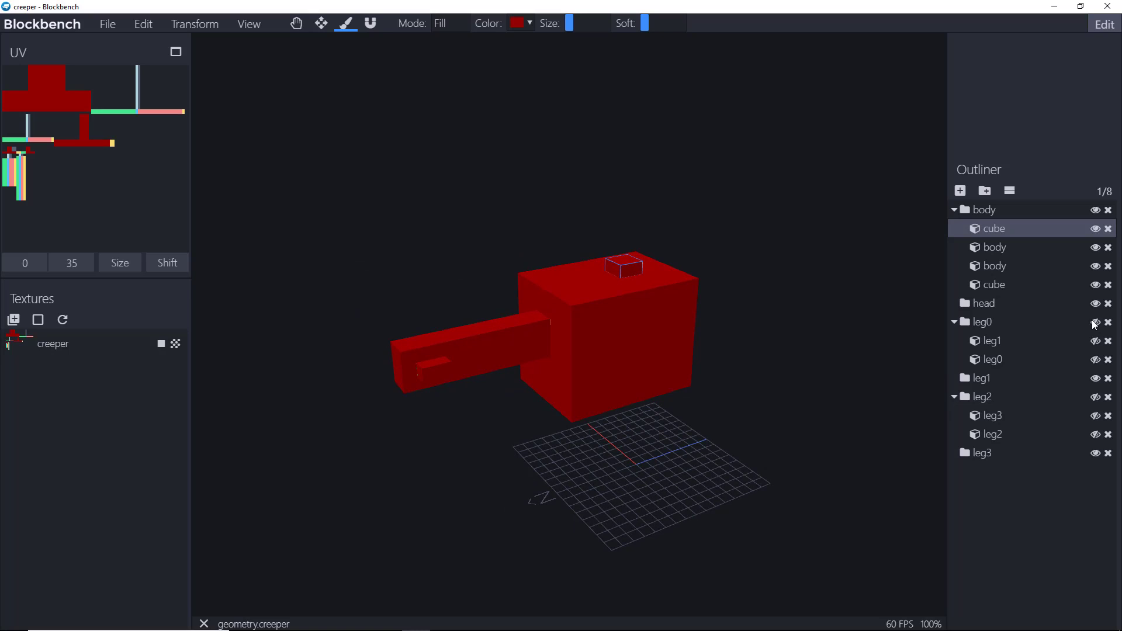
# - Set the paint colour to yellow
pyautogui.click(1094, 210)
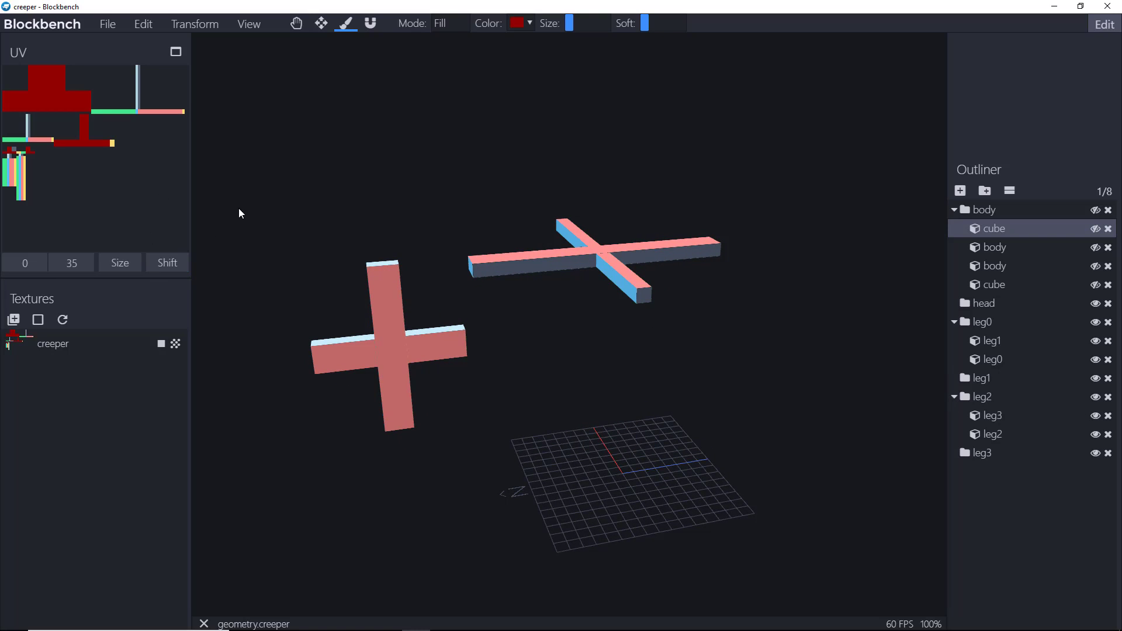
pyautogui.moveTo(200, 210)
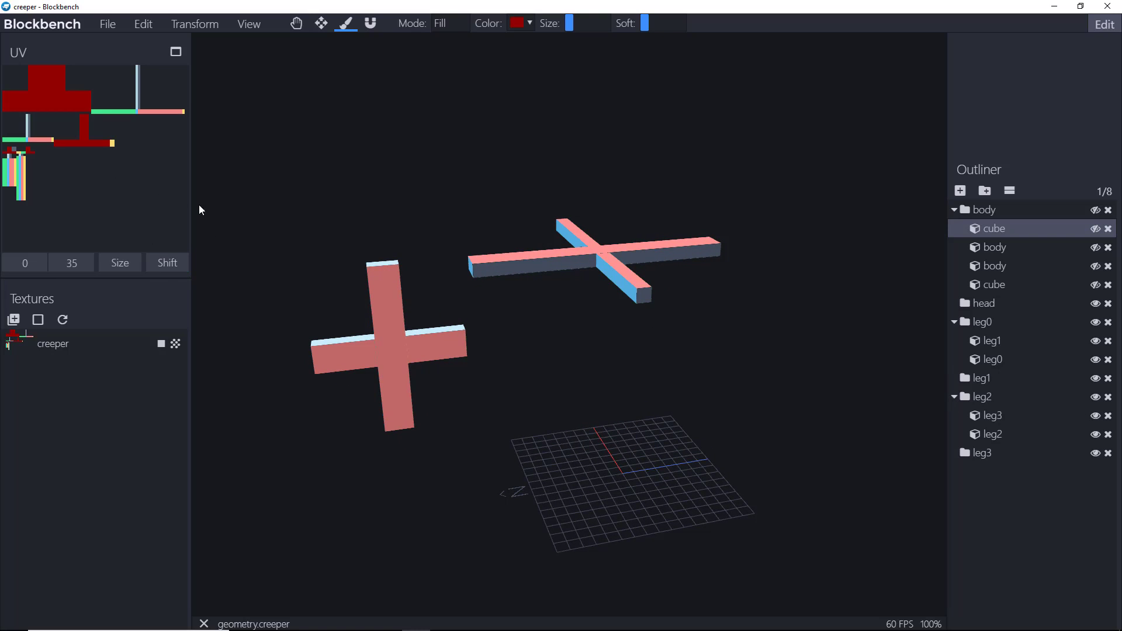
pyautogui.moveTo(131, 242)
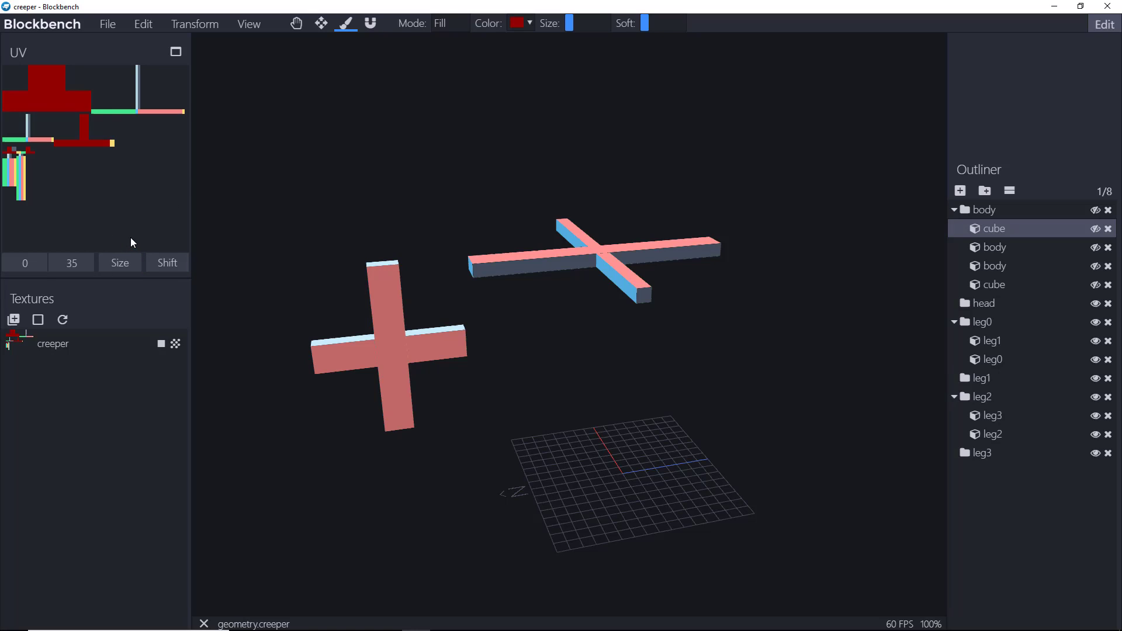
pyautogui.moveTo(650, 309)
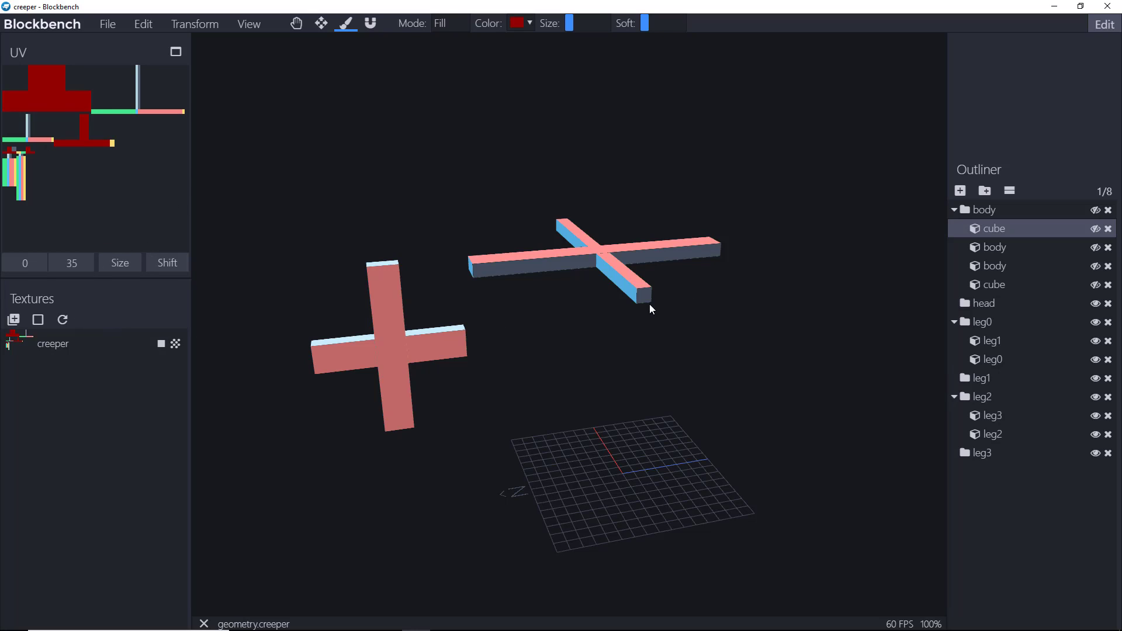
pyautogui.click(517, 23)
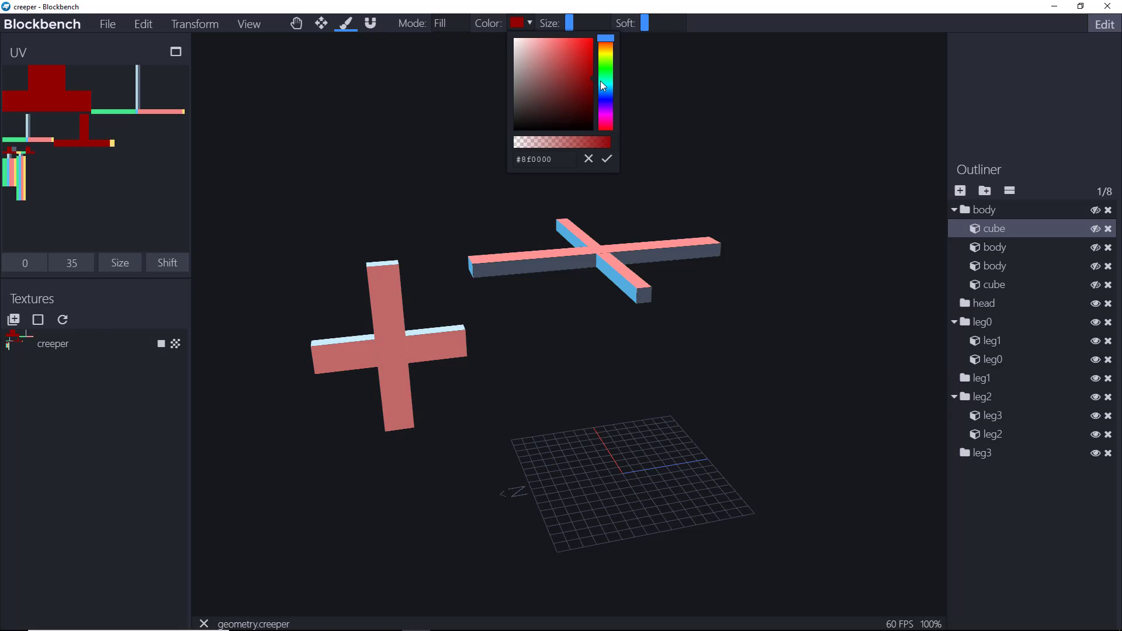
pyautogui.click(606, 77)
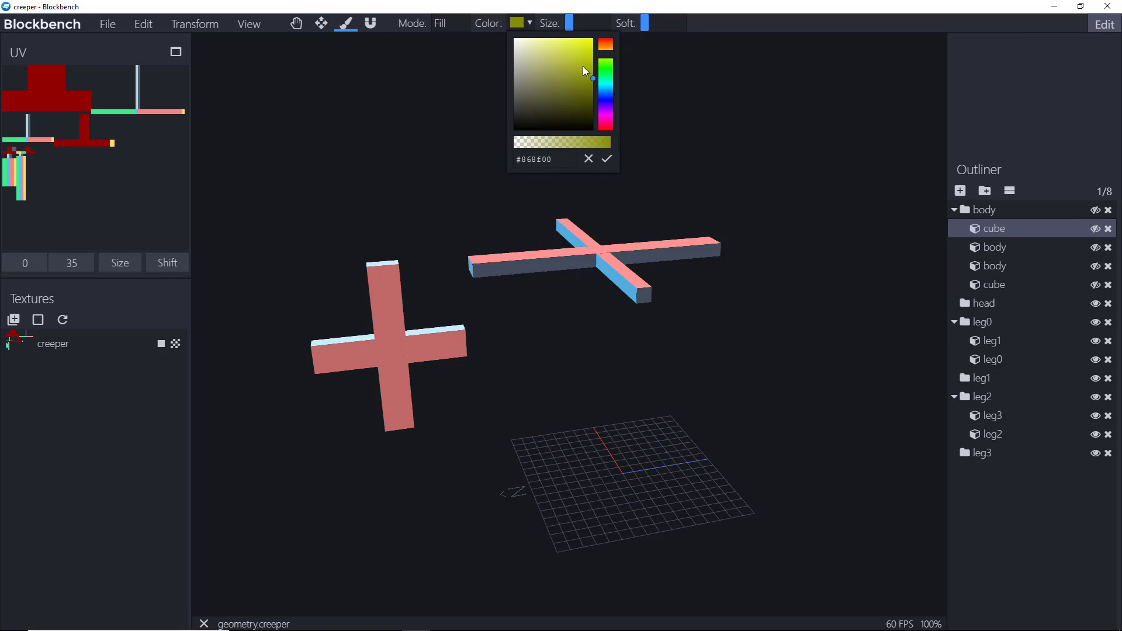
pyautogui.click(591, 63)
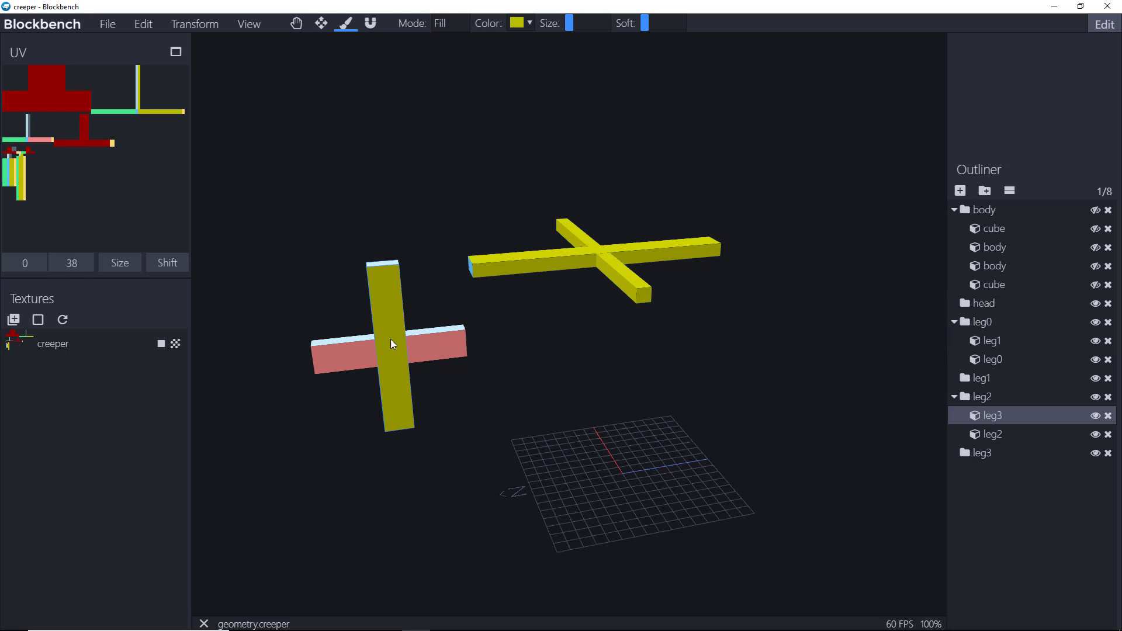
# - Fill the main rotor and tail rotor faces yellow
pyautogui.click(991, 434)
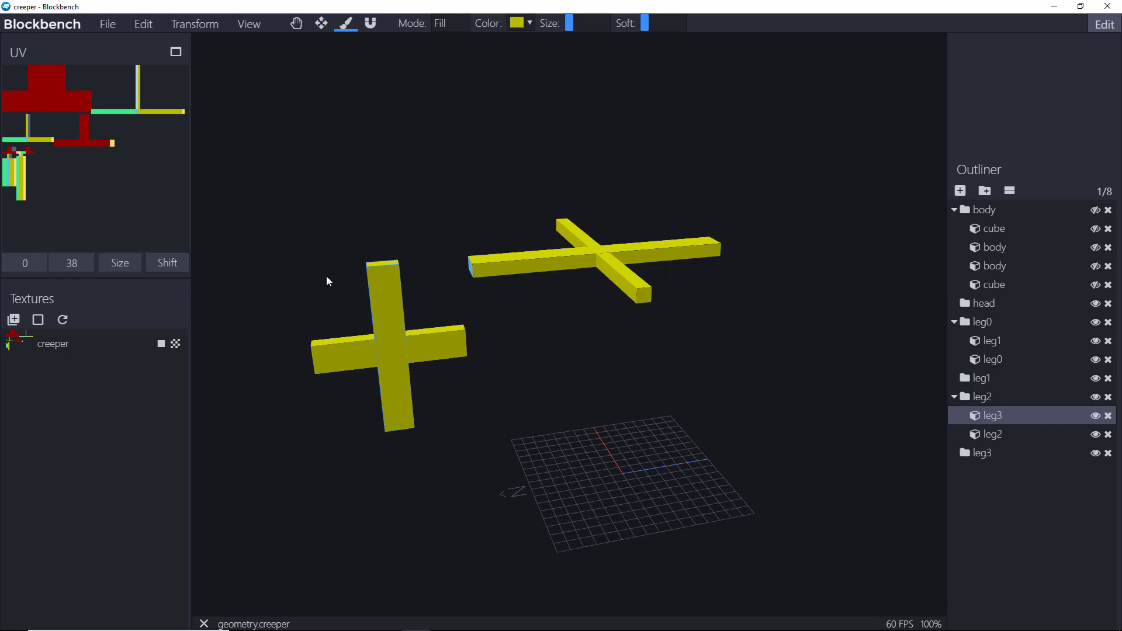
pyautogui.click(993, 434)
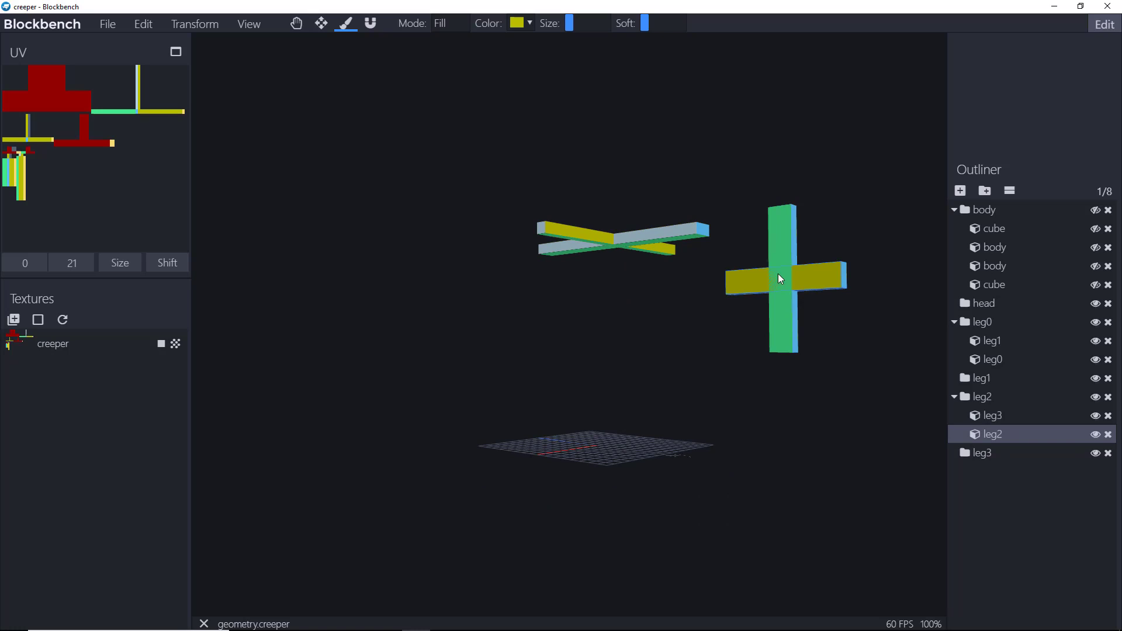
pyautogui.click(992, 359)
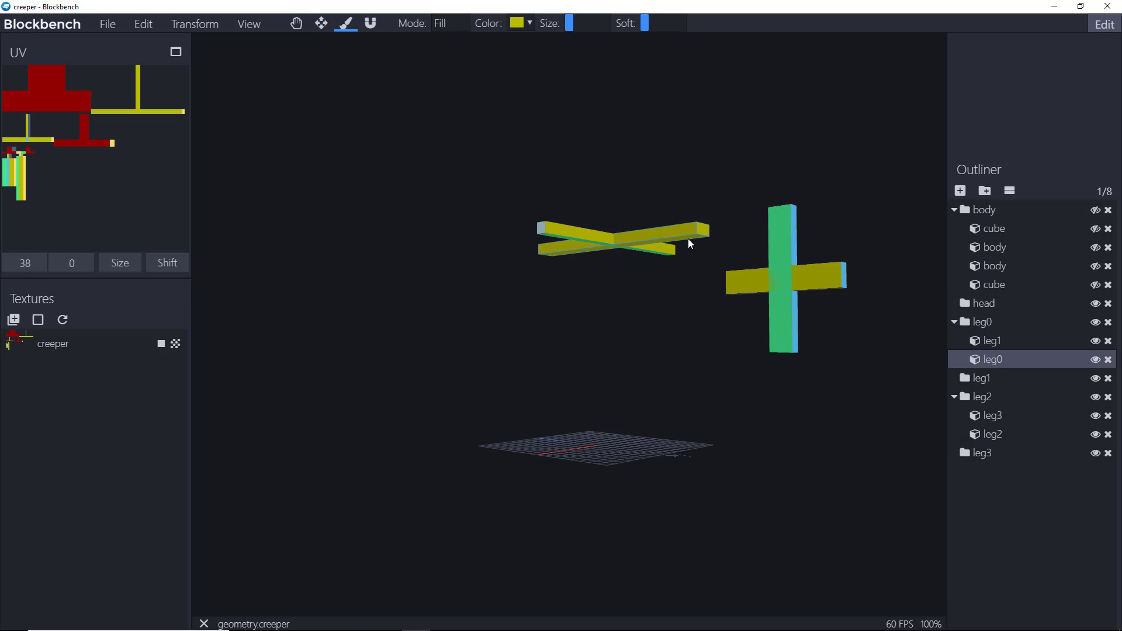
pyautogui.click(992, 340)
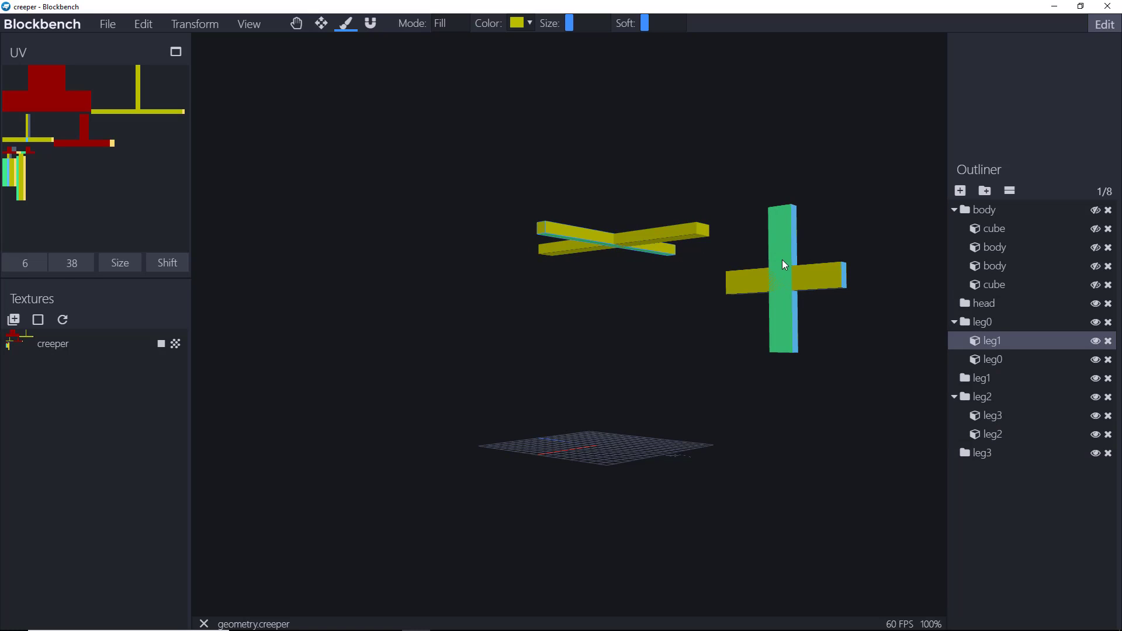
pyautogui.click(992, 434)
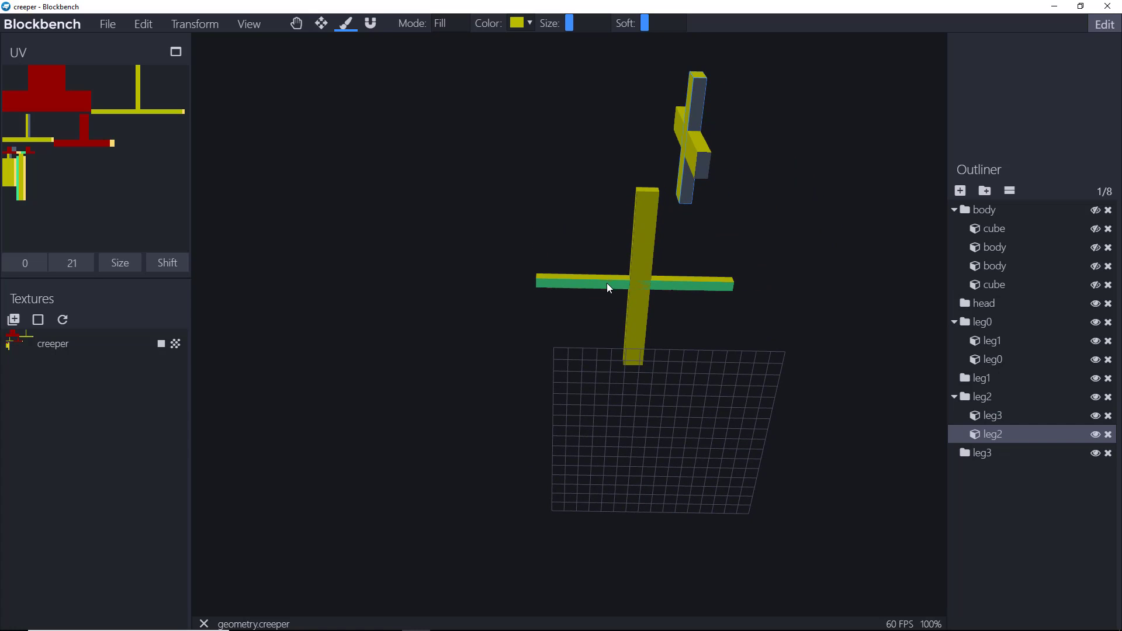
pyautogui.click(991, 415)
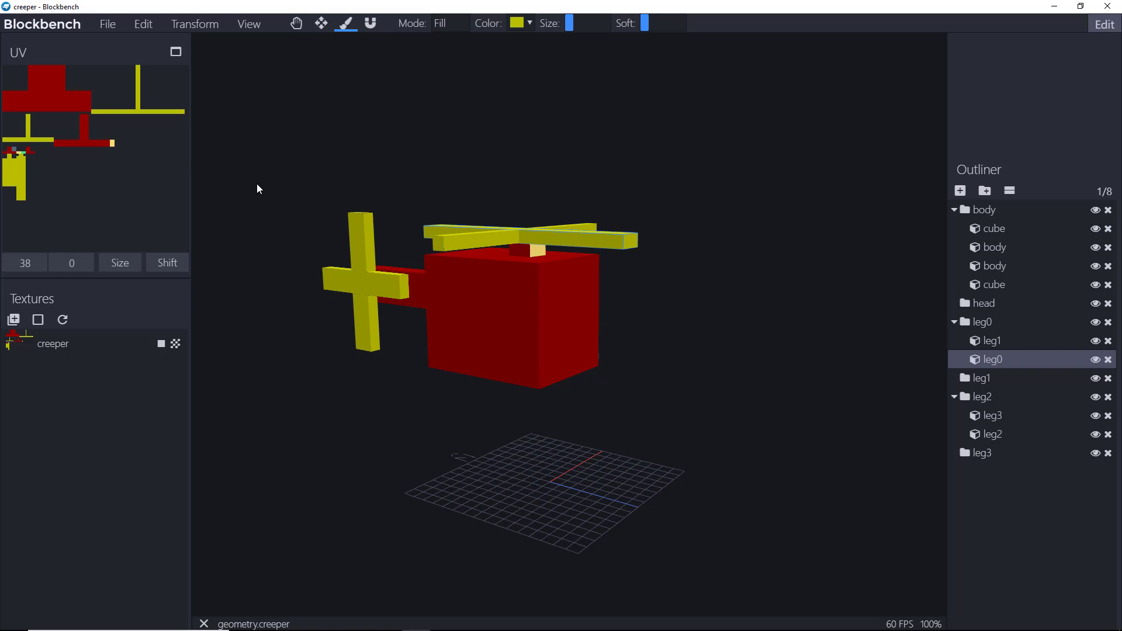
pyautogui.moveTo(476, 288)
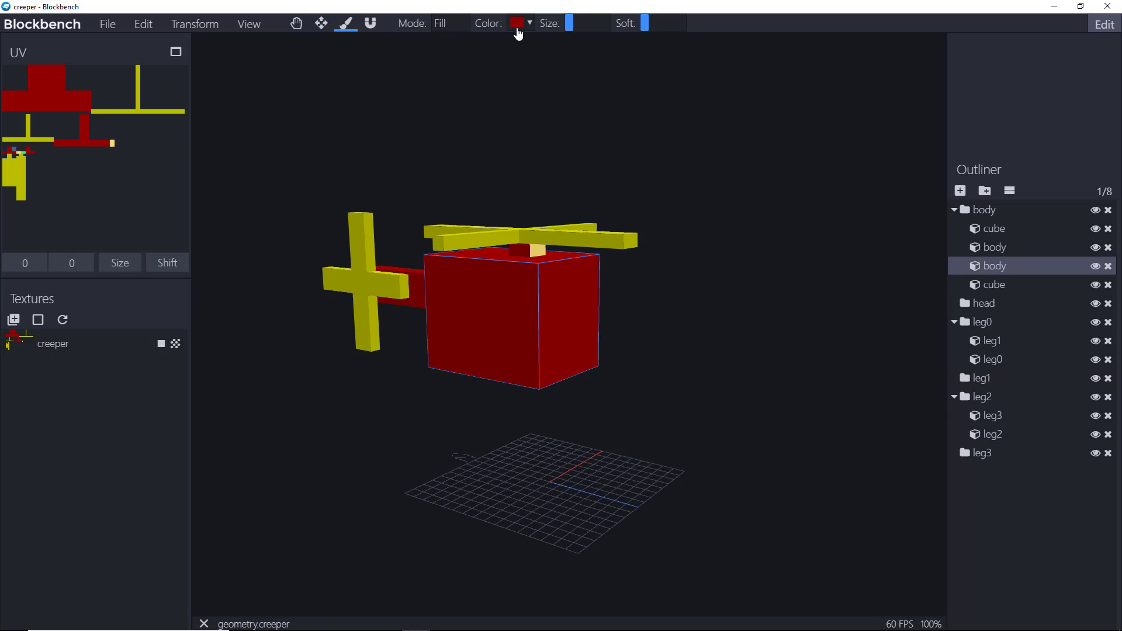
# - Pick dark red as the paint colour and show the brush mode list
pyautogui.click(519, 22)
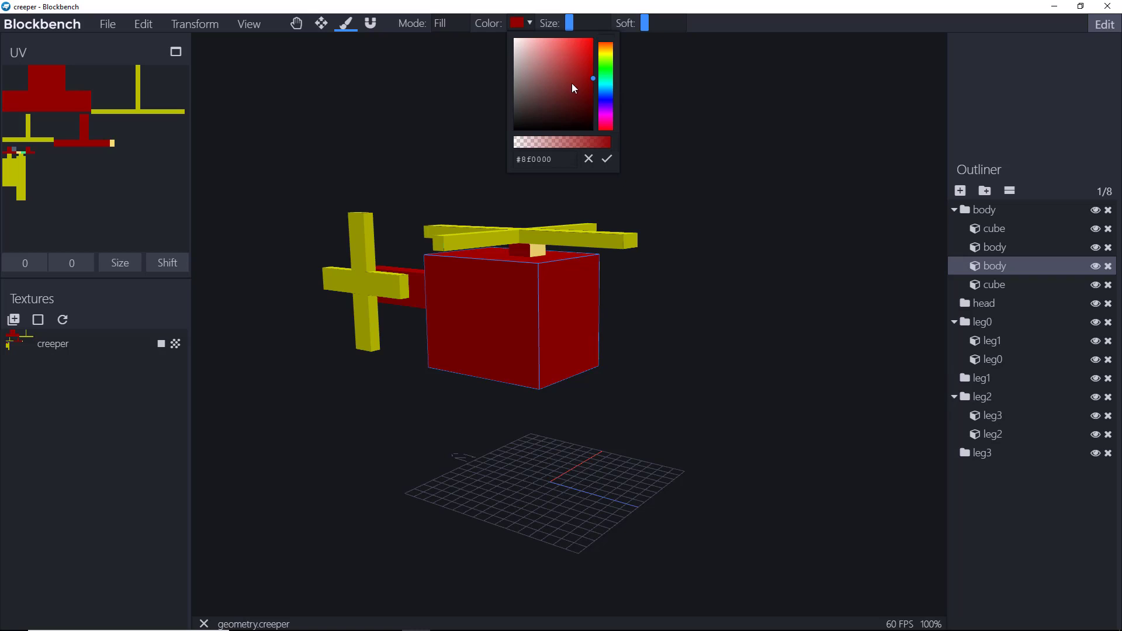
pyautogui.moveTo(543, 89)
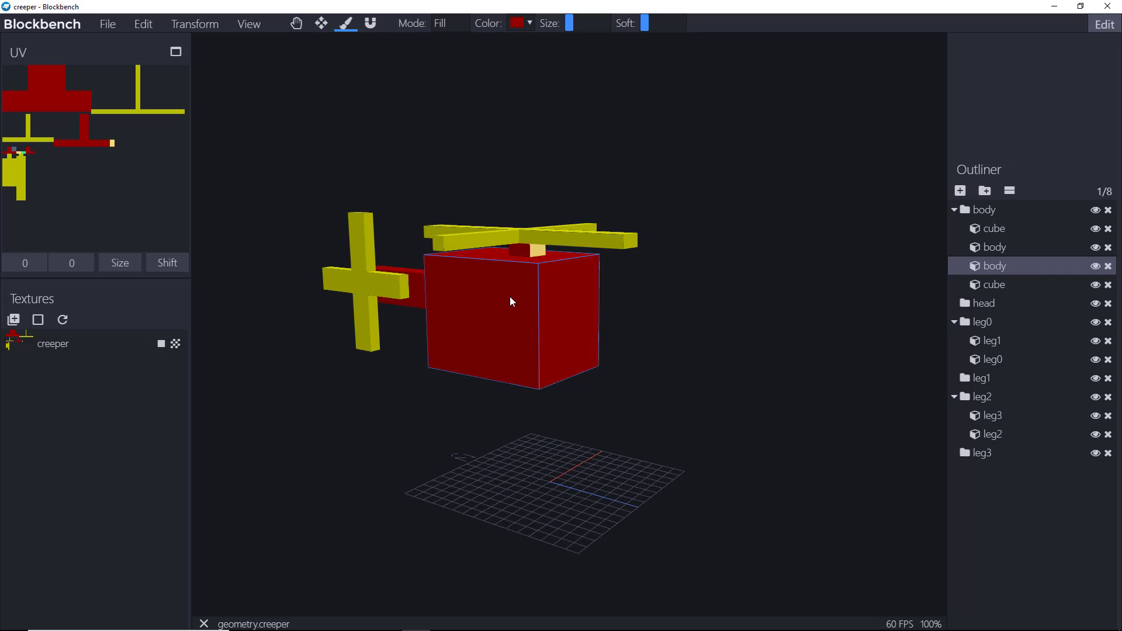
pyautogui.moveTo(540, 256)
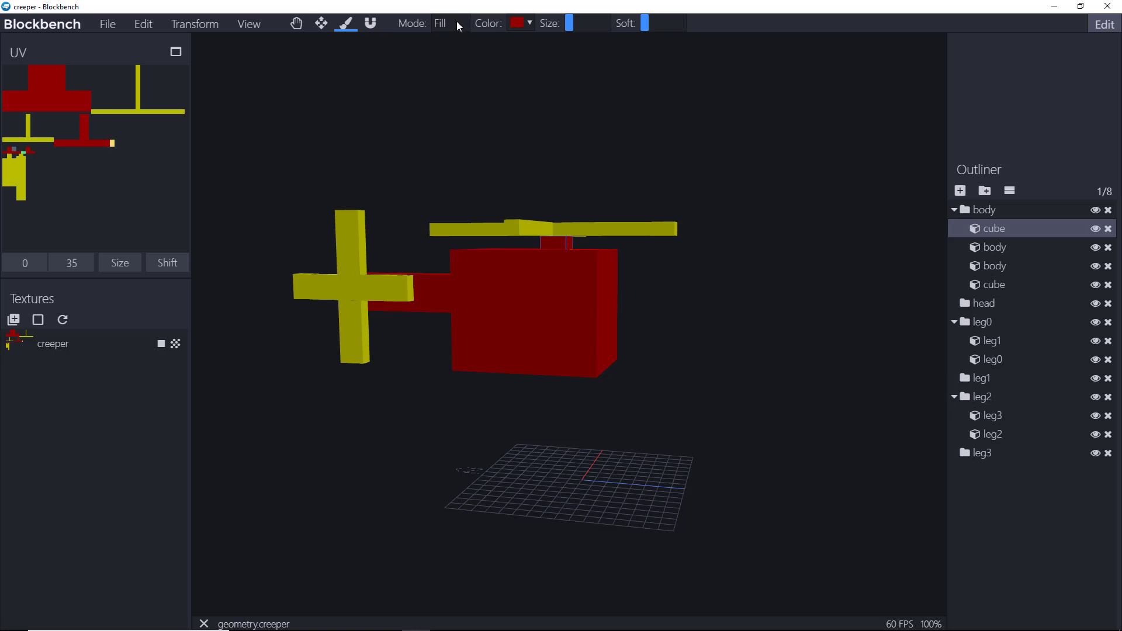
pyautogui.click(449, 22)
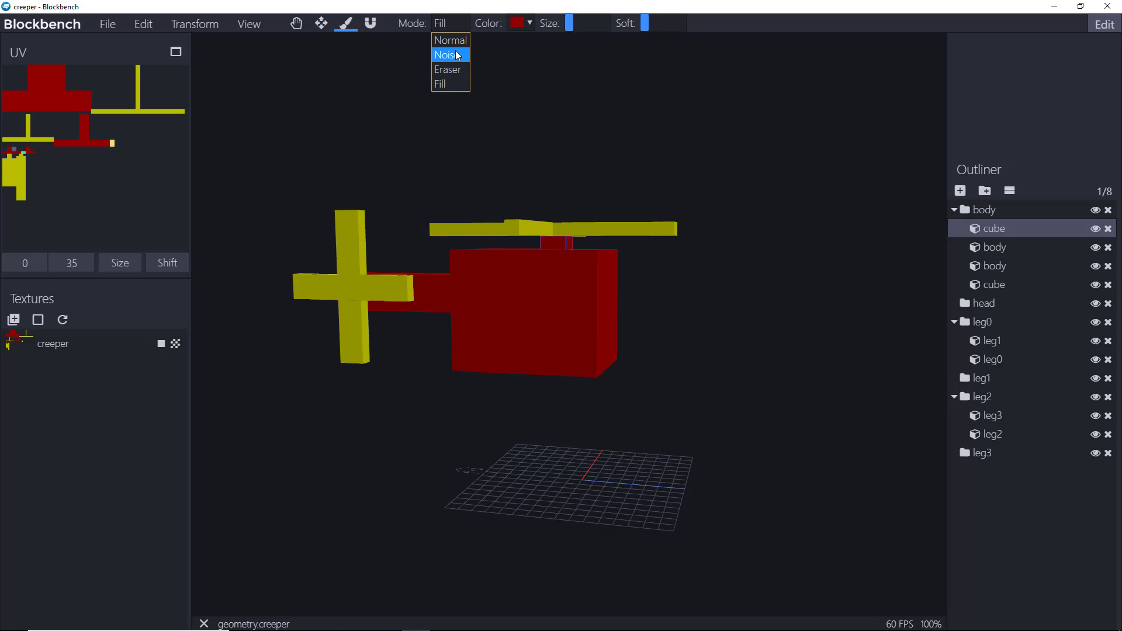
# - Switch the brush to Noise mode with a larger size and shade the body's front
pyautogui.click(448, 54)
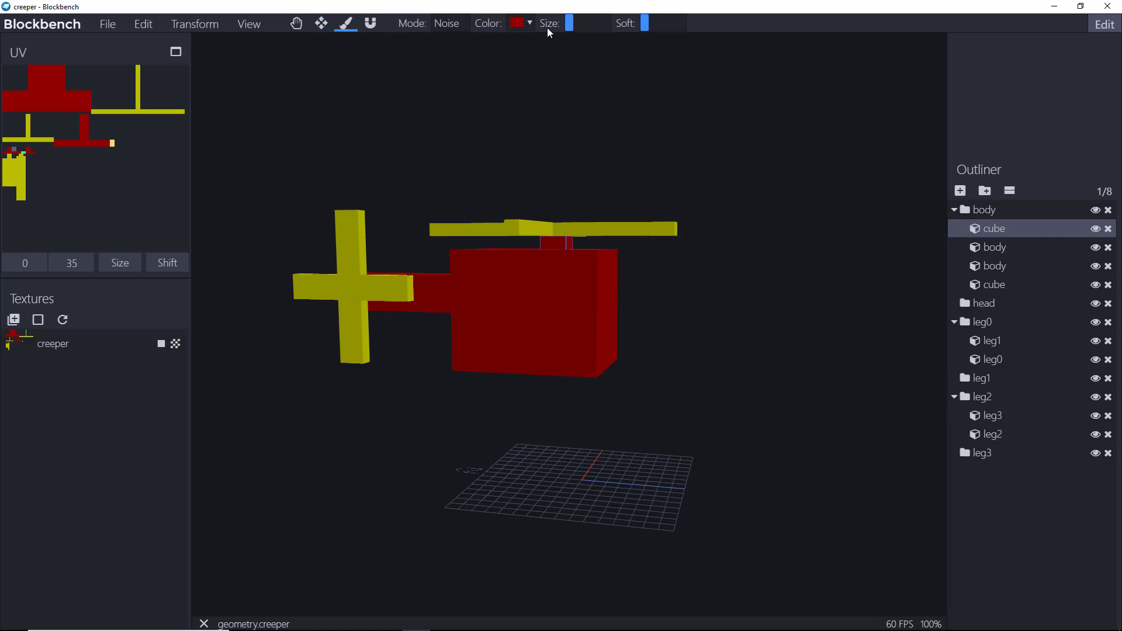
pyautogui.click(519, 22)
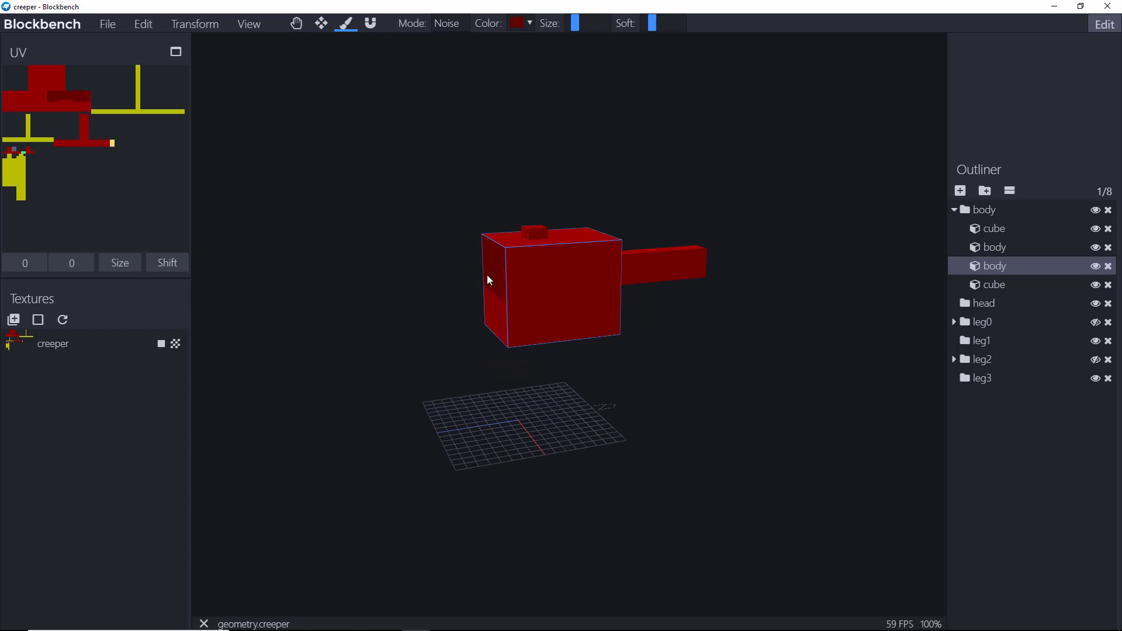
pyautogui.moveTo(487, 280); pyautogui.dragTo(665, 270)
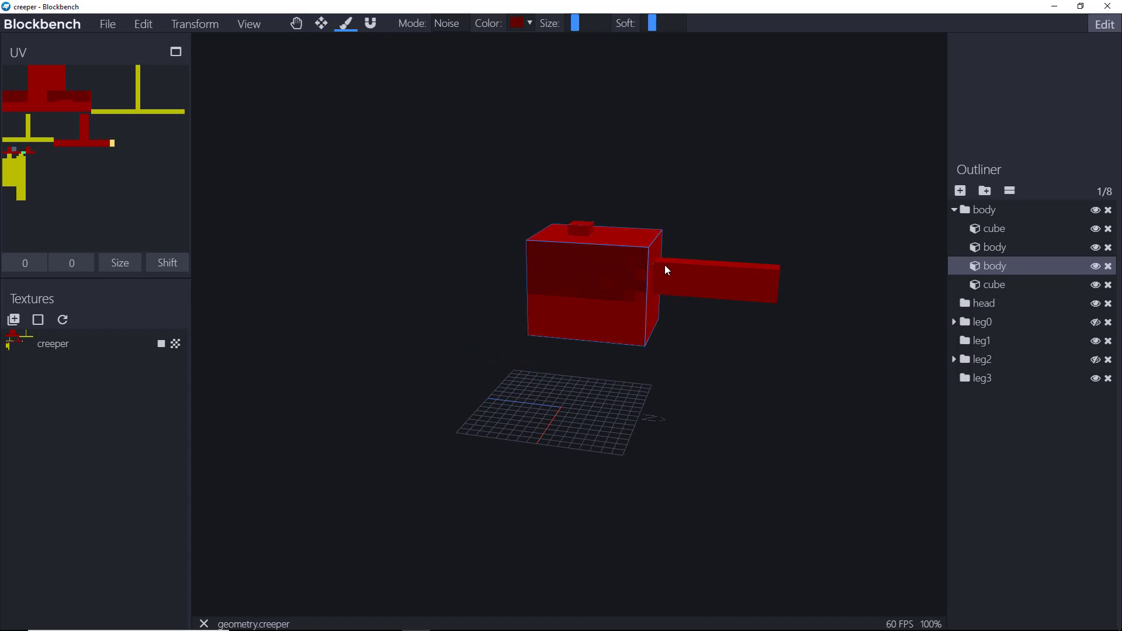
pyautogui.moveTo(666, 270); pyautogui.dragTo(547, 242)
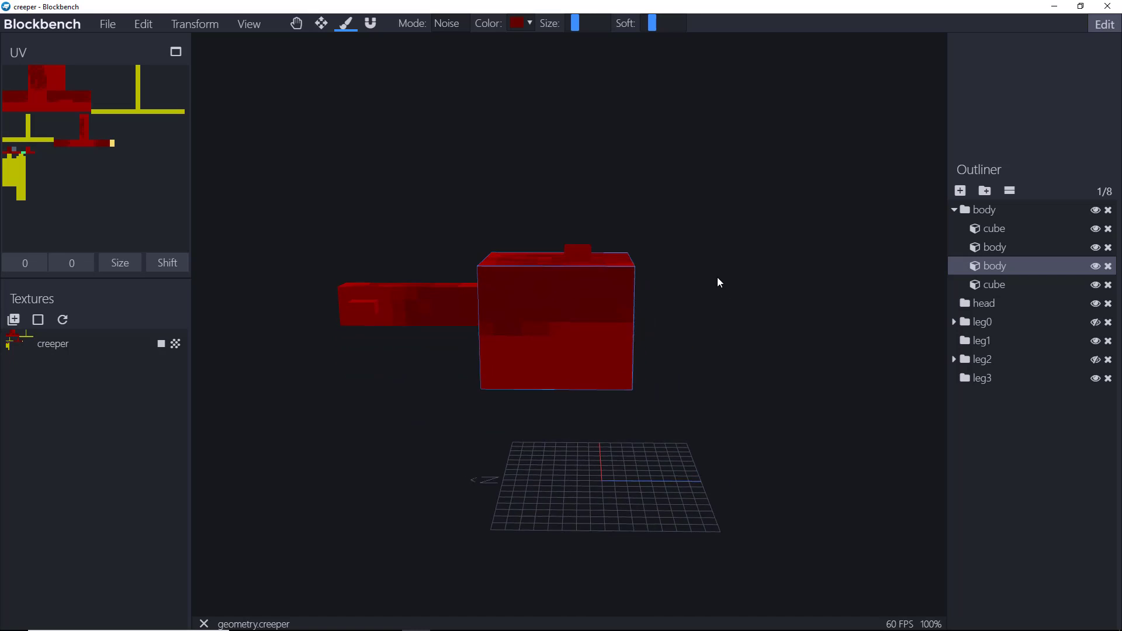
# - Pick a brighter red and brush noise over the rest of the body and underside
pyautogui.click(517, 22)
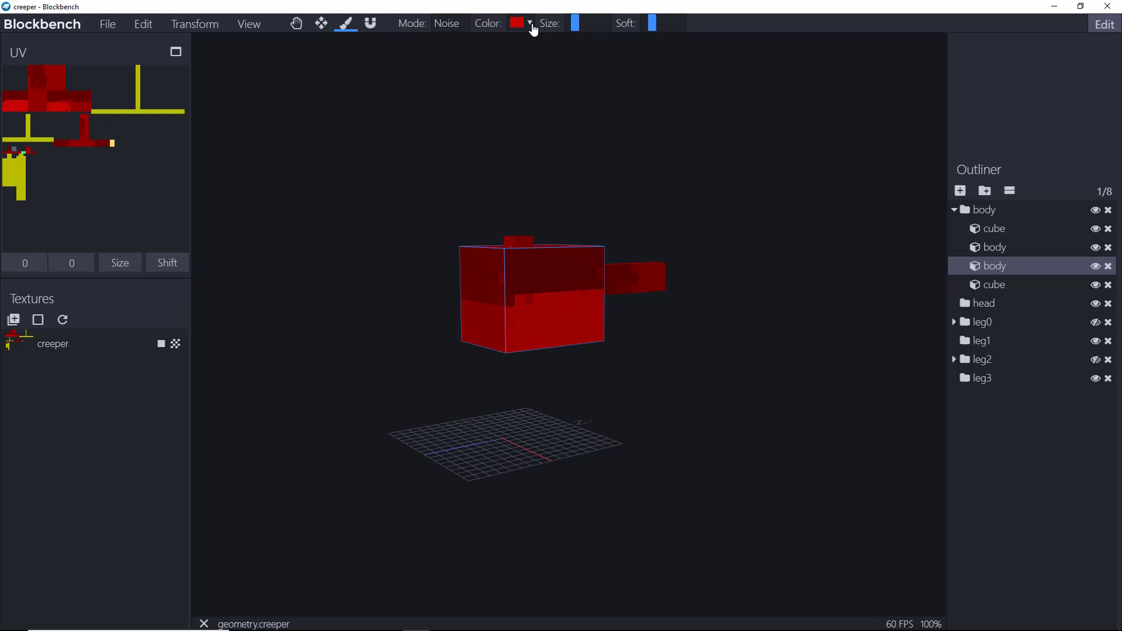
pyautogui.moveTo(578, 29)
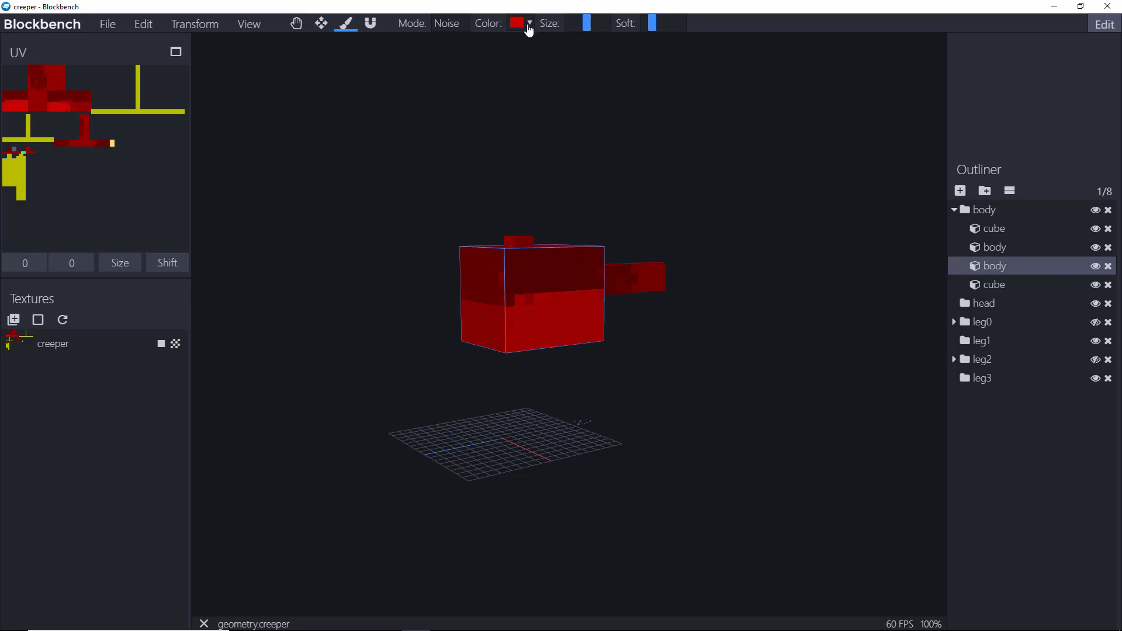
pyautogui.click(519, 23)
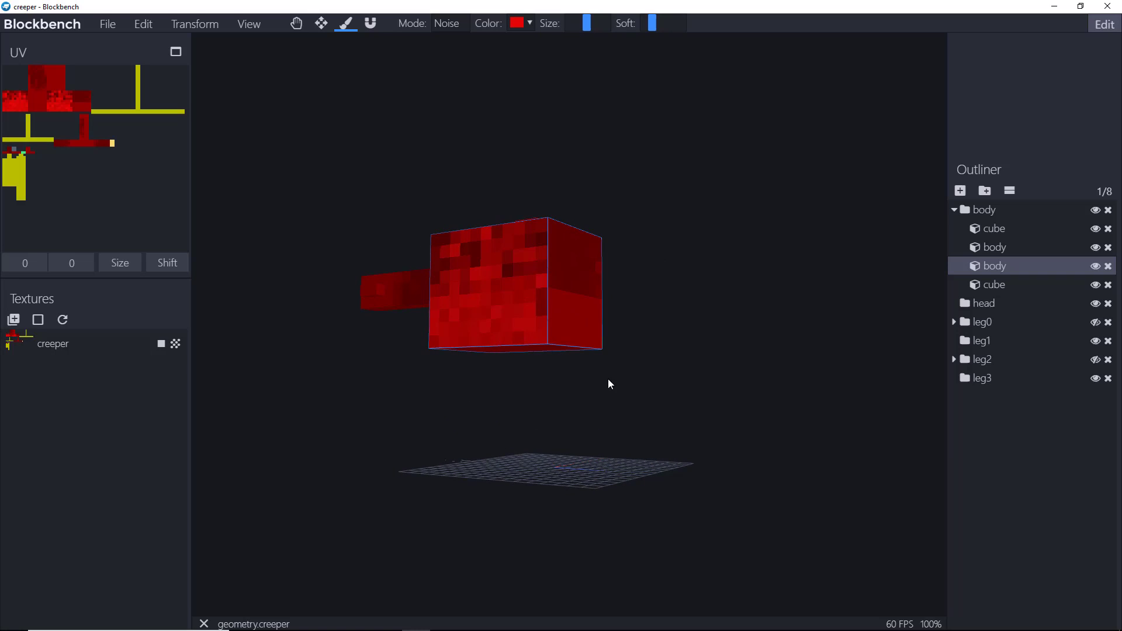
pyautogui.moveTo(608, 384); pyautogui.dragTo(508, 360)
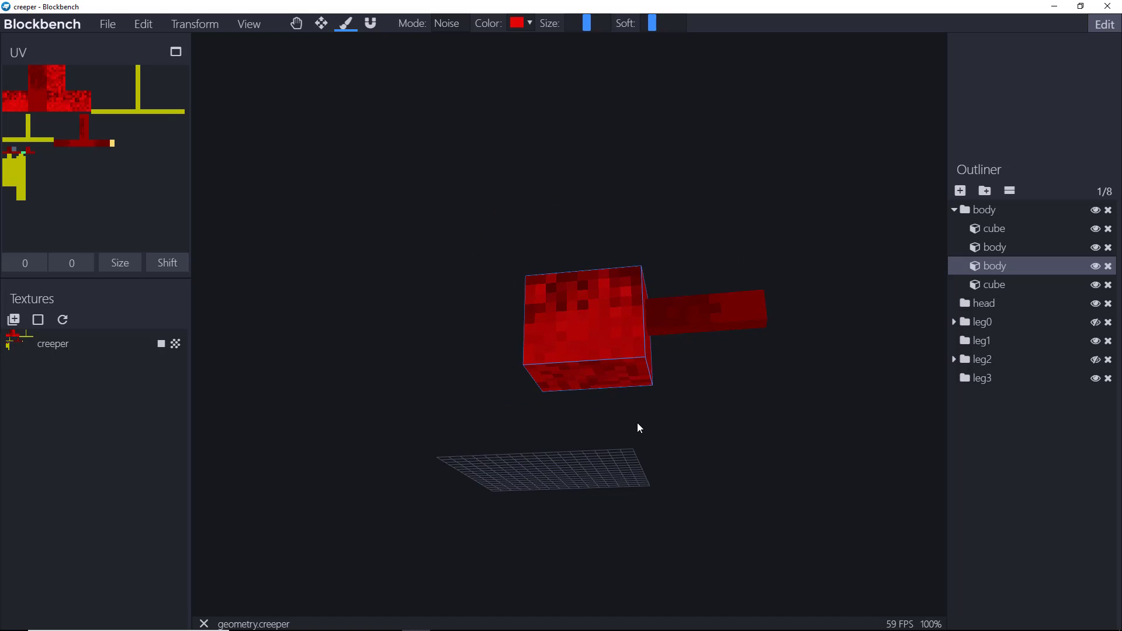
pyautogui.moveTo(639, 428); pyautogui.dragTo(533, 245)
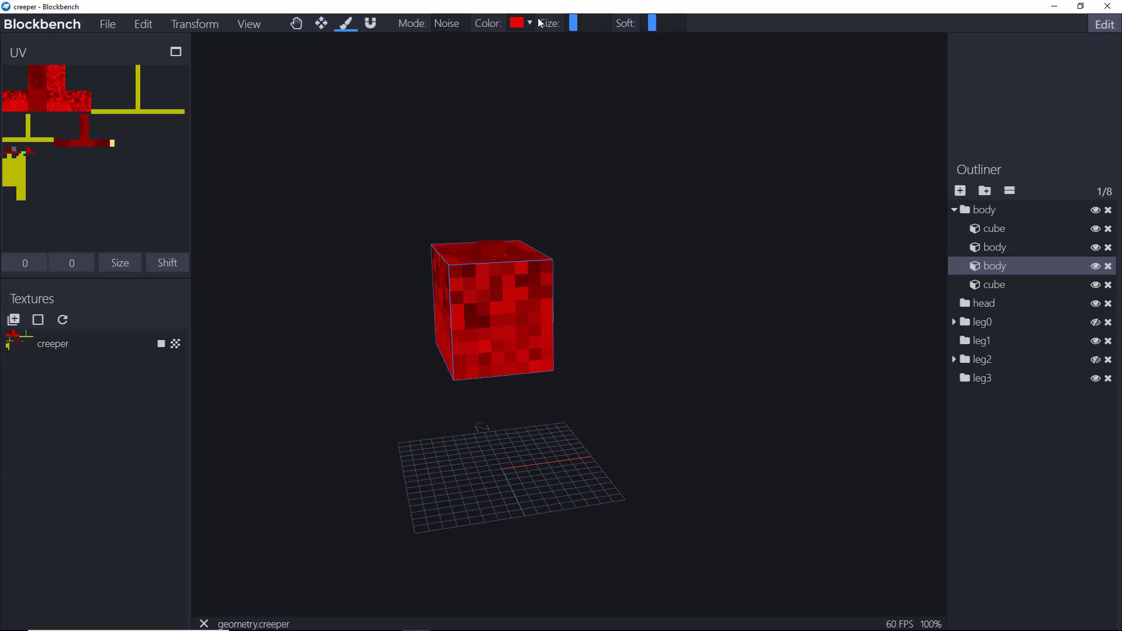
# - Set the paint colour to white and paint the cockpit window on the body's front
pyautogui.click(517, 23)
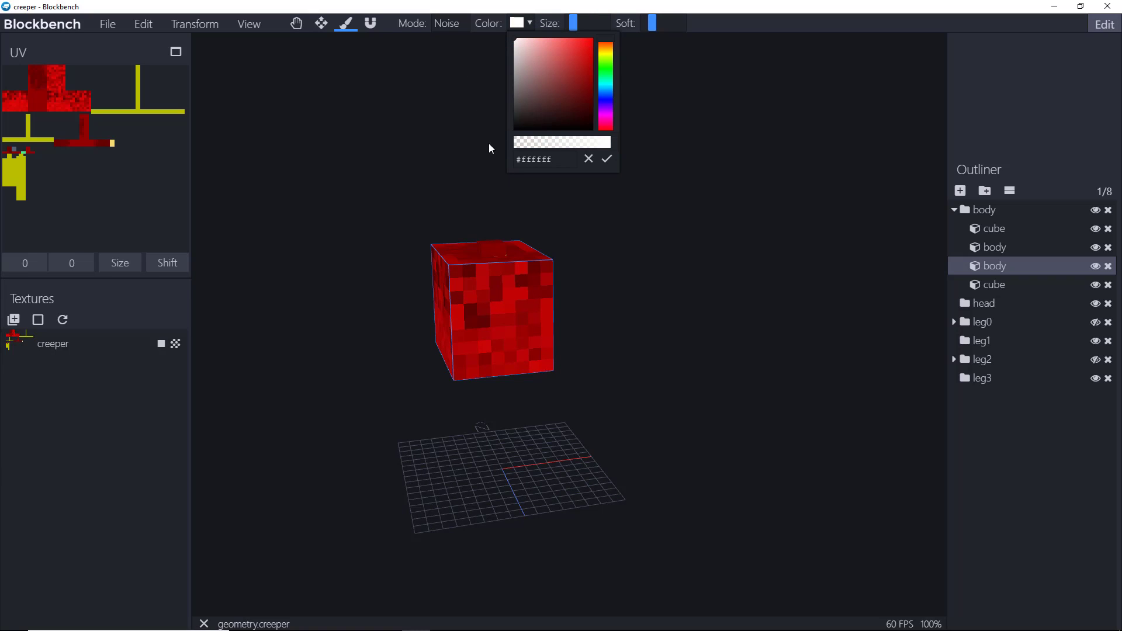
pyautogui.click(480, 299)
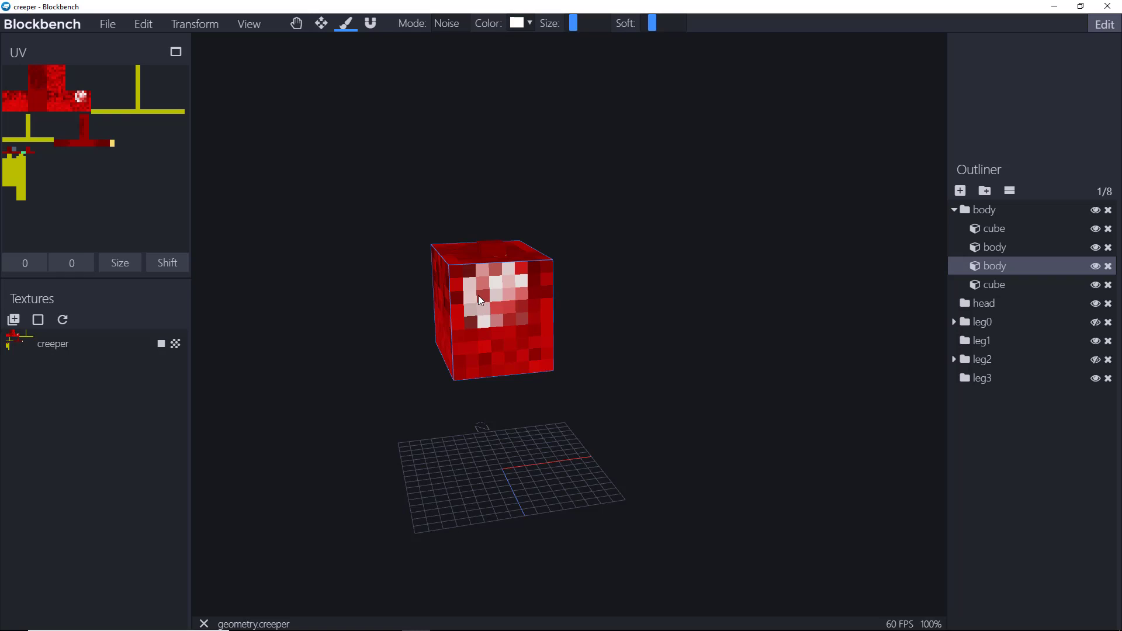
pyautogui.moveTo(476, 301); pyautogui.dragTo(529, 290)
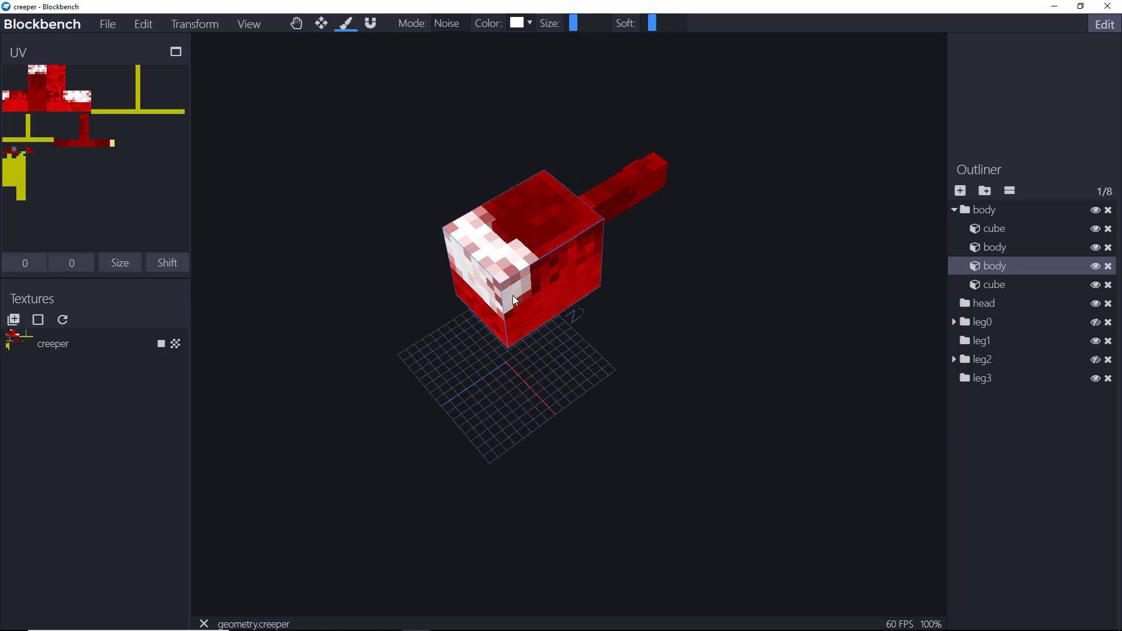
pyautogui.click(501, 272)
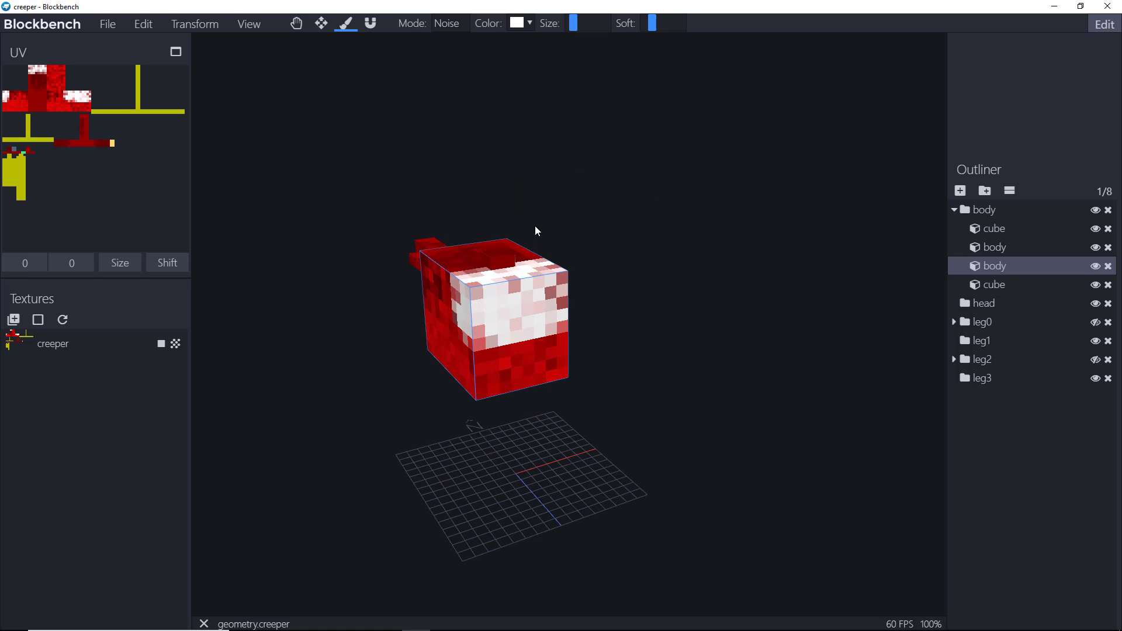
pyautogui.moveTo(176, 51)
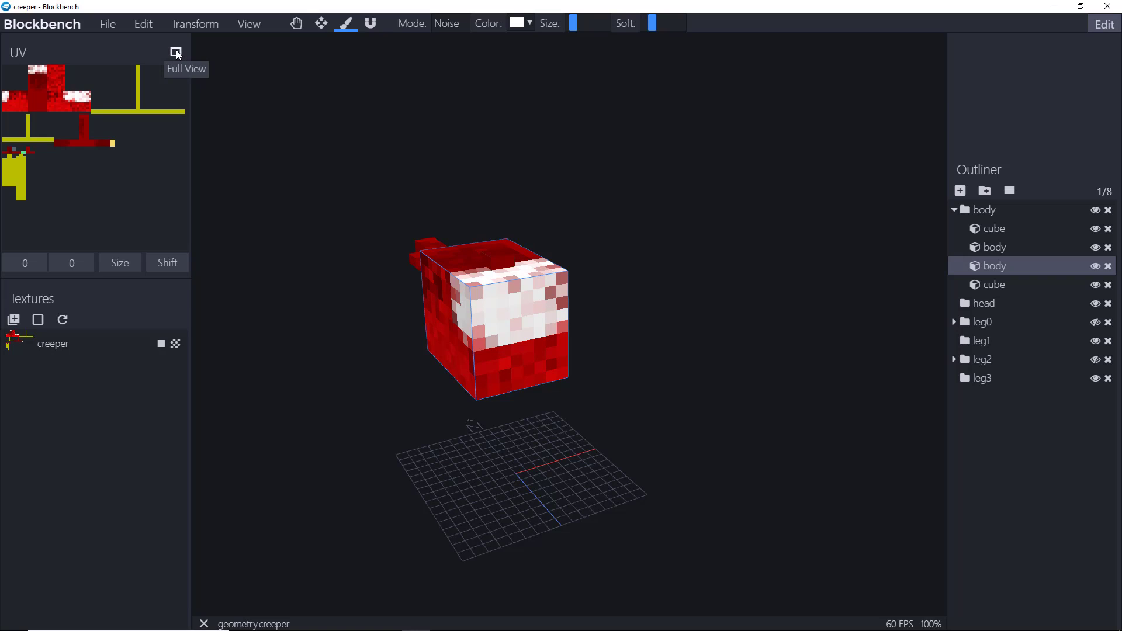
# - Set the brush mode from Noise to Normal and close the full texture layout view
pyautogui.click(446, 23)
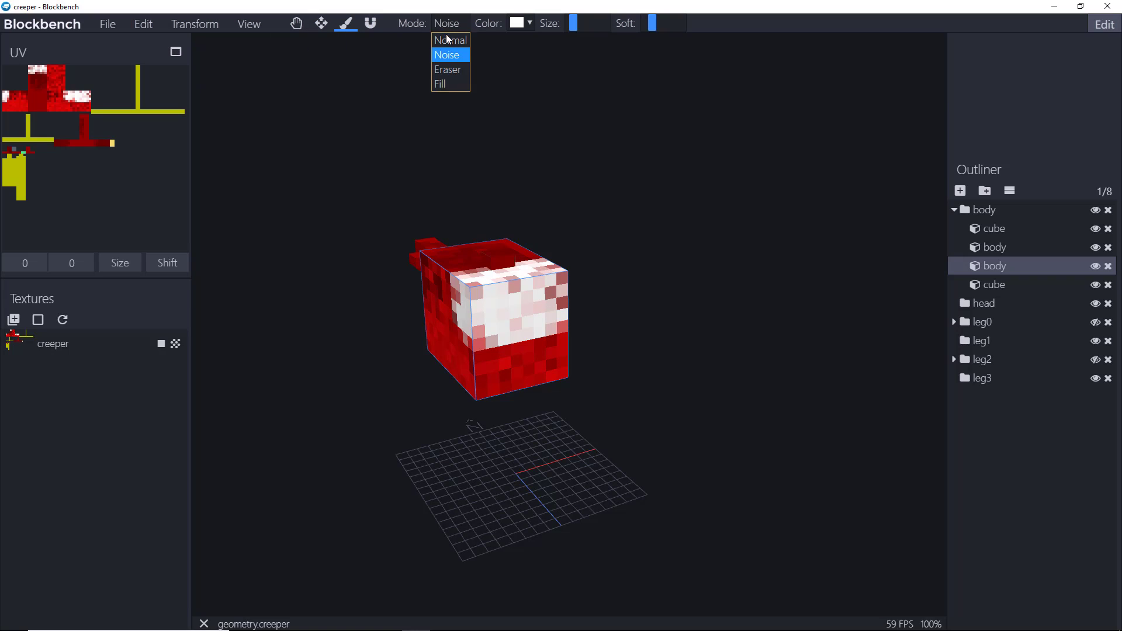
pyautogui.click(451, 40)
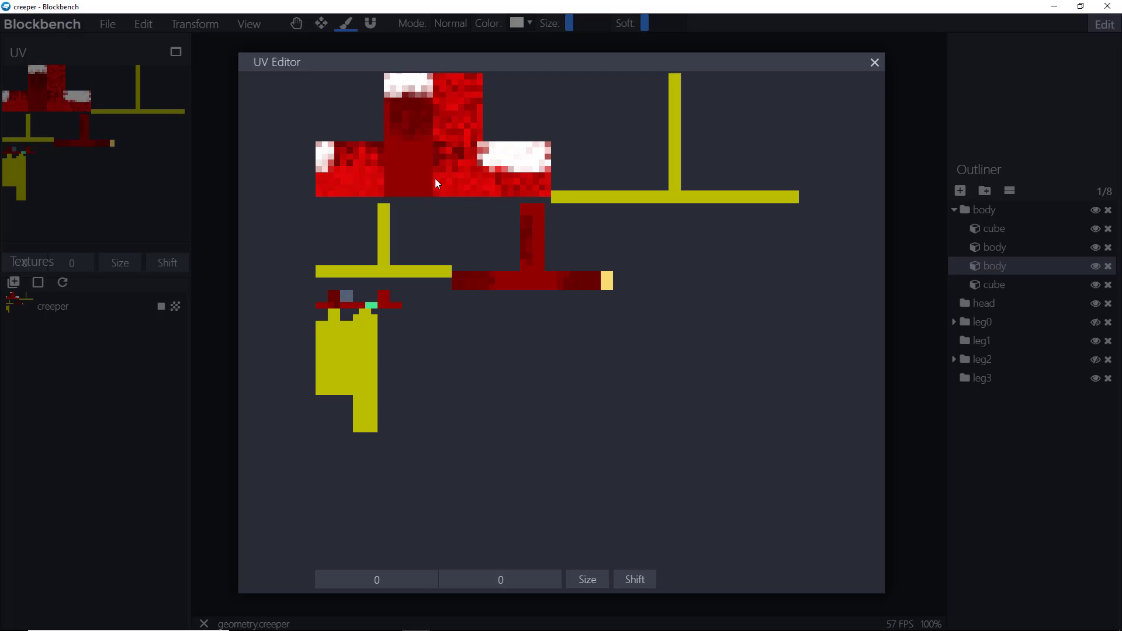
pyautogui.moveTo(874, 63)
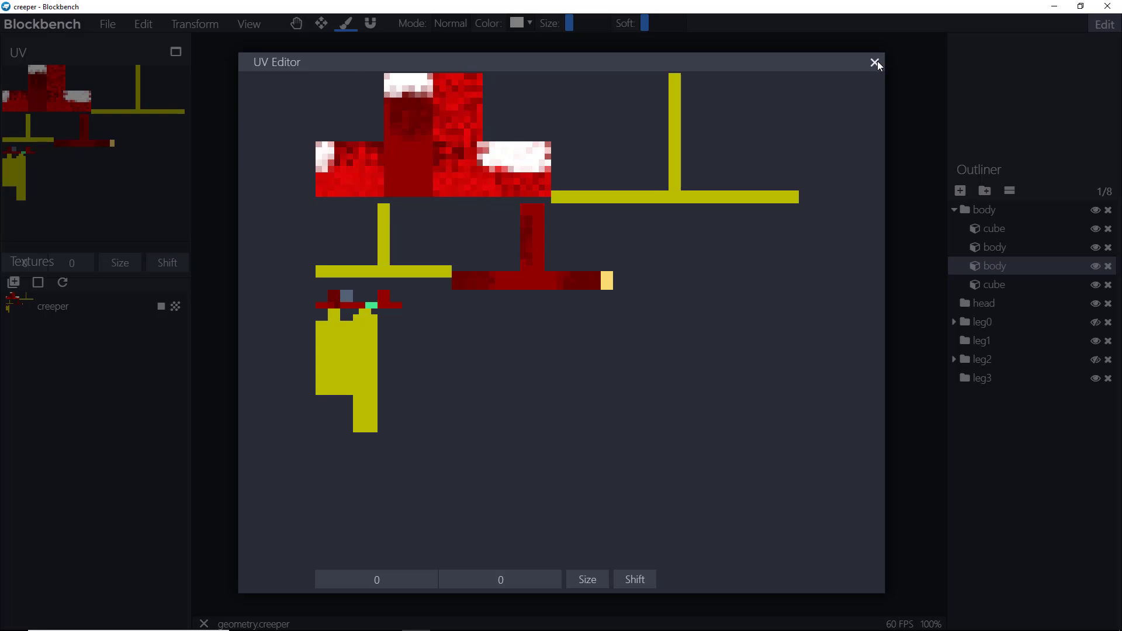
pyautogui.click(876, 63)
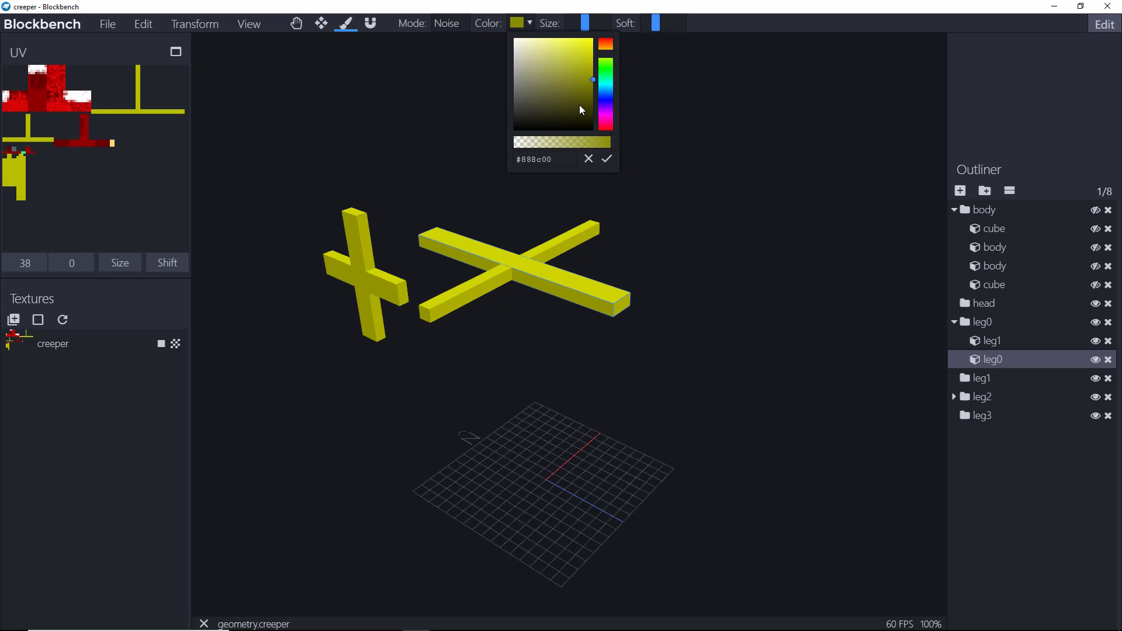
pyautogui.moveTo(591, 93)
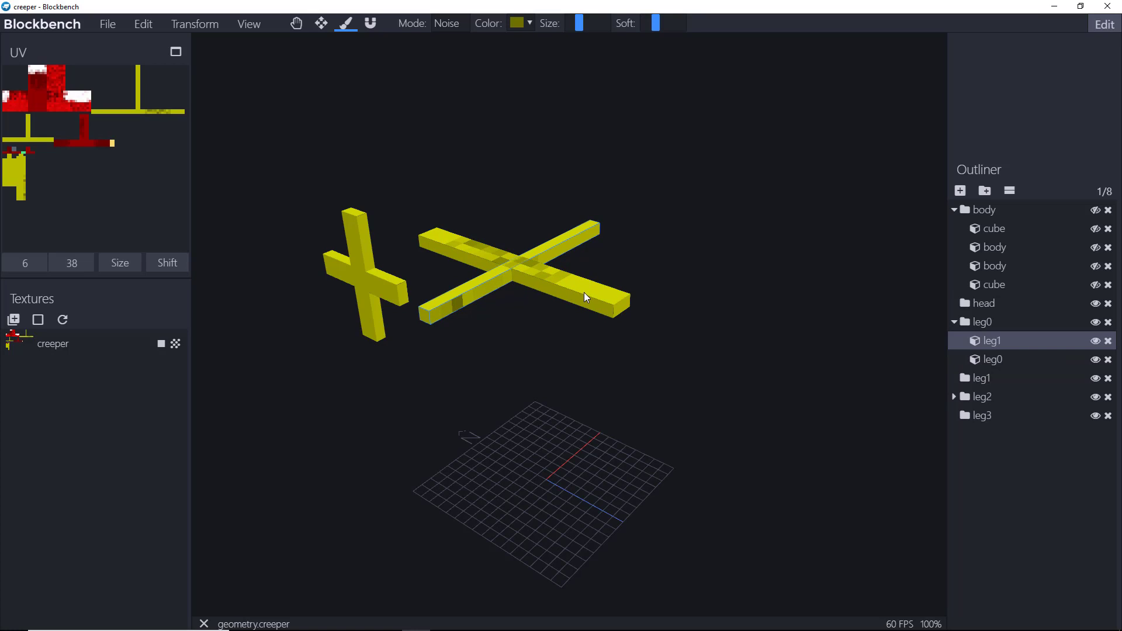
# - Paint darker yellow noise patches onto the main rotor blades and tail rotor
pyautogui.click(993, 358)
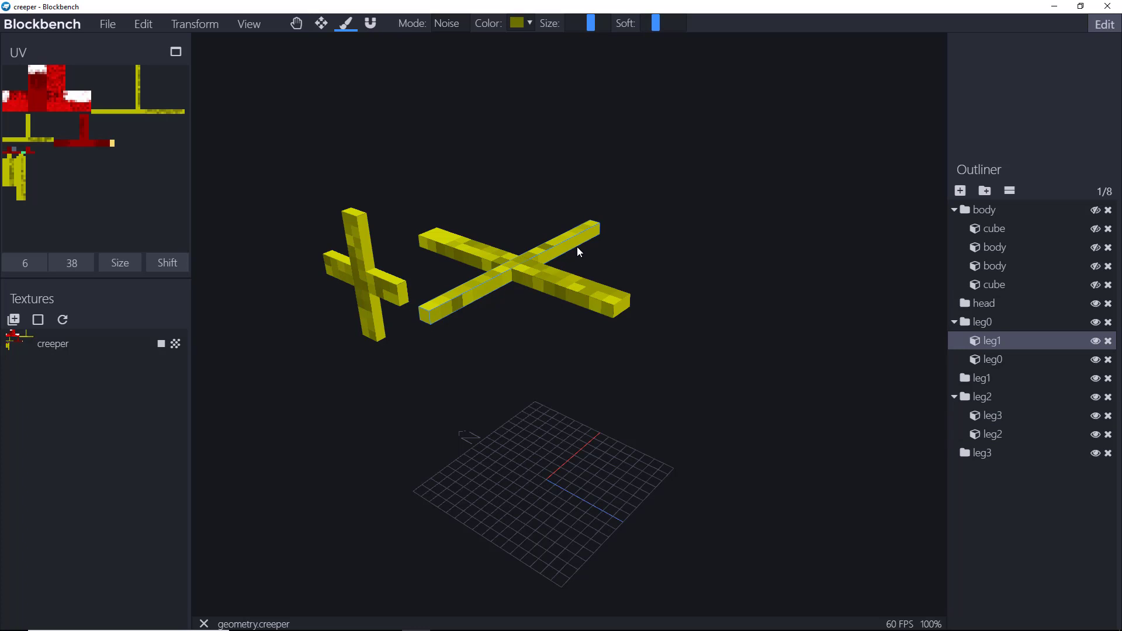
pyautogui.moveTo(579, 251); pyautogui.dragTo(504, 204)
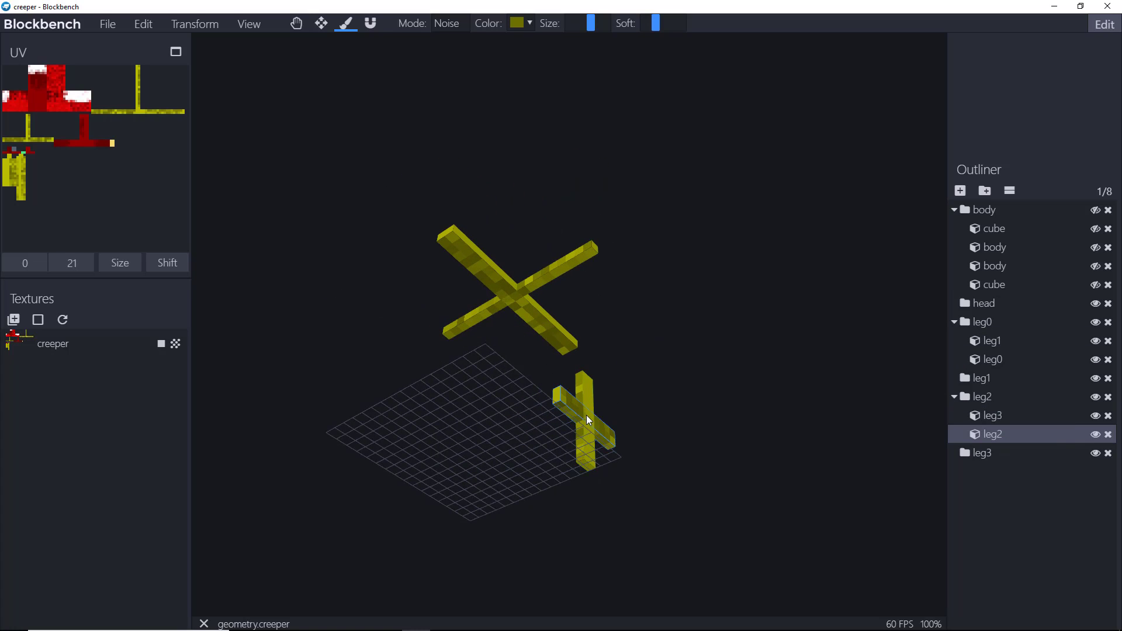
pyautogui.click(993, 415)
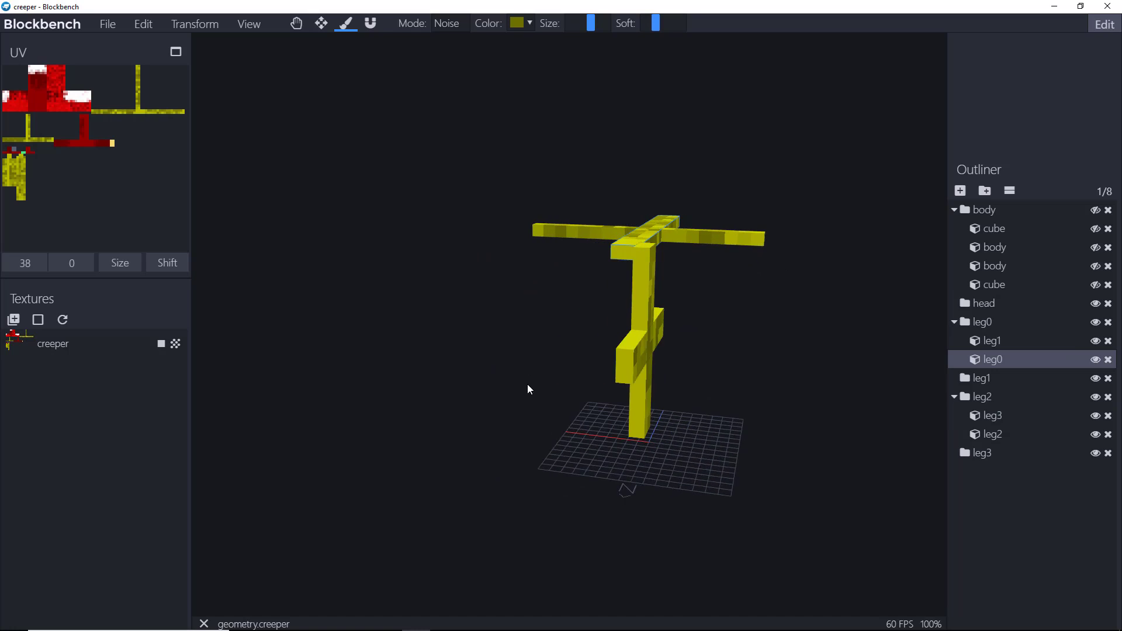
pyautogui.click(992, 434)
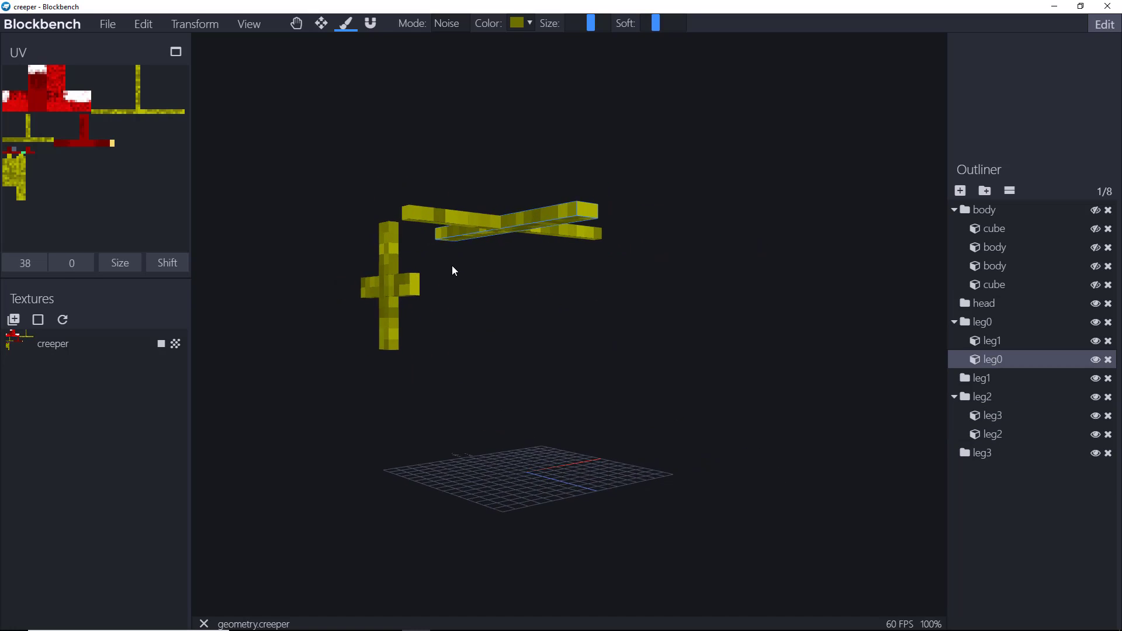
pyautogui.click(993, 434)
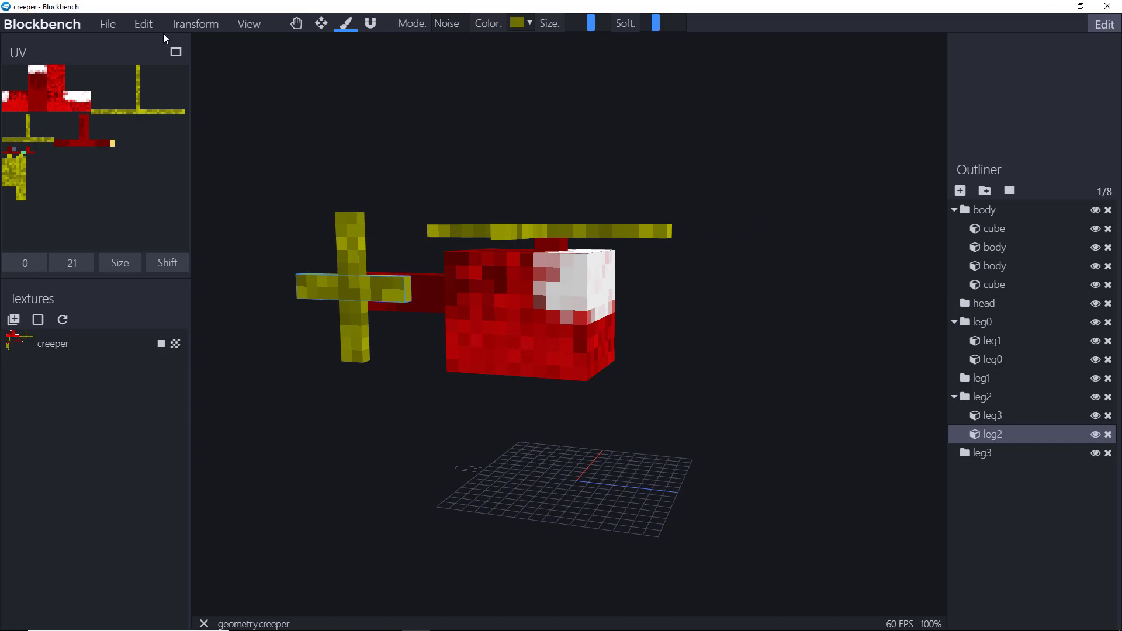
pyautogui.click(106, 23)
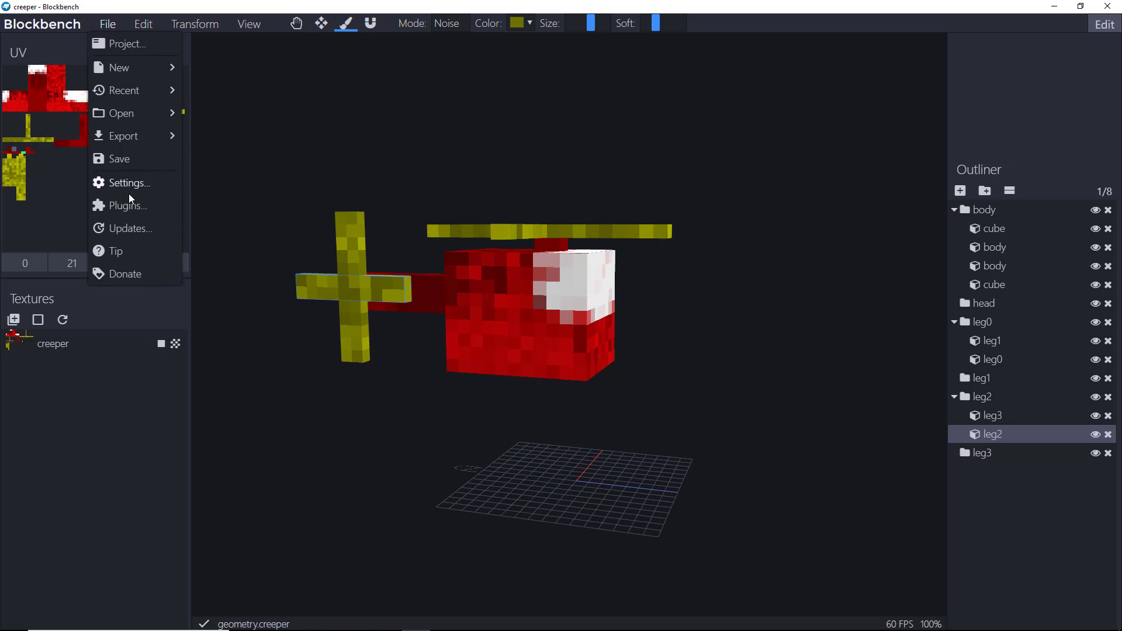
pyautogui.moveTo(54, 159)
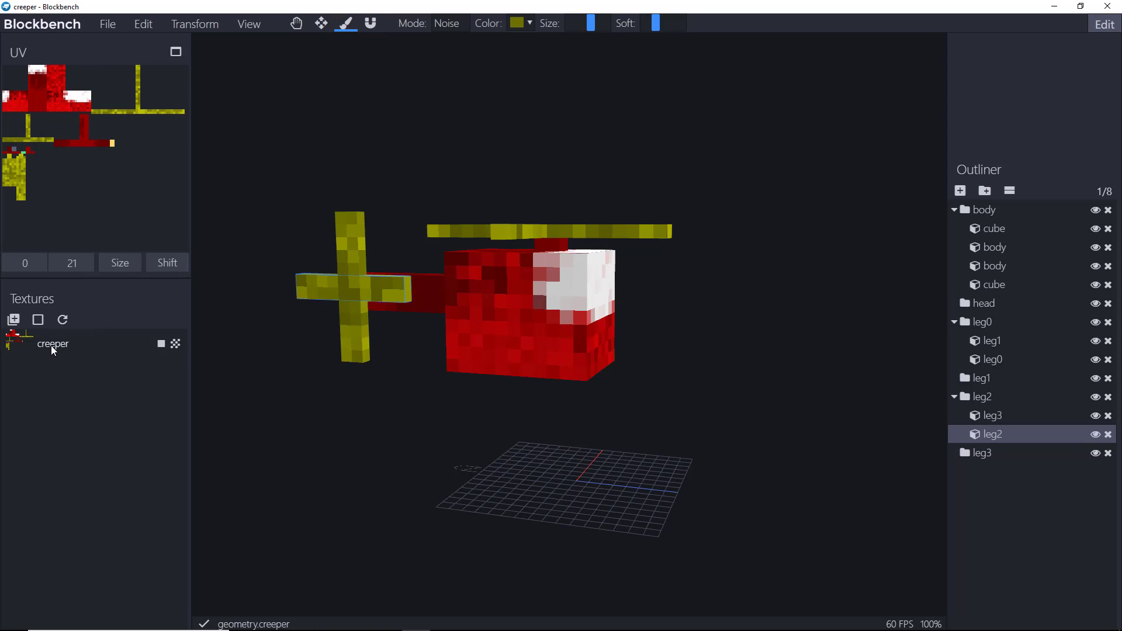
pyautogui.click(53, 344)
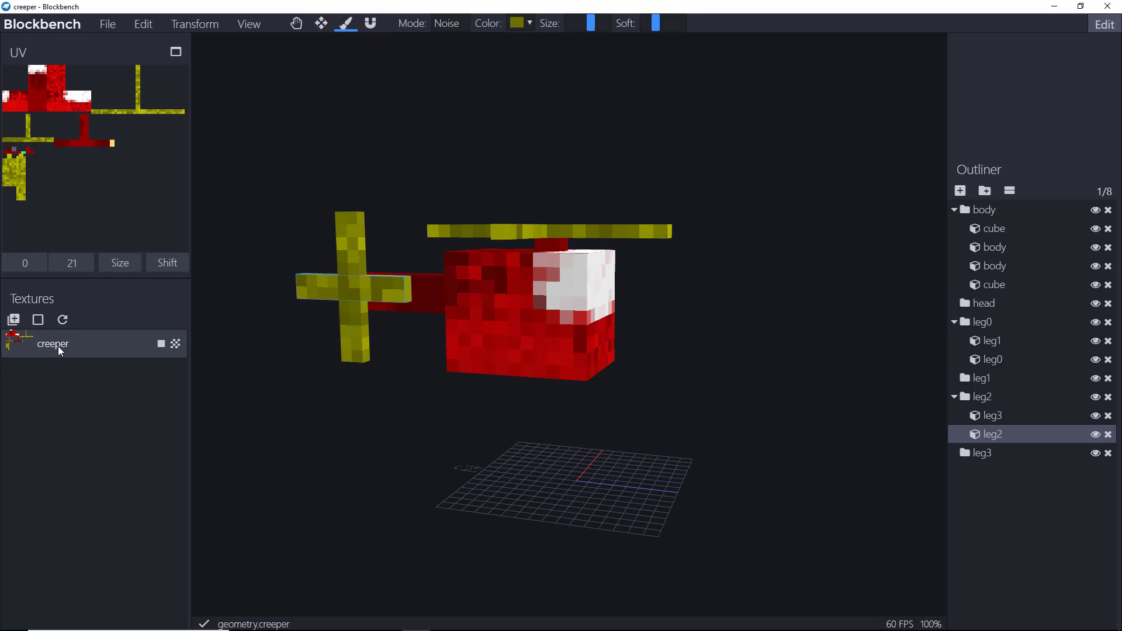
pyautogui.moveTo(65, 351)
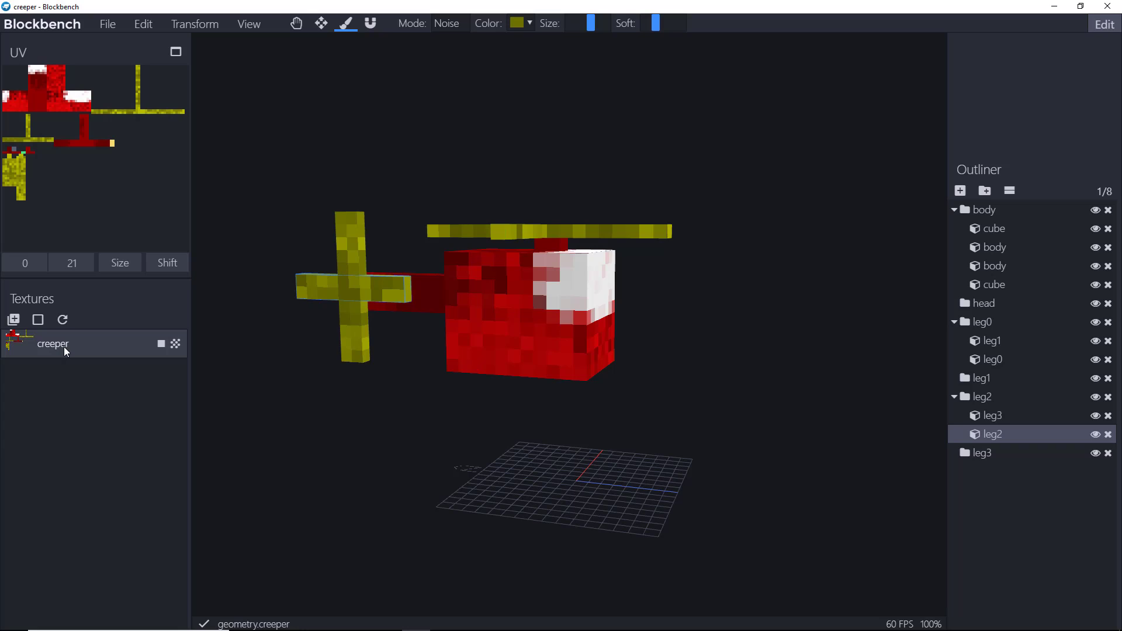
pyautogui.moveTo(69, 351)
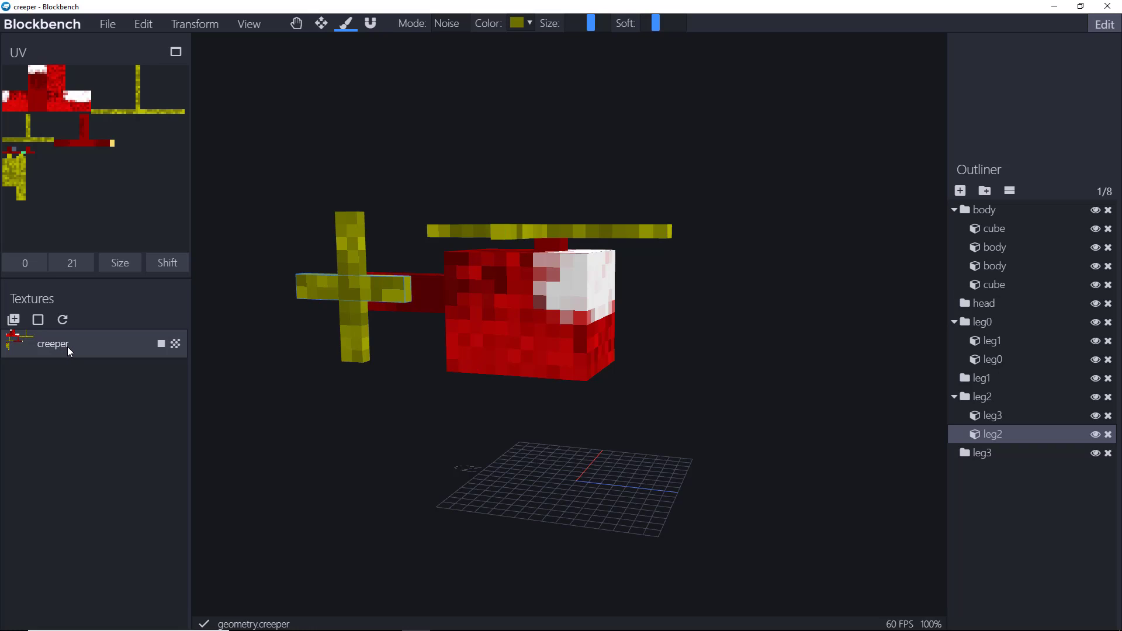
# - Start exporting the creeper texture using the Export and Link option
pyautogui.rightClick(53, 343)
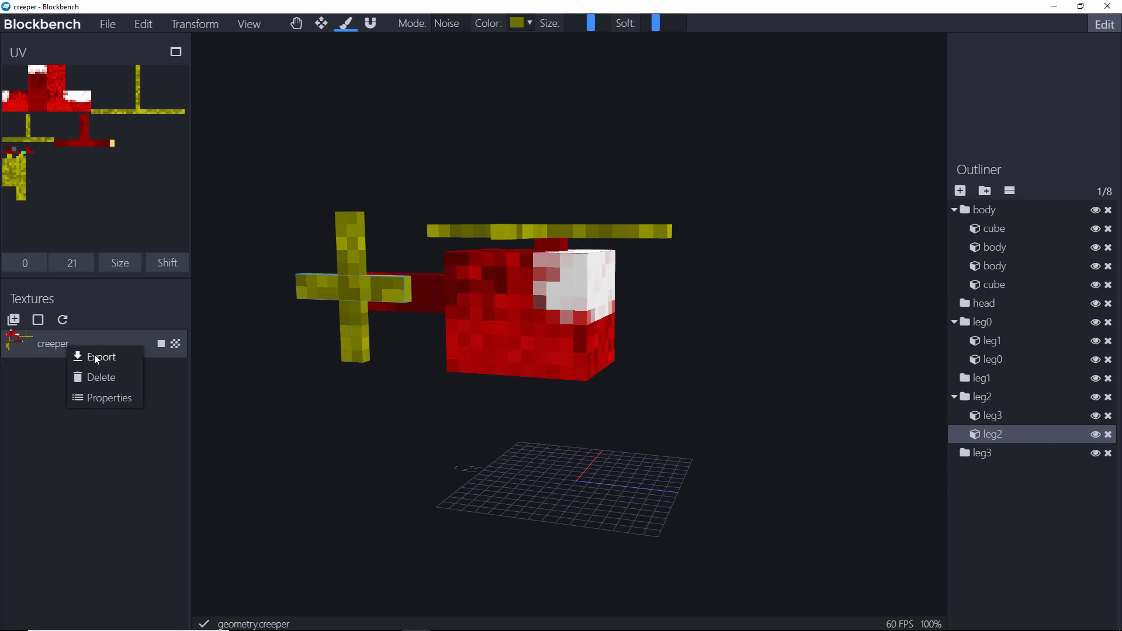
pyautogui.click(101, 356)
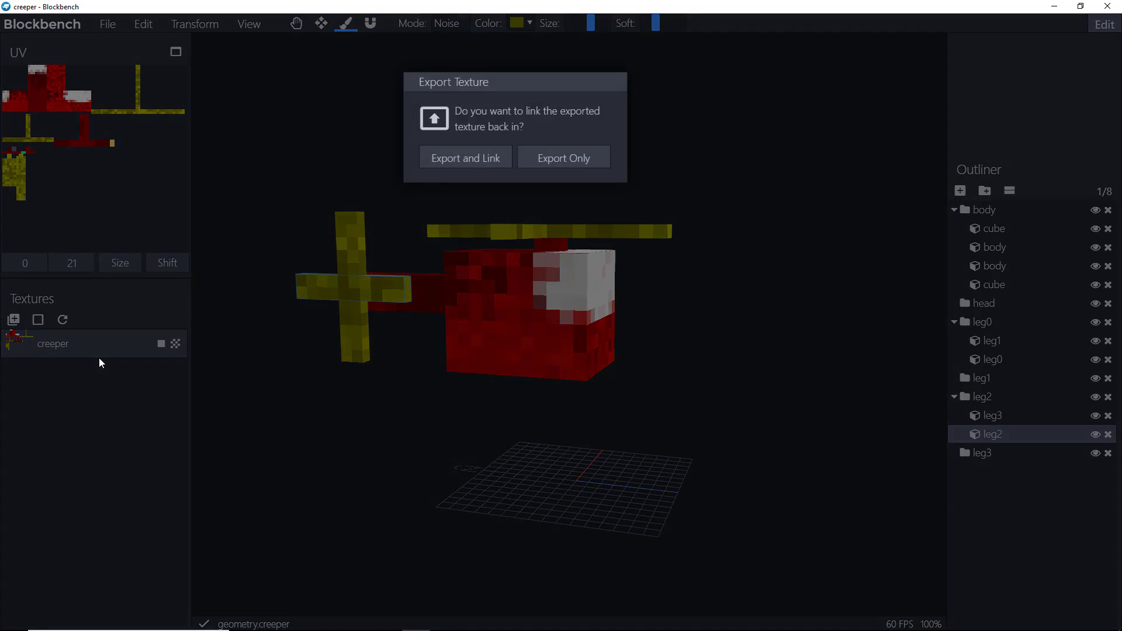
pyautogui.moveTo(564, 157)
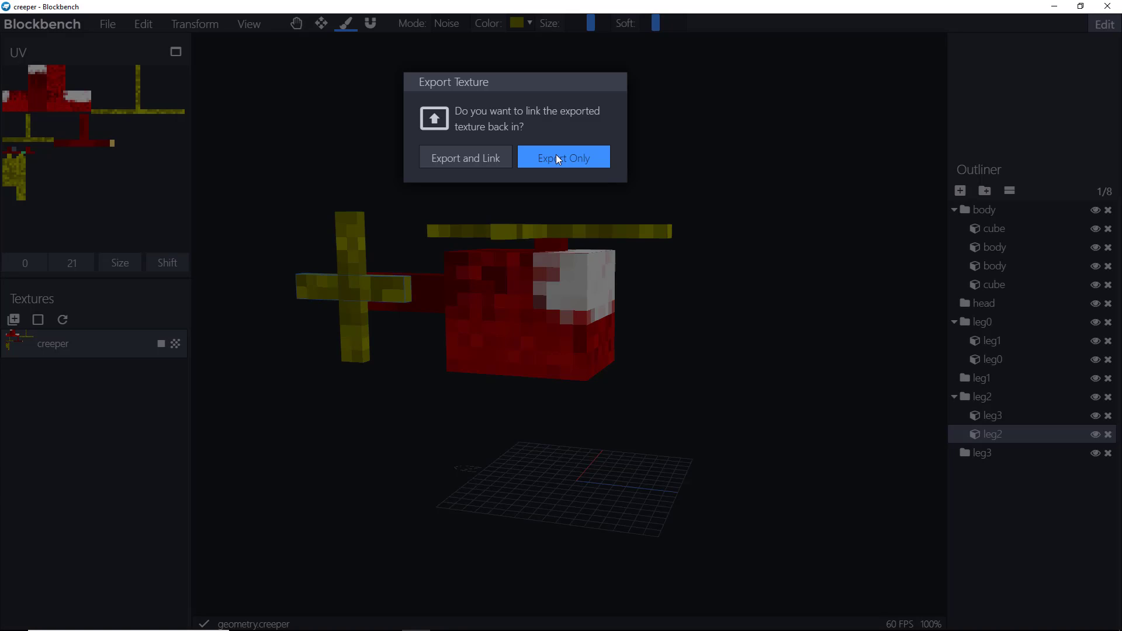
pyautogui.moveTo(465, 158)
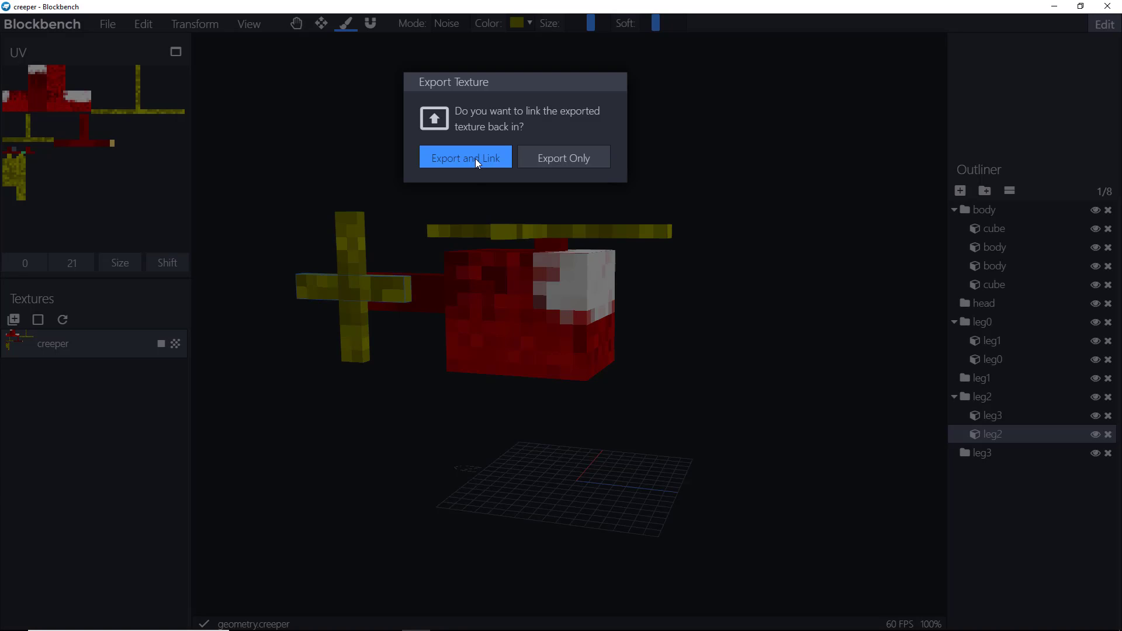
pyautogui.moveTo(472, 172)
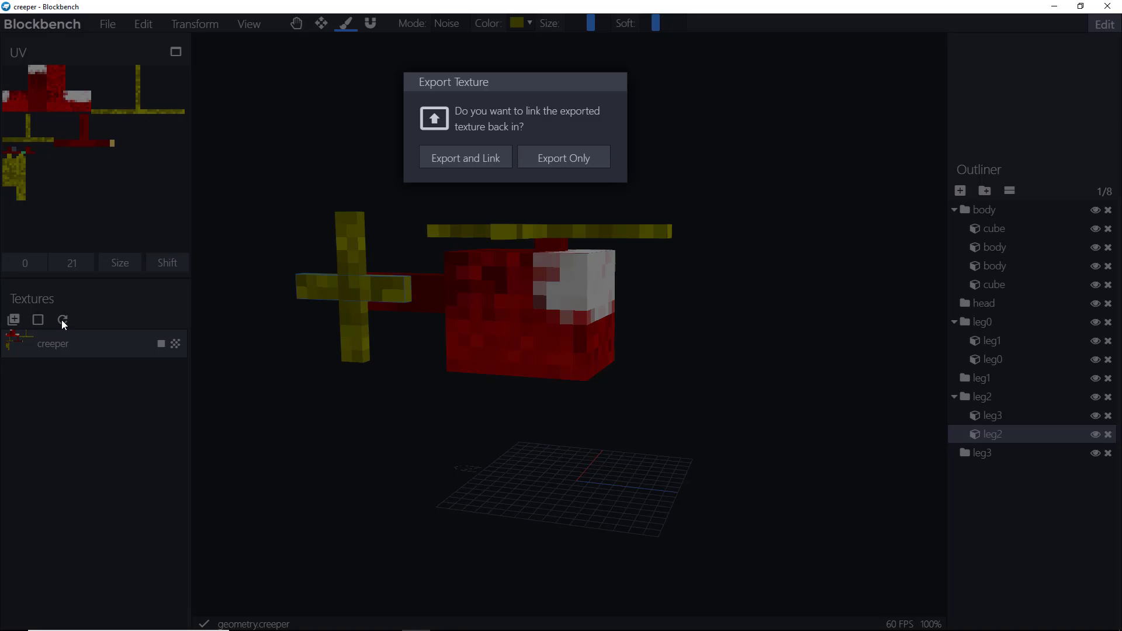
pyautogui.moveTo(564, 268)
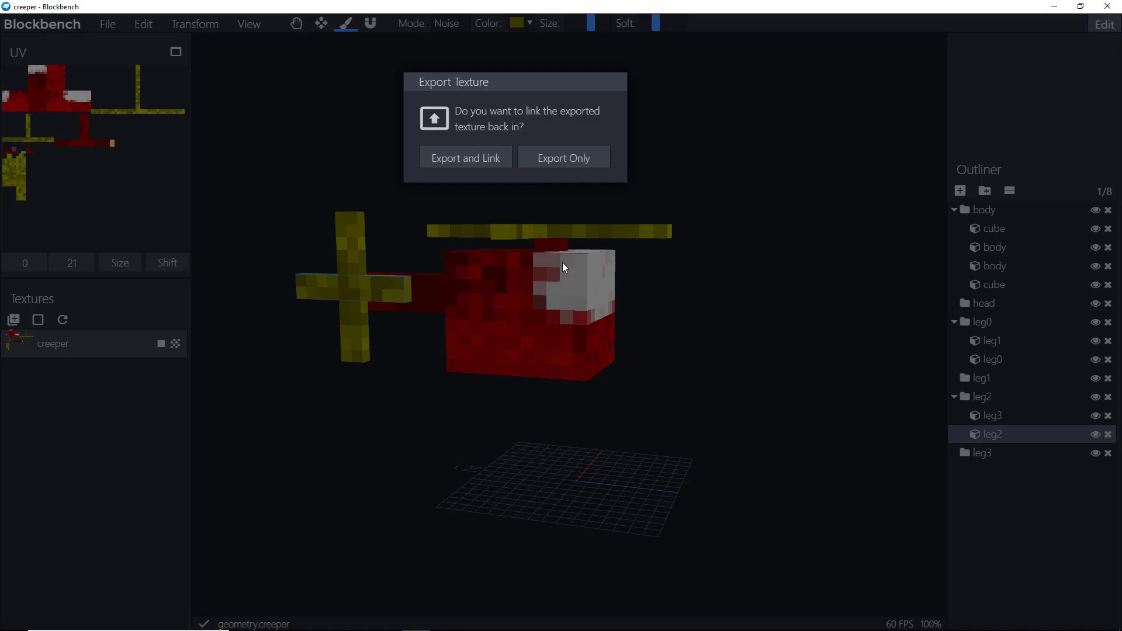
pyautogui.moveTo(533, 196)
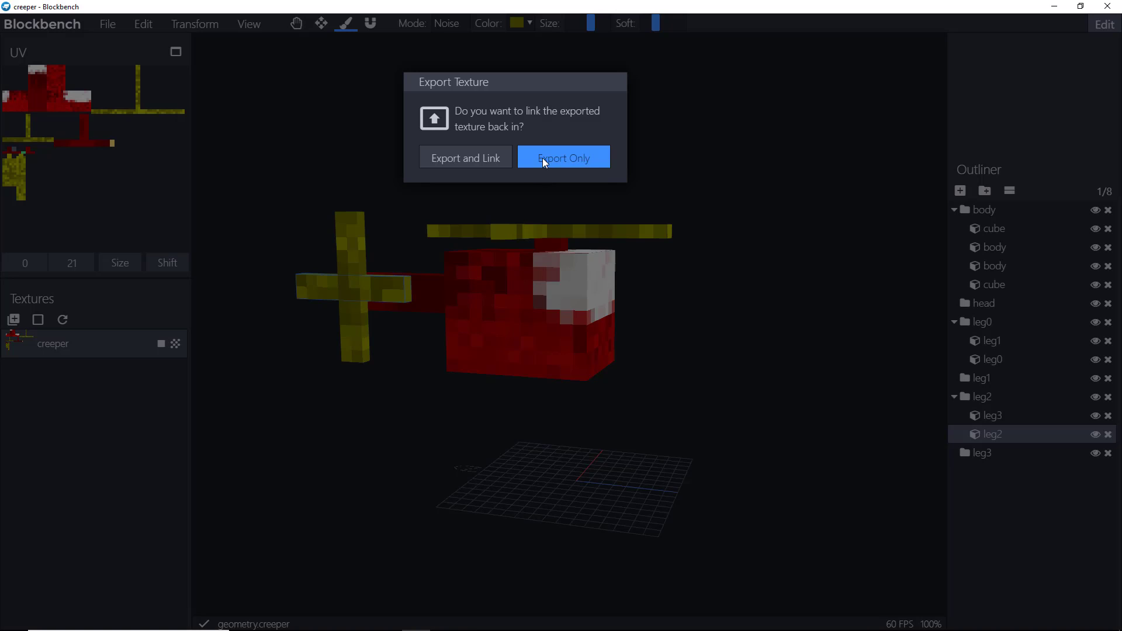
pyautogui.moveTo(465, 157)
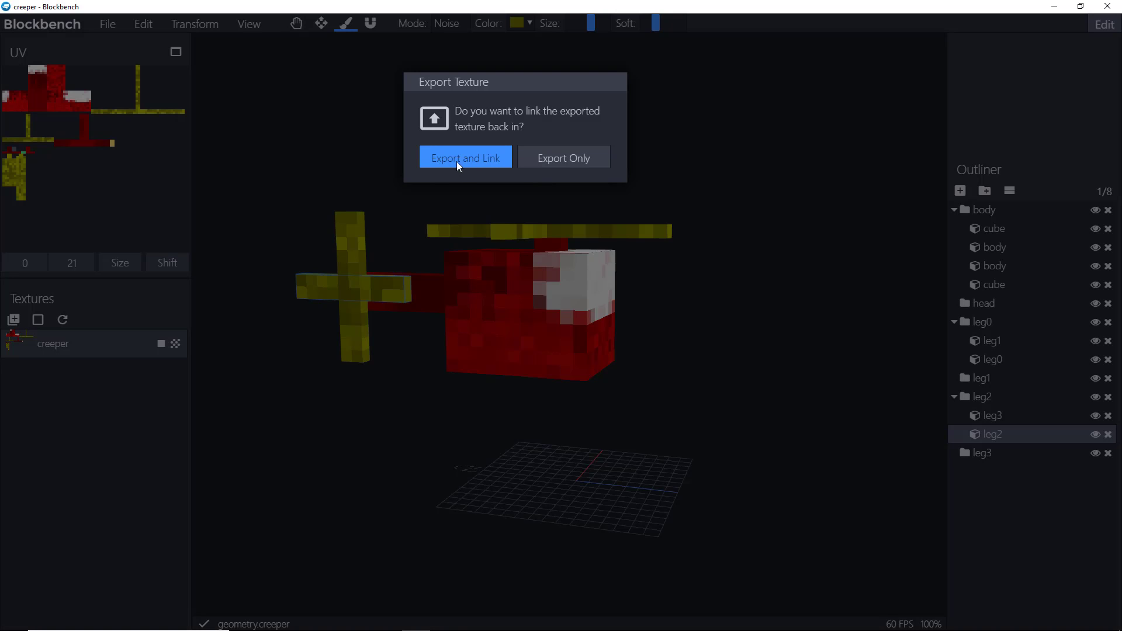
pyautogui.click(465, 157)
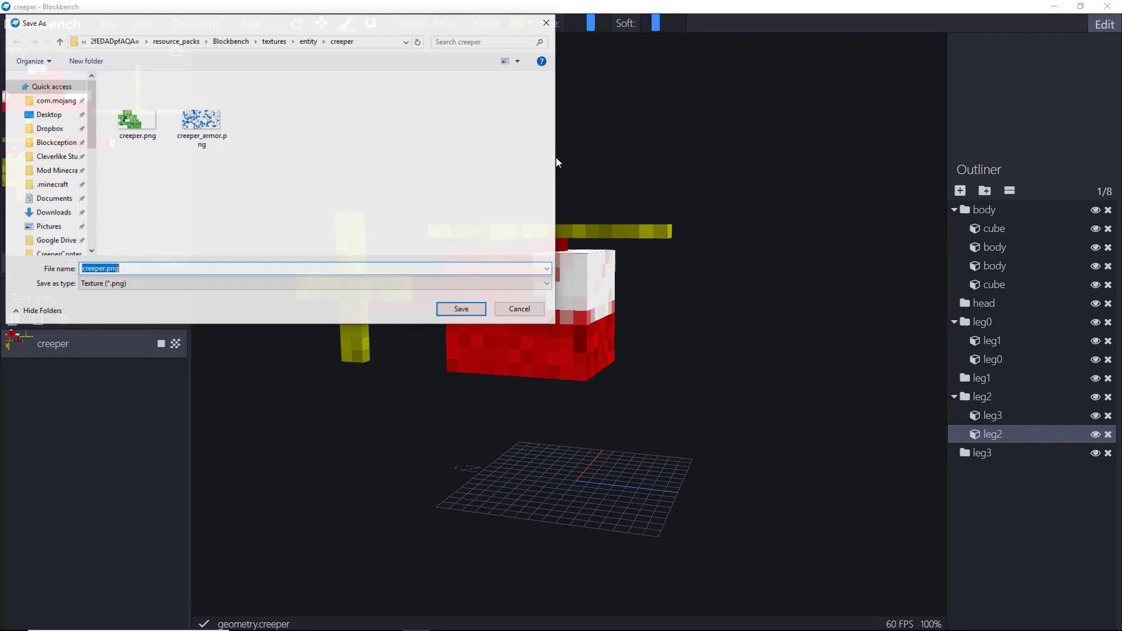
# - Overwrite the existing creeper.png, then open the Blockbench Demo world to test
pyautogui.click(136, 116)
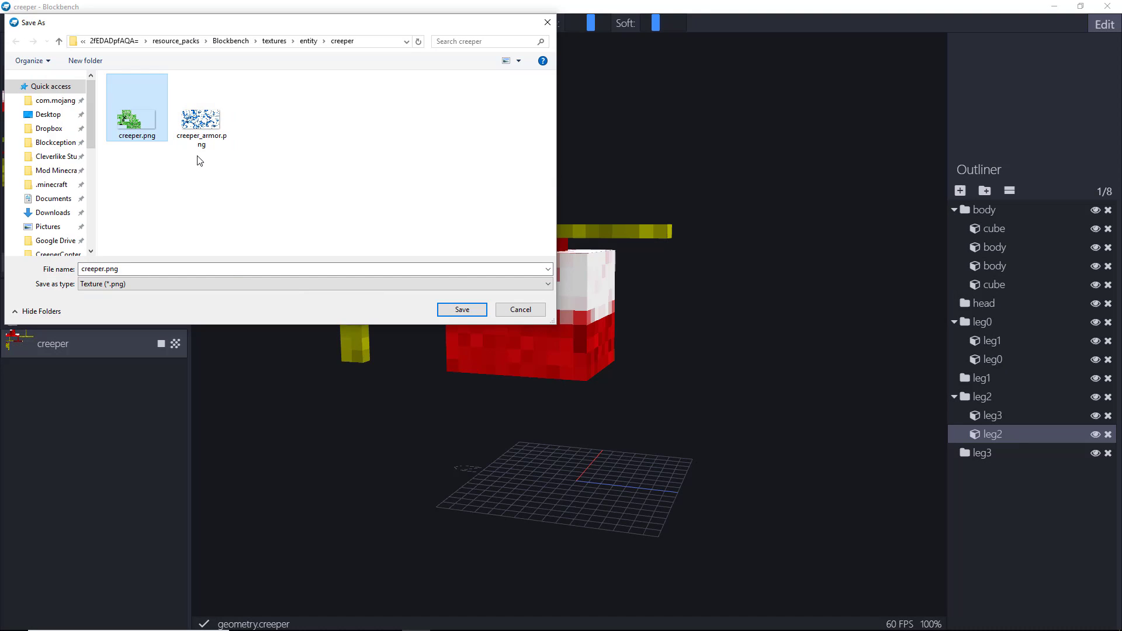
pyautogui.click(461, 310)
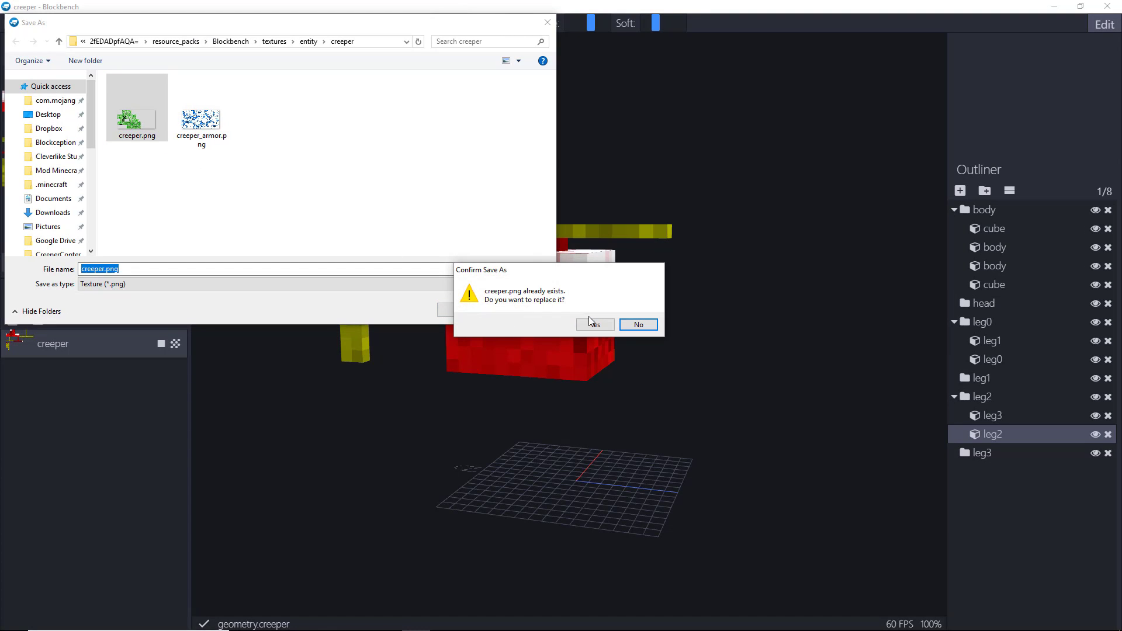
pyautogui.click(594, 324)
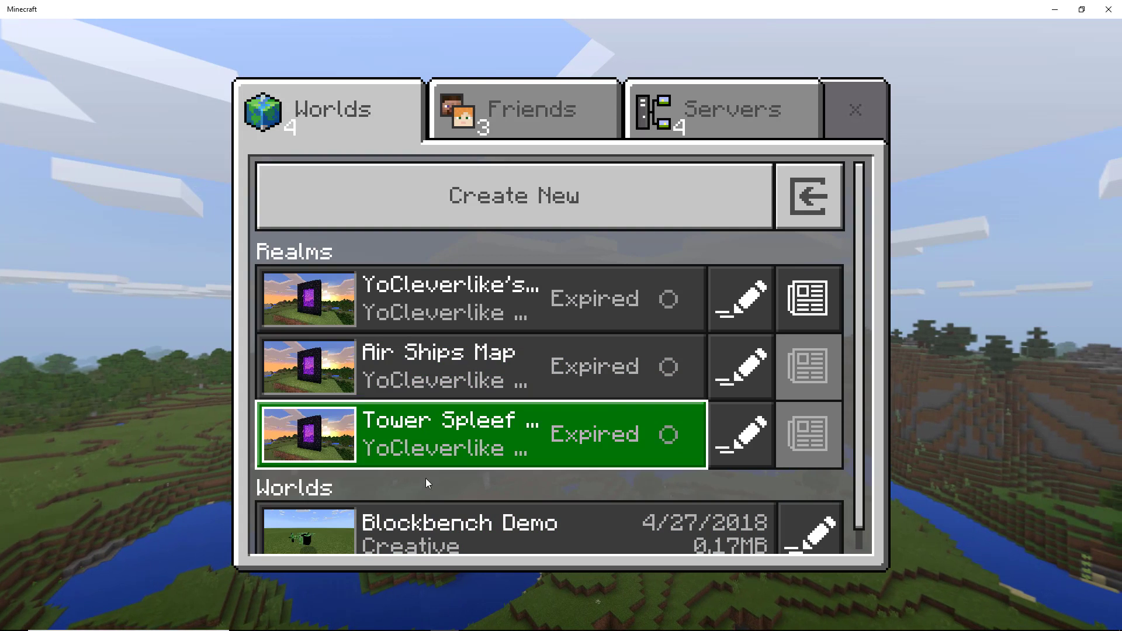
pyautogui.click(487, 435)
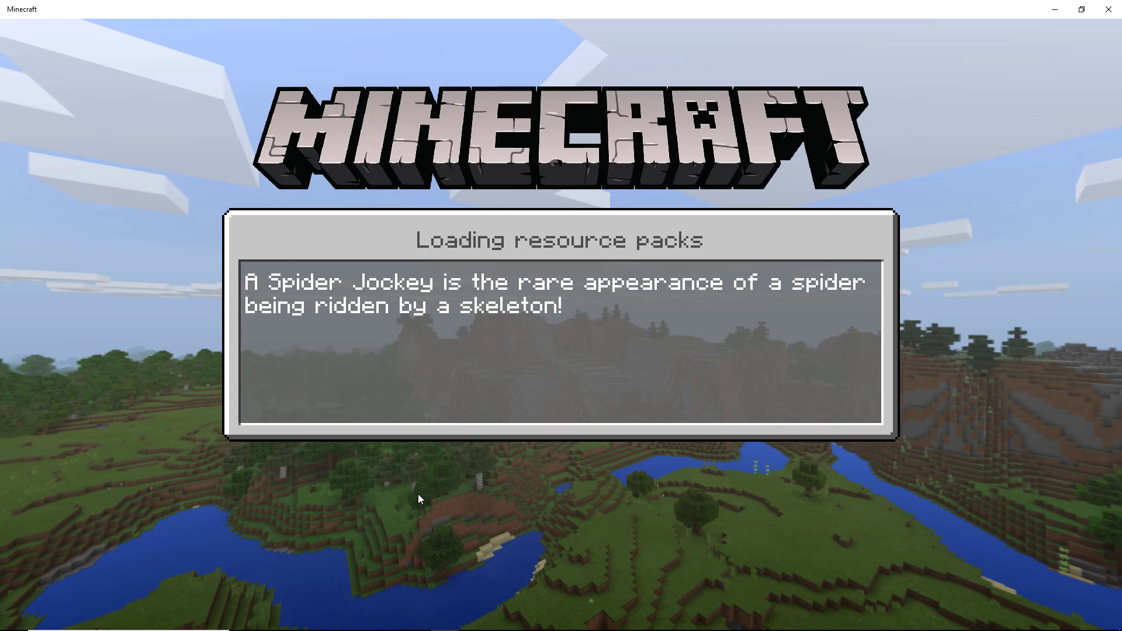